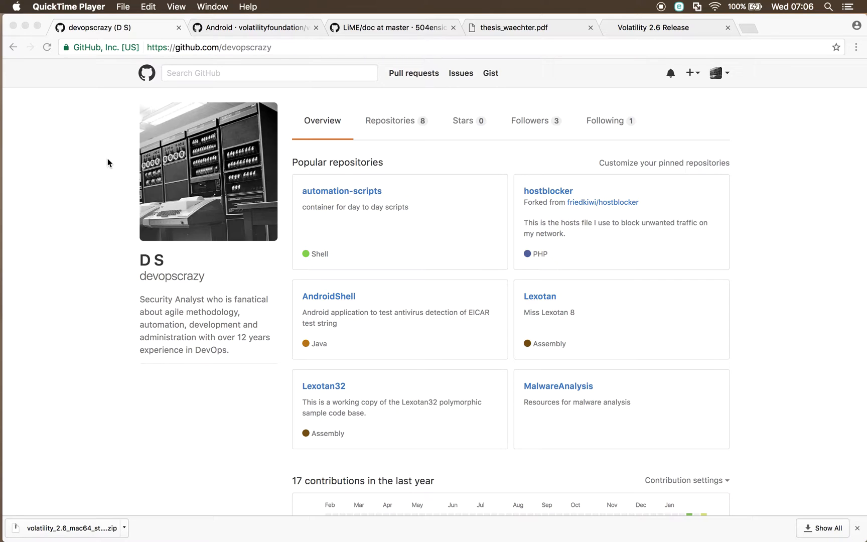
mouse_move(114, 161)
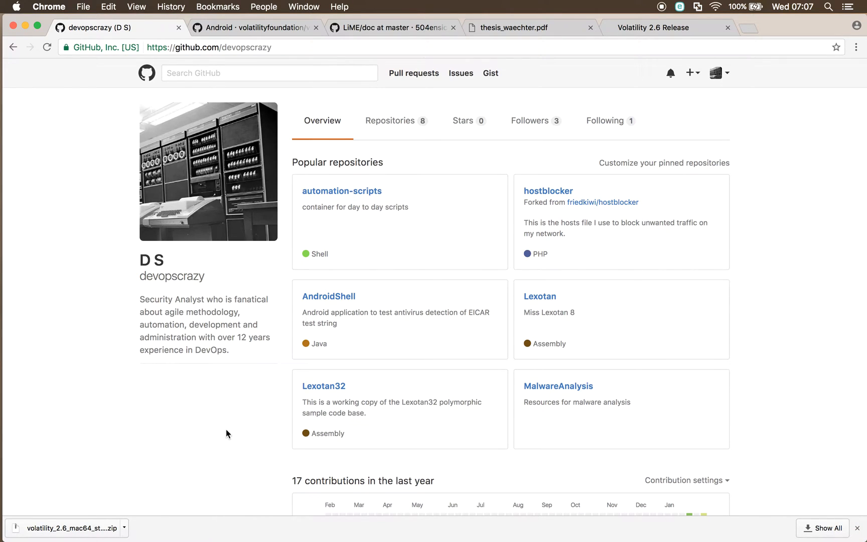
mouse_move(333, 379)
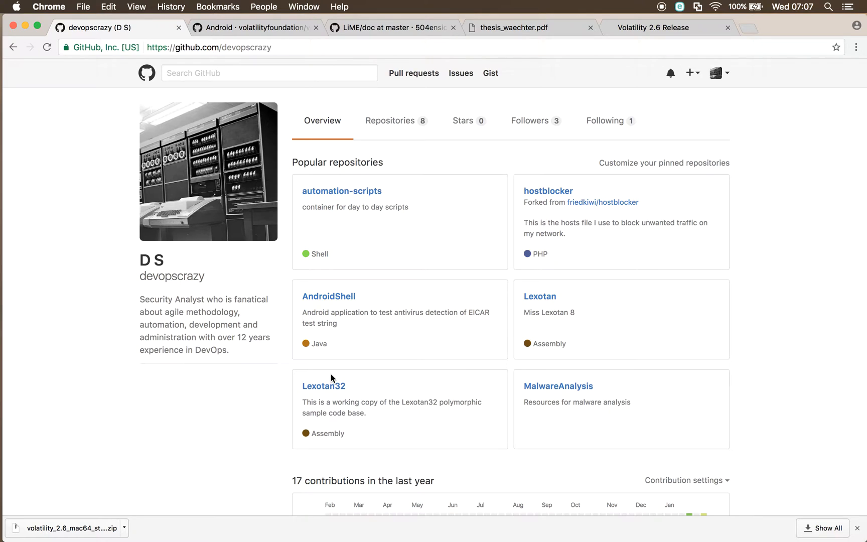
mouse_move(372, 269)
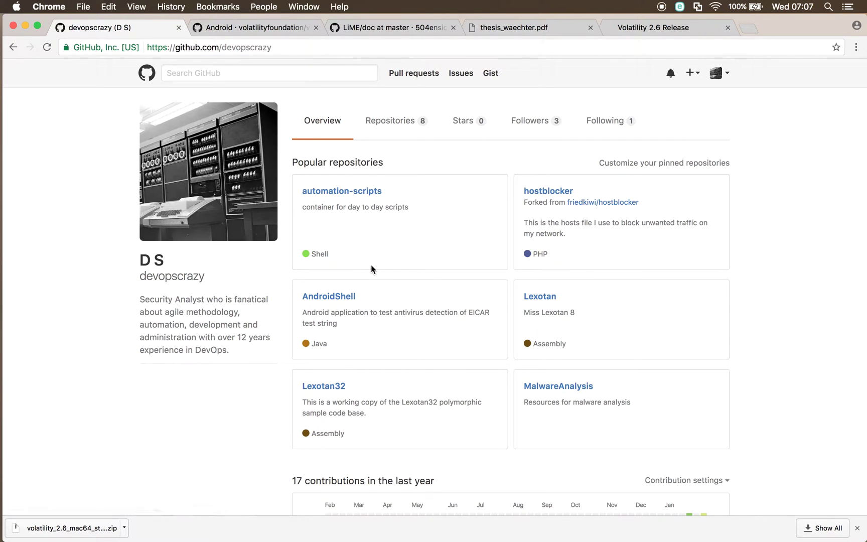
From the Repositories list, bring up AndroidForensics and its file list with the README.
left_click(392, 120)
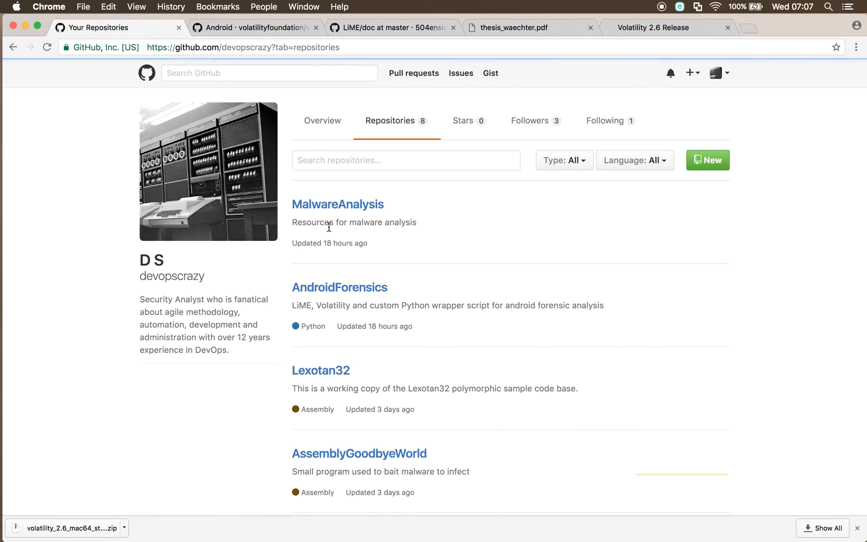
left_click(339, 287)
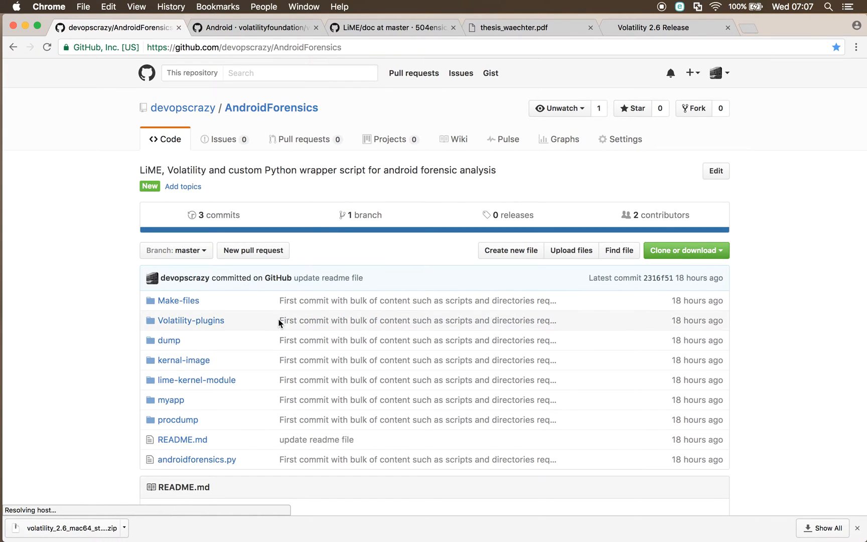
scroll("down", 3)
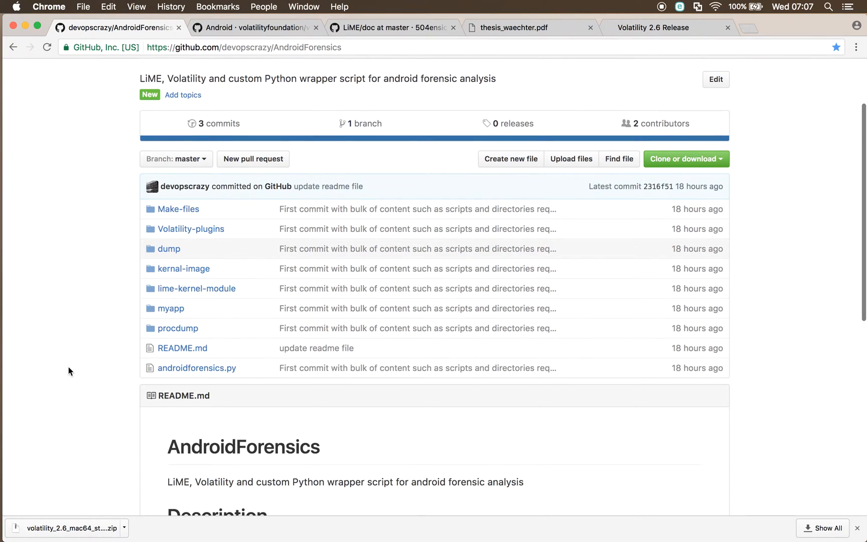
mouse_move(117, 337)
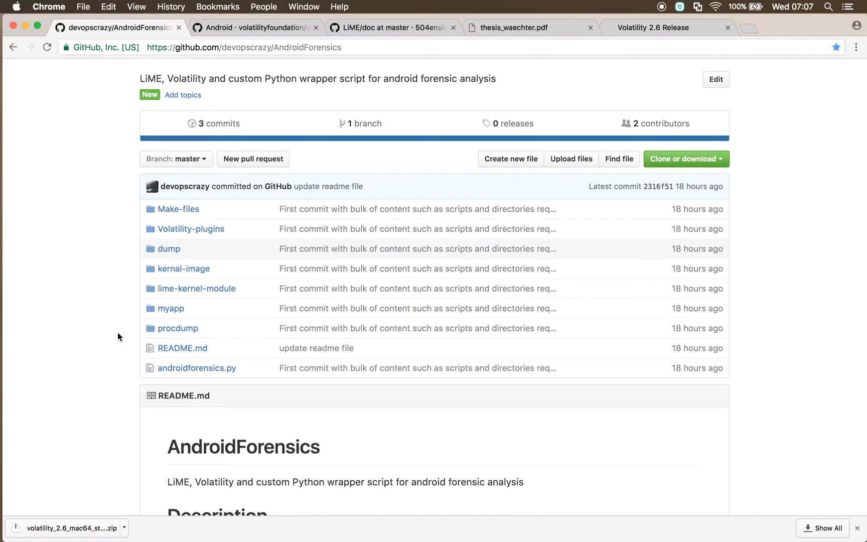
mouse_move(182, 300)
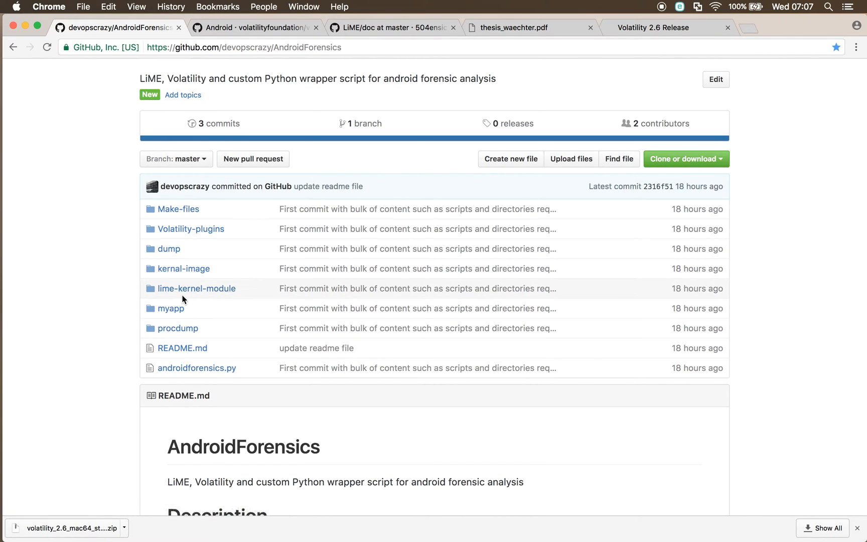
mouse_move(219, 122)
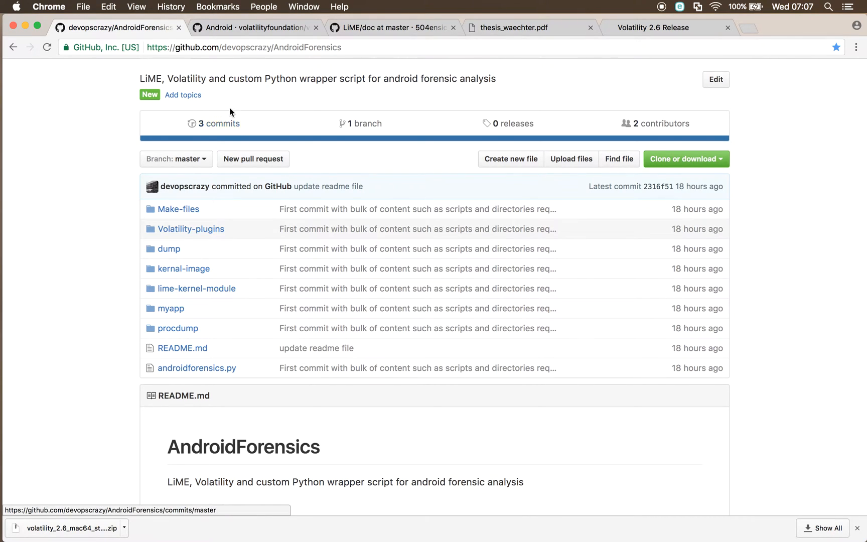
mouse_move(197, 367)
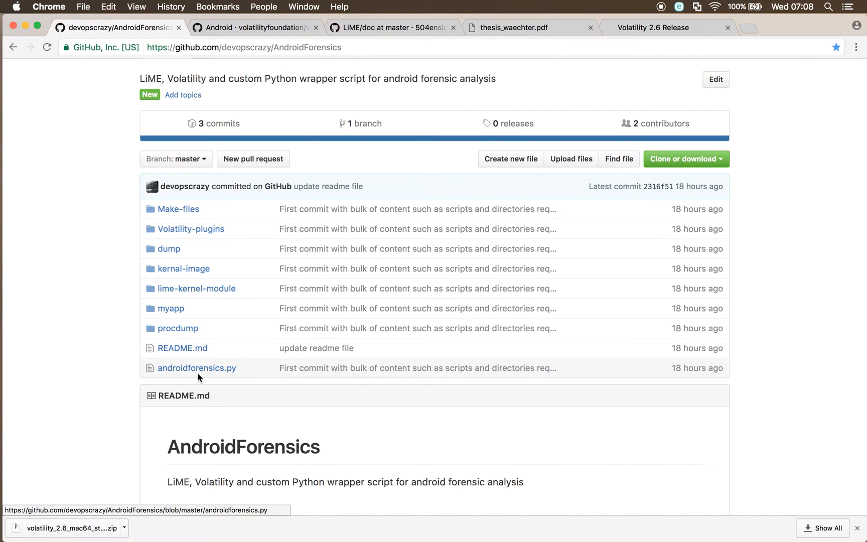
mouse_move(197, 367)
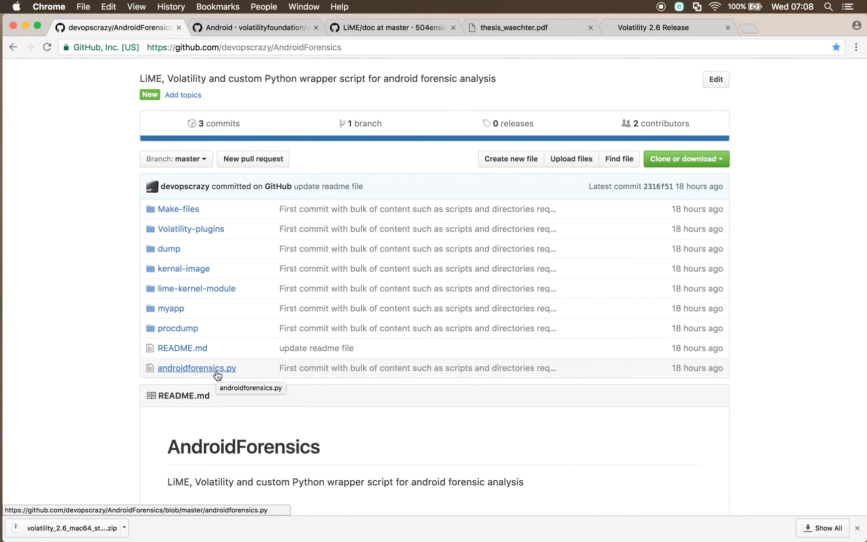
mouse_move(197, 288)
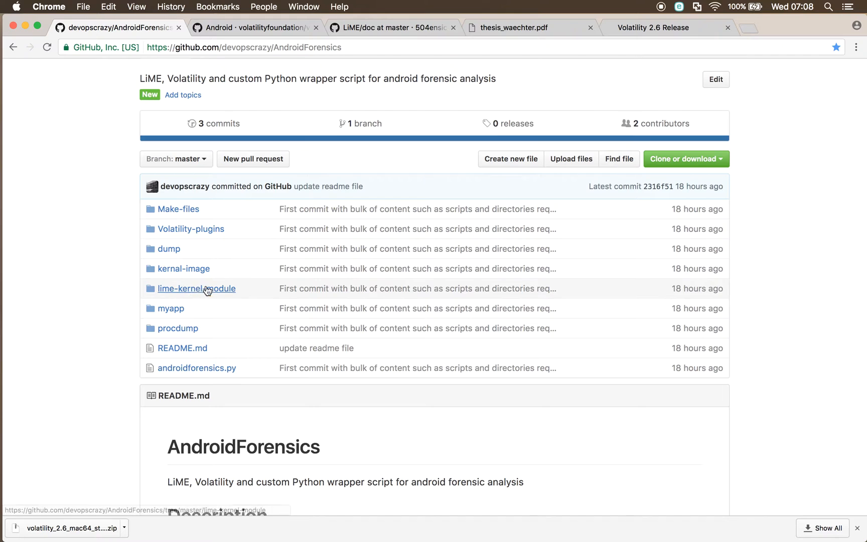
mouse_move(446, 148)
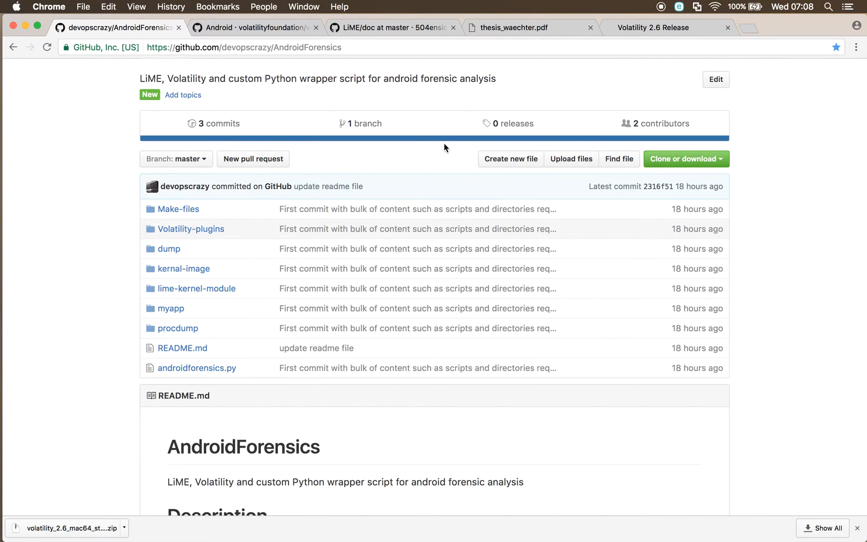
From the Volatility 2.6 release notes, navigate to the Volatility Foundation home page.
left_click(664, 28)
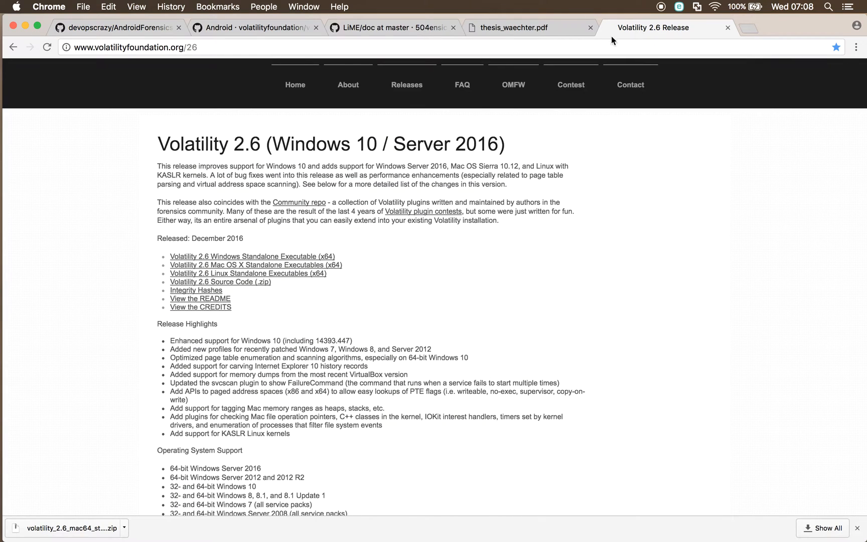
mouse_move(295, 89)
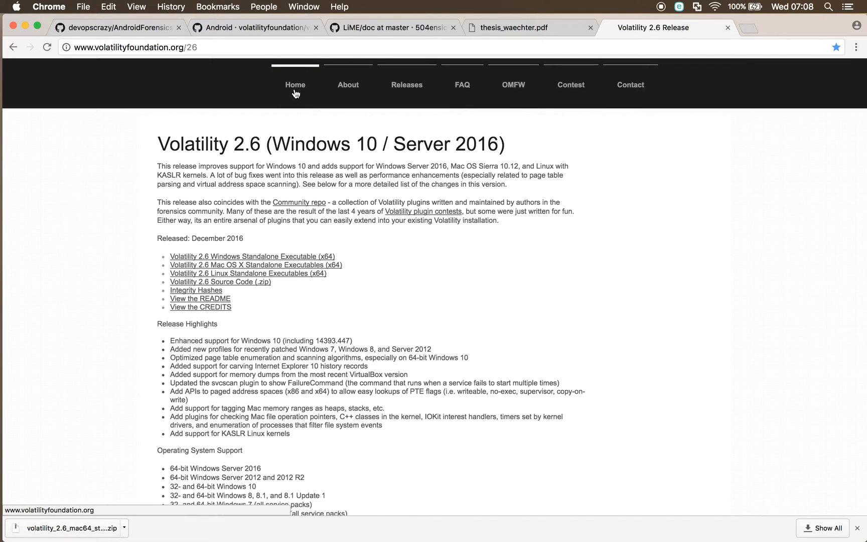
left_click(295, 84)
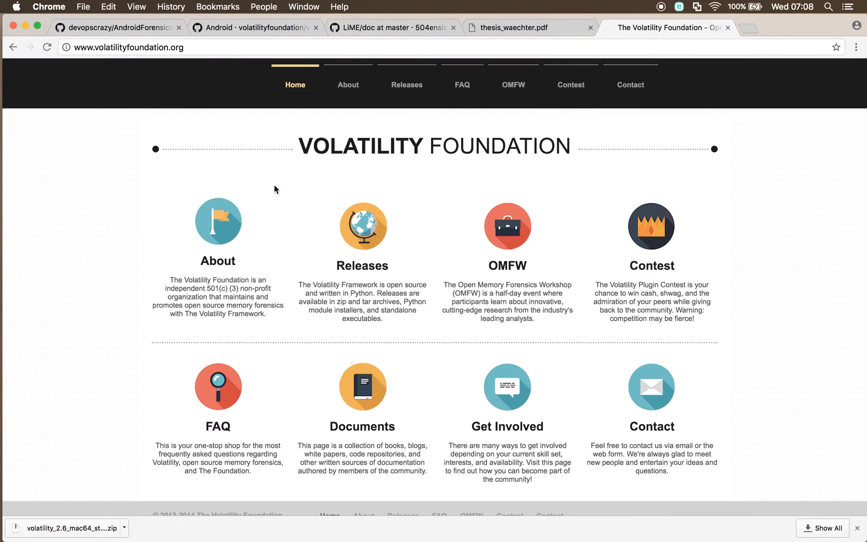
mouse_move(325, 361)
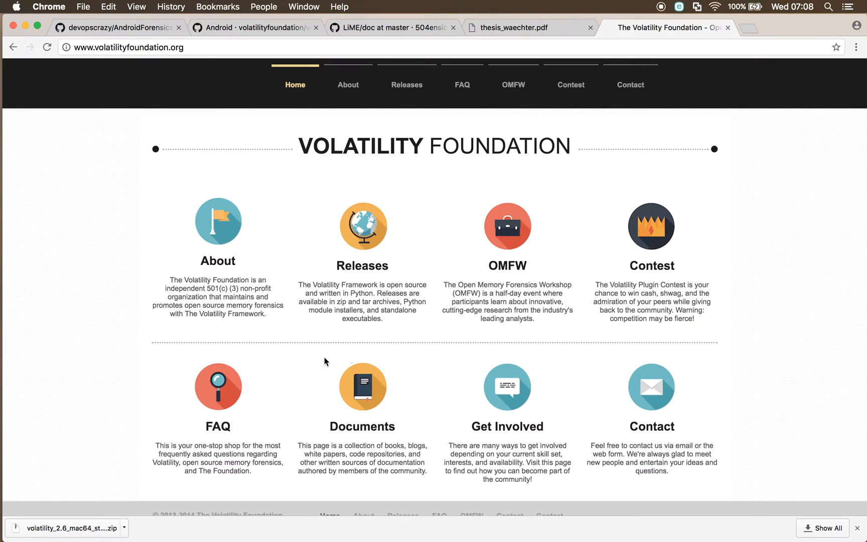
mouse_move(347, 357)
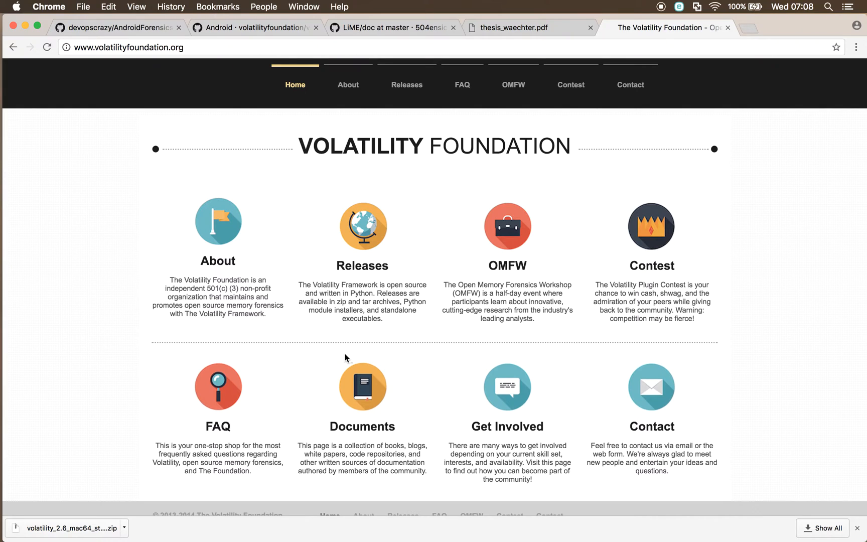
mouse_move(263, 275)
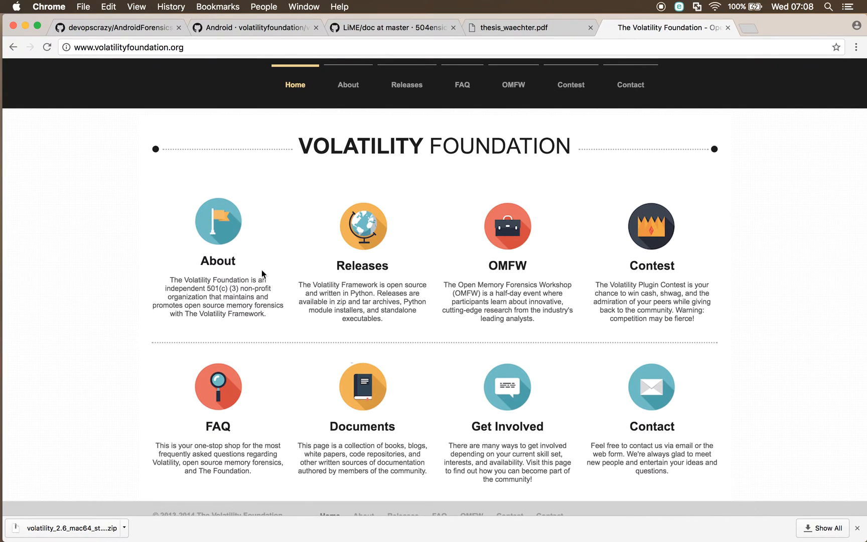
mouse_move(349, 85)
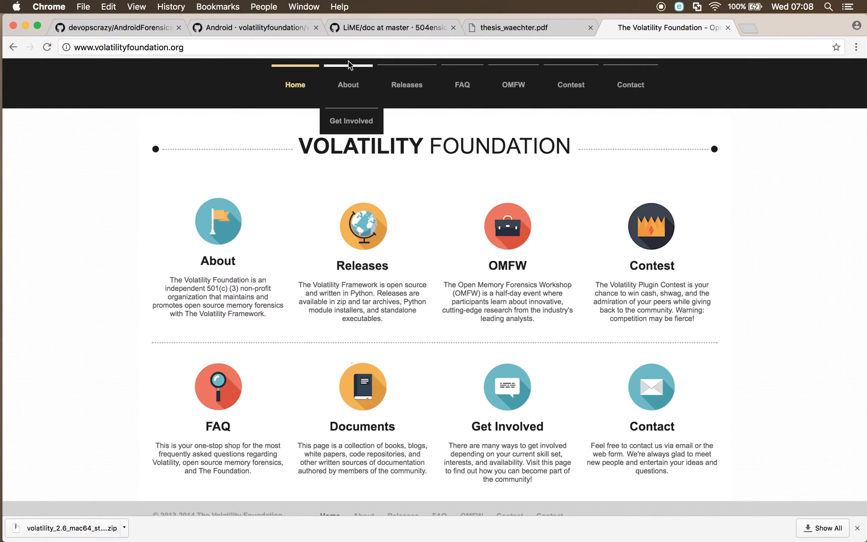
mouse_move(326, 176)
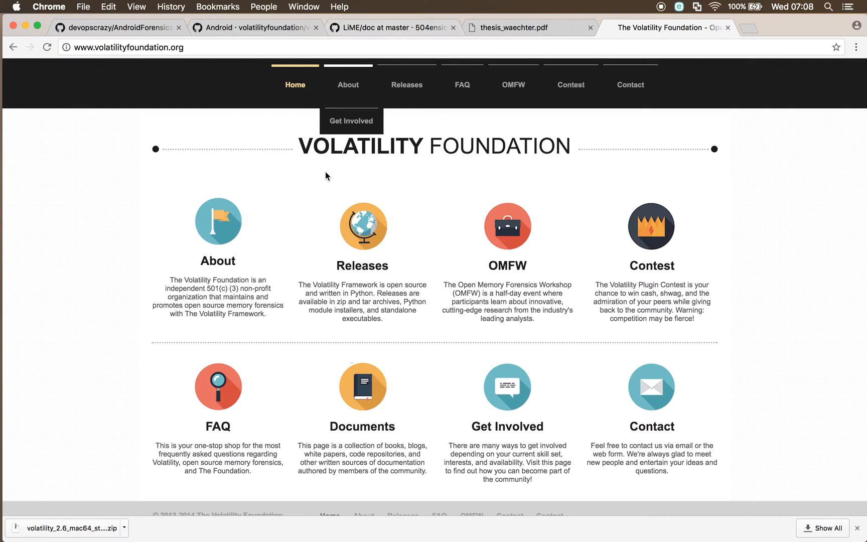
mouse_move(359, 328)
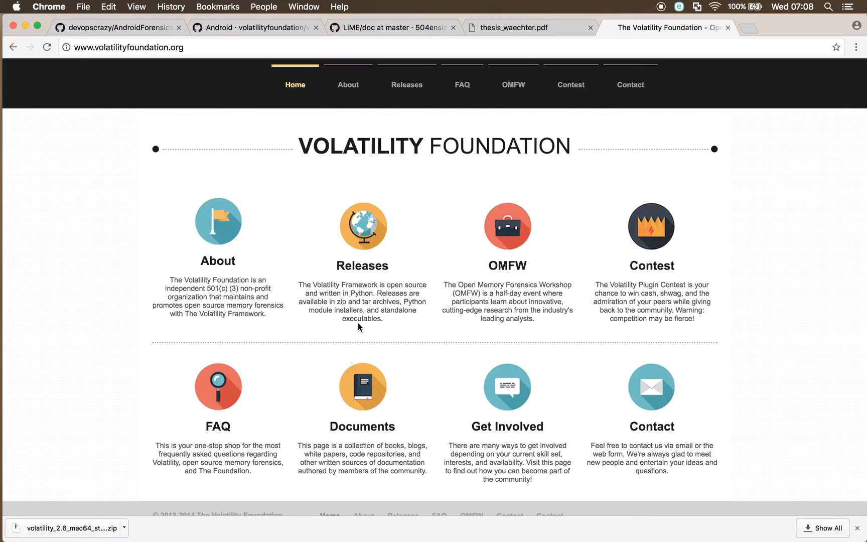
mouse_move(387, 329)
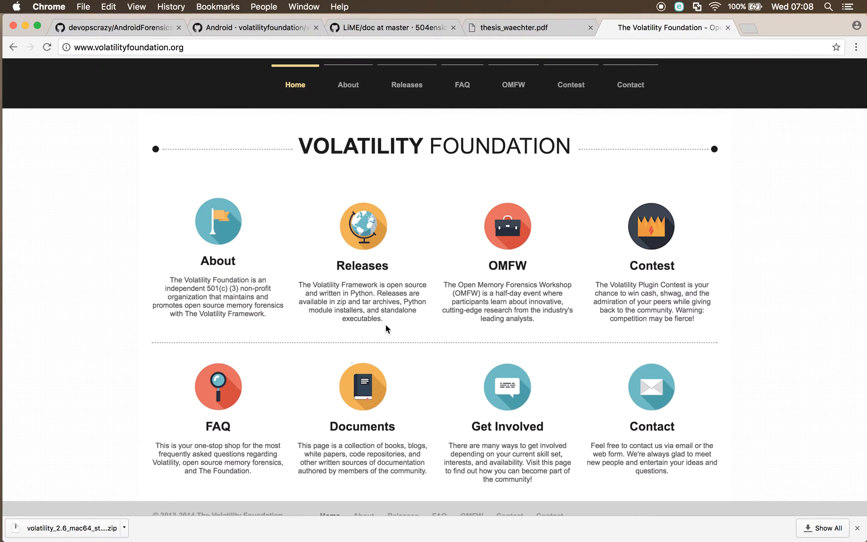
mouse_move(250, 257)
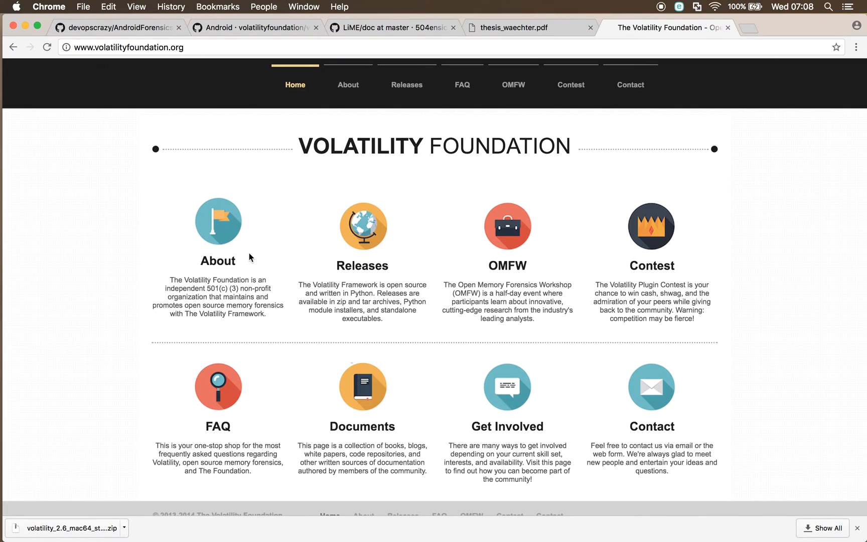
mouse_move(349, 85)
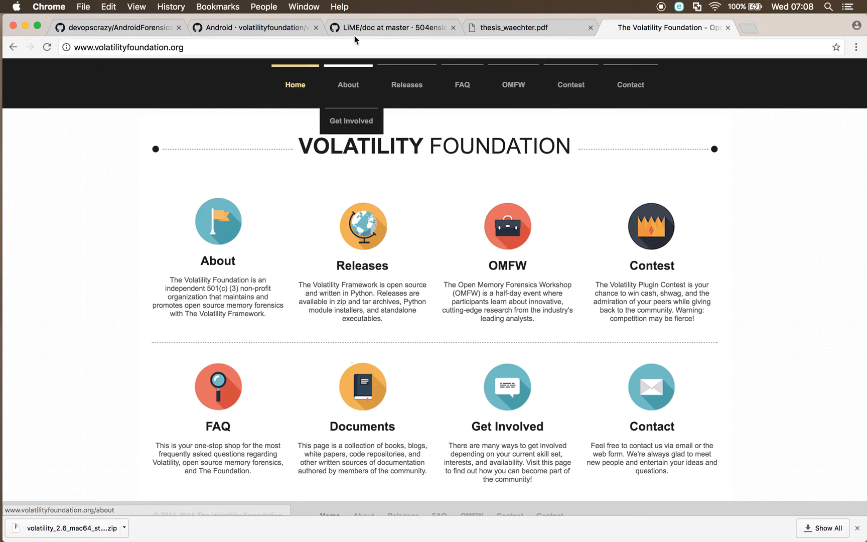
Review the Compiling LiME section with its Linux, Debug and Android prerequisites.
left_click(389, 28)
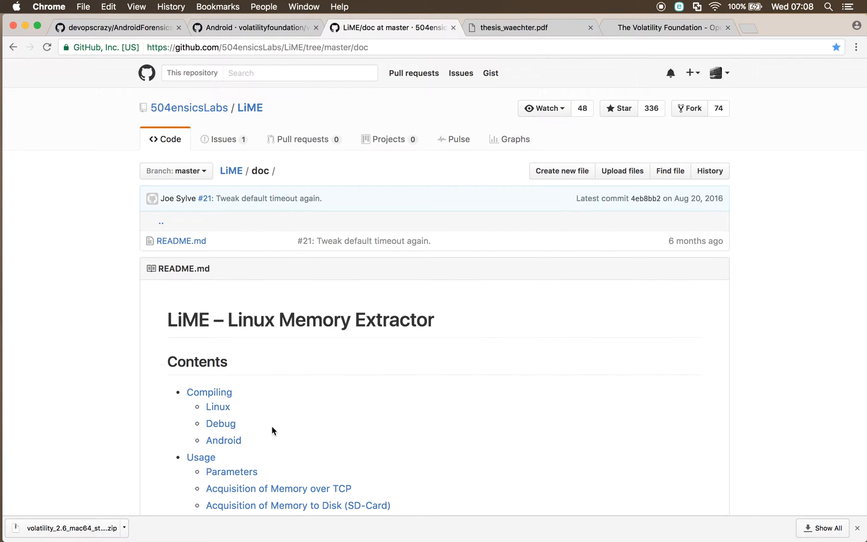
scroll("down", 3)
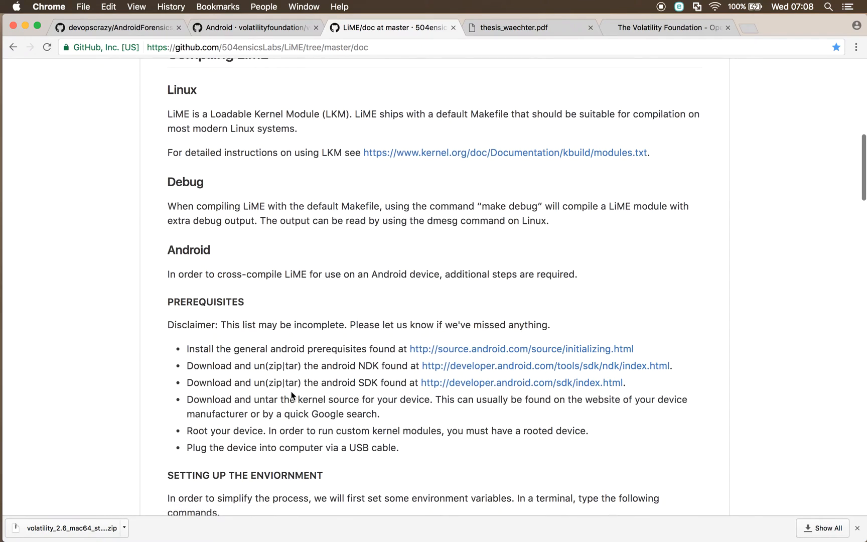
scroll("up", 3)
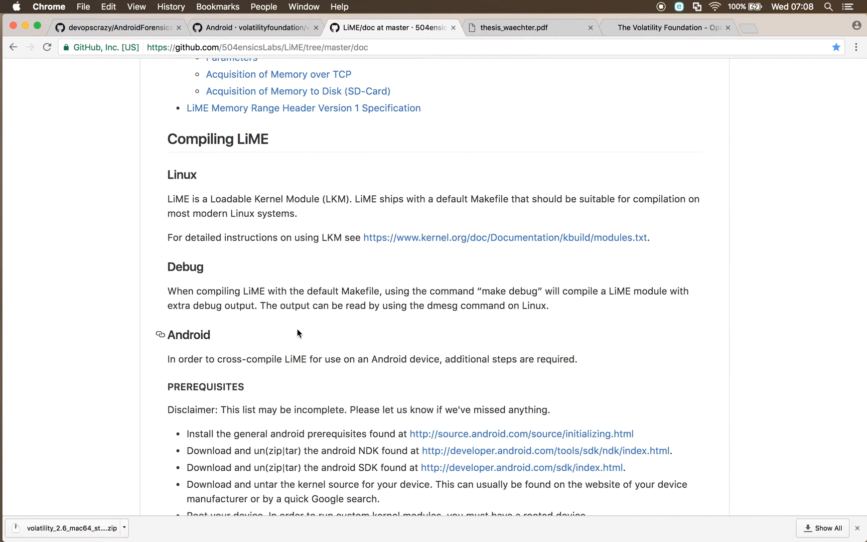
mouse_move(169, 307)
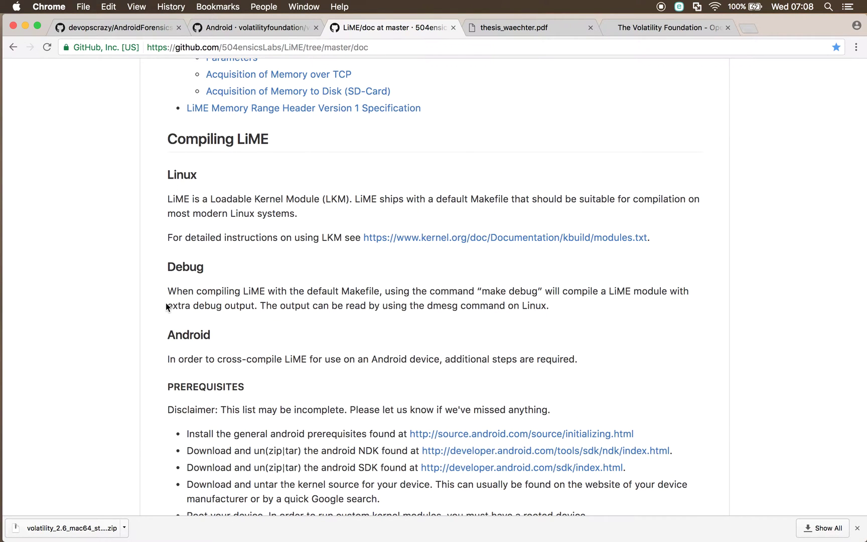
mouse_move(197, 224)
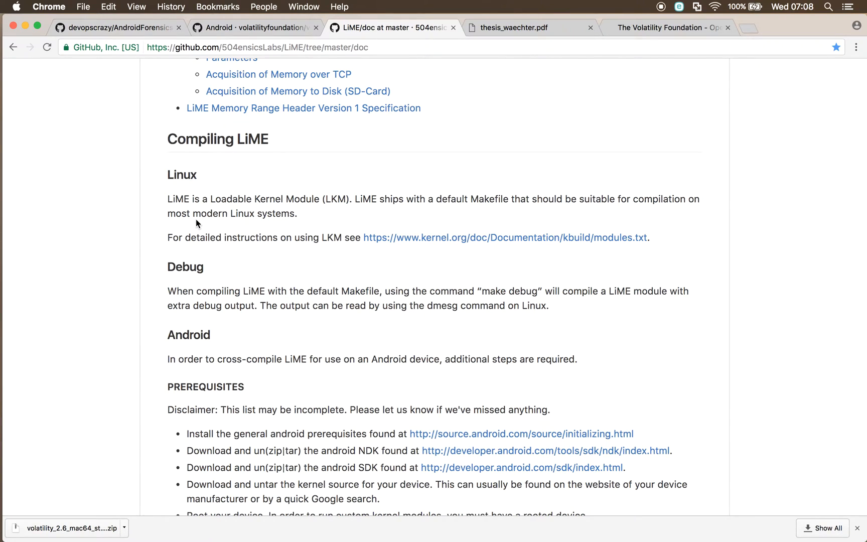
mouse_move(224, 164)
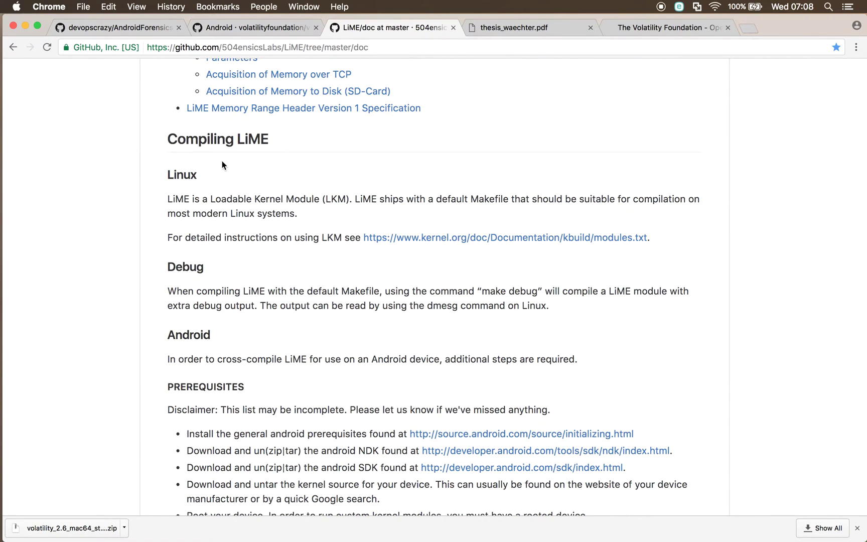
mouse_move(3, 257)
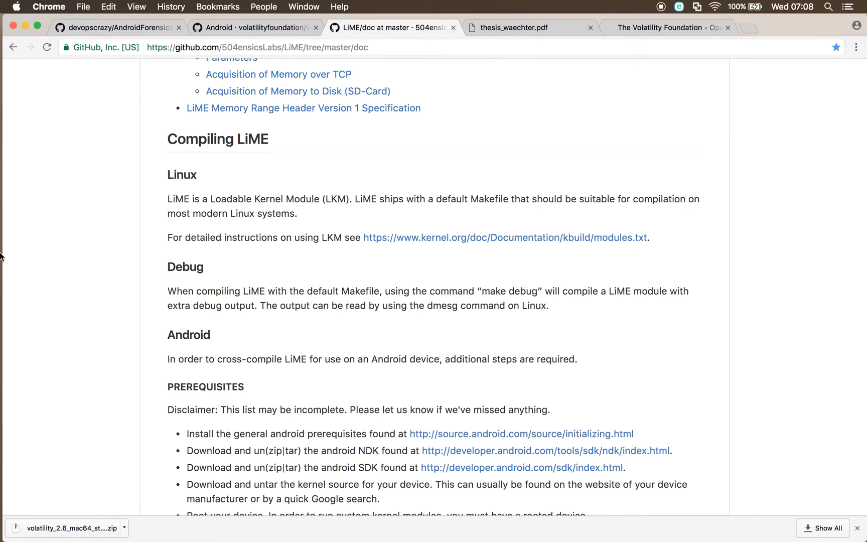
mouse_move(214, 302)
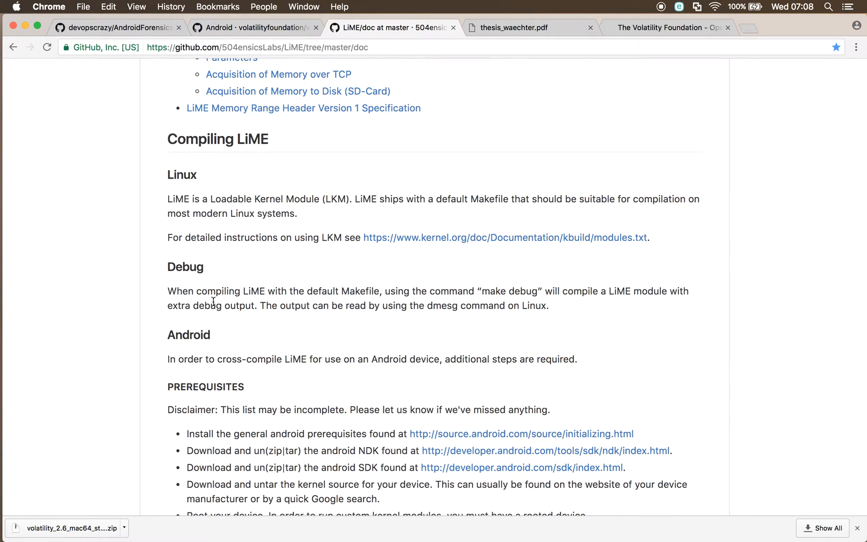
mouse_move(242, 35)
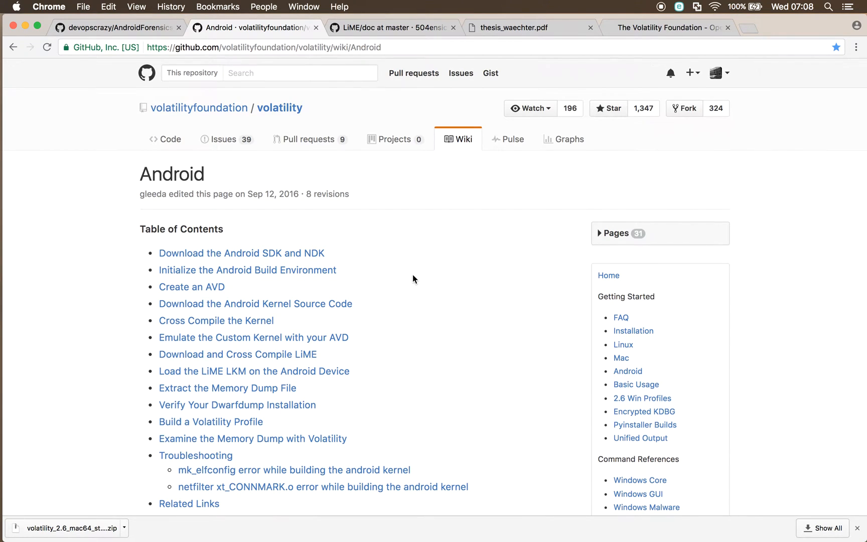
Scroll through the Volatility wiki's Android page of build and dump steps.
scroll("down", 3)
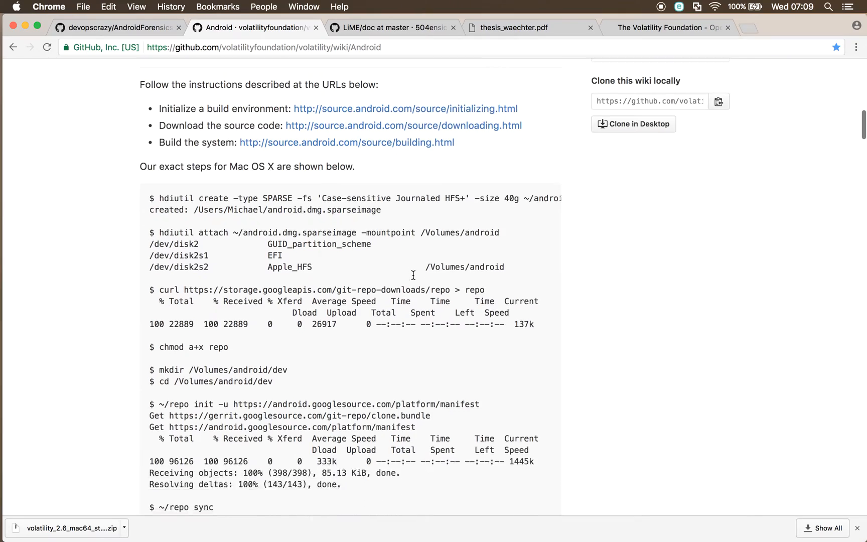
scroll("down", 3)
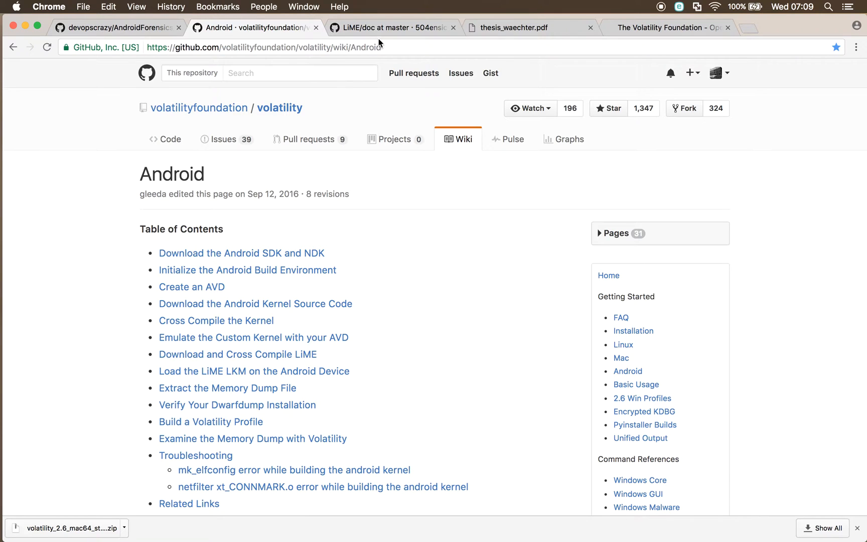
mouse_move(121, 347)
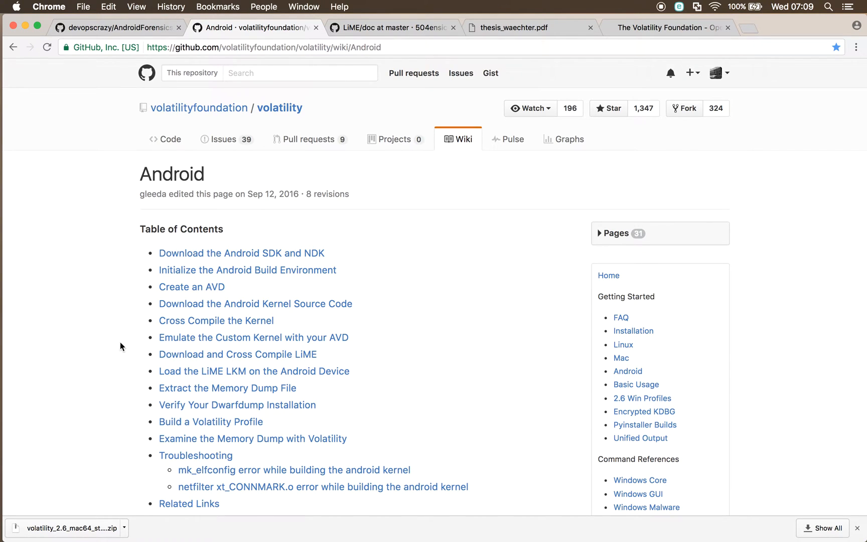
mouse_move(191, 232)
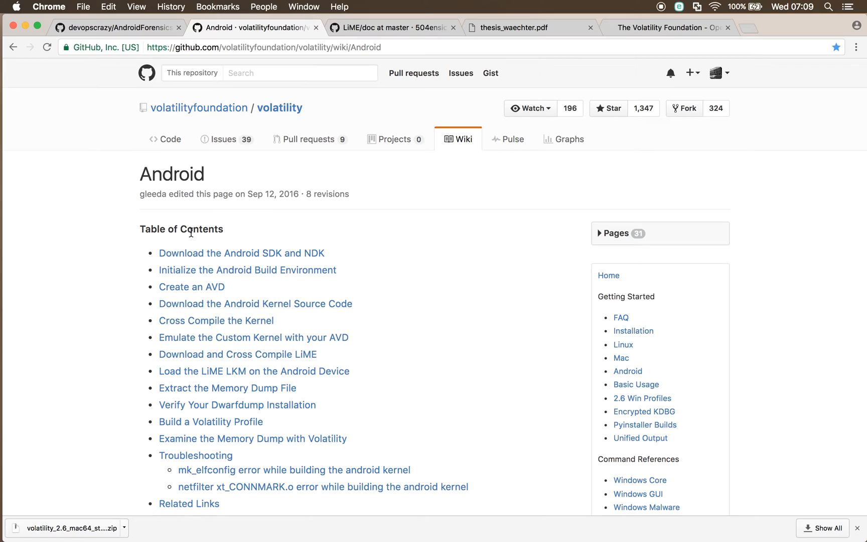
mouse_move(431, 252)
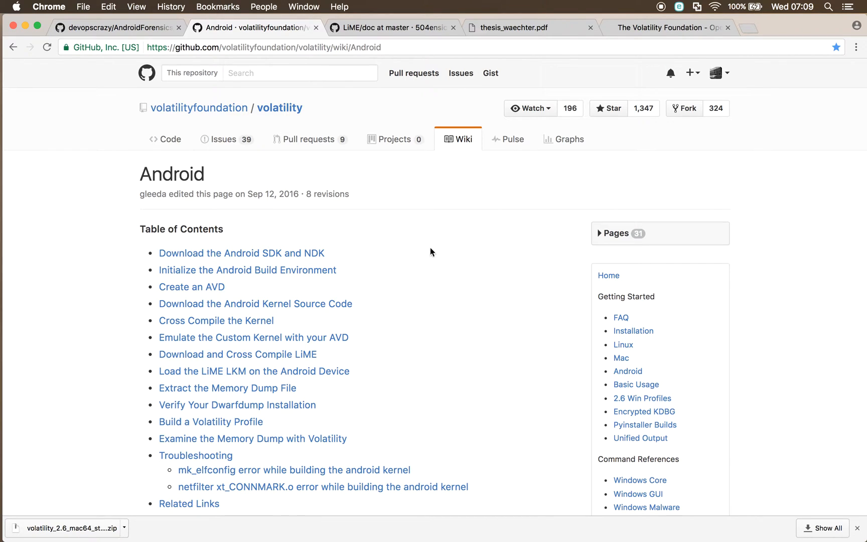
mouse_move(392, 238)
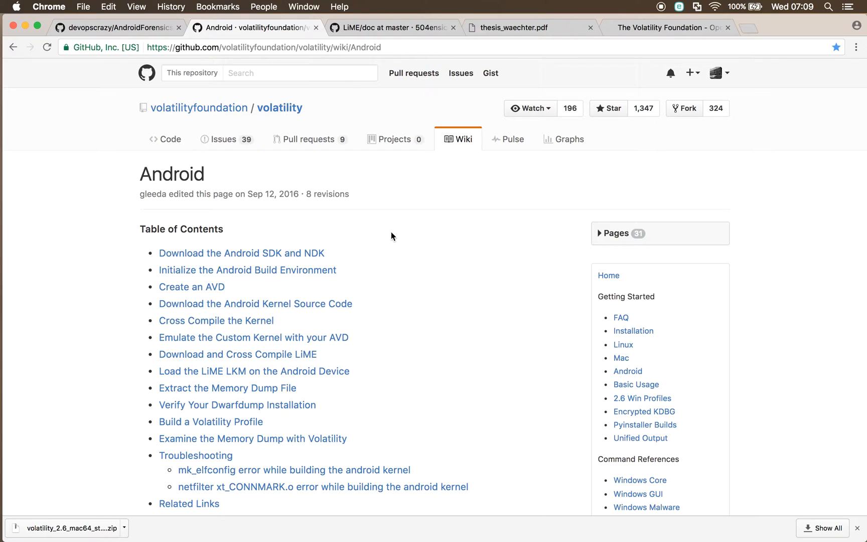
mouse_move(375, 228)
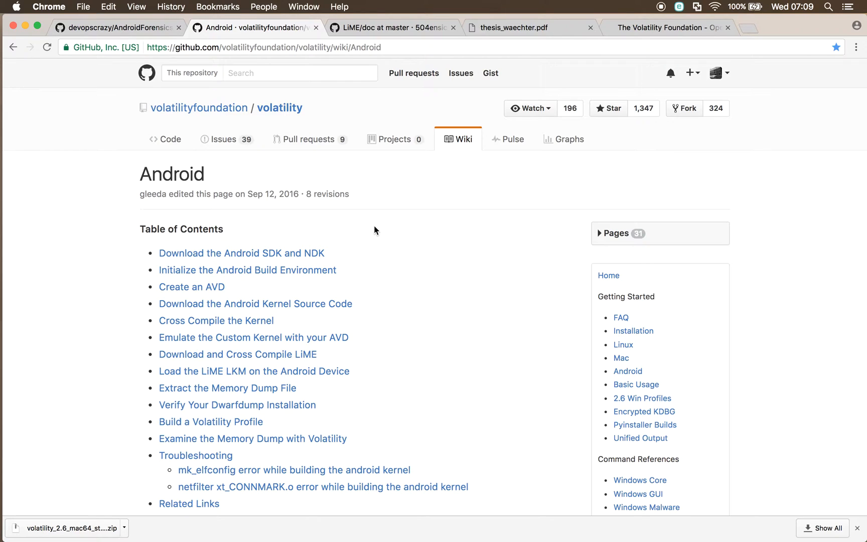
mouse_move(415, 215)
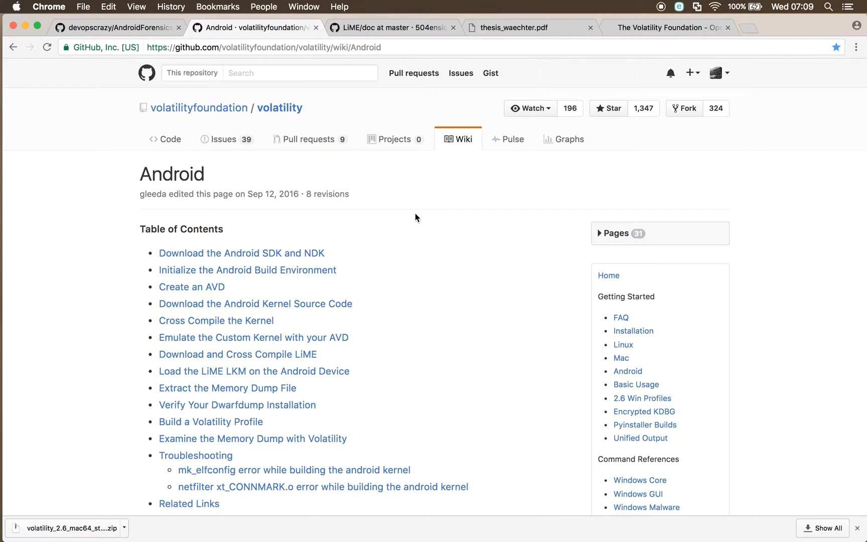
mouse_move(412, 216)
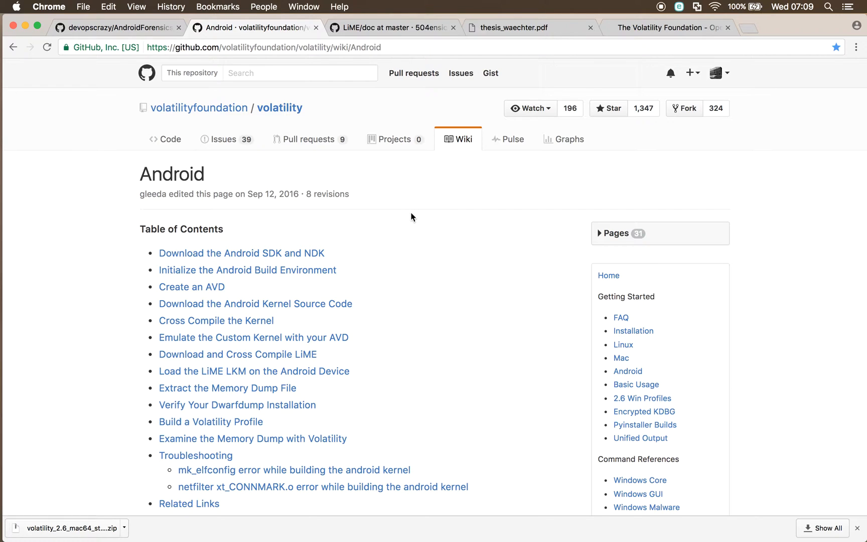
mouse_move(386, 265)
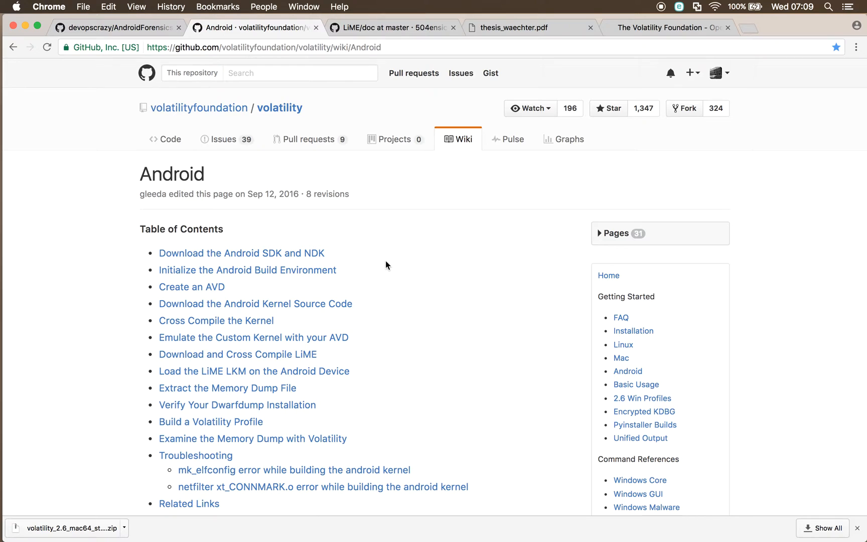
mouse_move(370, 39)
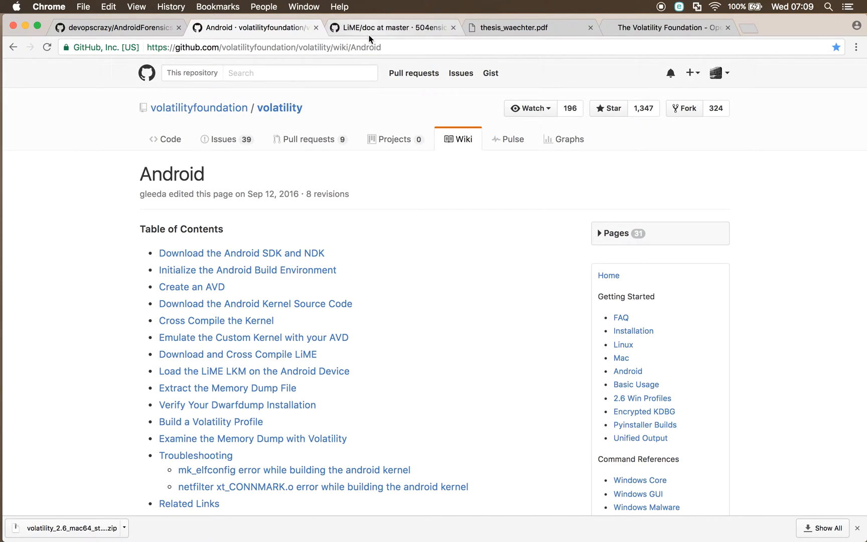
mouse_move(408, 306)
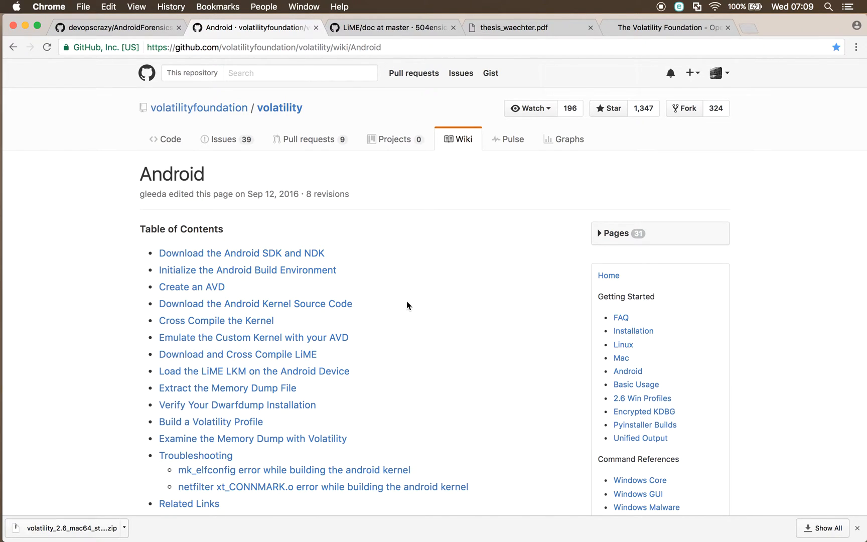
mouse_move(403, 270)
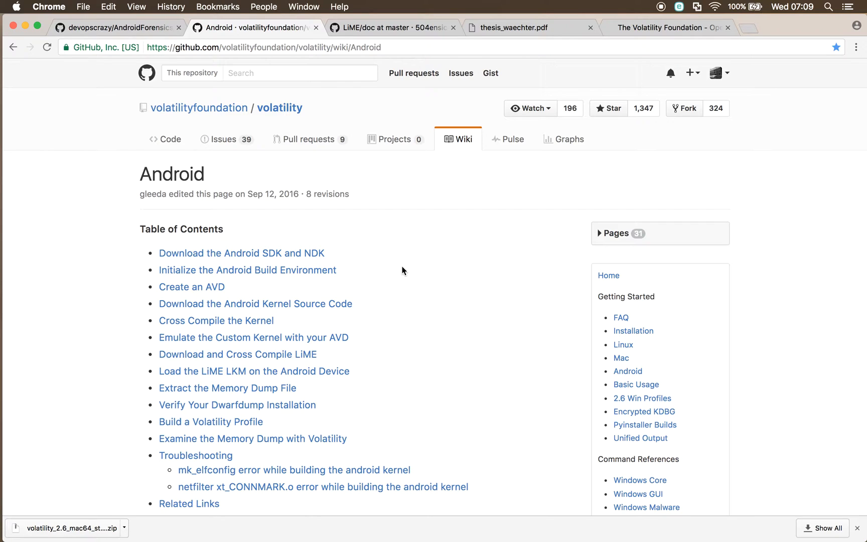
mouse_move(418, 277)
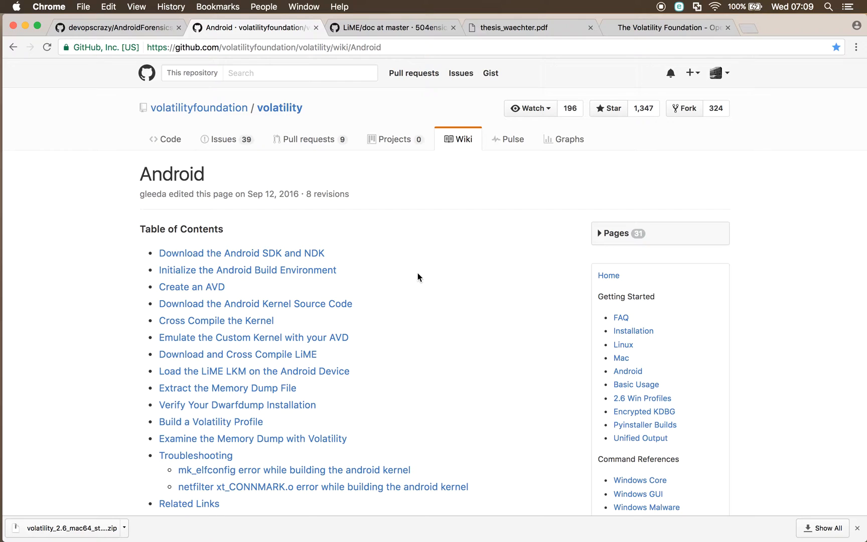
mouse_move(386, 220)
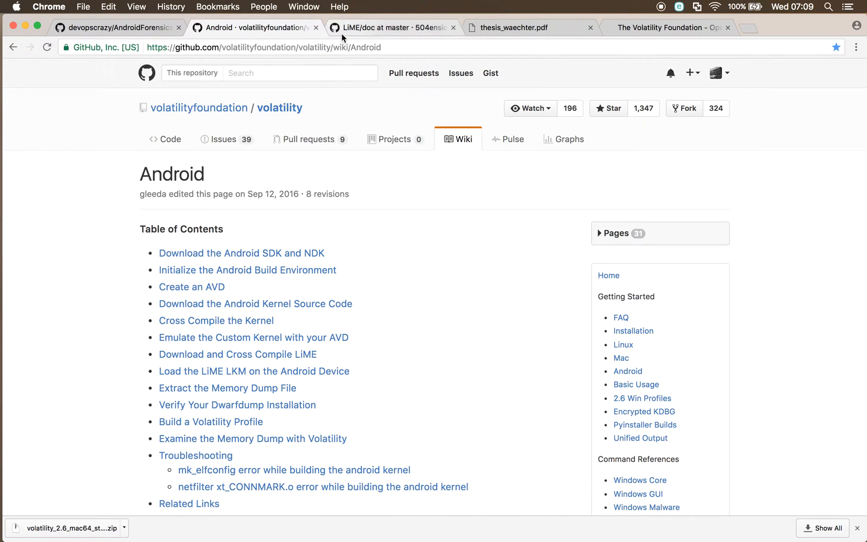
mouse_move(495, 366)
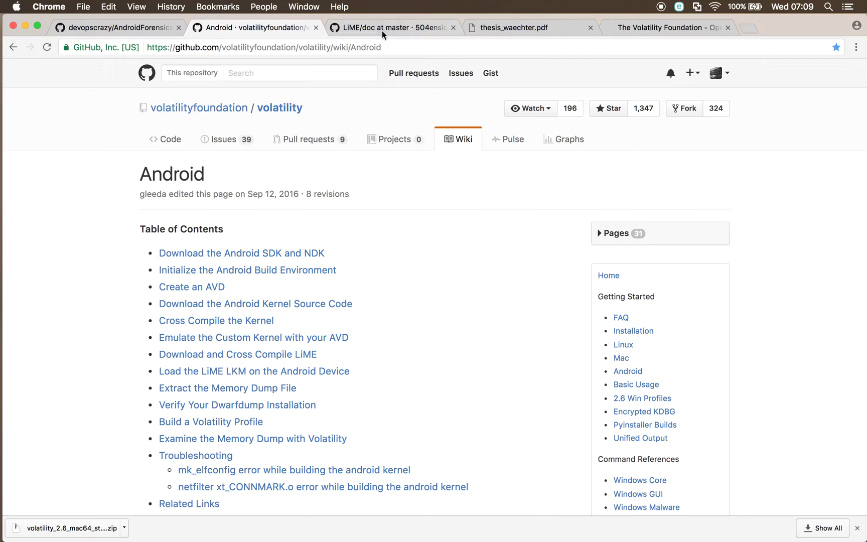
Return to the LiME documentation's Compiling LiME section.
left_click(392, 27)
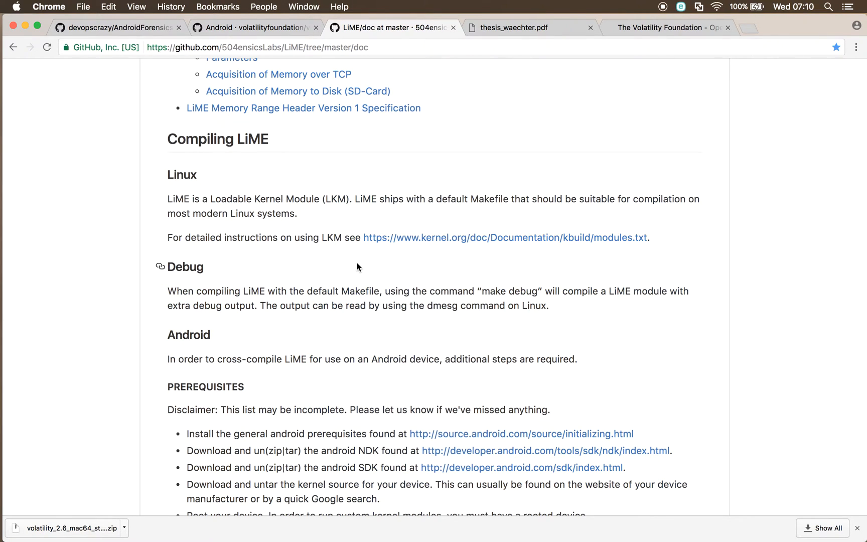
mouse_move(279, 203)
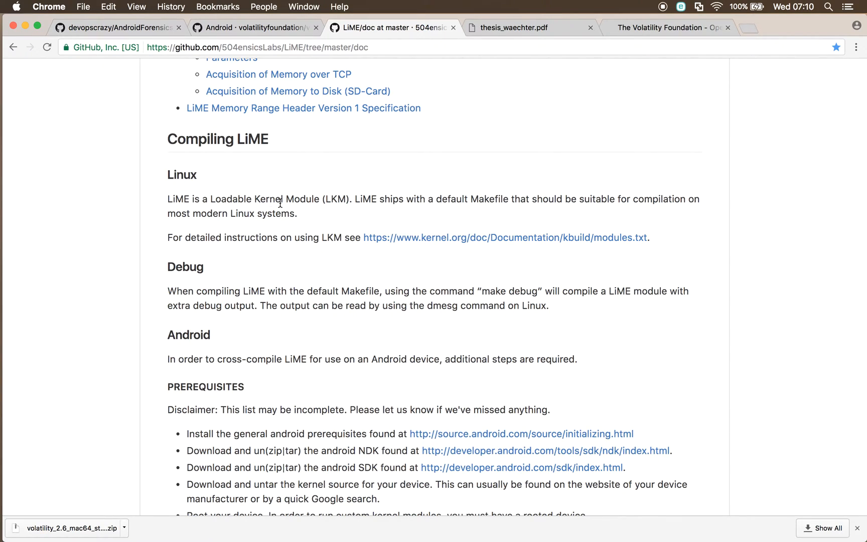
mouse_move(316, 256)
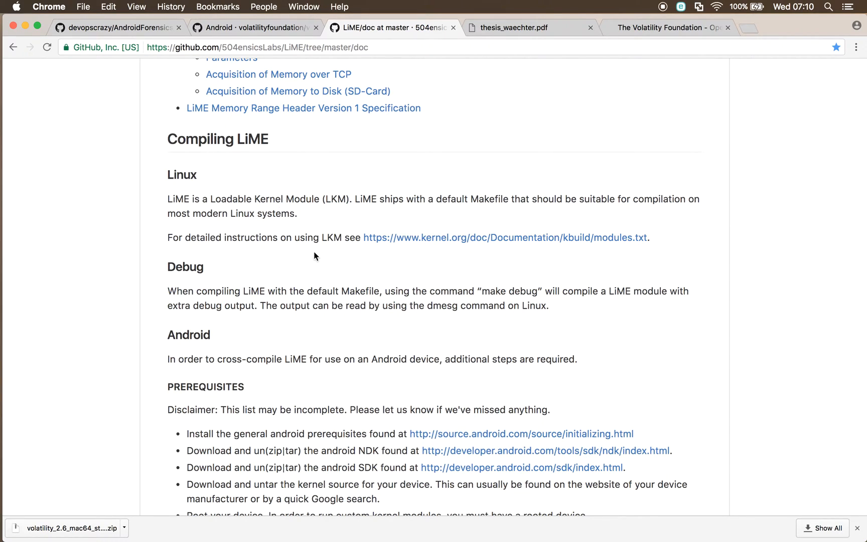
mouse_move(332, 216)
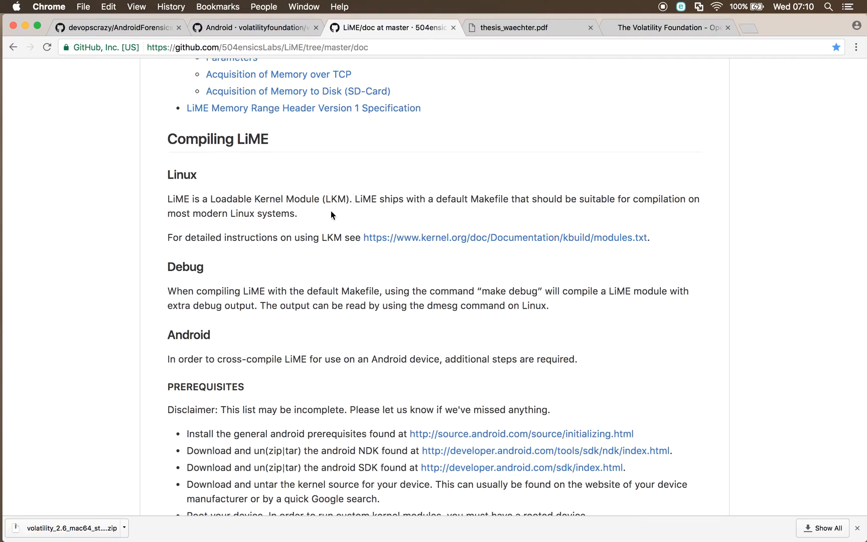
mouse_move(637, 22)
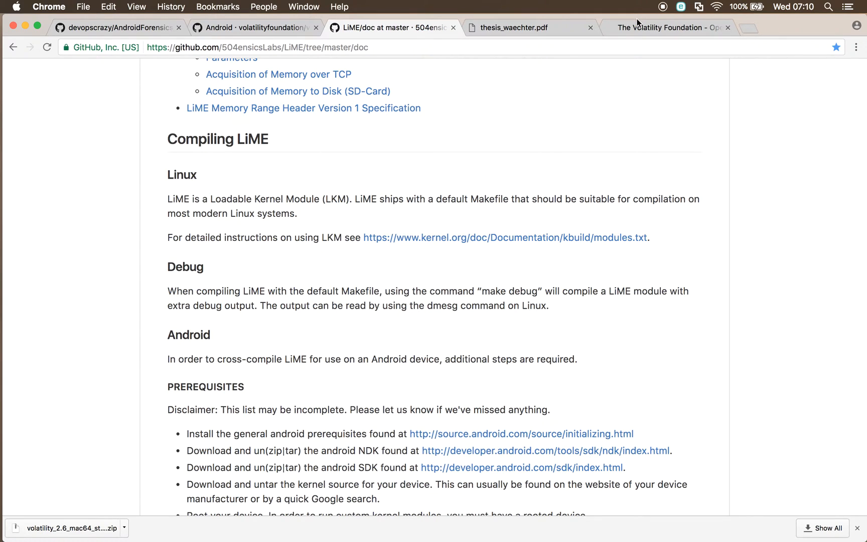
mouse_move(495, 200)
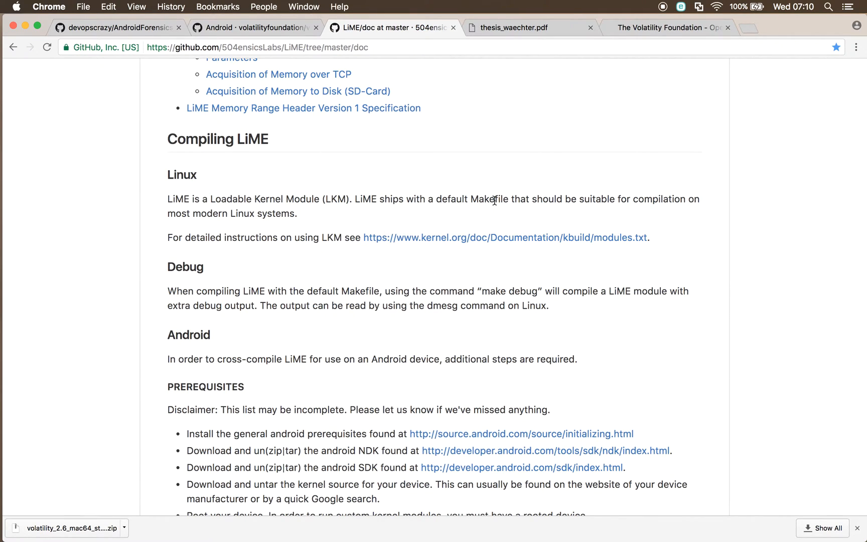
Scroll thesis_waechter.pdf from the Manjaro LiME compile figure back to its title page.
left_click(514, 27)
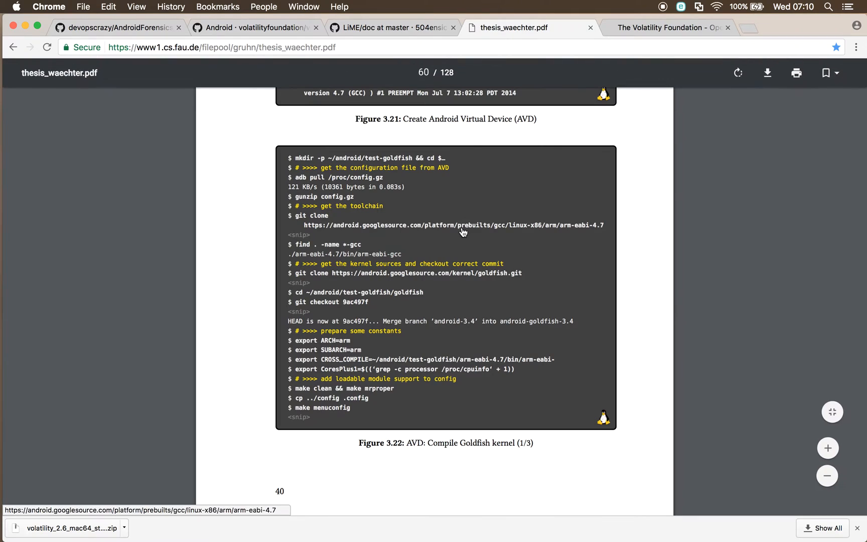
mouse_move(722, 326)
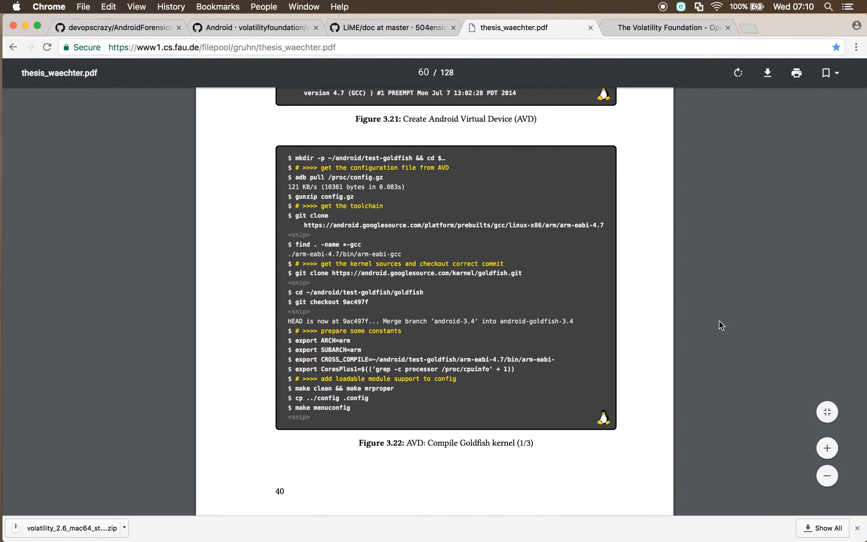
scroll("up", 3)
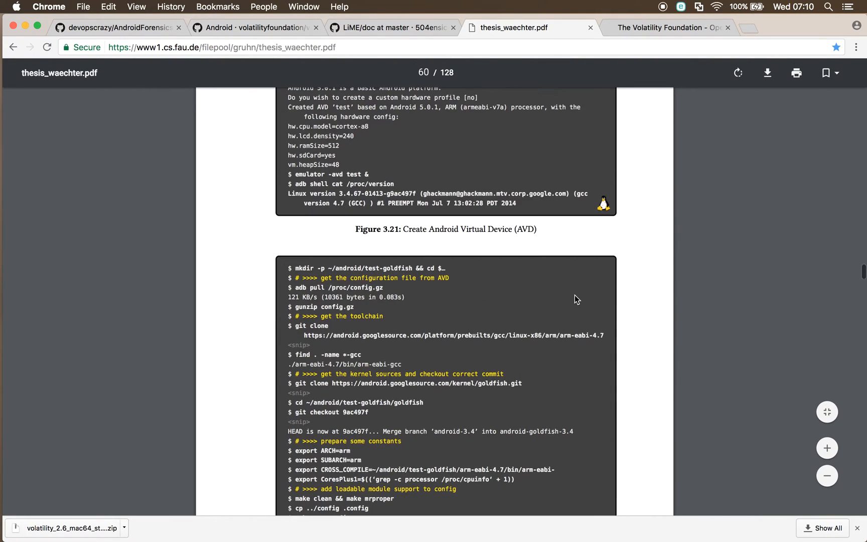
scroll("up", 3)
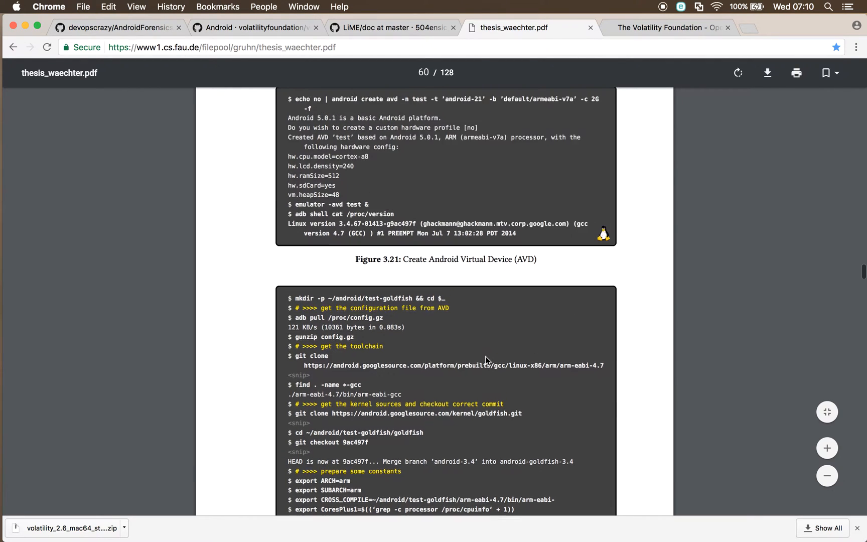
scroll("up", 3)
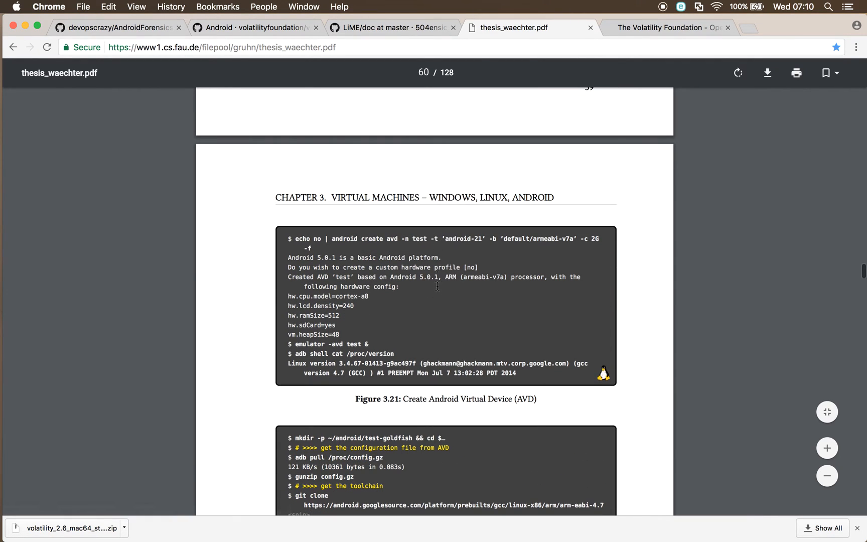
scroll("up", 3)
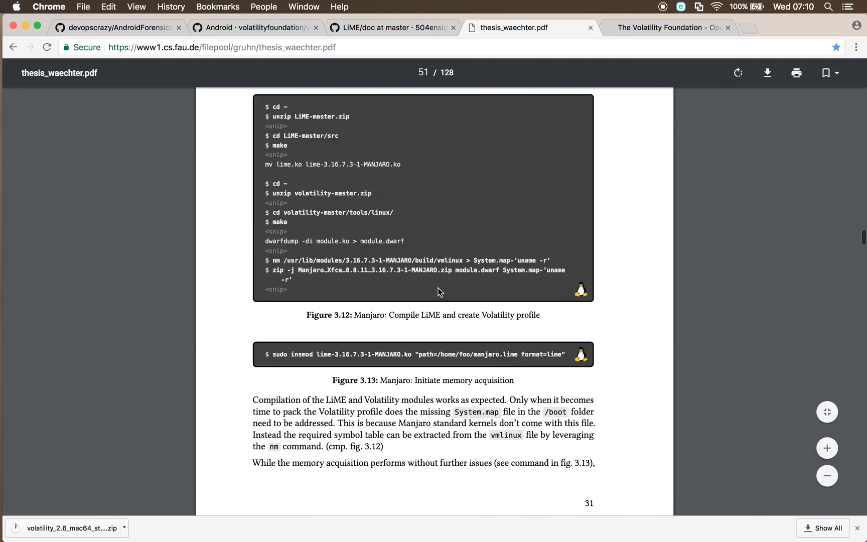
scroll("up", 3)
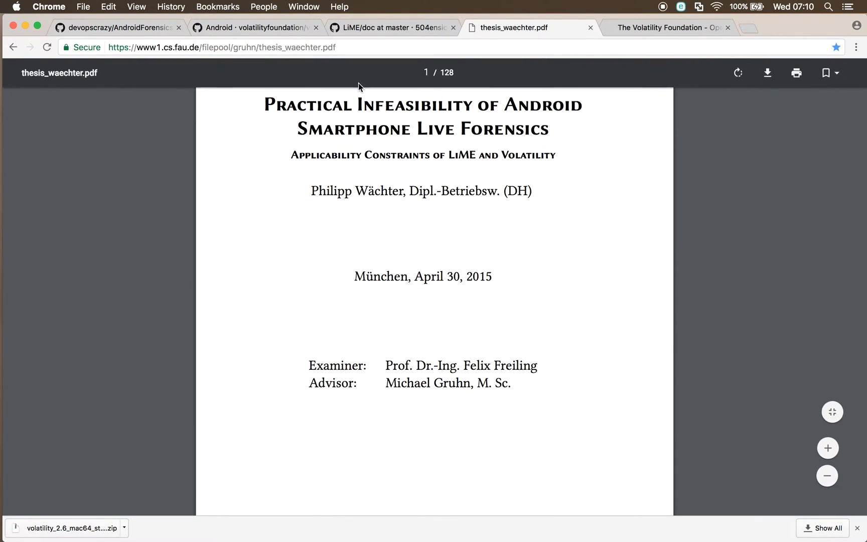
Scroll the thesis down through its table of contents toward section 3.3 on page 62.
scroll("down", 3)
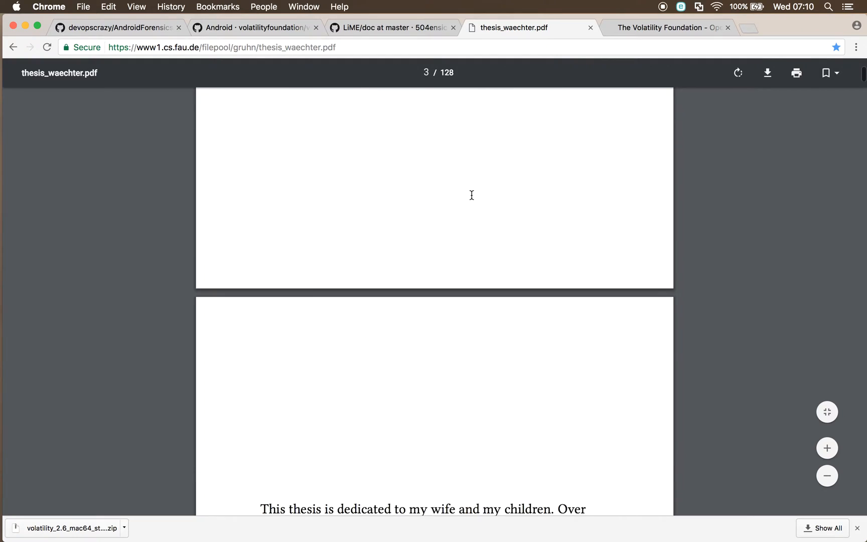
scroll("down", 3)
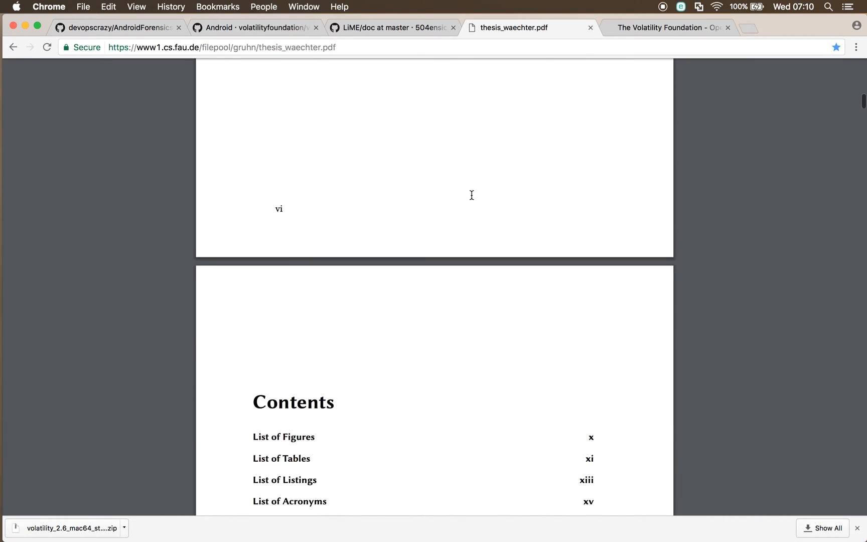
scroll("down", 3)
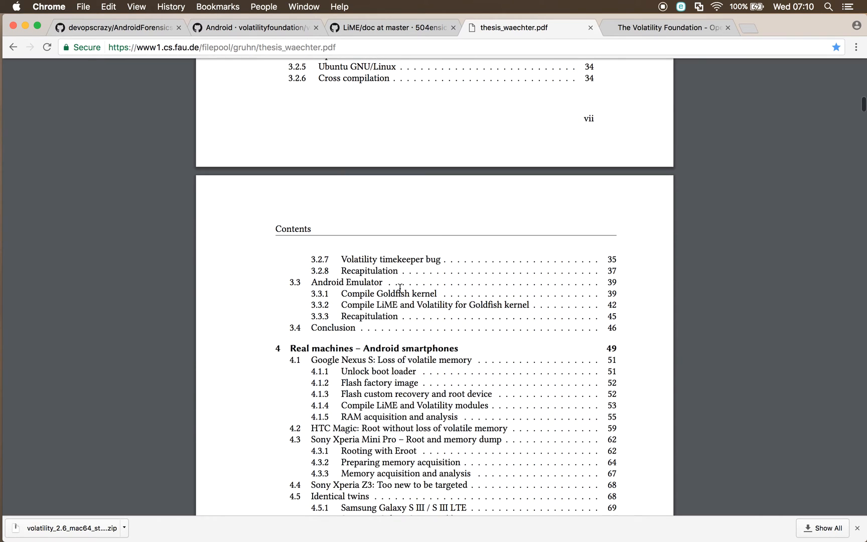
mouse_move(430, 311)
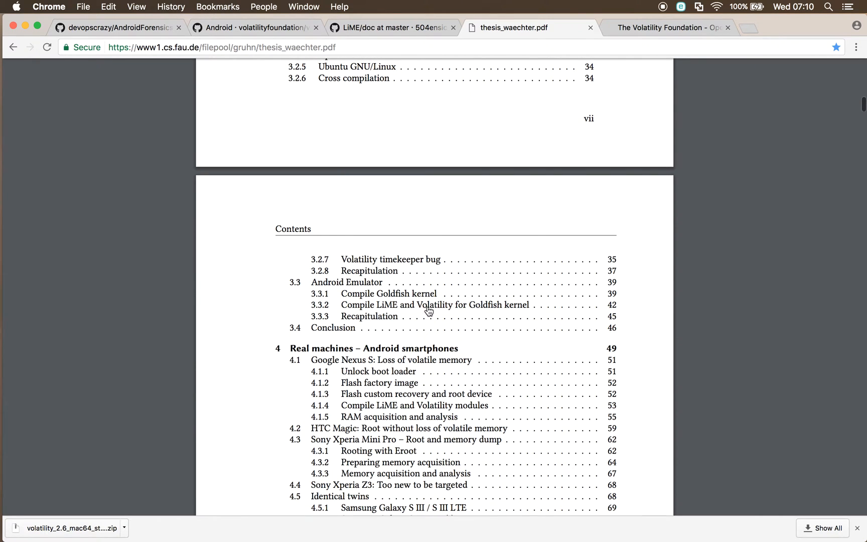
mouse_move(491, 312)
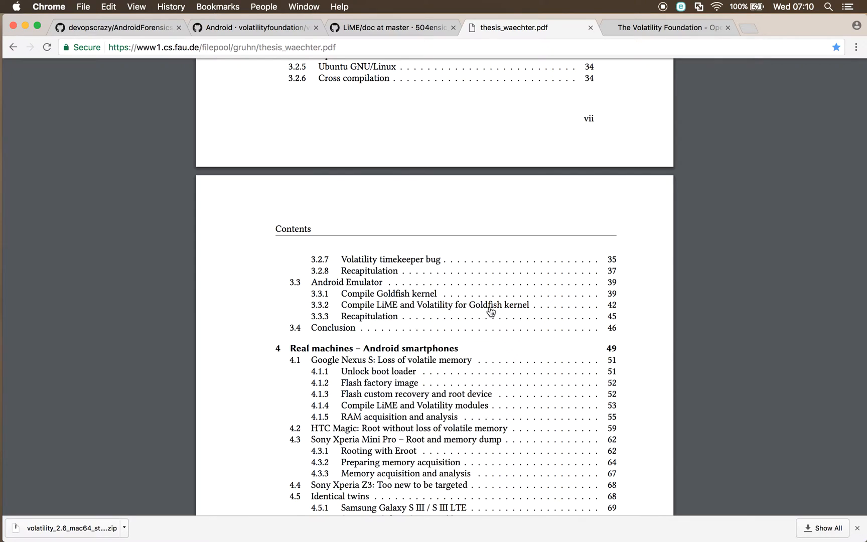
mouse_move(490, 306)
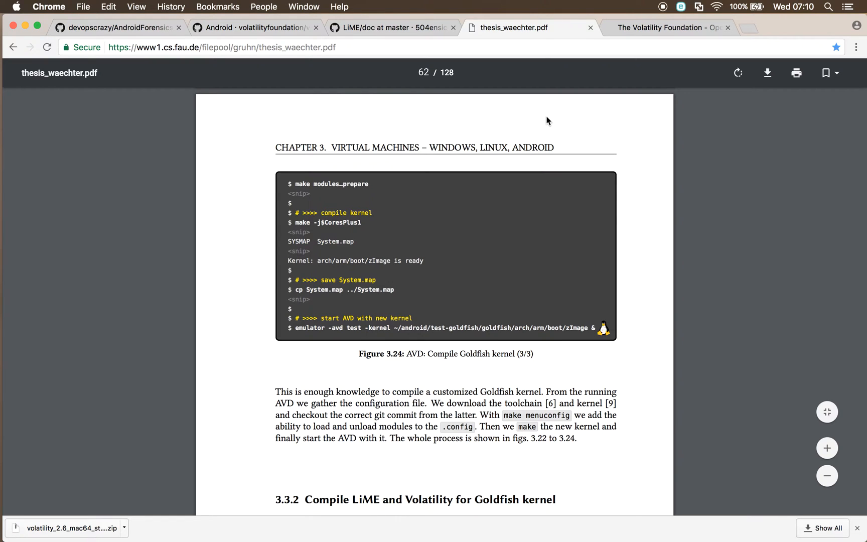
mouse_move(147, 40)
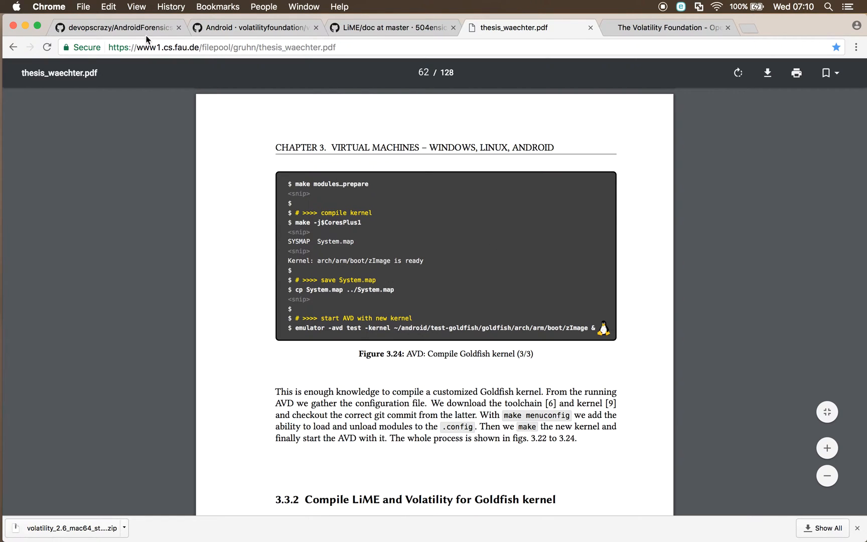
Return to the devopscrazy/AndroidForensics repository and review its folders.
left_click(116, 27)
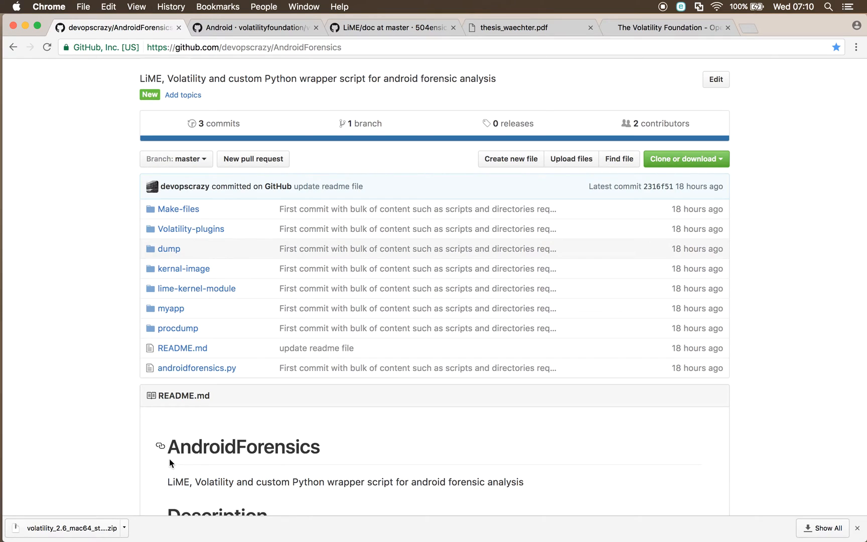
mouse_move(172, 458)
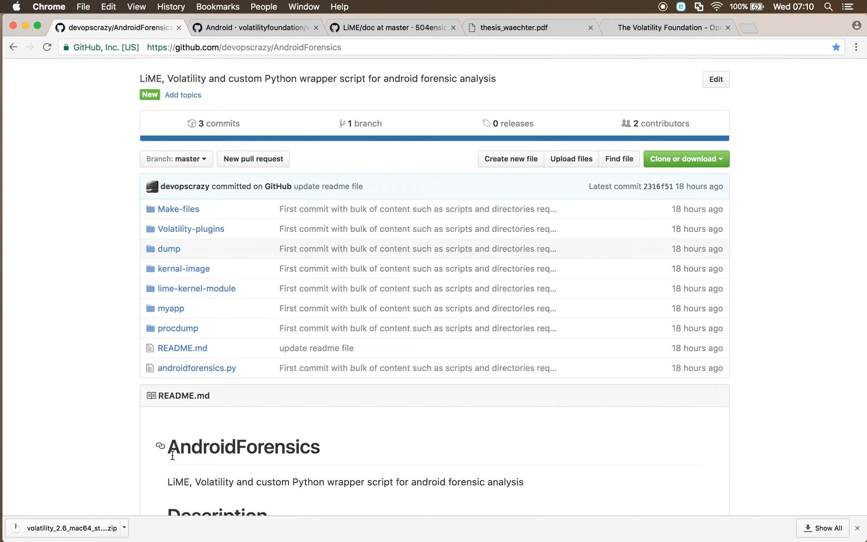
mouse_move(206, 201)
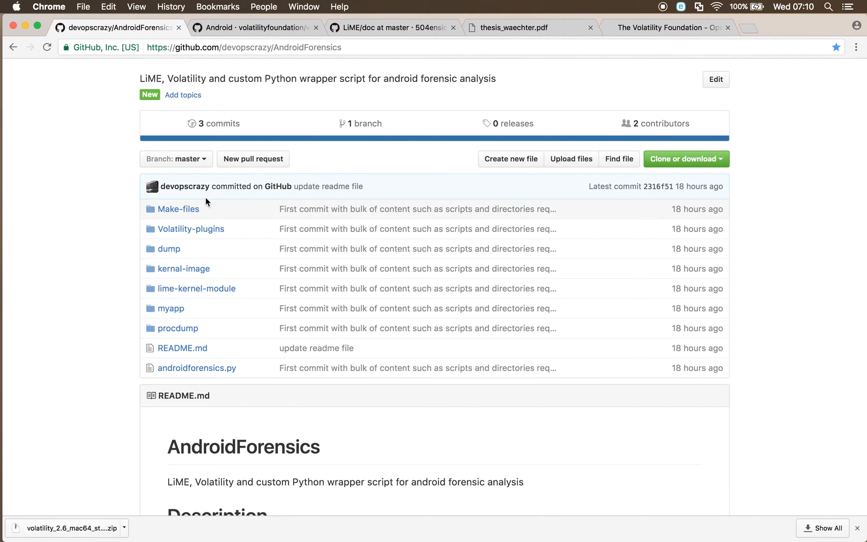
mouse_move(91, 414)
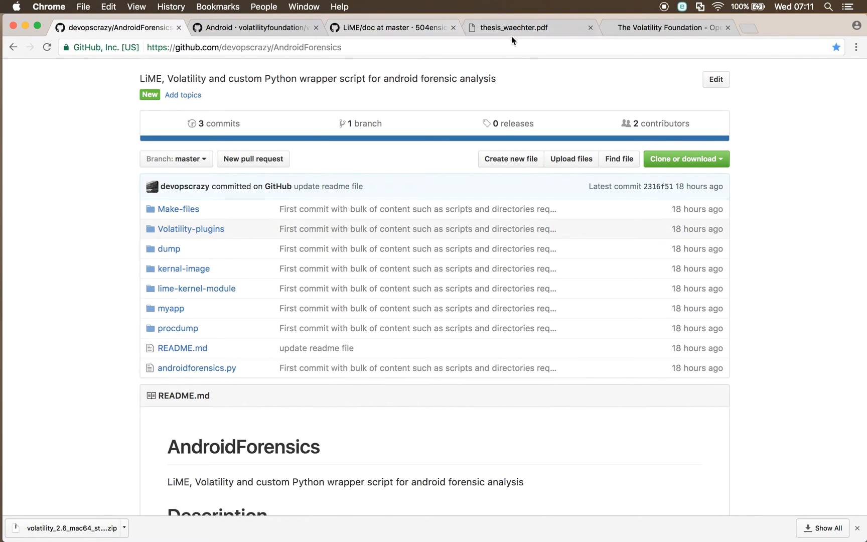
mouse_move(514, 27)
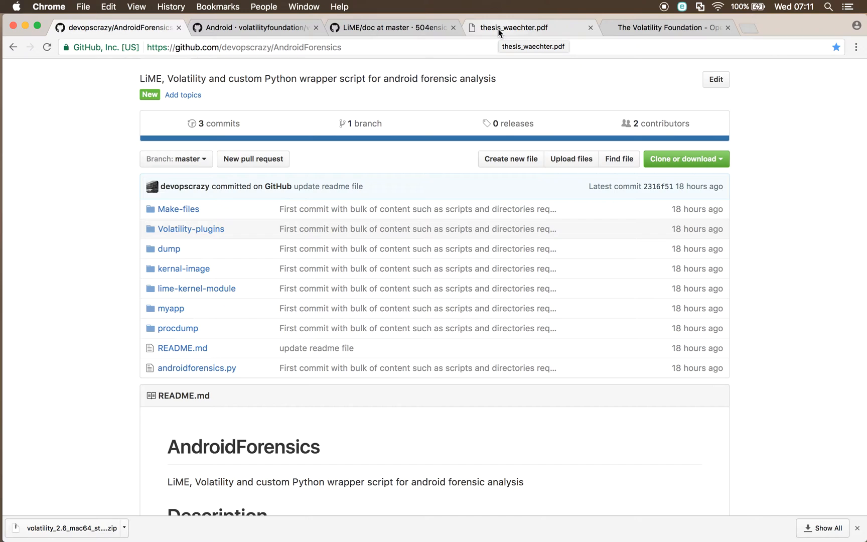
mouse_move(3, 263)
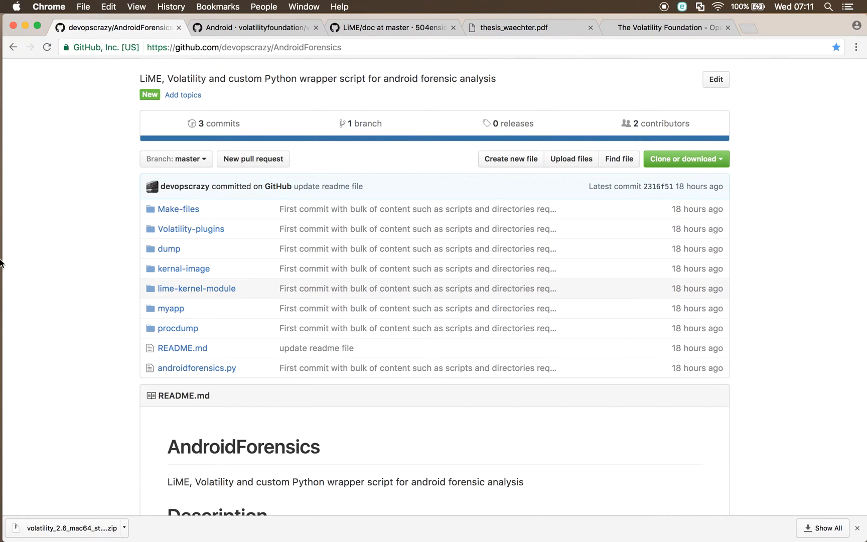
mouse_move(83, 356)
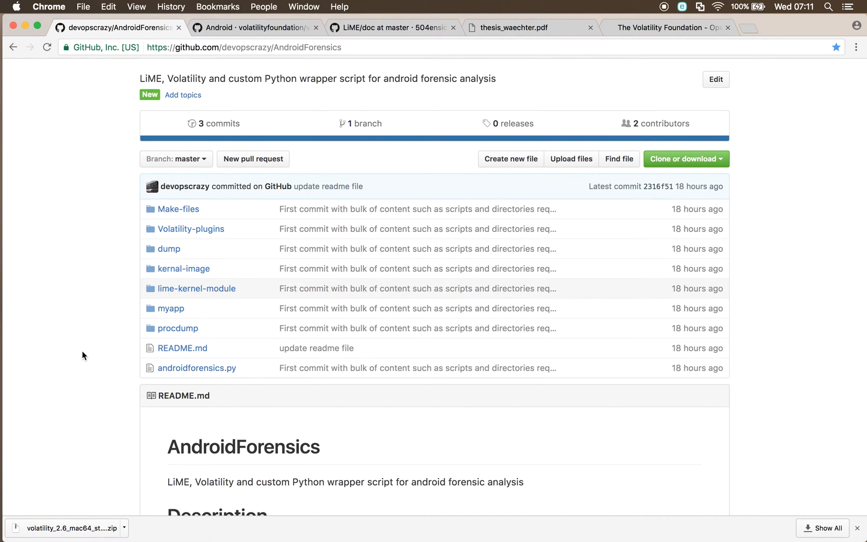
mouse_move(159, 256)
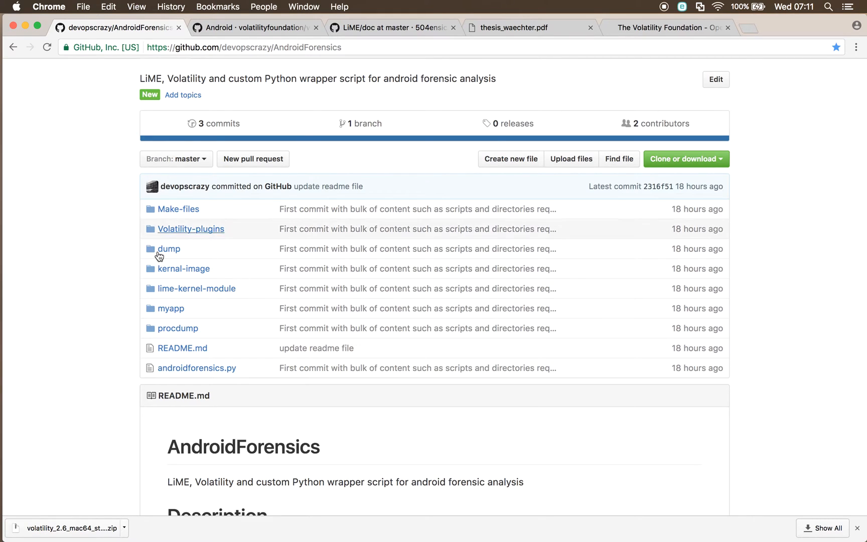
mouse_move(157, 360)
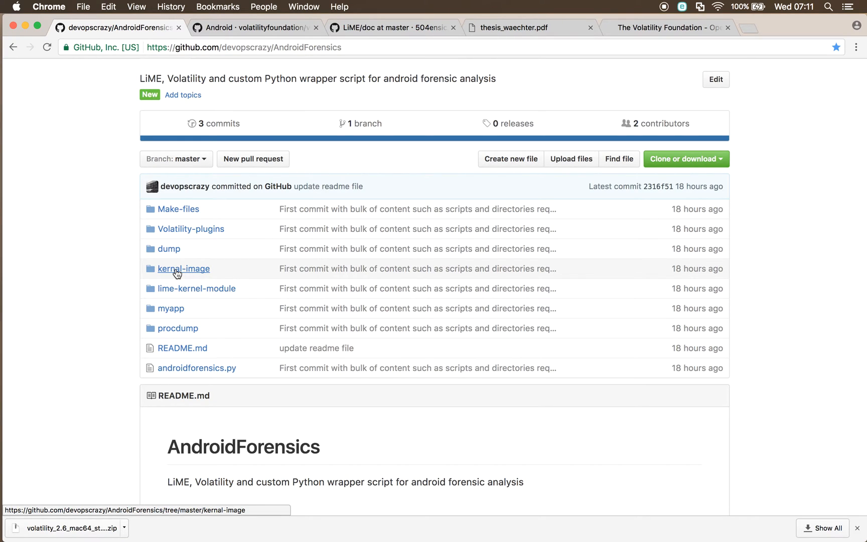
mouse_move(208, 272)
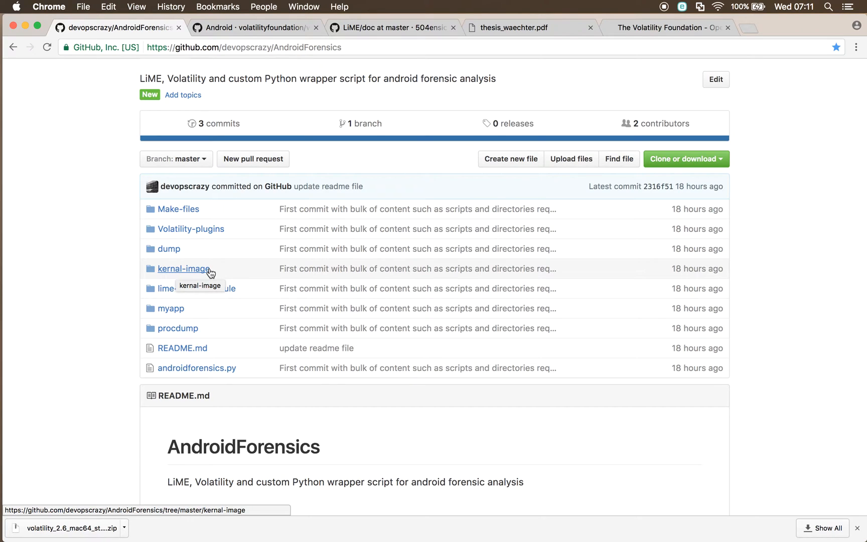
mouse_move(239, 289)
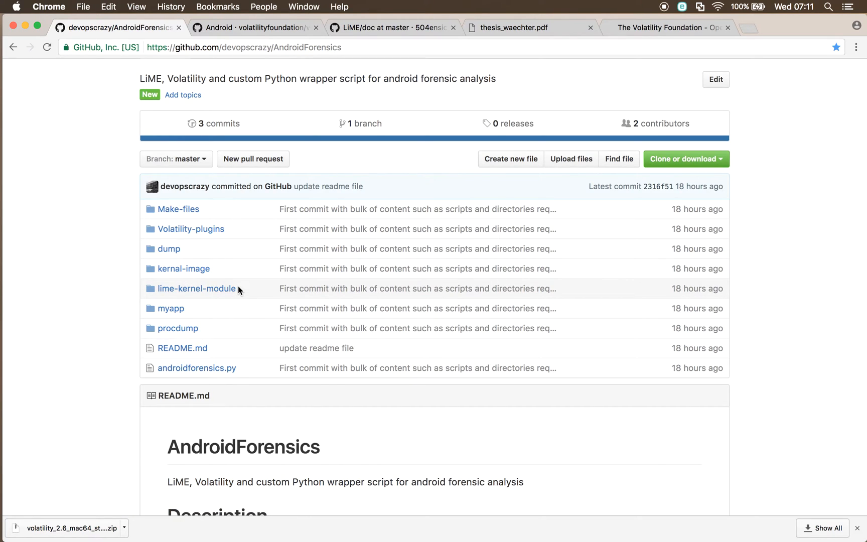
mouse_move(235, 231)
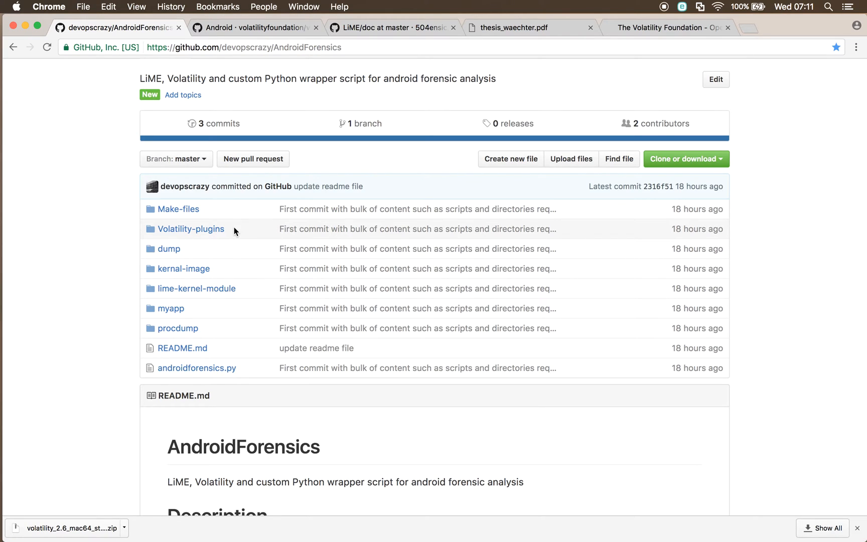
mouse_move(227, 231)
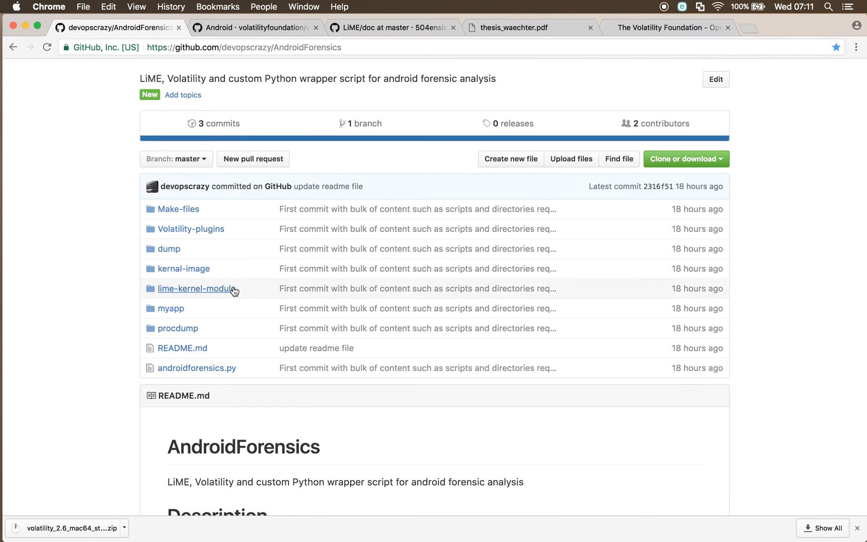
mouse_move(191, 229)
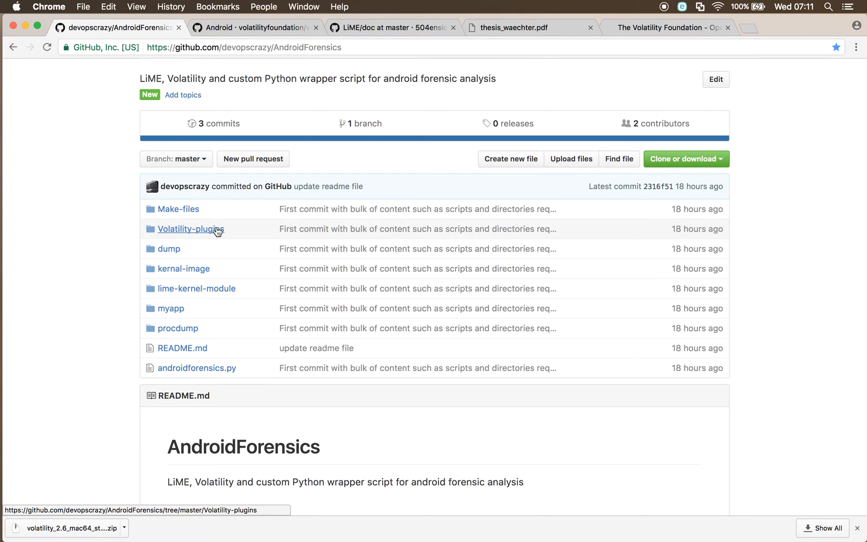
mouse_move(246, 231)
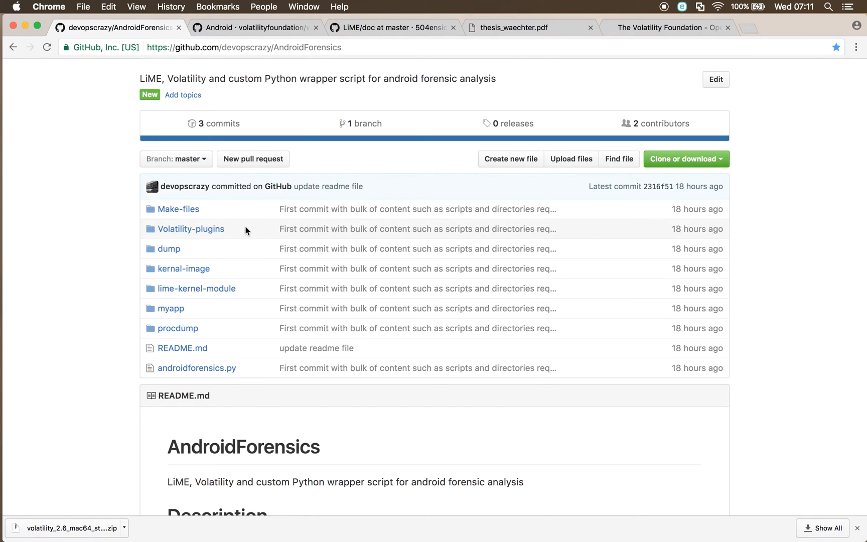
mouse_move(252, 229)
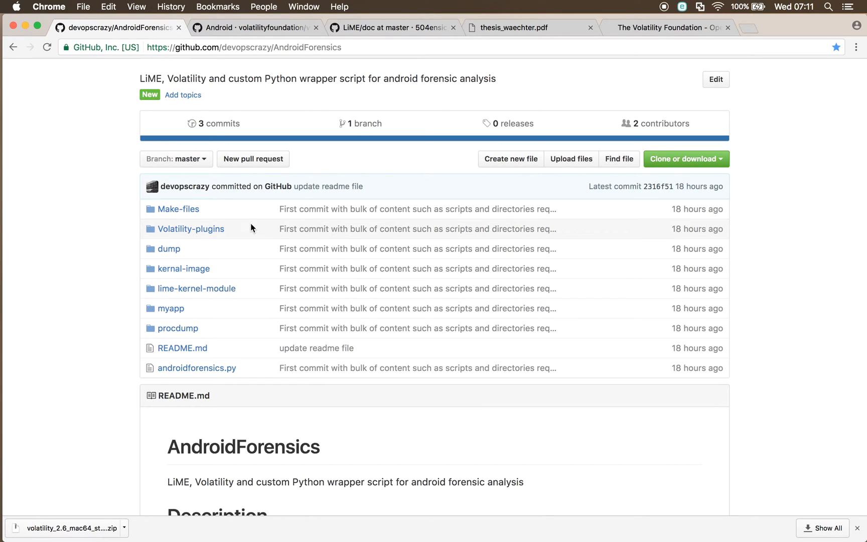
mouse_move(62, 6)
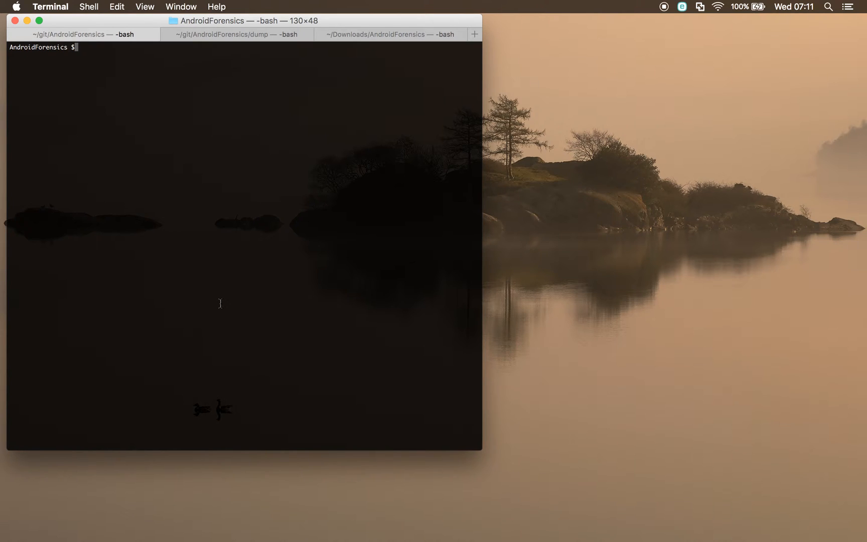
Run 'python androidforensics.py' to show the wrapper script's usage help.
type("pyt")
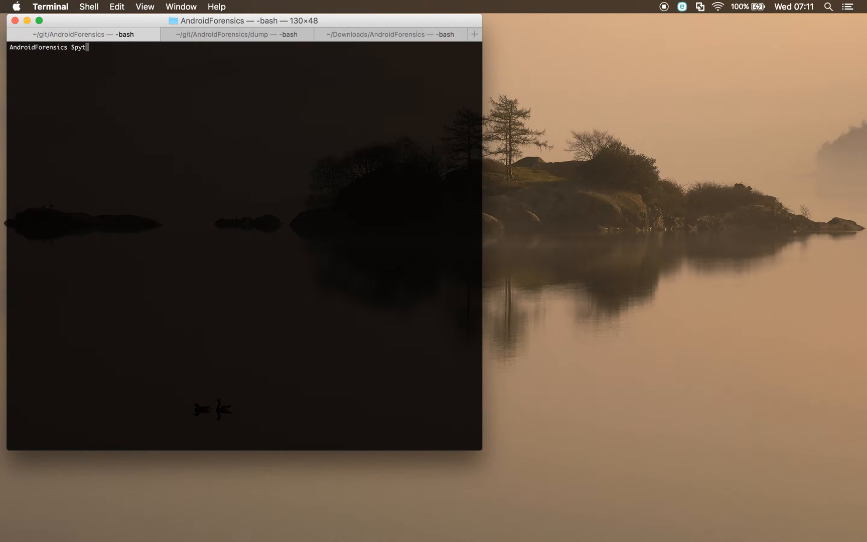
type("hon androidforensics.py")
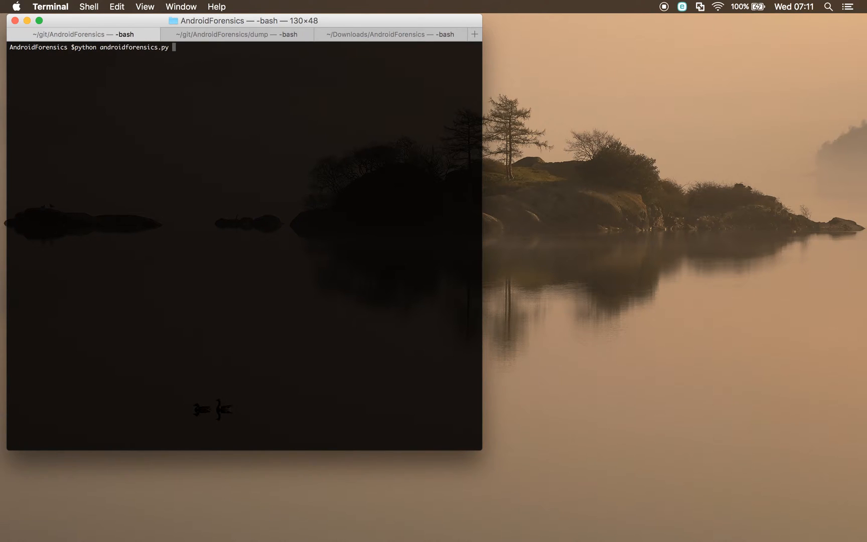
key("Return")
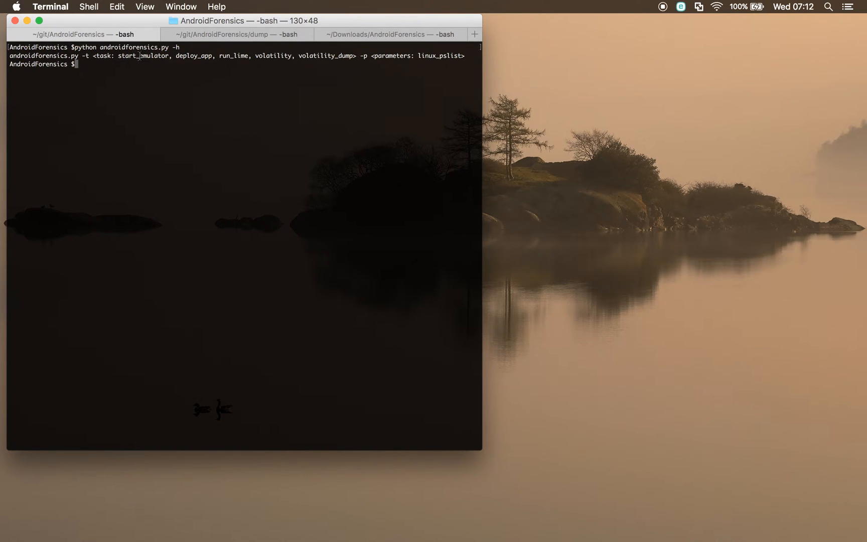
Run 'python androidforensics.py -t start_emulator' to boot the Nexus_5_API_21 emulator.
type("python androidforensics.py -")
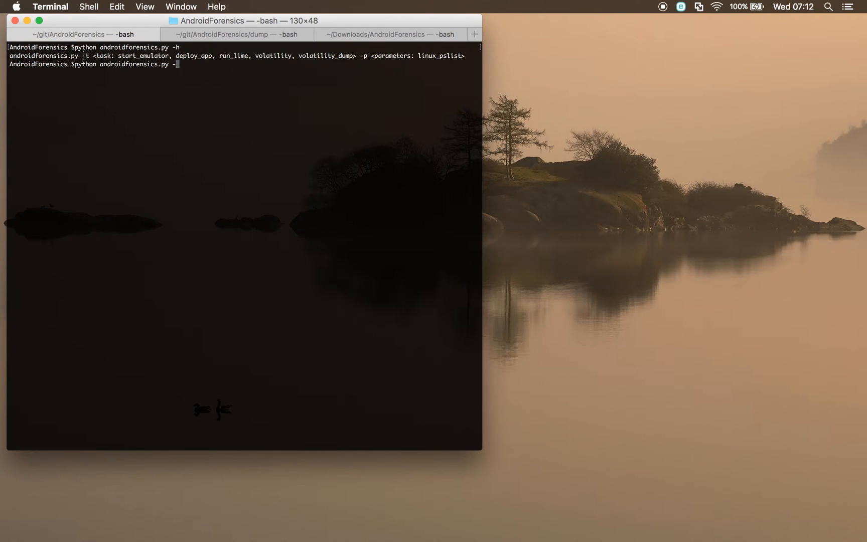
type("-t start_emula")
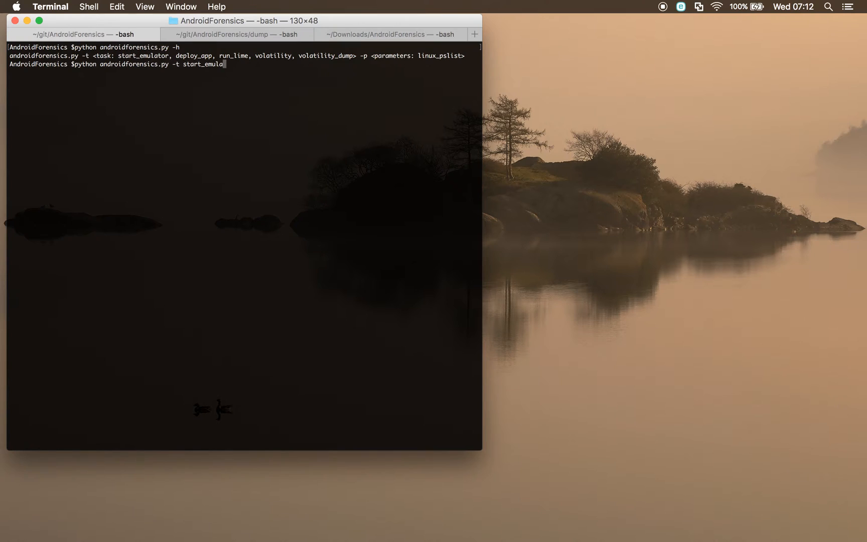
key("Return")
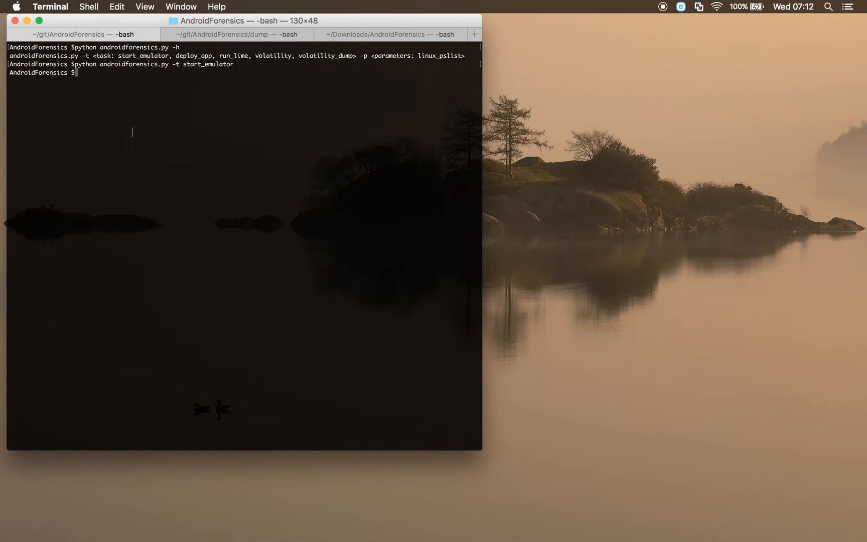
key("return")
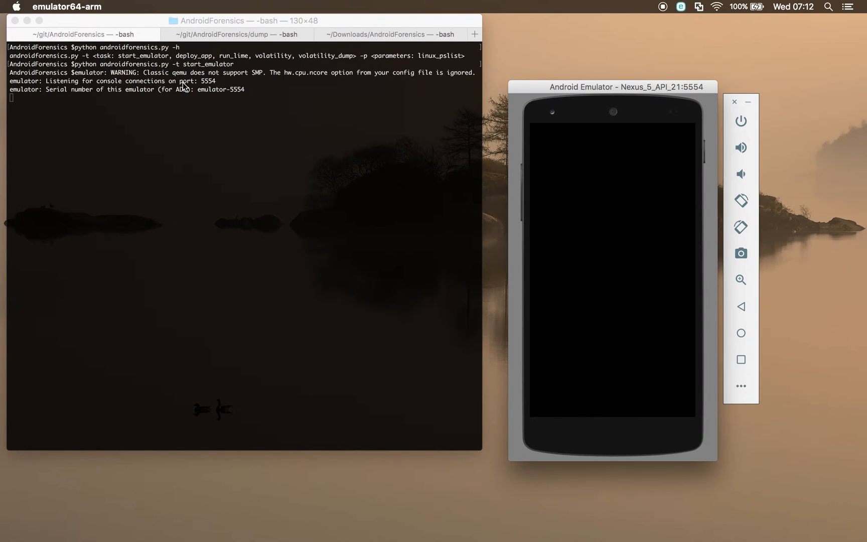
mouse_move(200, 106)
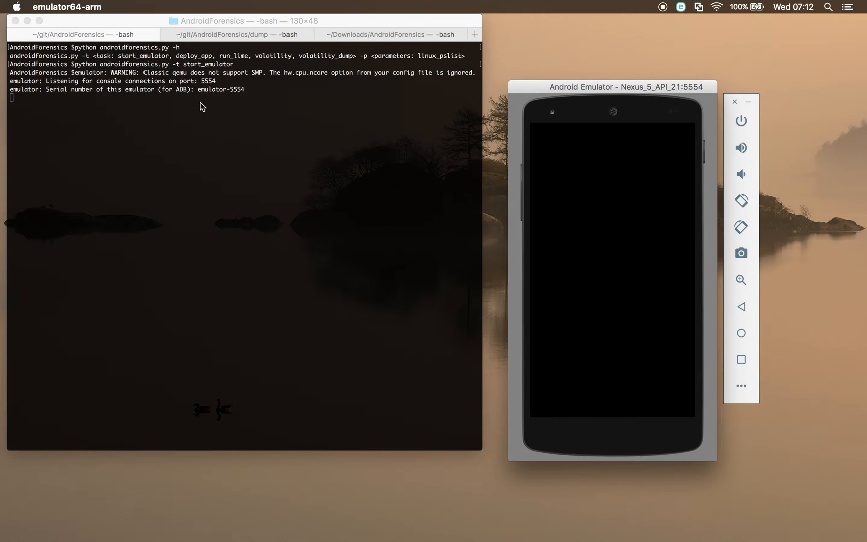
mouse_move(229, 108)
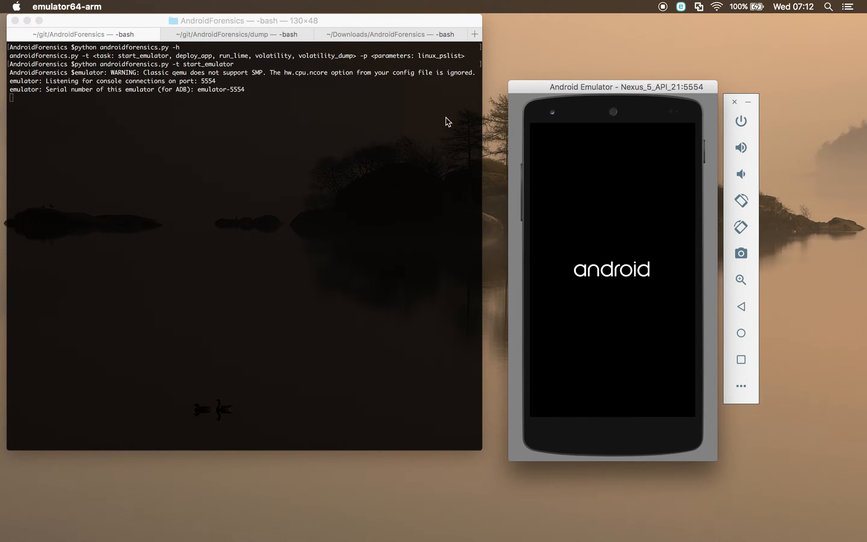
mouse_move(678, 475)
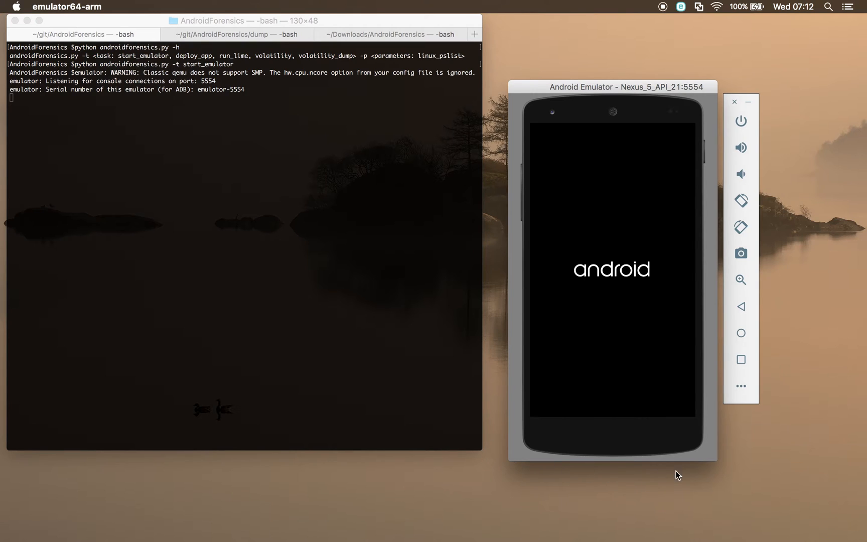
mouse_move(244, 121)
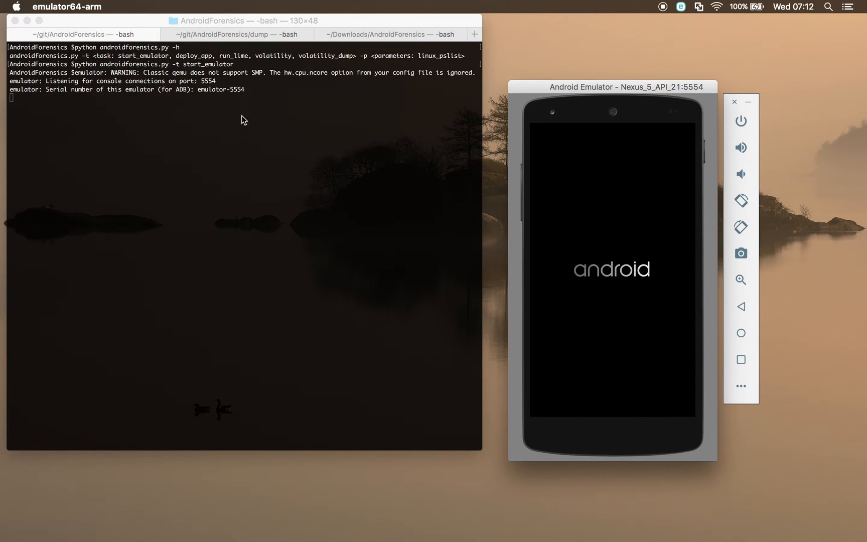
mouse_move(188, 122)
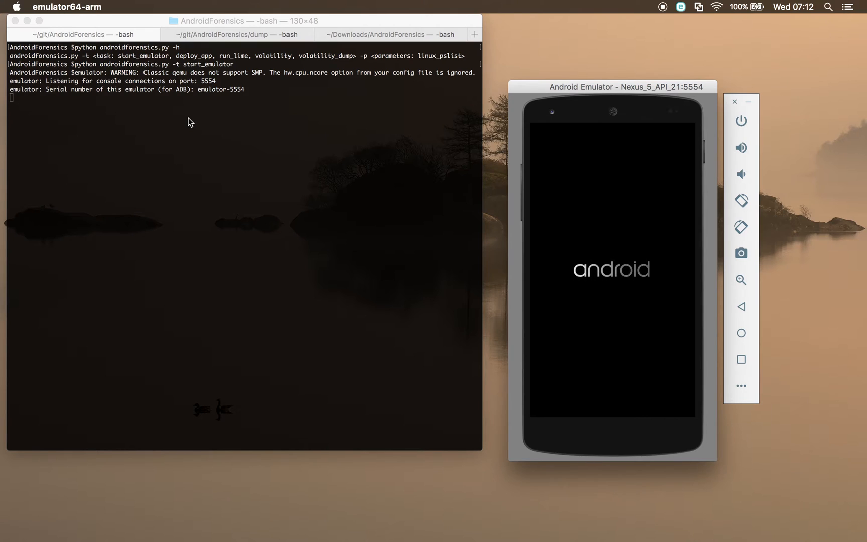
mouse_move(294, 172)
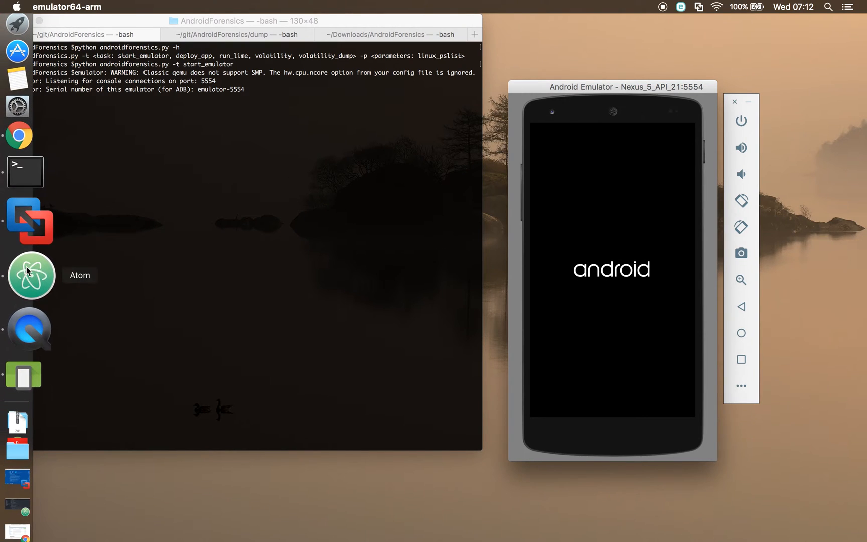
View androidforensics.py in Atom, scrolling to its start_emulator, deploy_app, run_lime and volatility task branches.
left_click(31, 275)
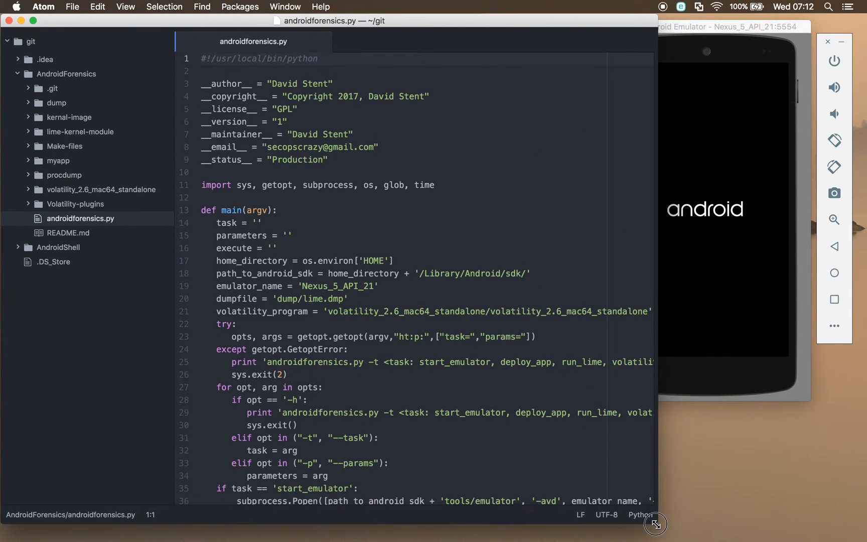
scroll("down", 3)
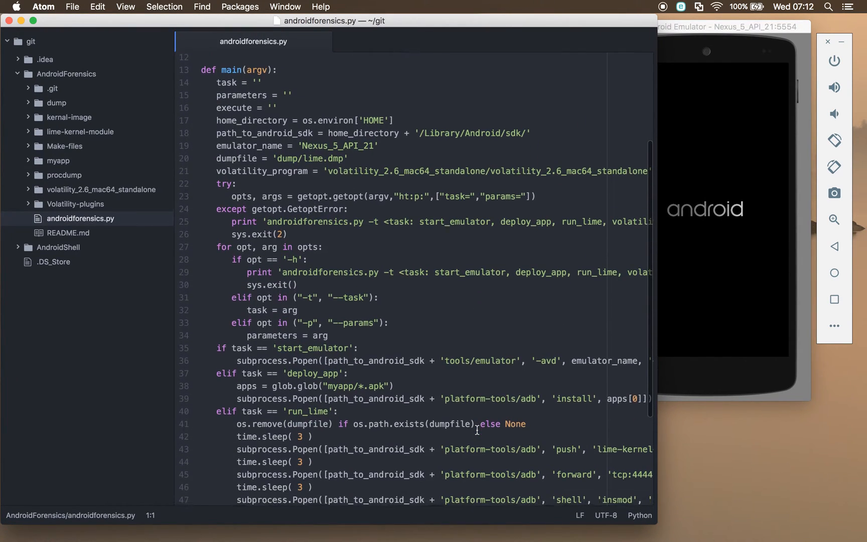
scroll("down", 3)
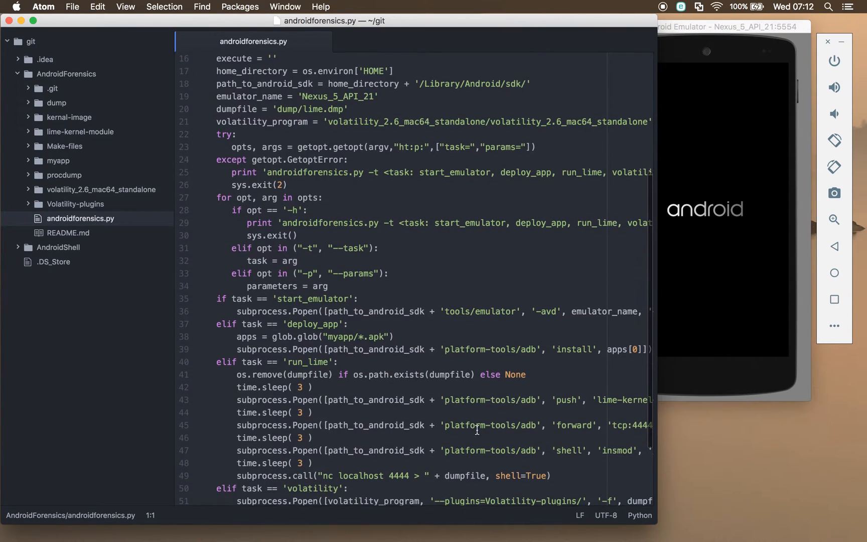
scroll("down", 3)
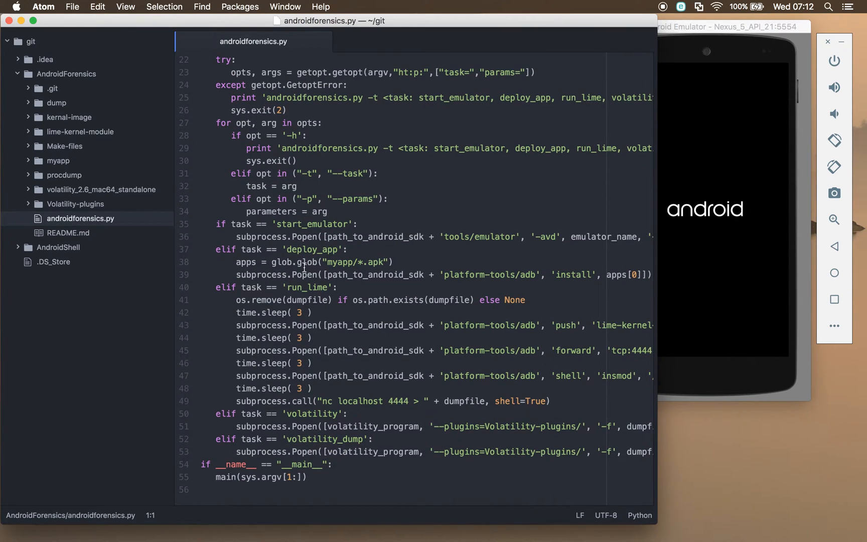
mouse_move(308, 247)
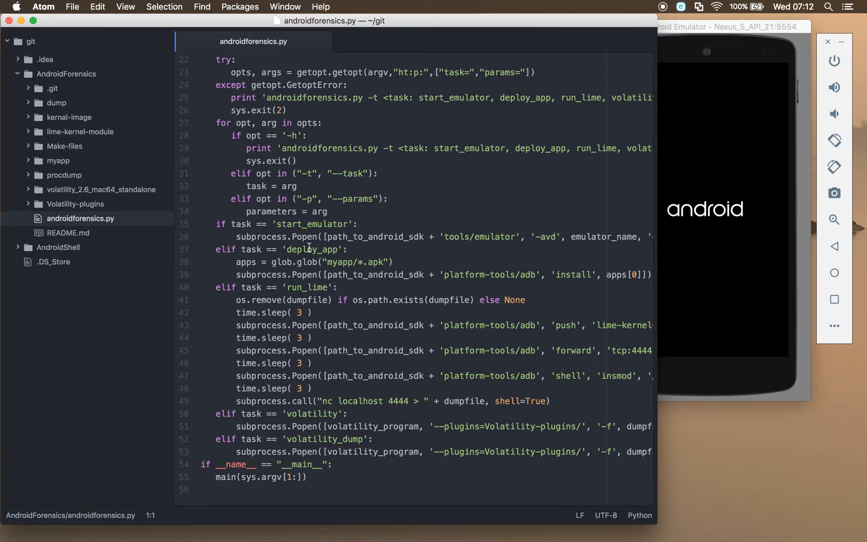
mouse_move(51, 144)
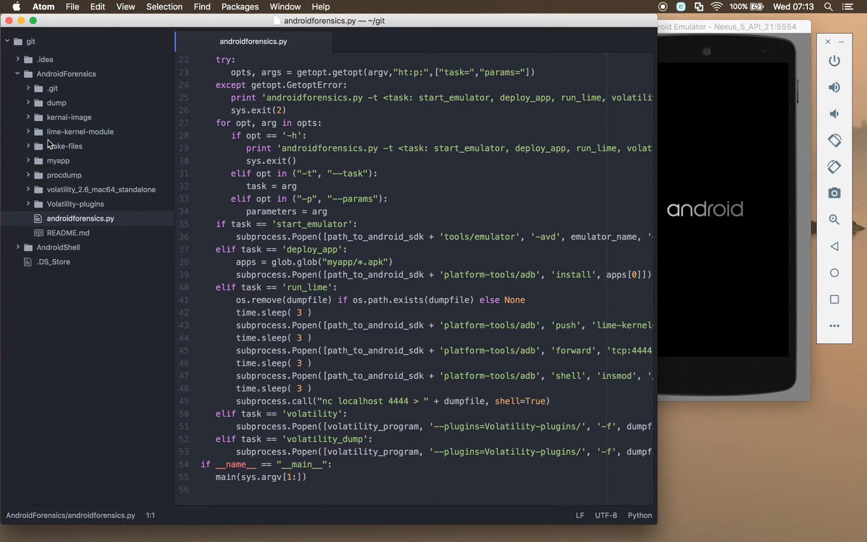
mouse_move(66, 146)
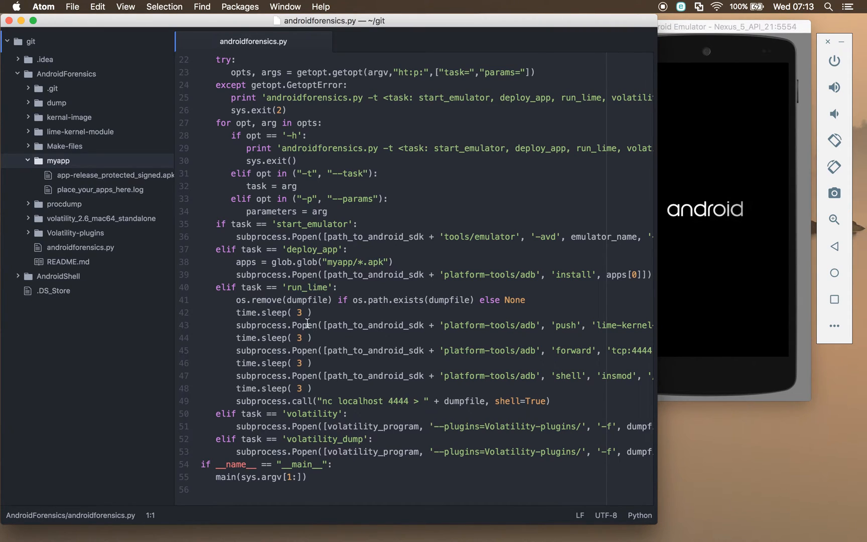
mouse_move(353, 330)
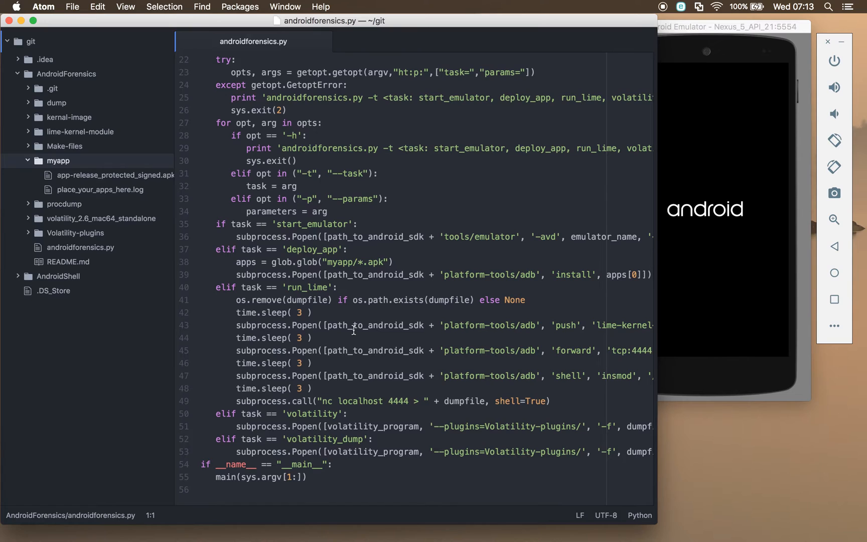
mouse_move(300, 300)
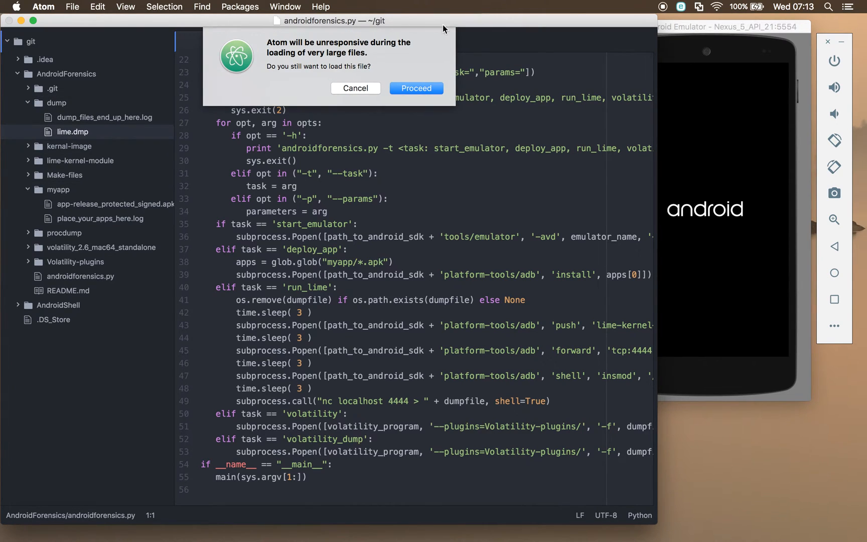
Cancel the large-file warning for lime.dmp and bring up its context menu in the dump folder.
left_click(416, 88)
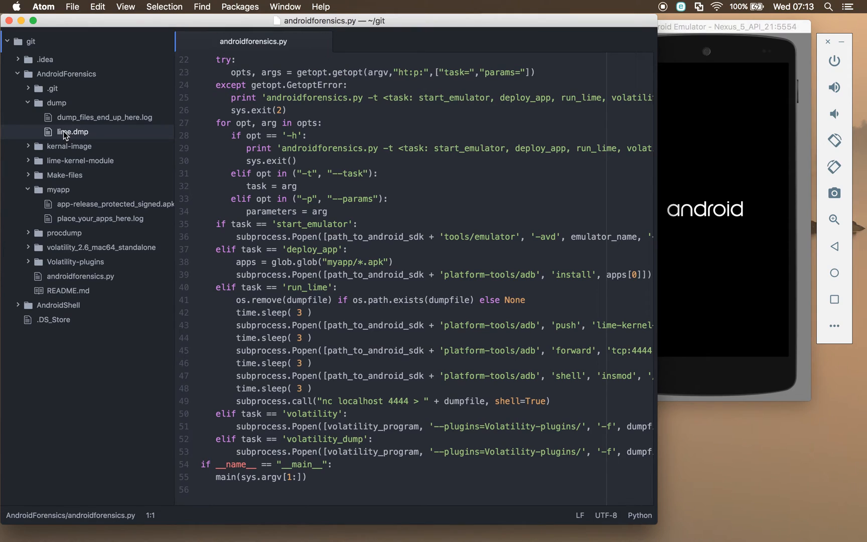
right_click(72, 131)
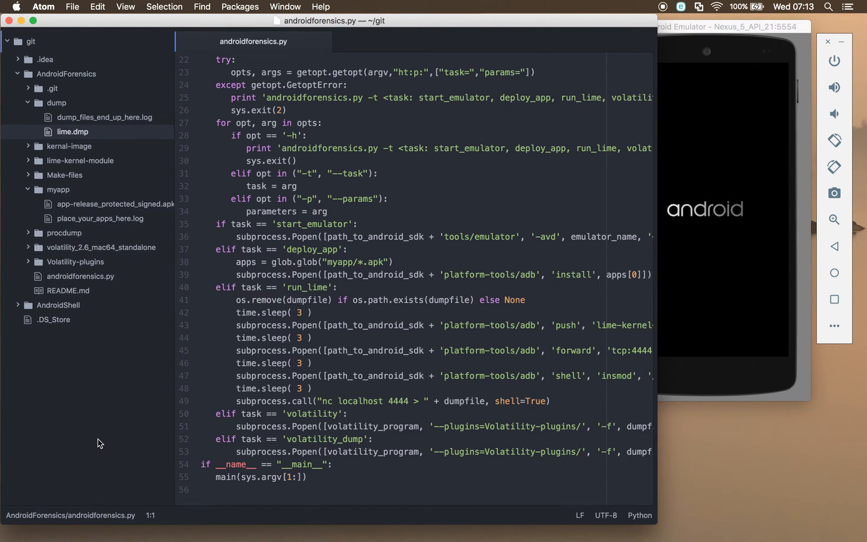
mouse_move(429, 312)
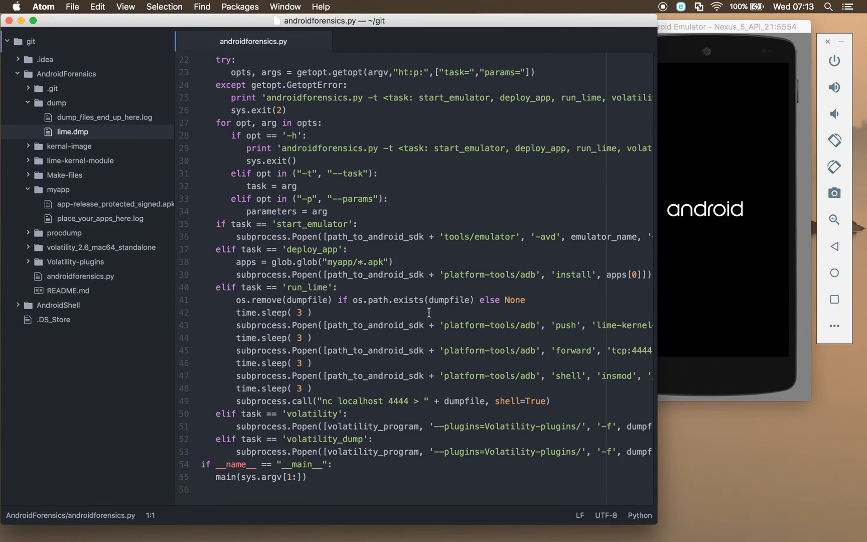
mouse_move(441, 321)
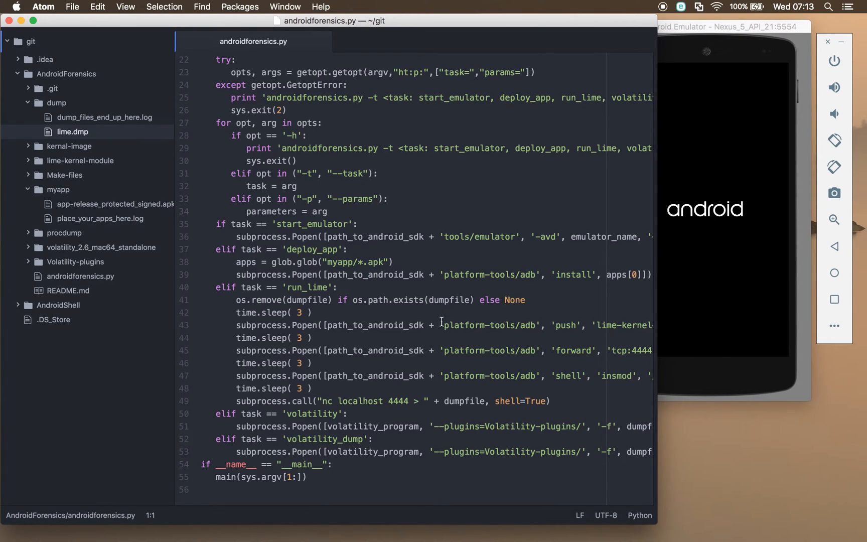
scroll("right", 3)
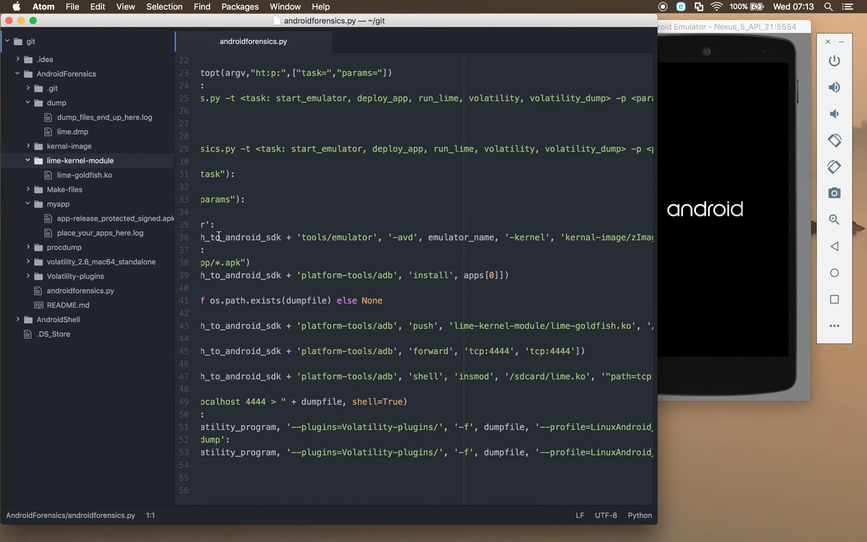
Scroll androidforensics.py sideways to reveal the full adb push, forward and insmod commands.
scroll("right", 3)
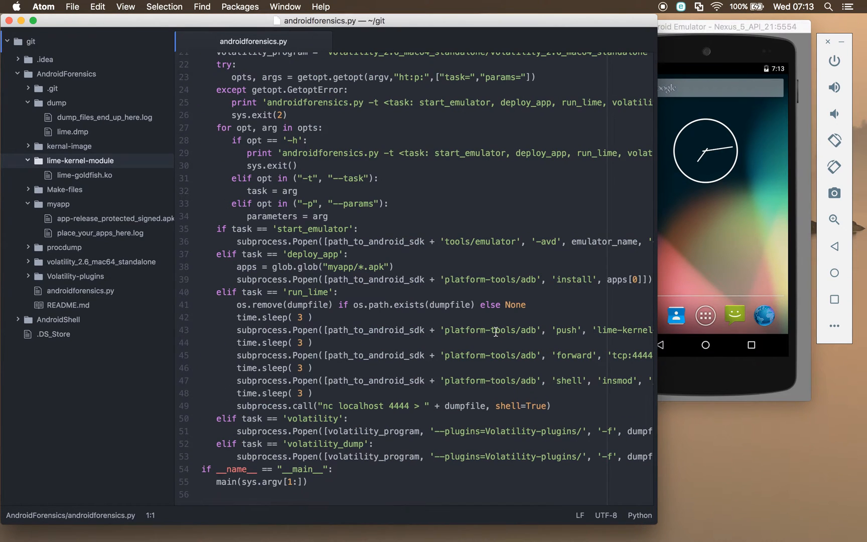
scroll("right", 3)
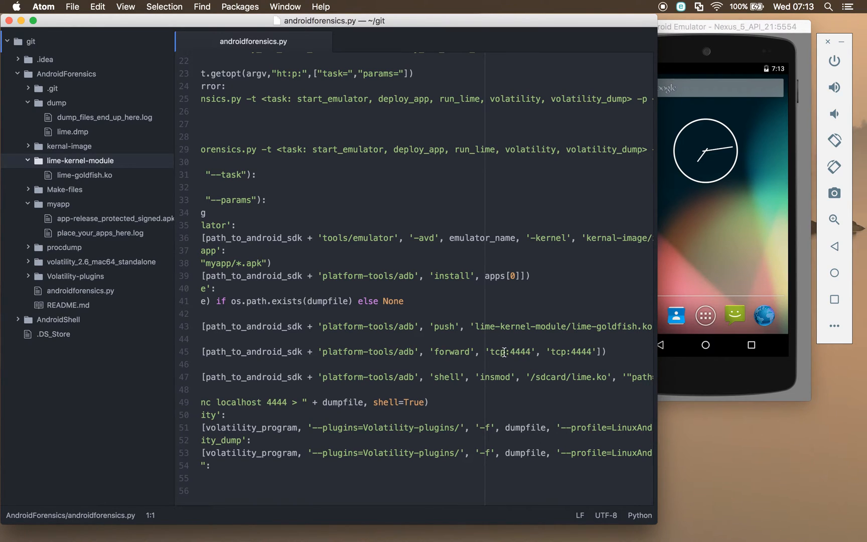
mouse_move(480, 350)
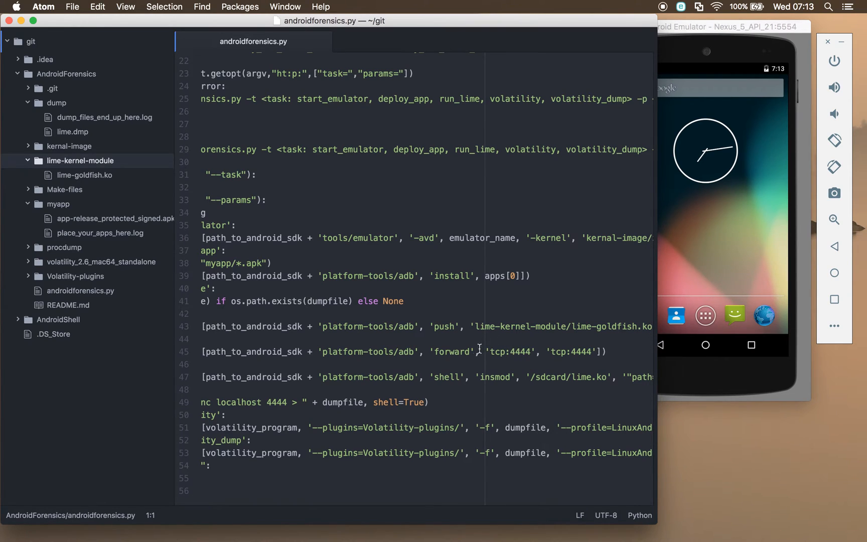
mouse_move(456, 332)
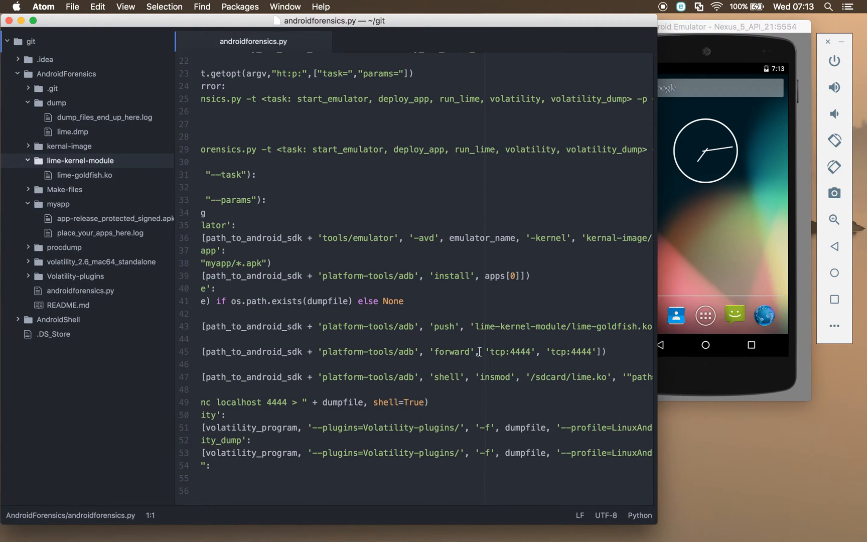
mouse_move(477, 329)
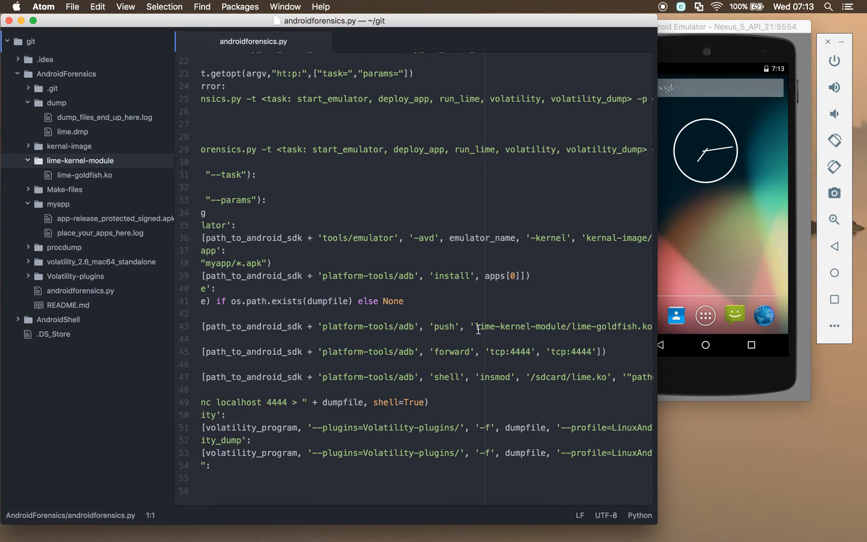
mouse_move(573, 349)
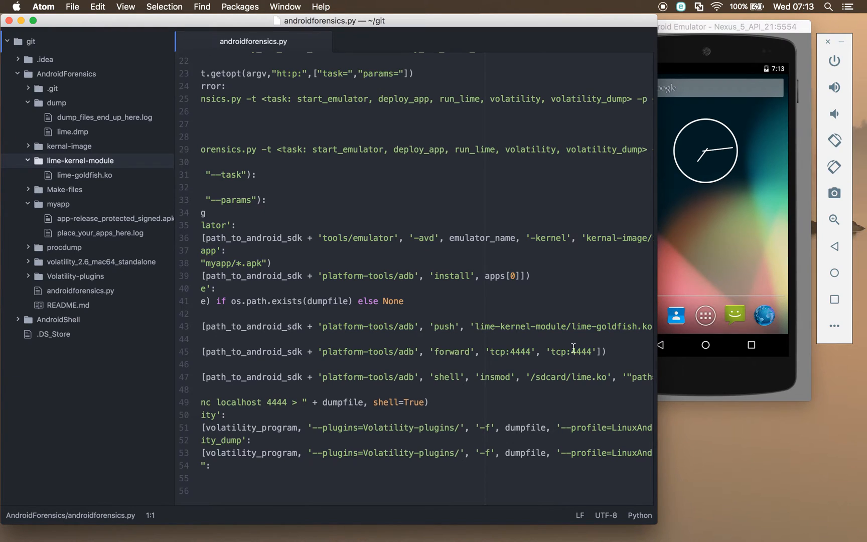
mouse_move(783, 192)
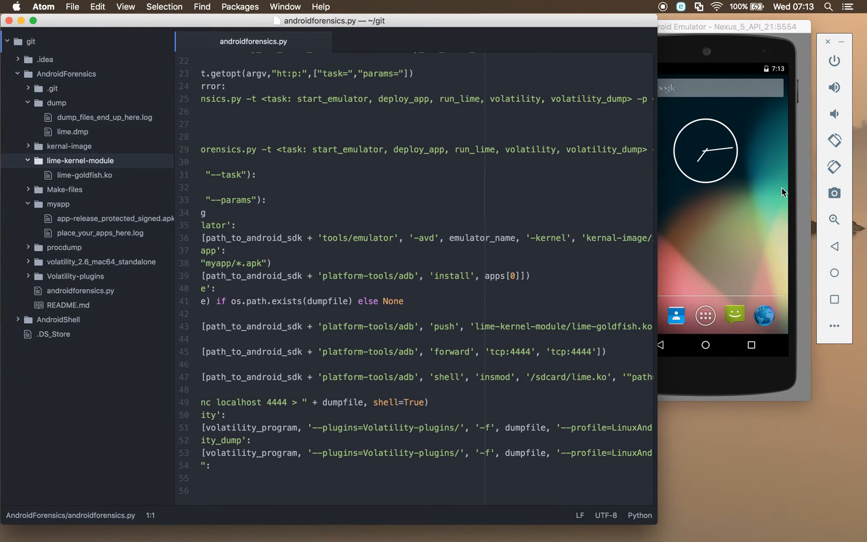
mouse_move(717, 235)
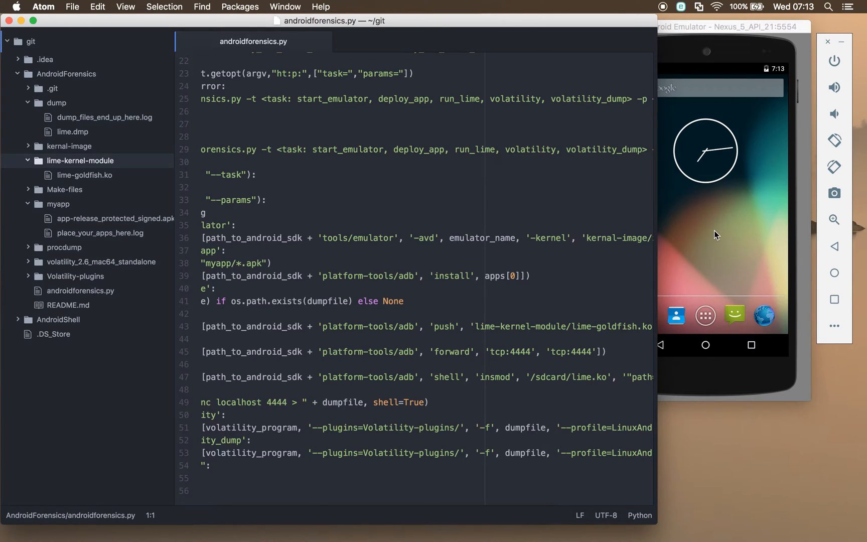
mouse_move(685, 218)
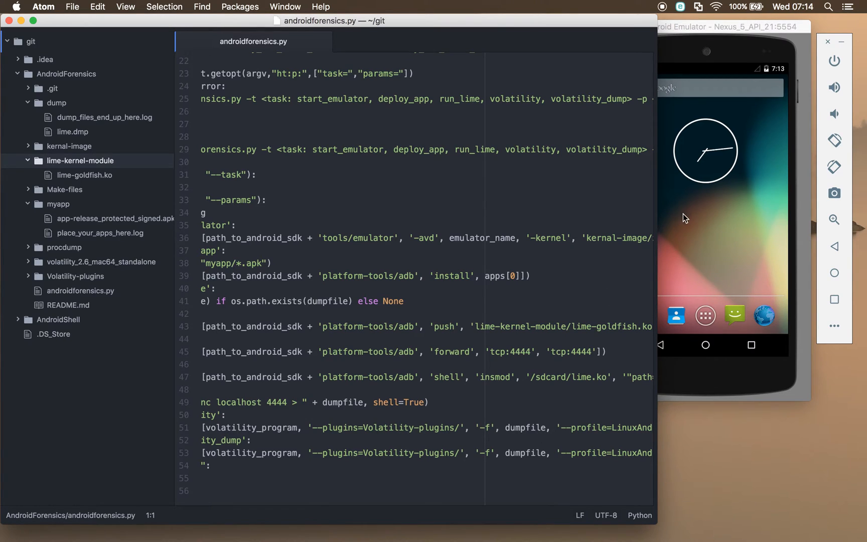
mouse_move(724, 236)
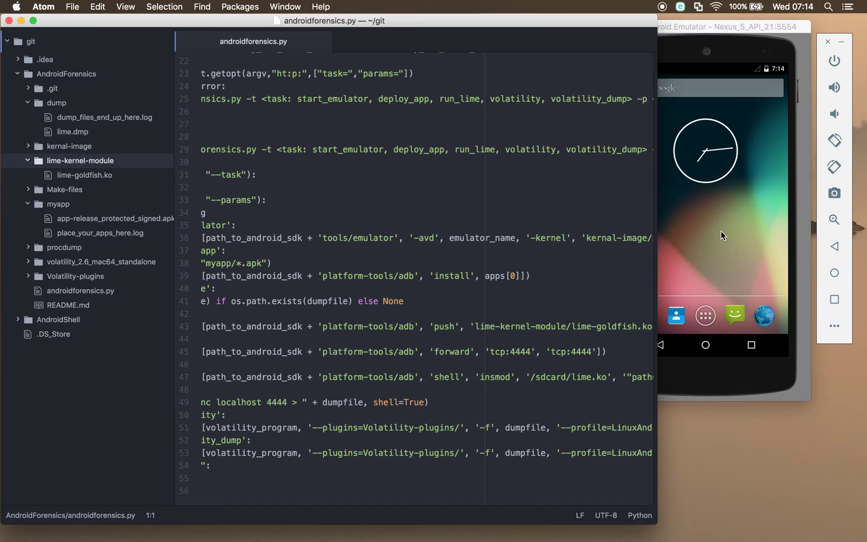
mouse_move(702, 294)
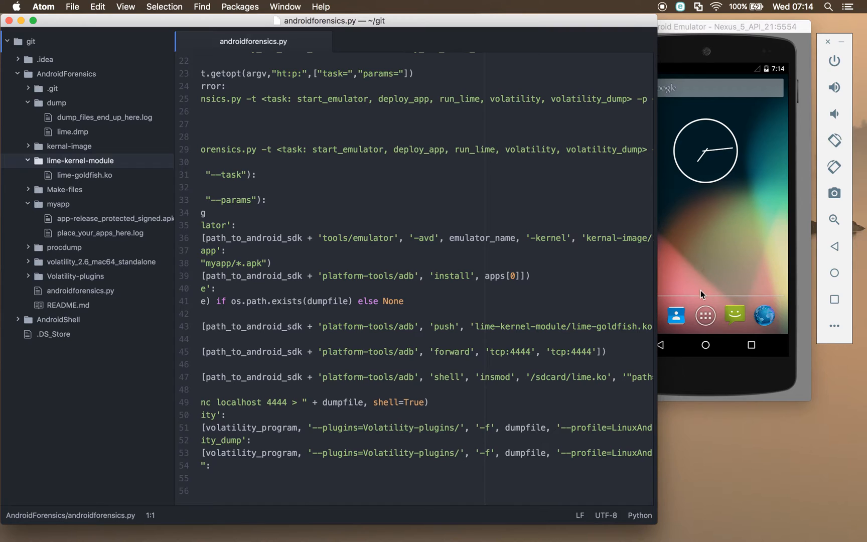
mouse_move(488, 349)
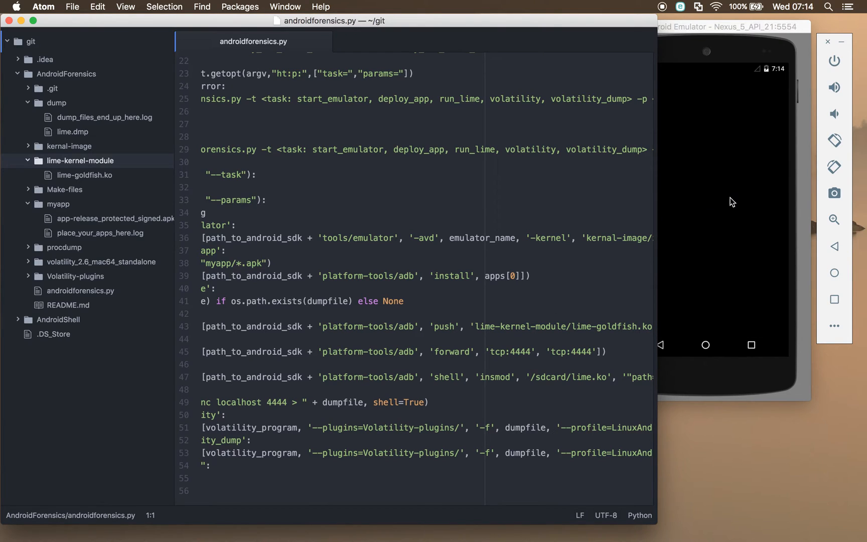
mouse_move(699, 269)
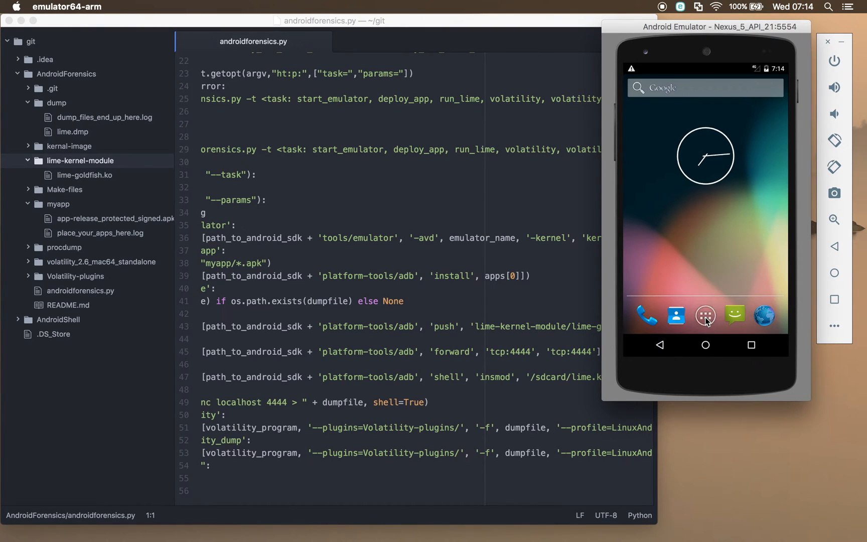
Open the emulated phone's app drawer from the dock and move toward its Widgets tab.
left_click(706, 315)
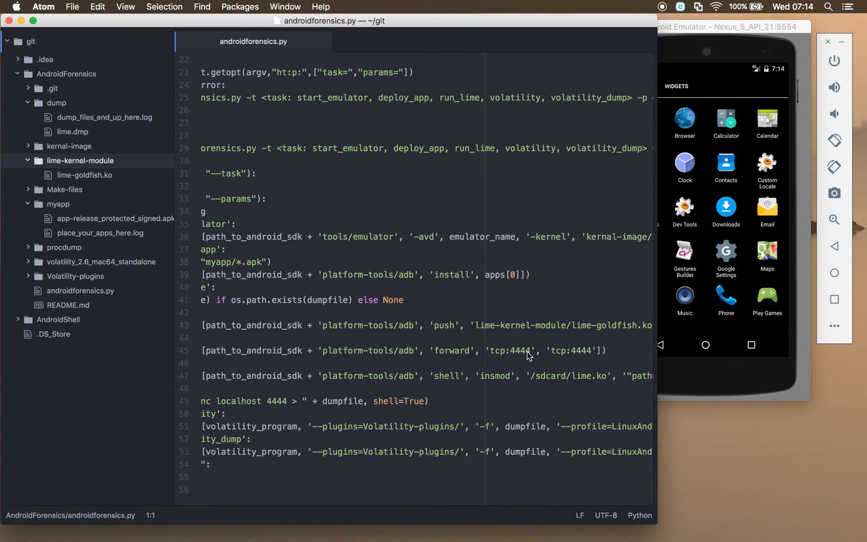
scroll("right", 3)
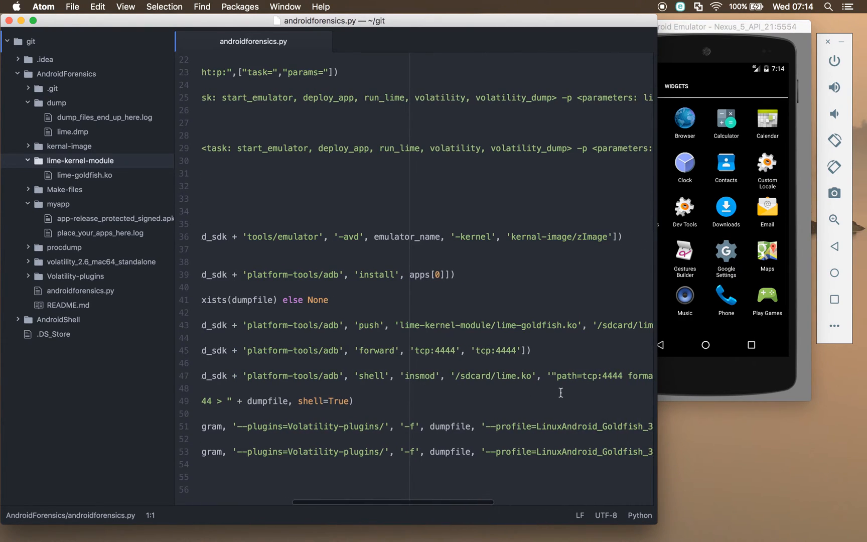
mouse_move(376, 370)
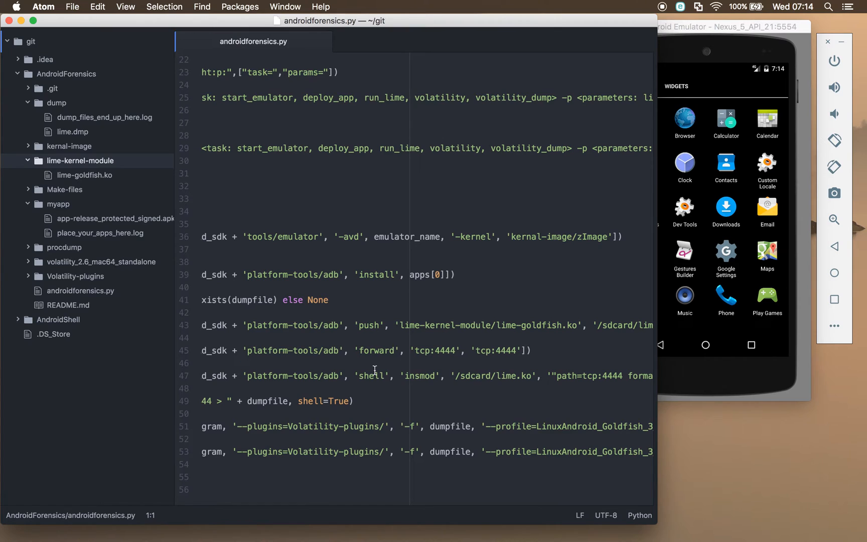
mouse_move(425, 381)
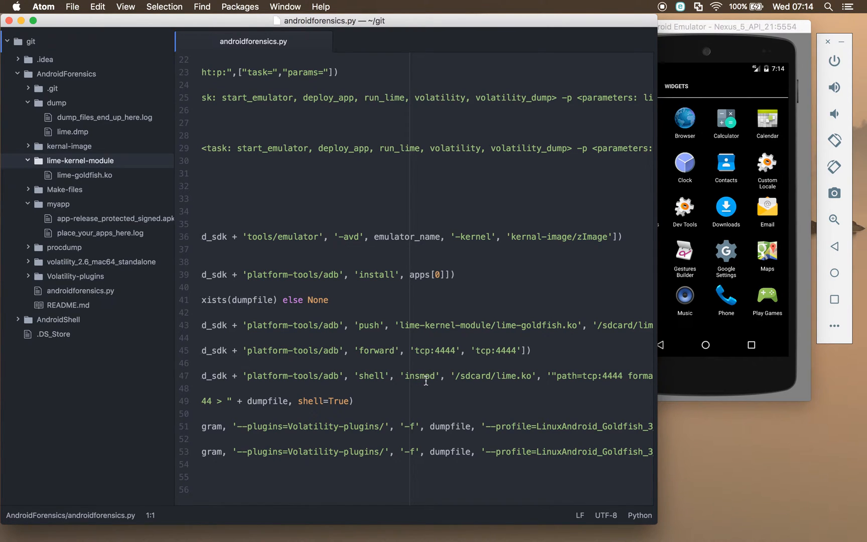
scroll("right", 3)
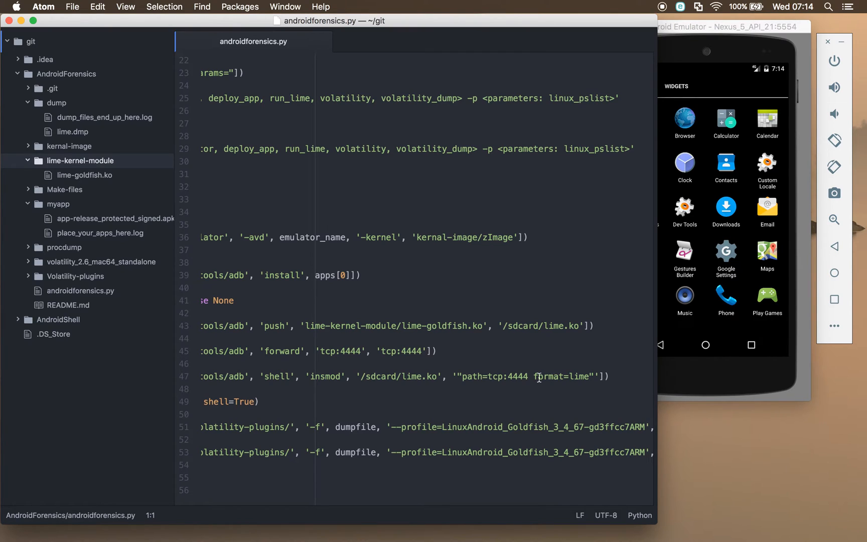
mouse_move(481, 347)
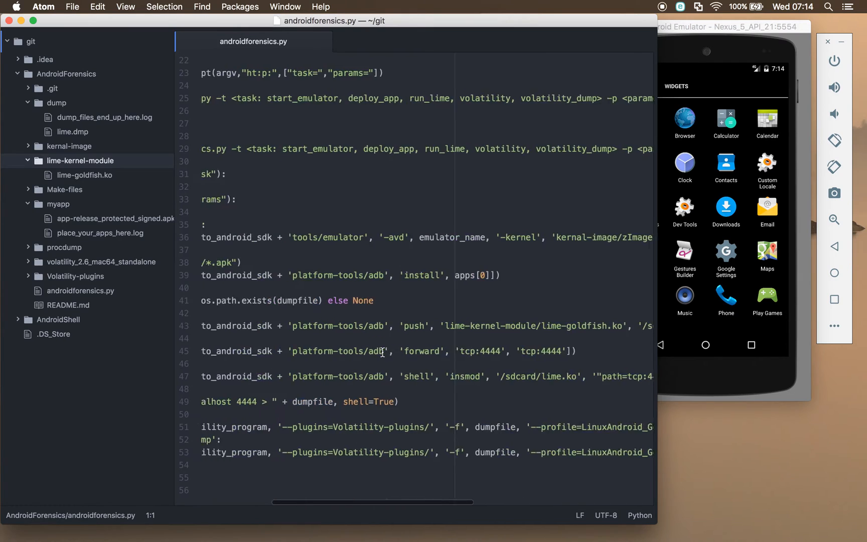
scroll("left", 3)
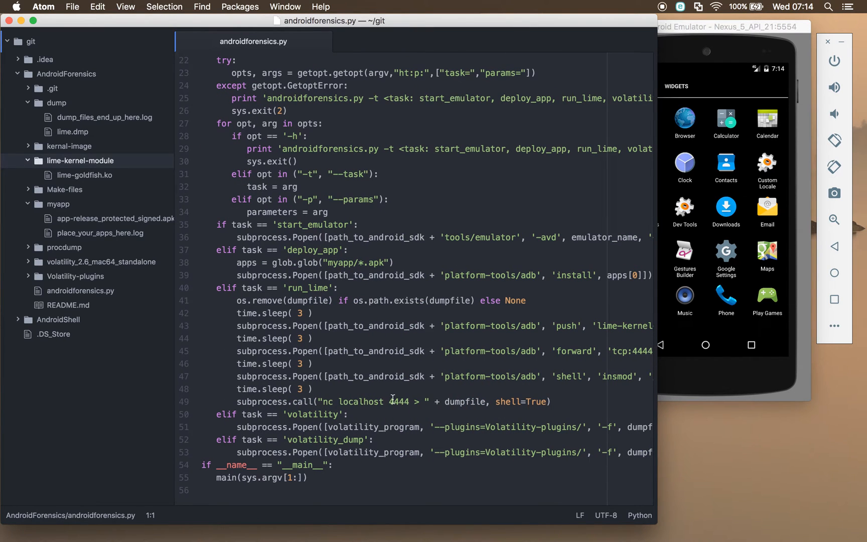
mouse_move(447, 405)
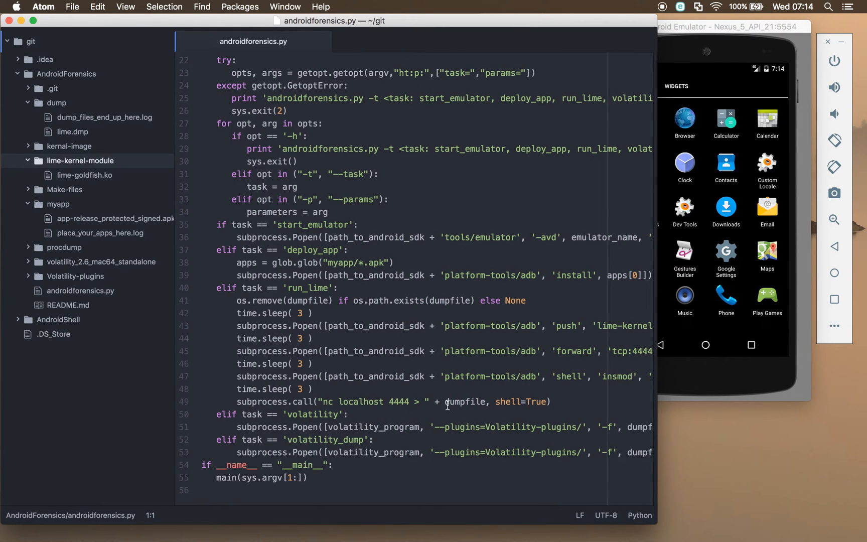
mouse_move(494, 402)
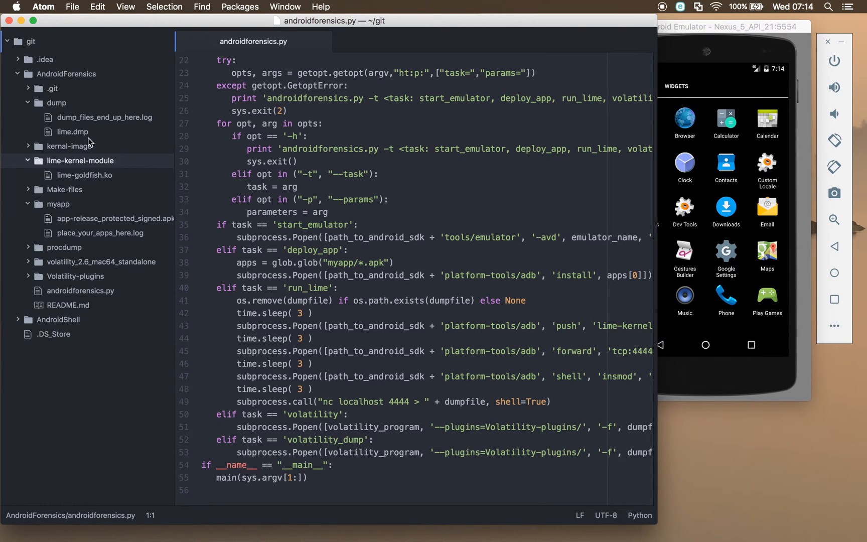
mouse_move(451, 420)
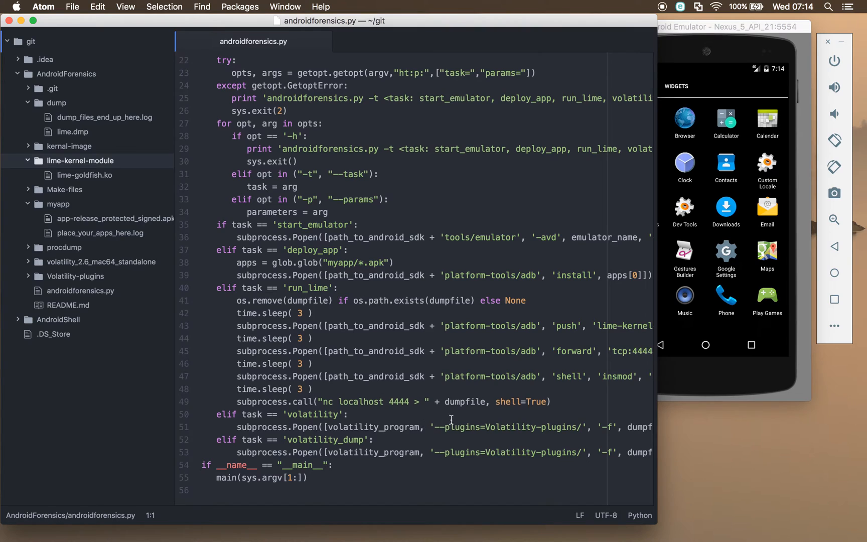
scroll("up", 3)
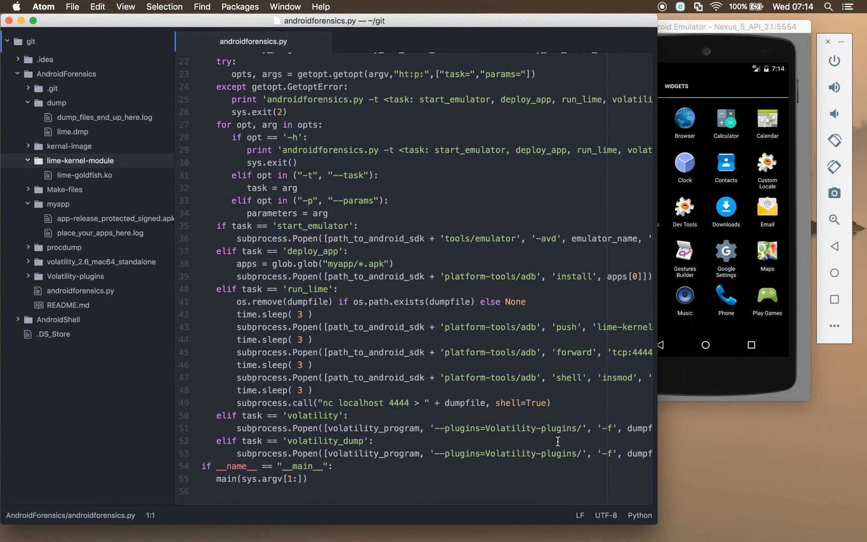
left_click(25, 229)
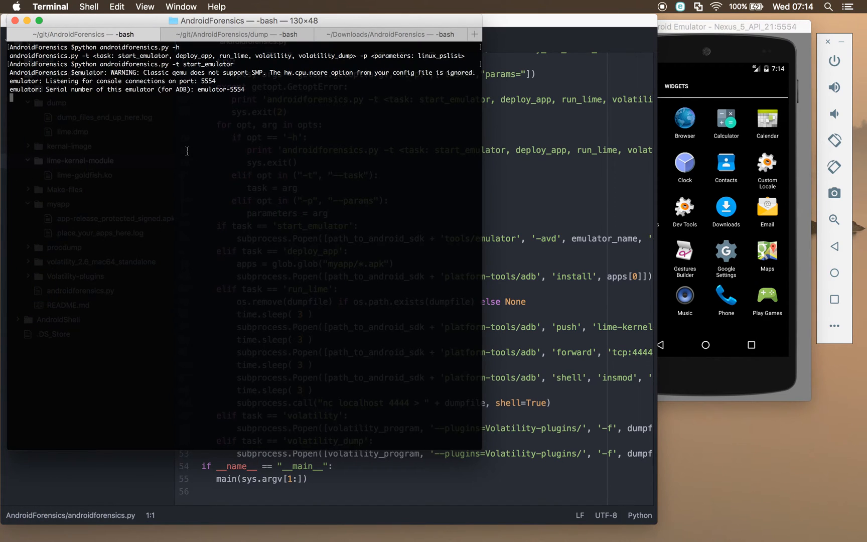
Run python androidforensics.py -t deploy_app to install app-release_protected_signed.apk on the emulator.
type("python androidforensics.py -t start_emulator")
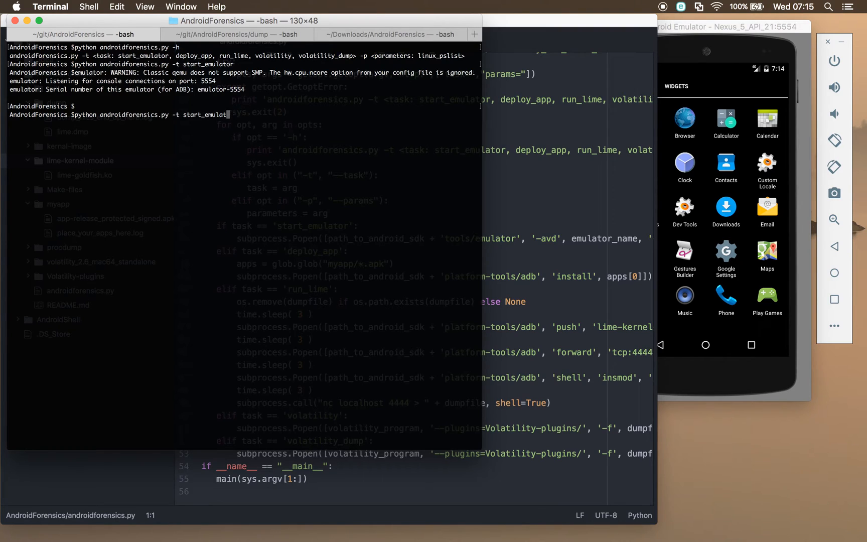
type("deploy_app")
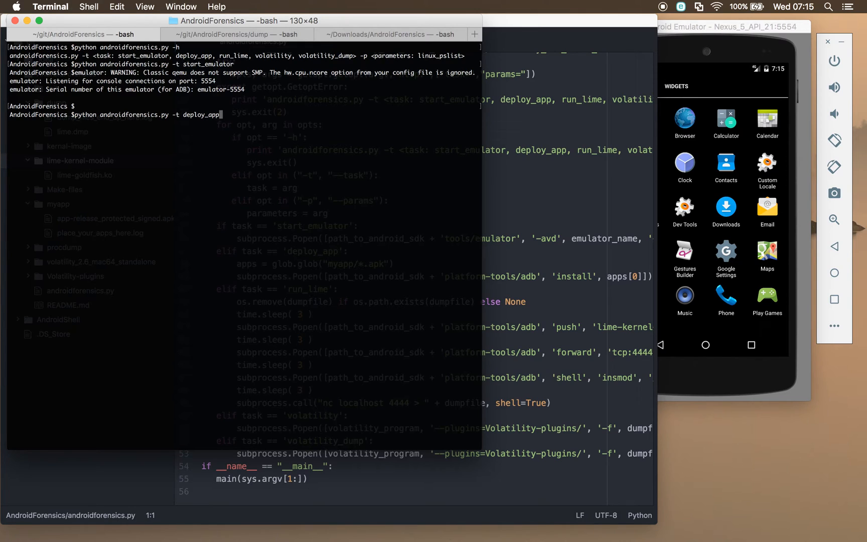
key("Return")
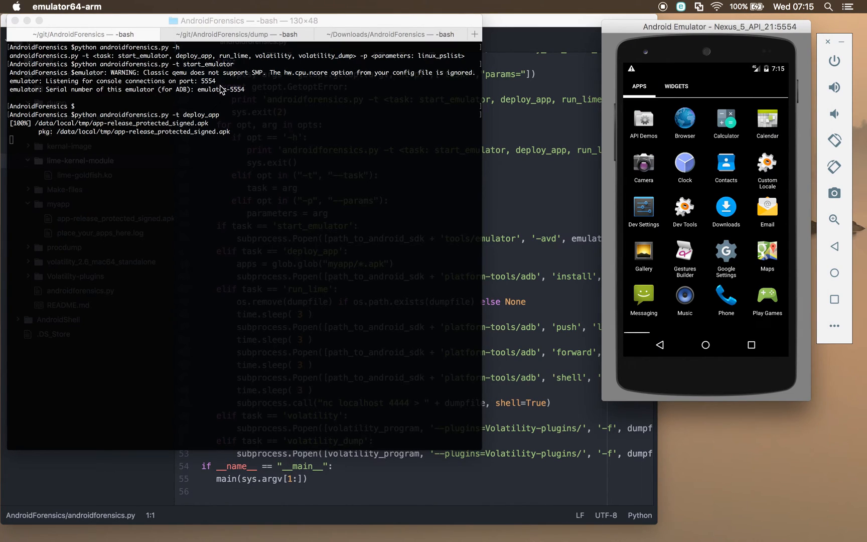
mouse_move(637, 149)
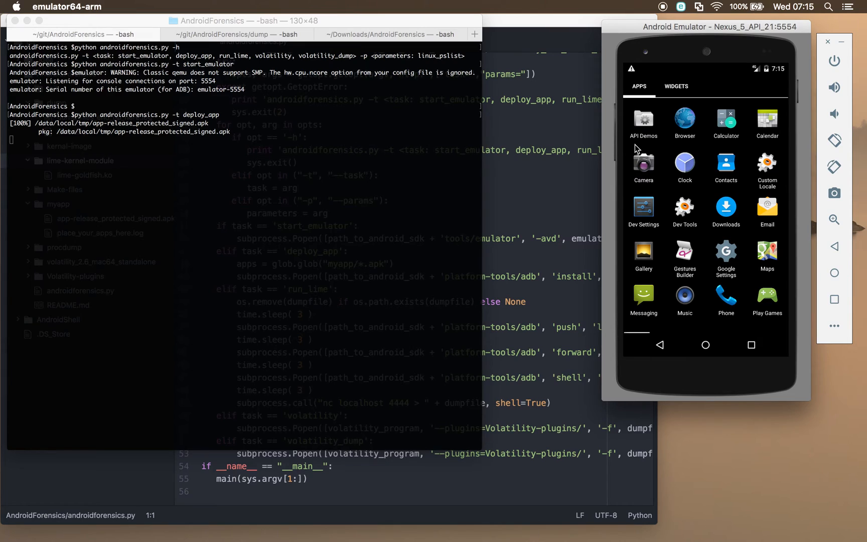
mouse_move(725, 47)
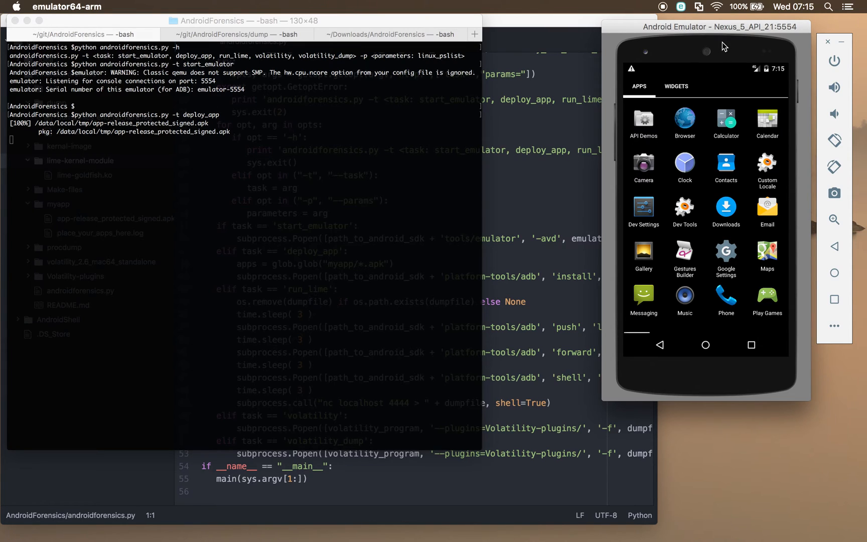
mouse_move(732, 69)
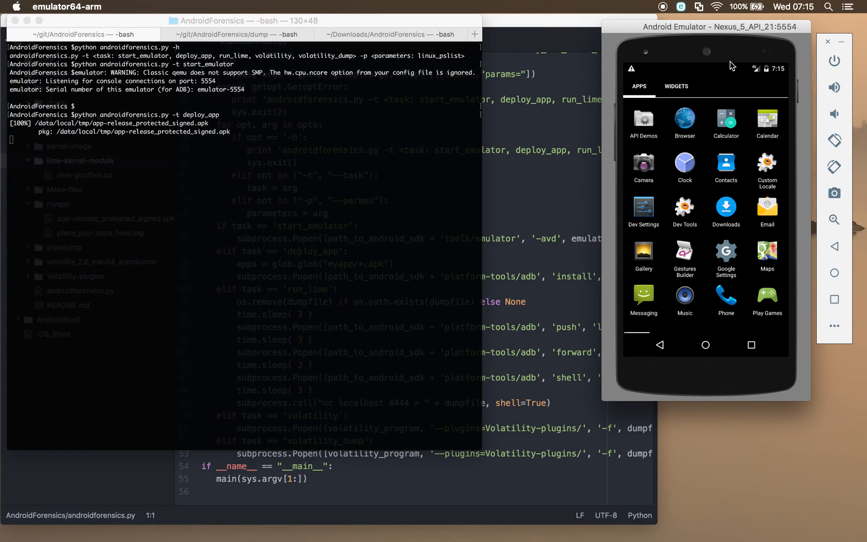
mouse_move(651, 201)
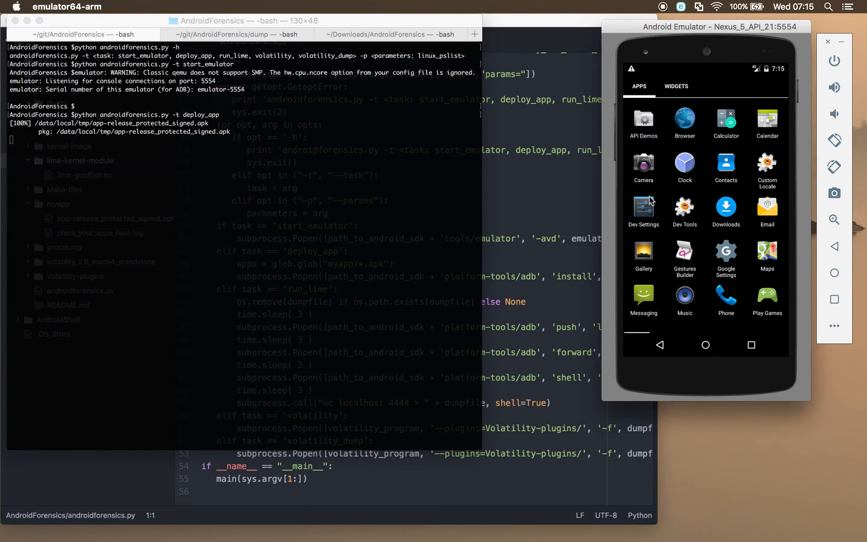
mouse_move(649, 200)
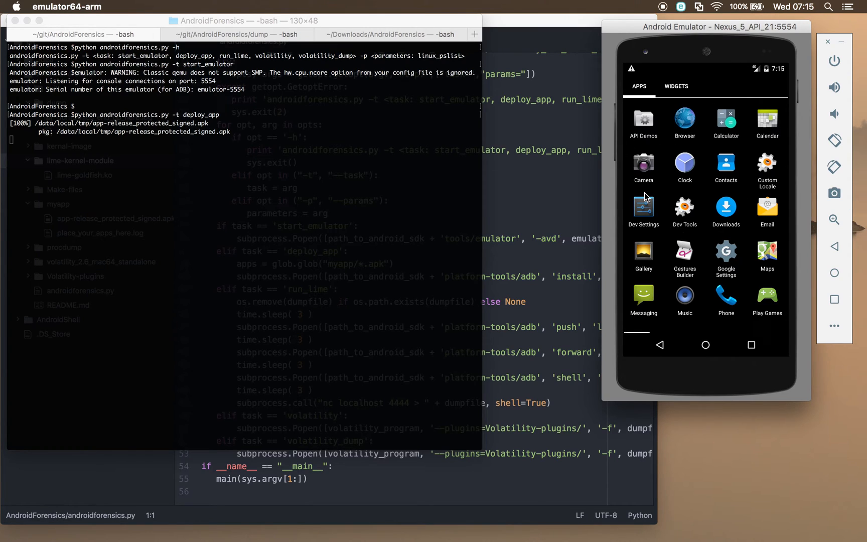
mouse_move(670, 265)
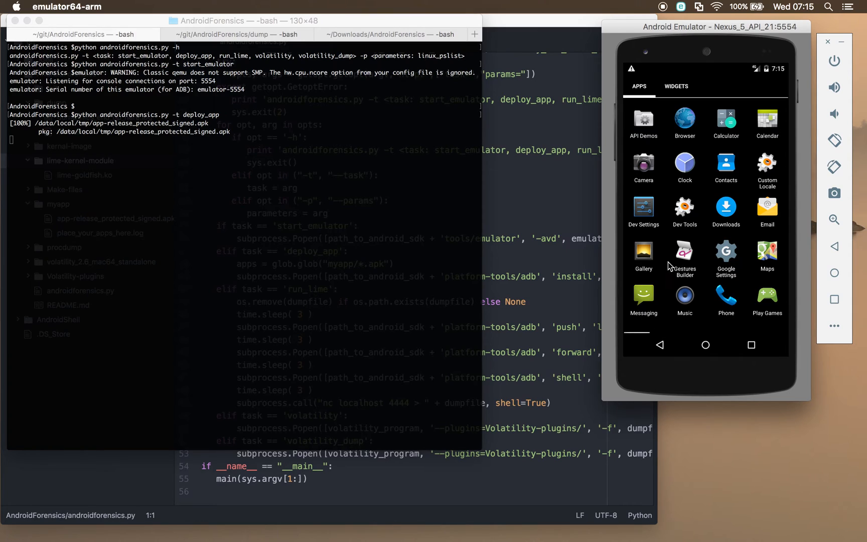
mouse_move(348, 250)
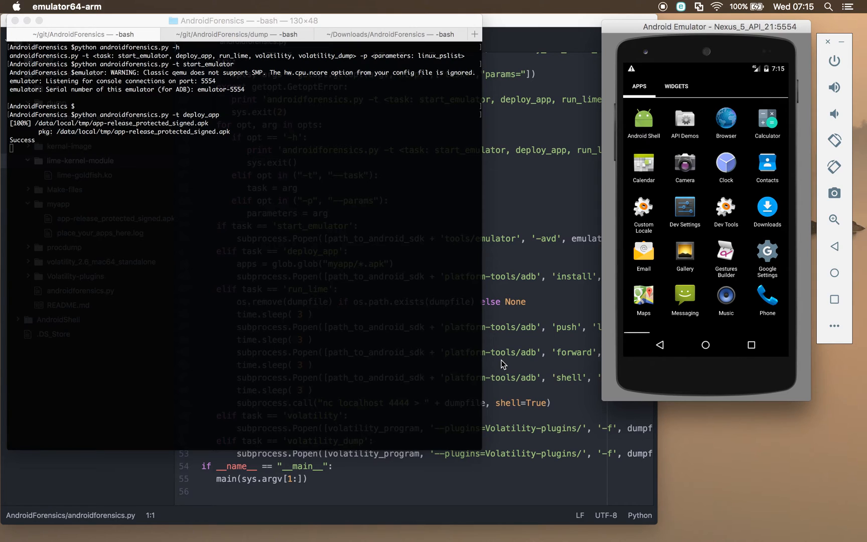
mouse_move(536, 383)
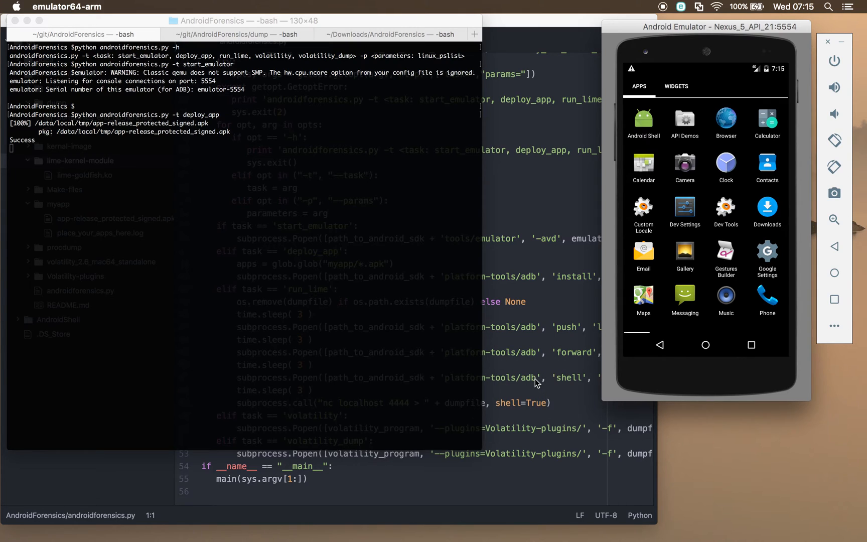
mouse_move(532, 348)
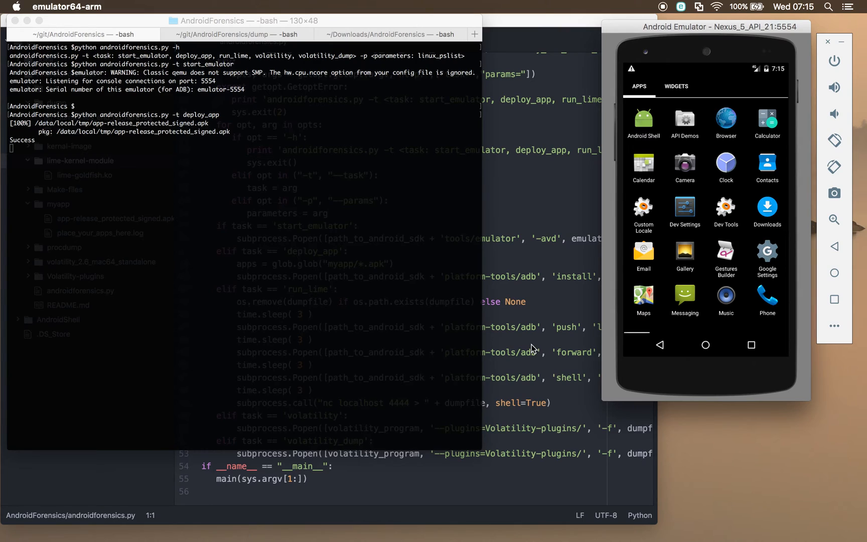
mouse_move(526, 354)
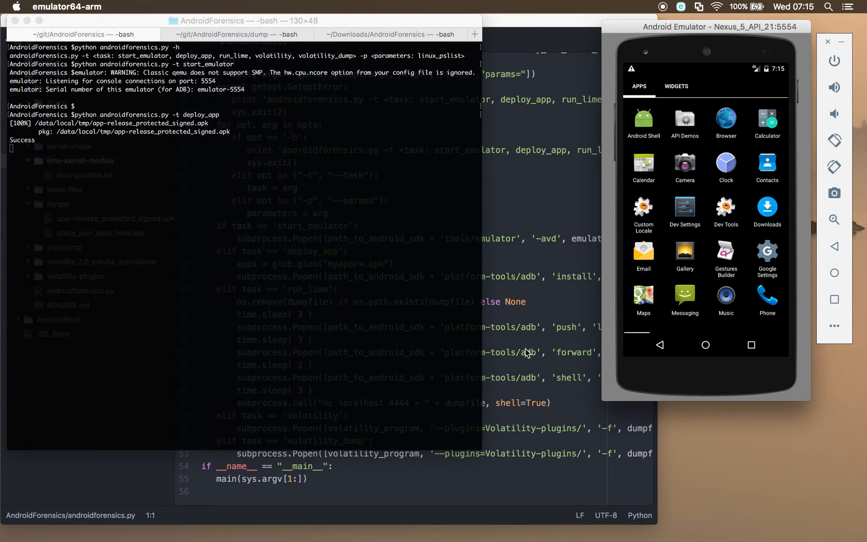
mouse_move(534, 355)
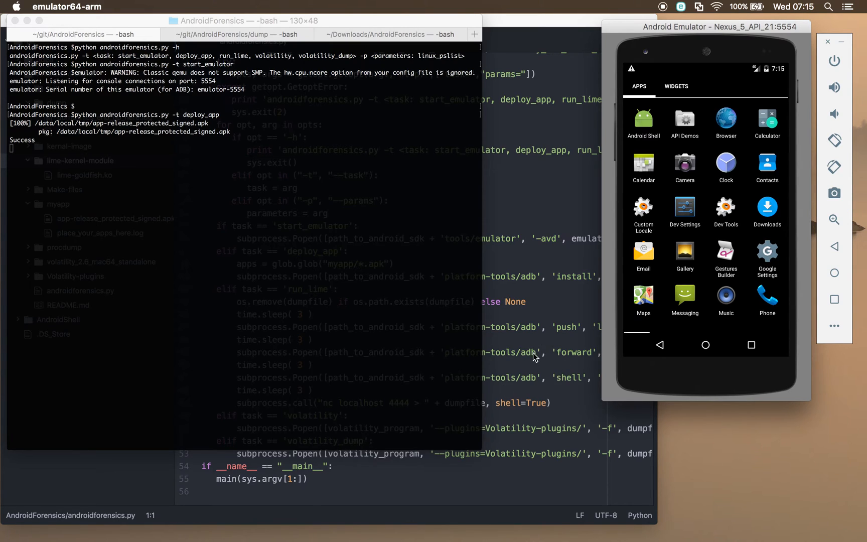
mouse_move(578, 376)
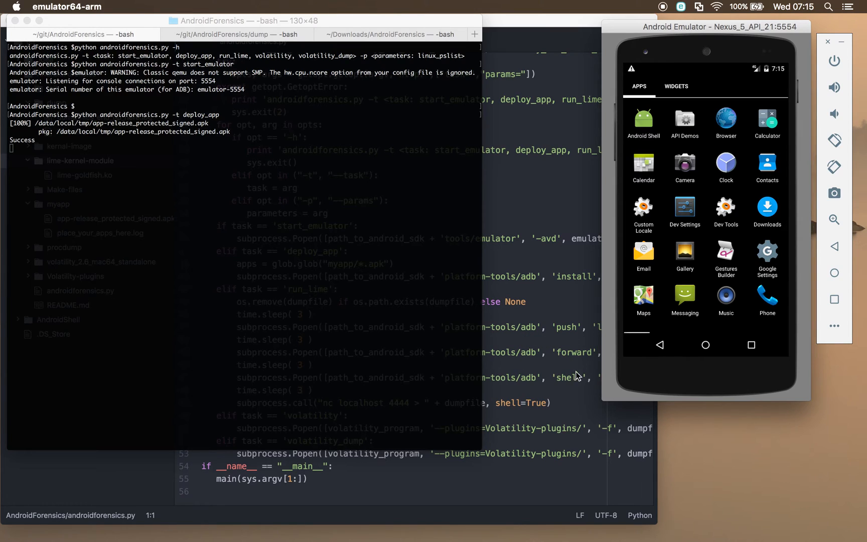
mouse_move(569, 340)
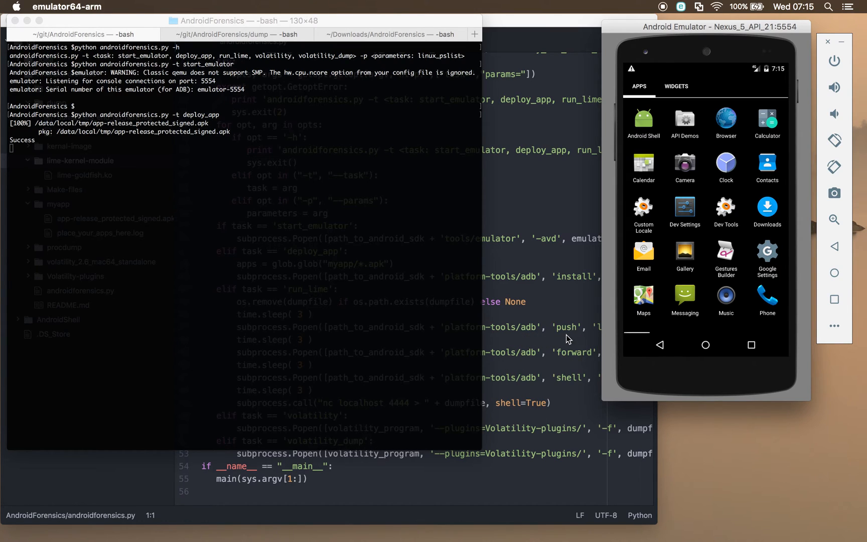
mouse_move(608, 286)
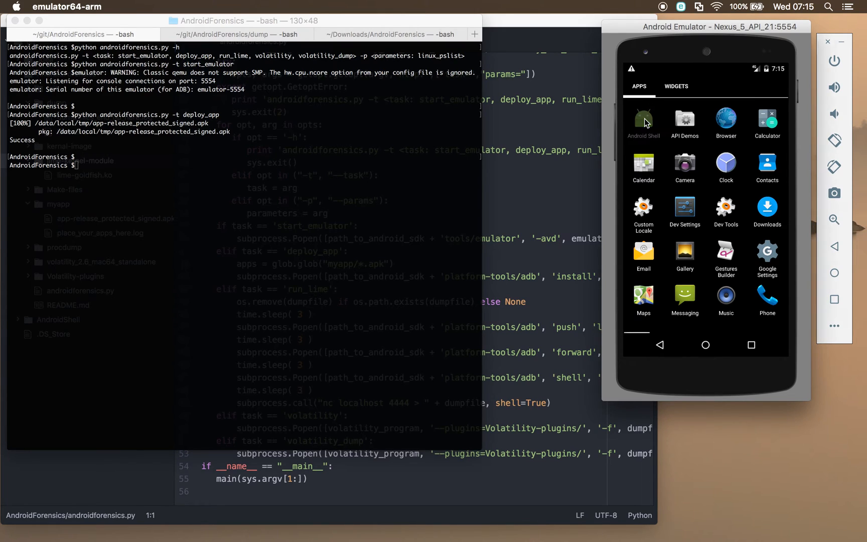
Launch Android Shell and execute cat /proc/cpuinfo, showing ARMv7 and Goldfish hardware details.
left_click(644, 118)
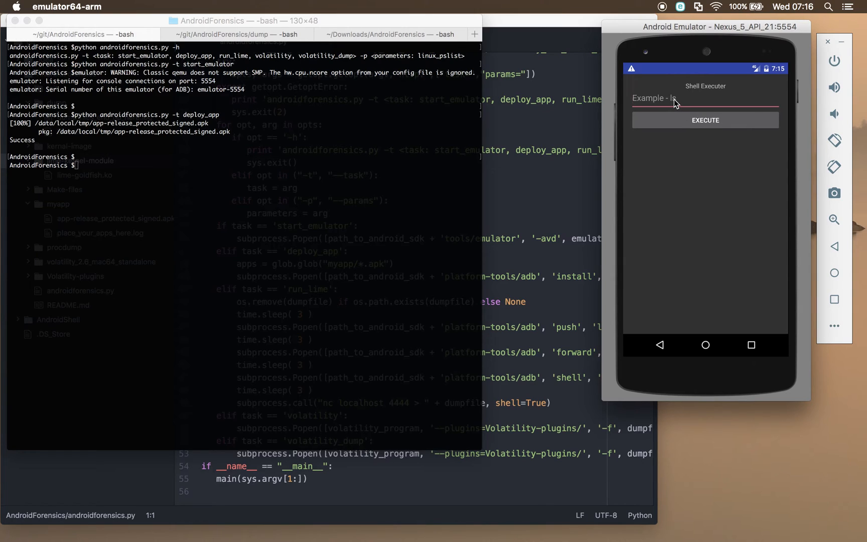
type("mal")
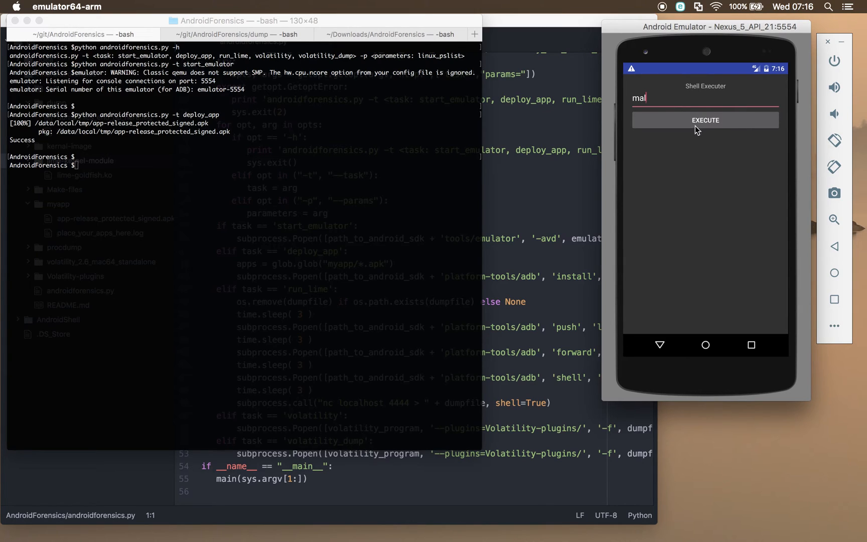
type("ware")
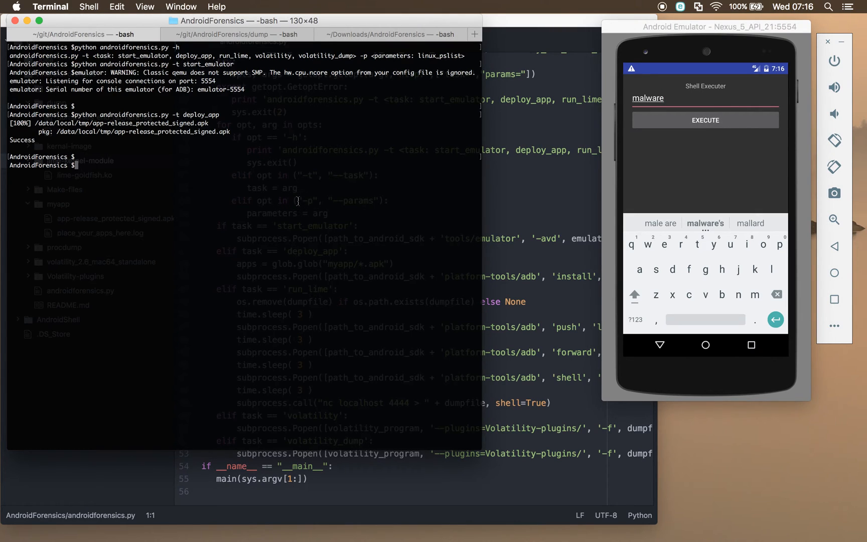
mouse_move(675, 101)
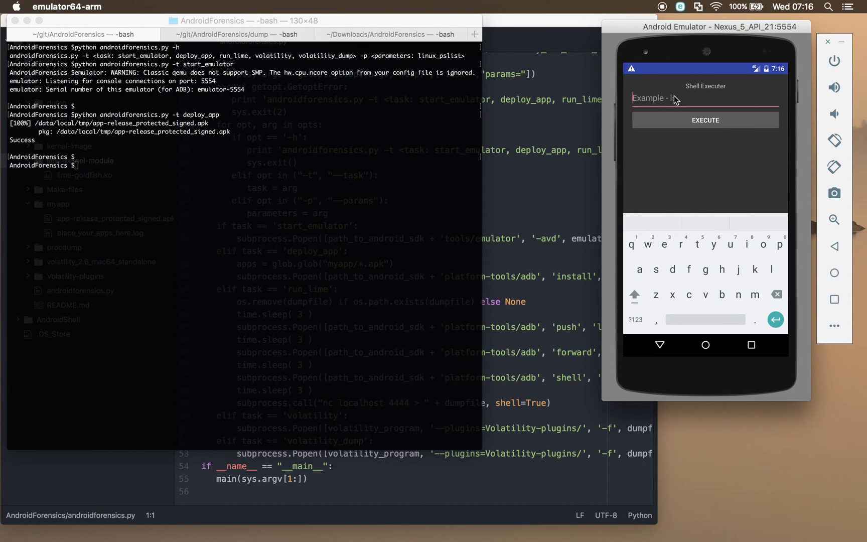
type("cat /pr")
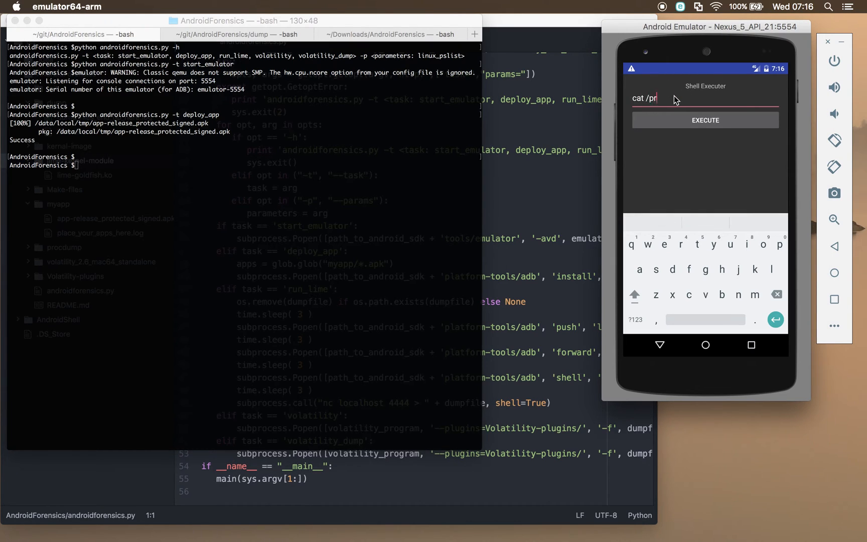
type("oc/info")
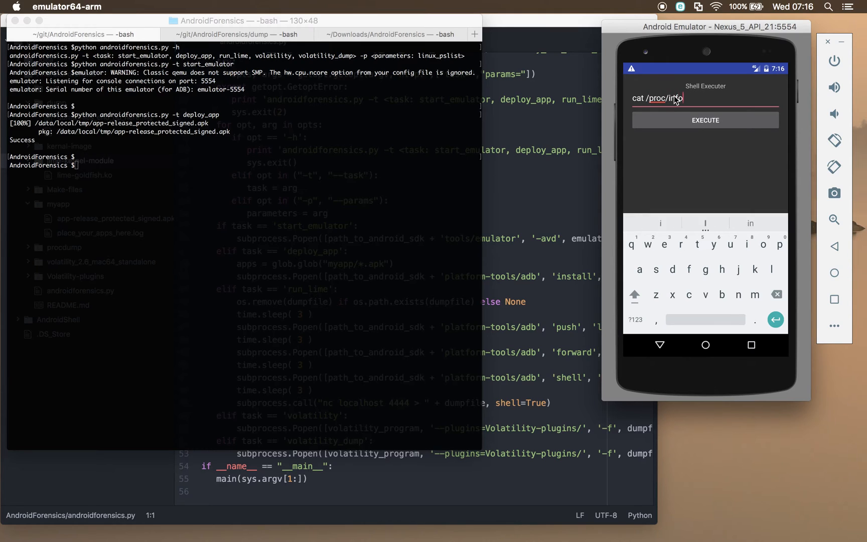
key("BackSpace")
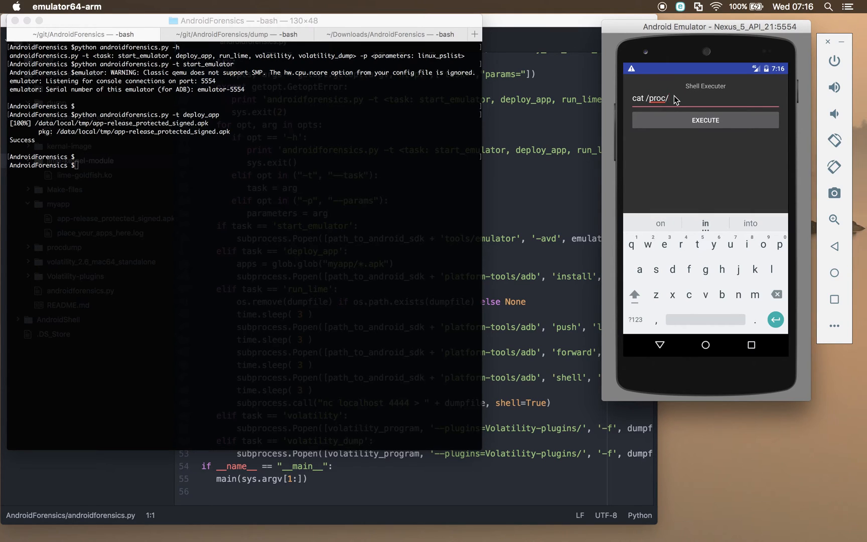
type("cpuinfo")
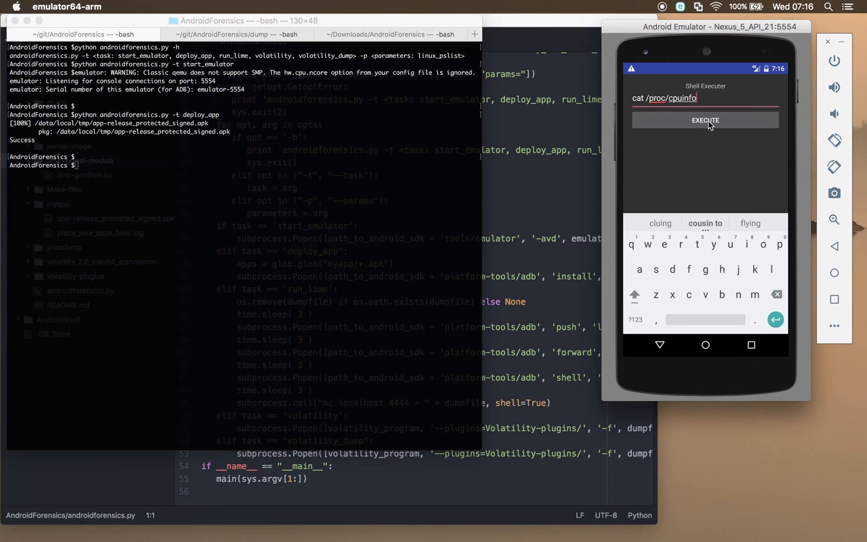
left_click(706, 121)
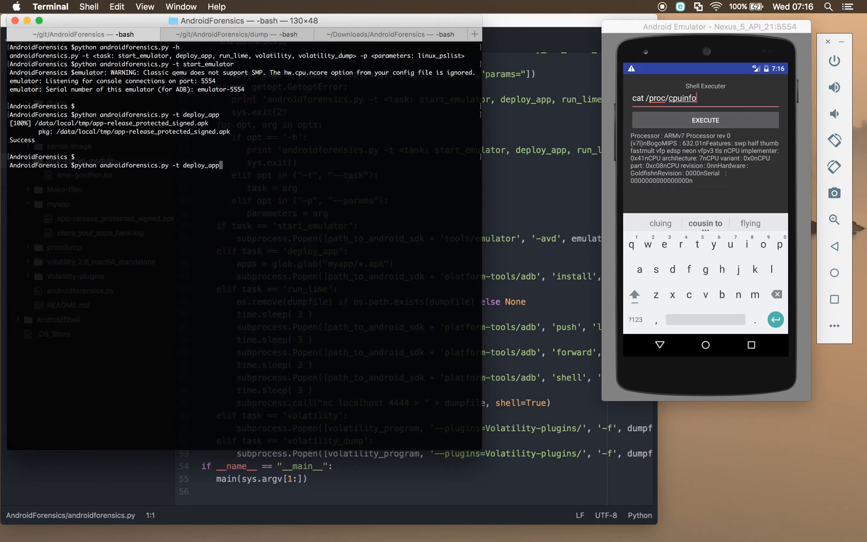
Run python androidforensics.py -t run_lime to push lime.ko, then switch to the dump folder's shell.
key("backspace")
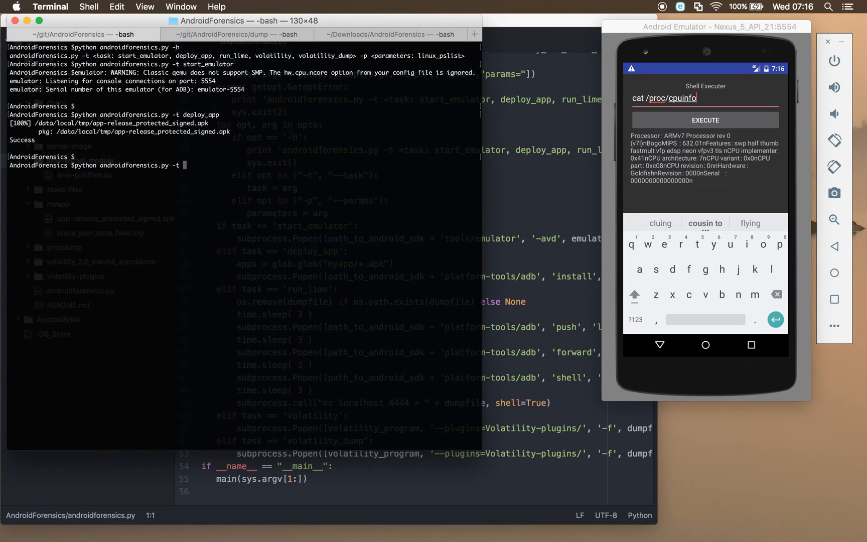
type("run")
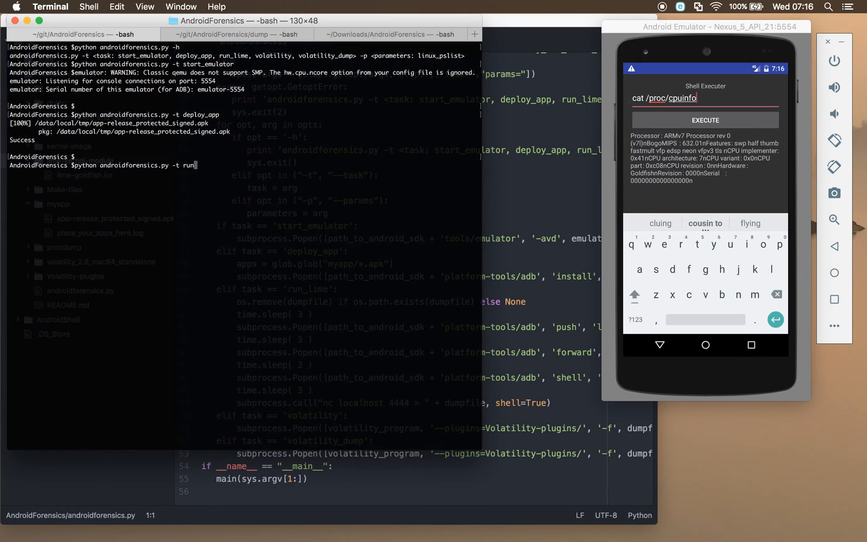
type("_lime")
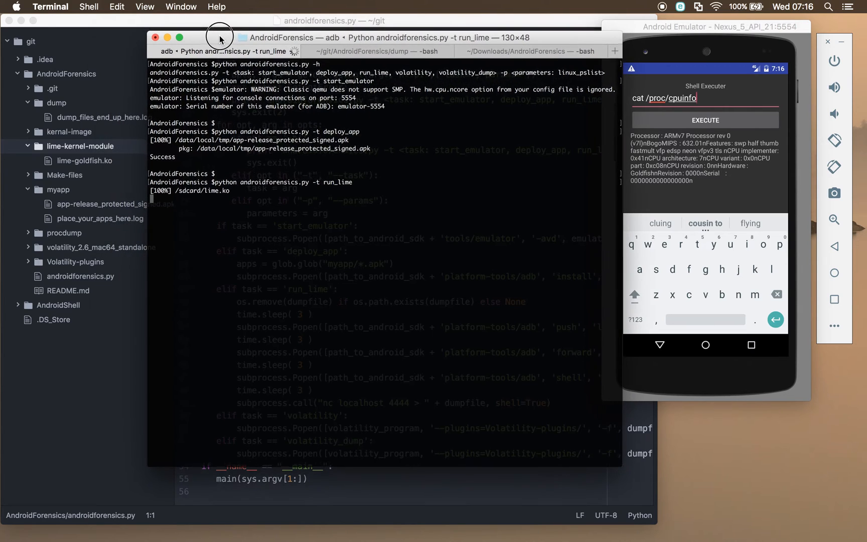
left_click_drag(220, 37, 183, 46)
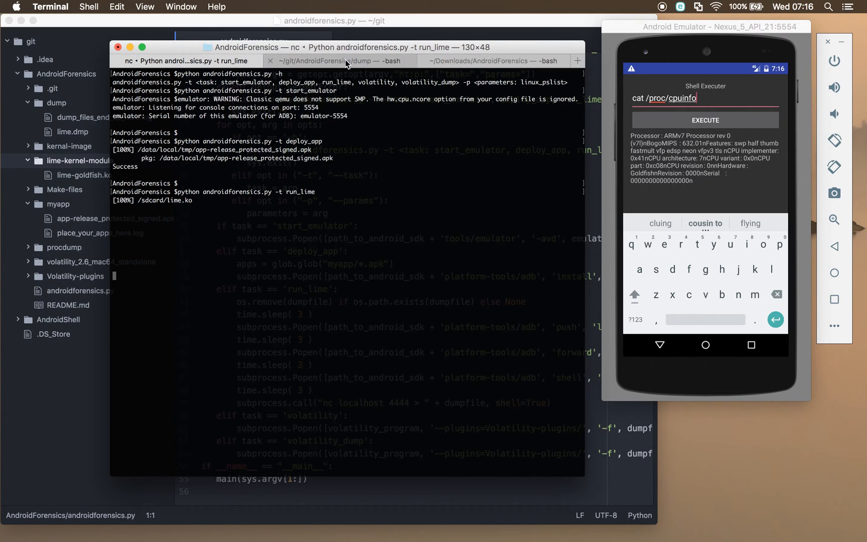
left_click(335, 62)
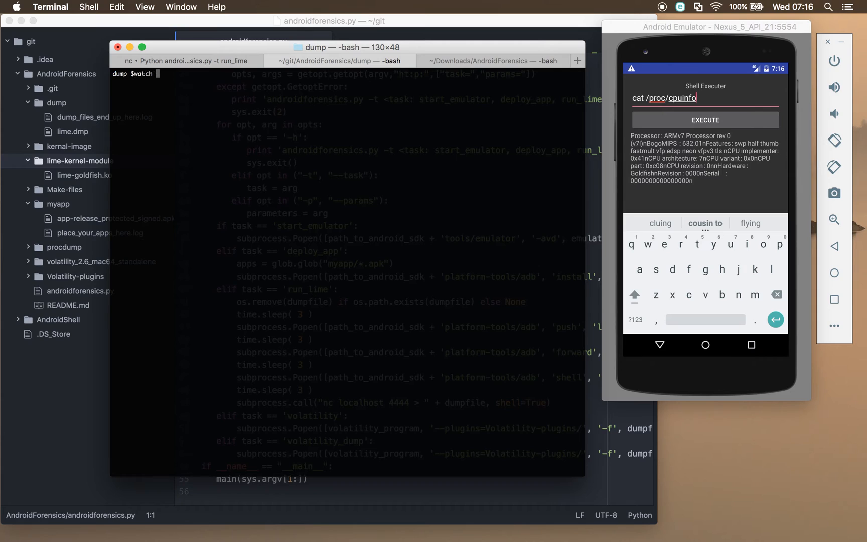
Start watch ls -lh in the dump folder to monitor lime.dmp growing to 112M.
type("ls -l")
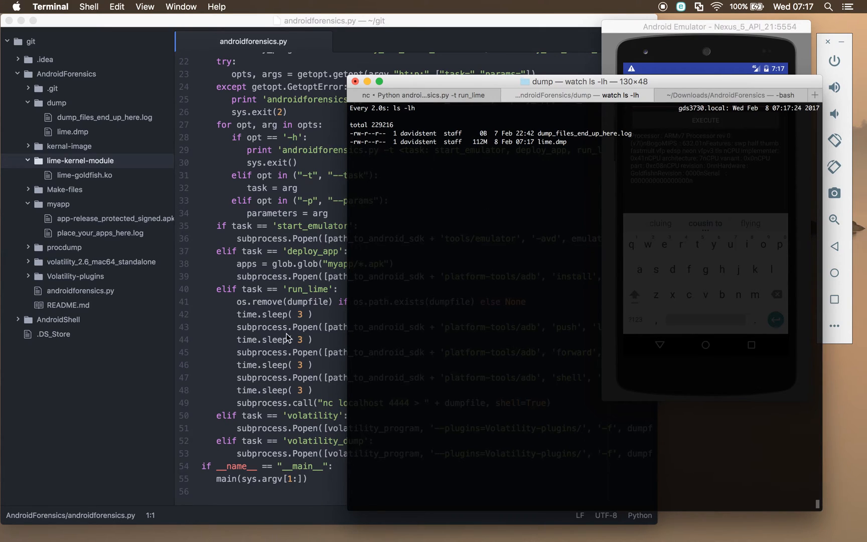
mouse_move(108, 212)
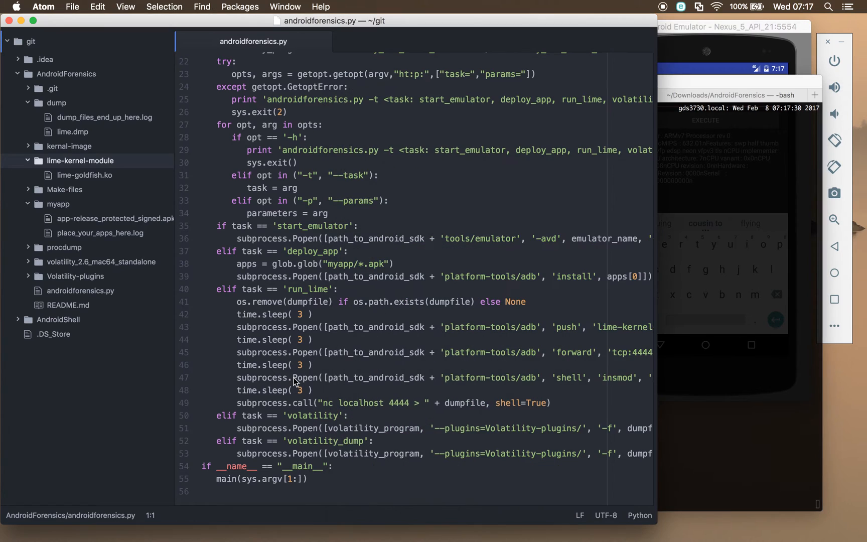
mouse_move(327, 421)
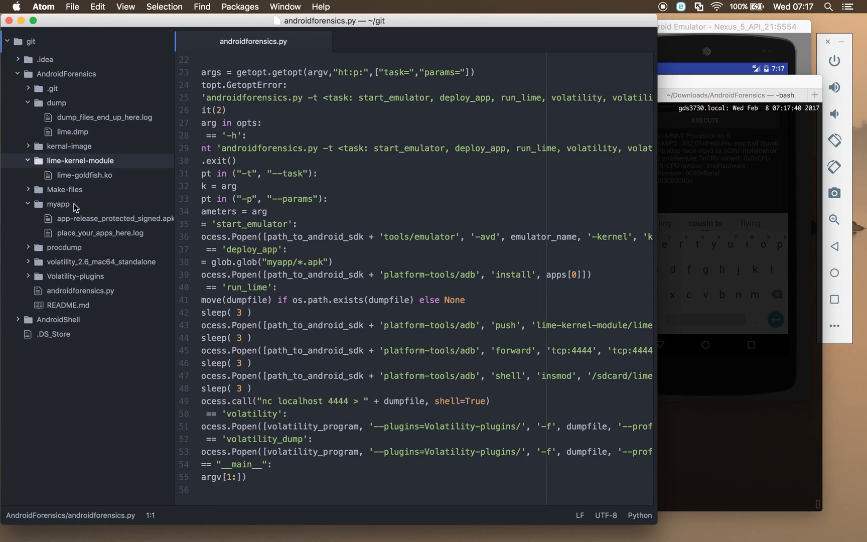
mouse_move(105, 270)
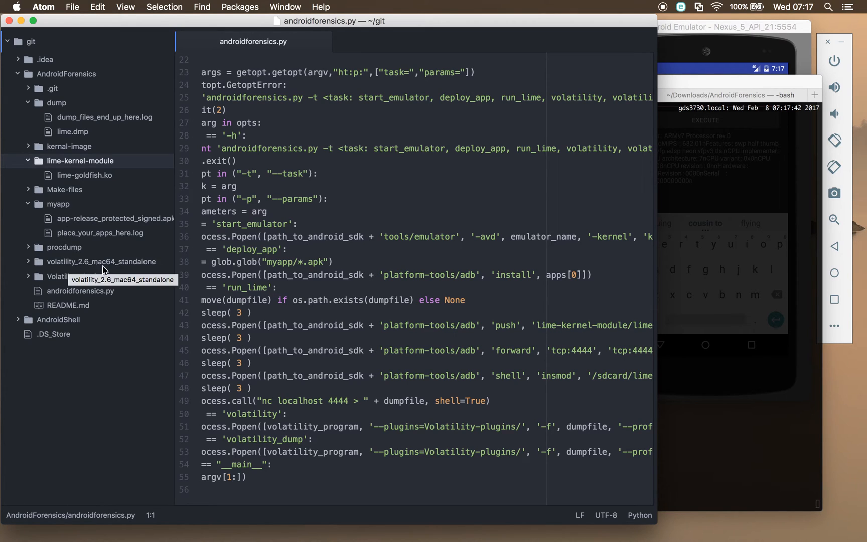
mouse_move(31, 201)
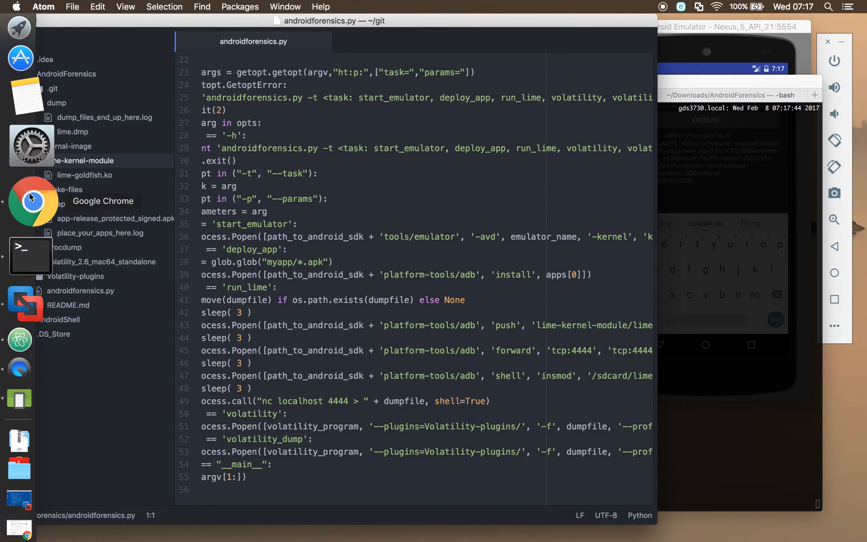
left_click(32, 201)
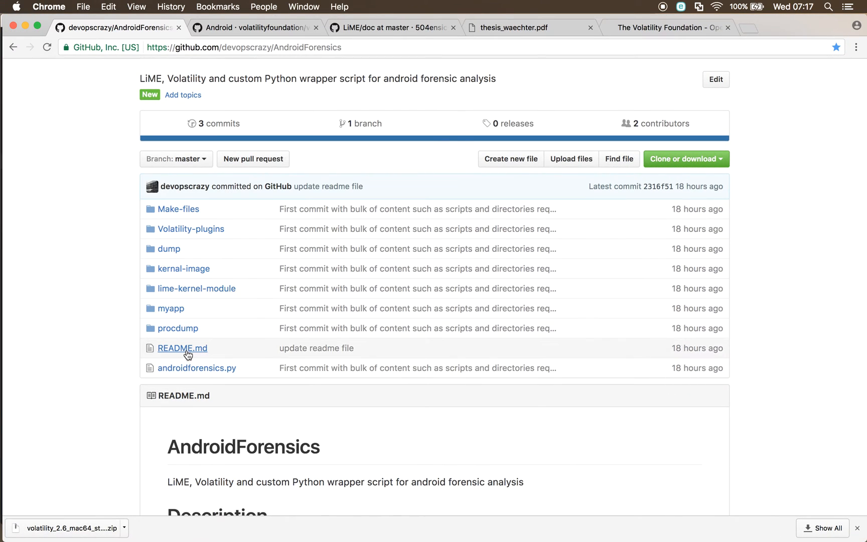
mouse_move(198, 313)
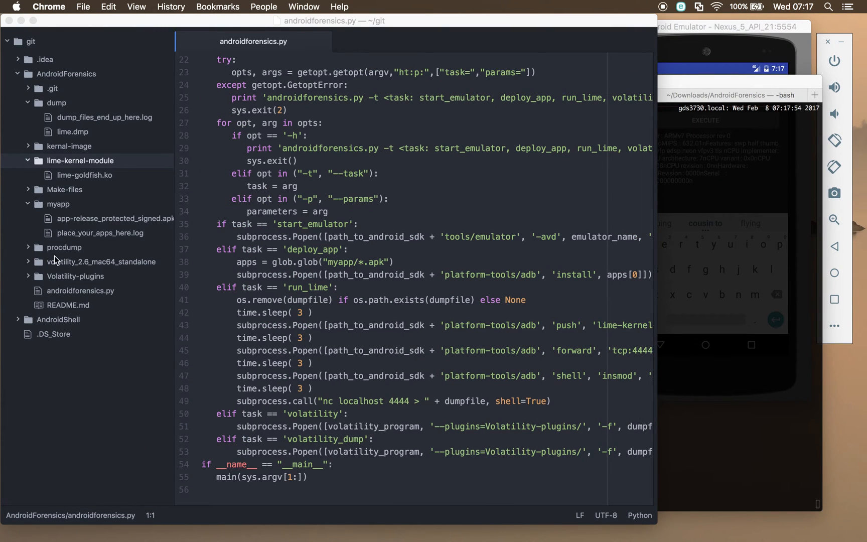
mouse_move(98, 268)
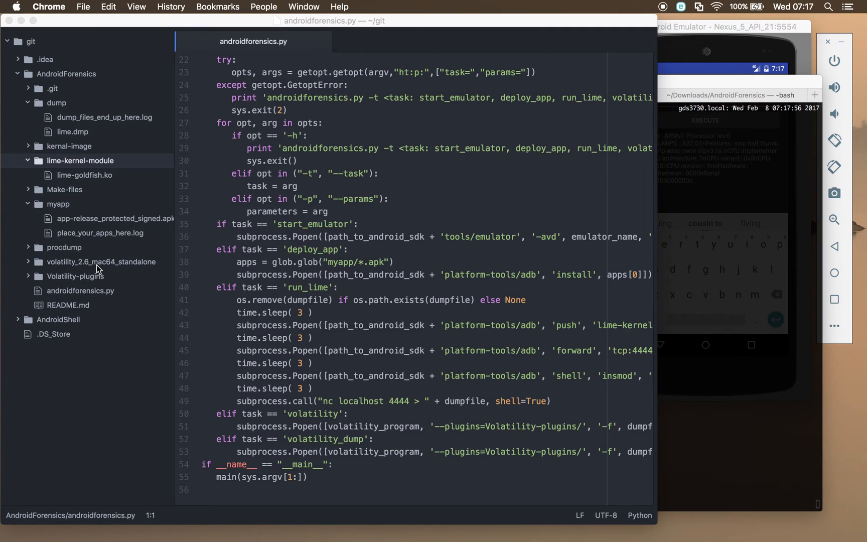
scroll("up", 3)
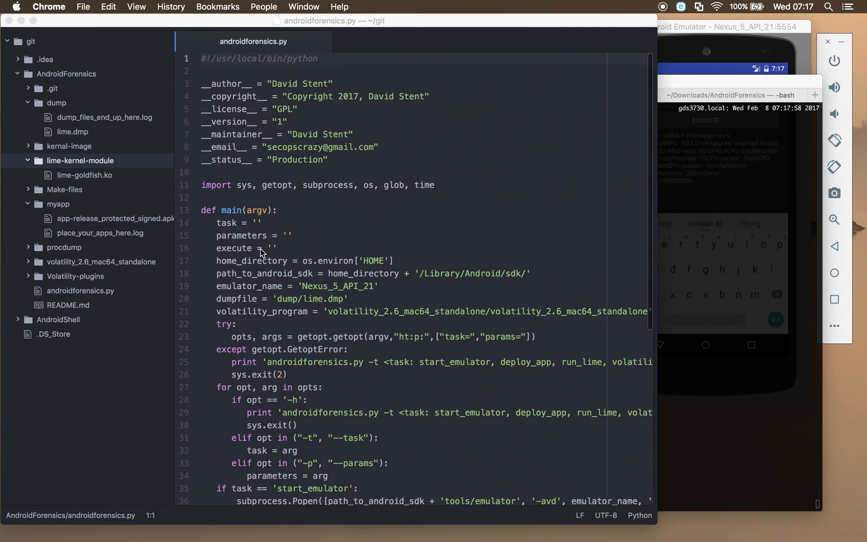
scroll("down", 3)
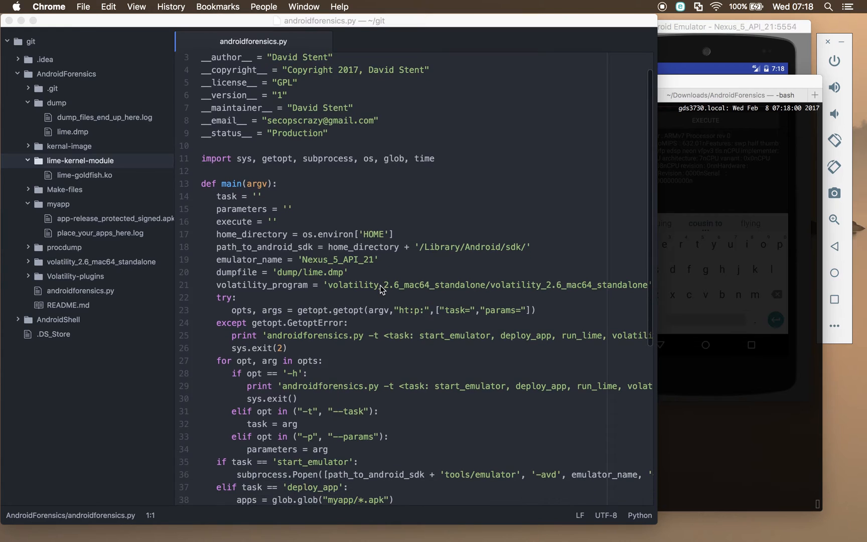
scroll("down", 3)
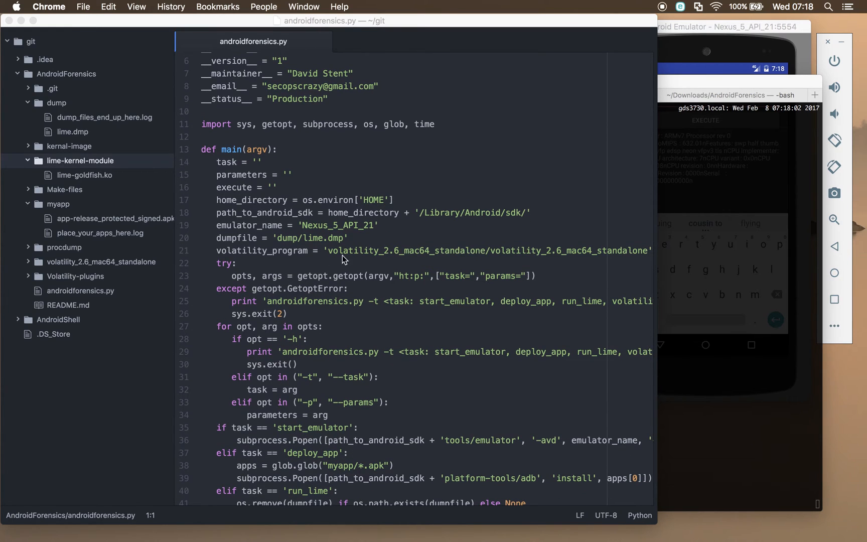
scroll("right", 3)
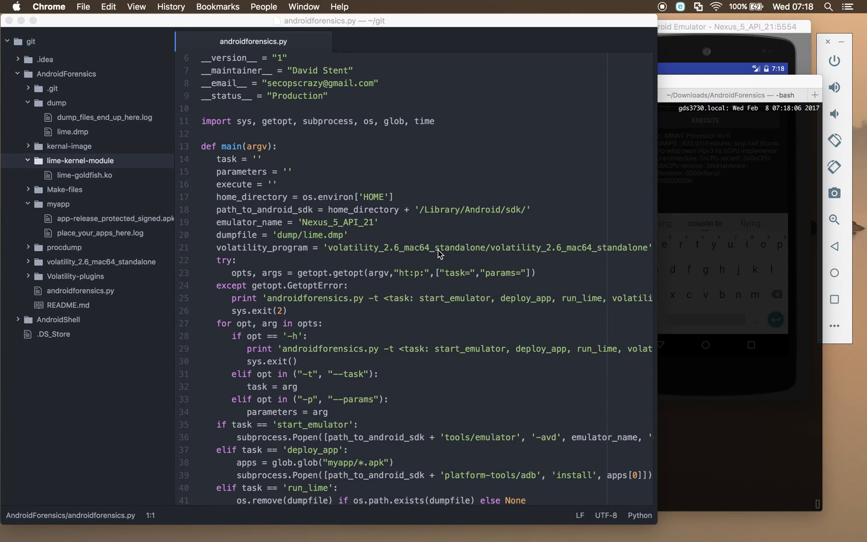
scroll("down", 3)
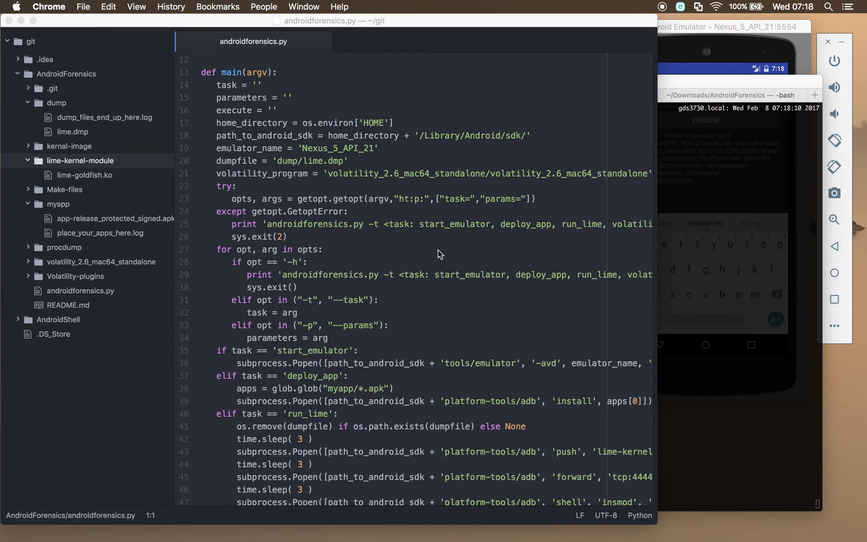
scroll("up", 3)
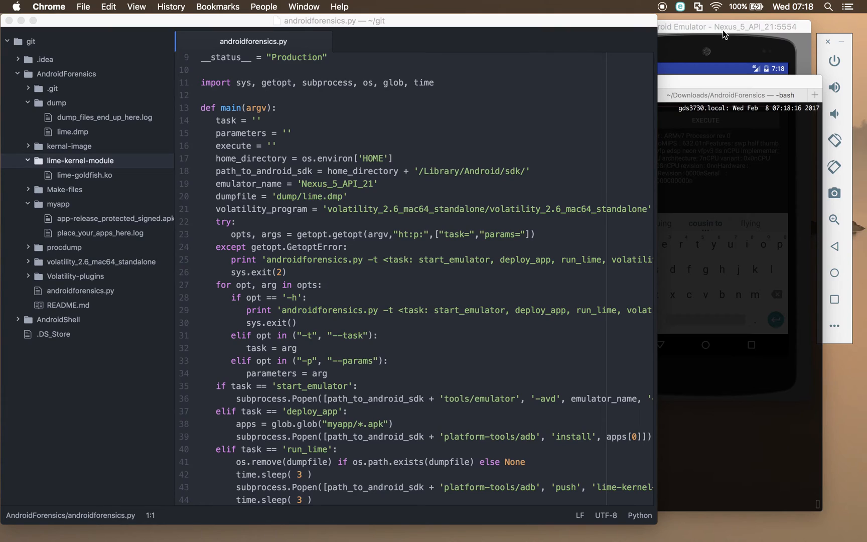
mouse_move(339, 190)
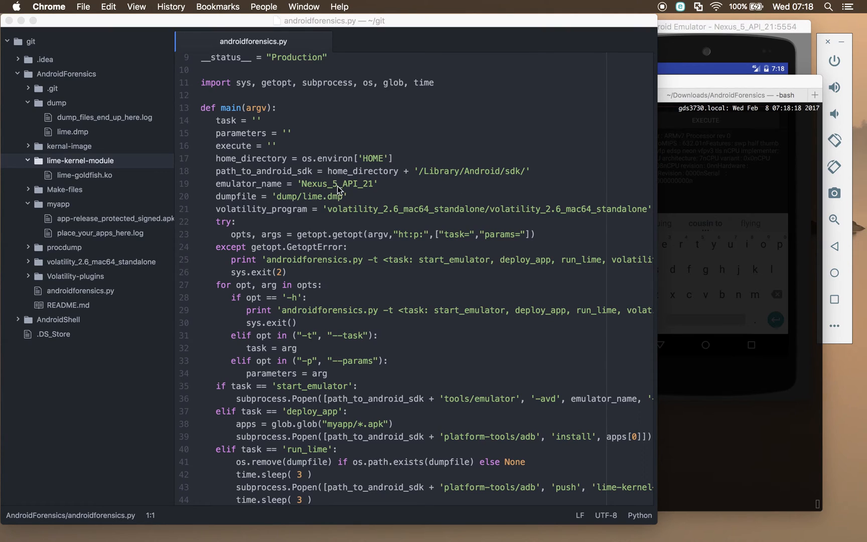
mouse_move(295, 196)
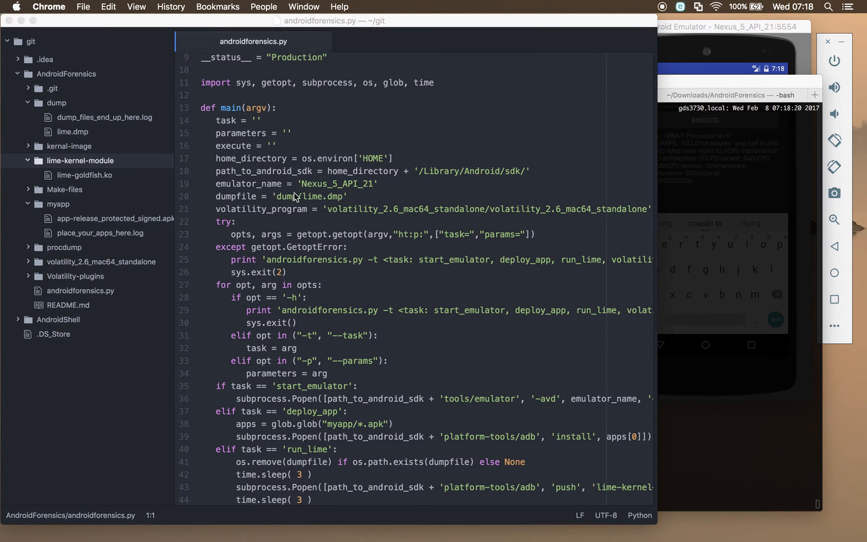
mouse_move(285, 204)
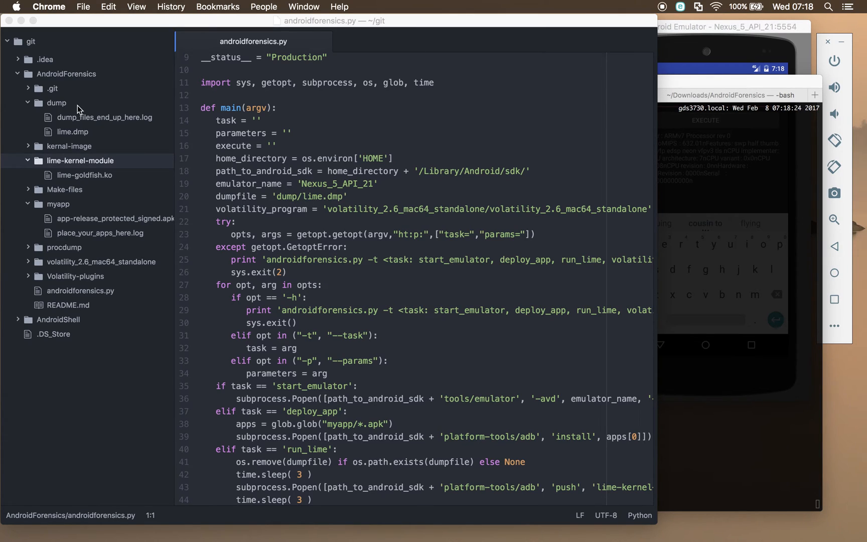
mouse_move(774, 18)
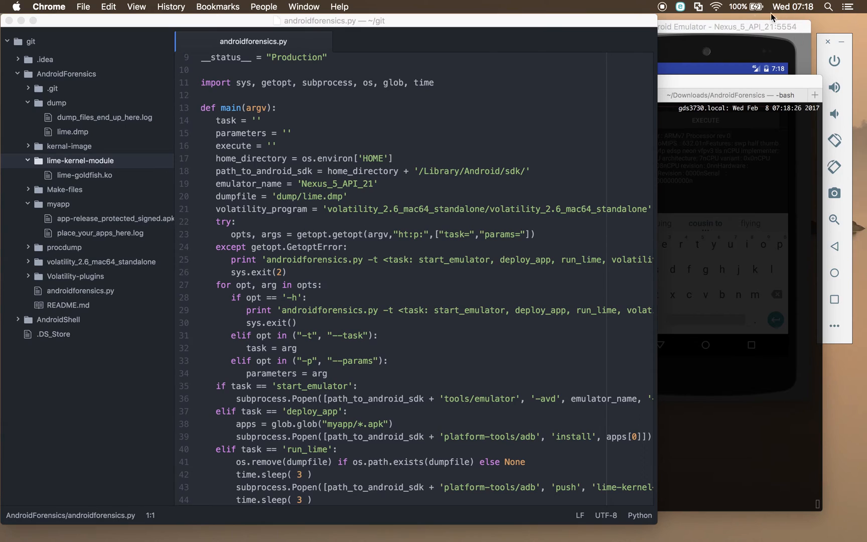
mouse_move(509, 84)
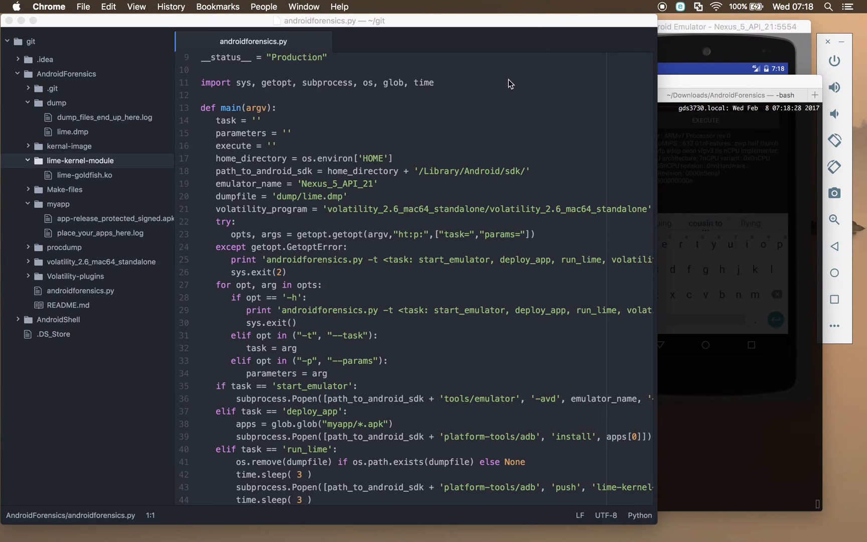
mouse_move(717, 47)
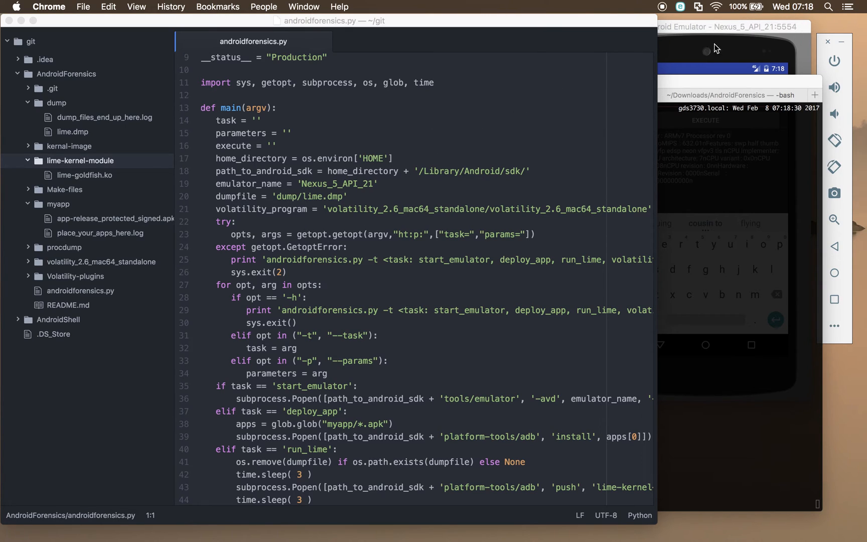
mouse_move(328, 205)
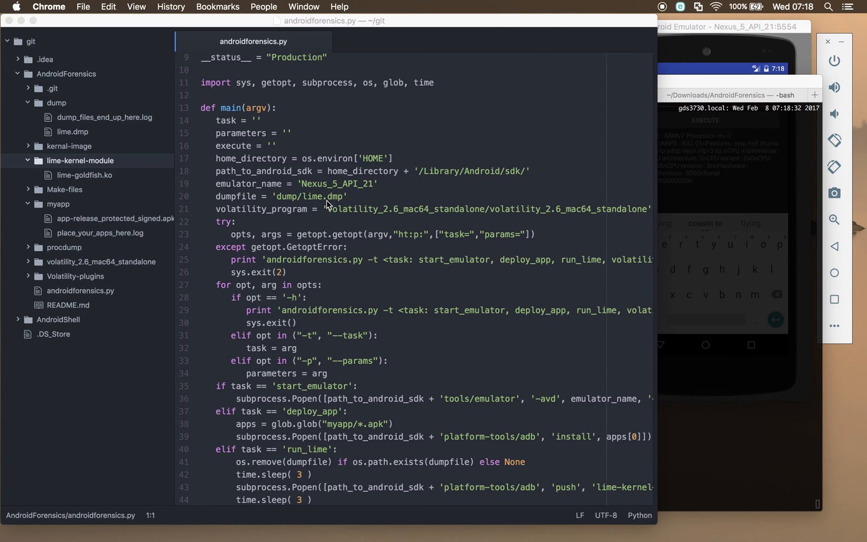
scroll("down", 3)
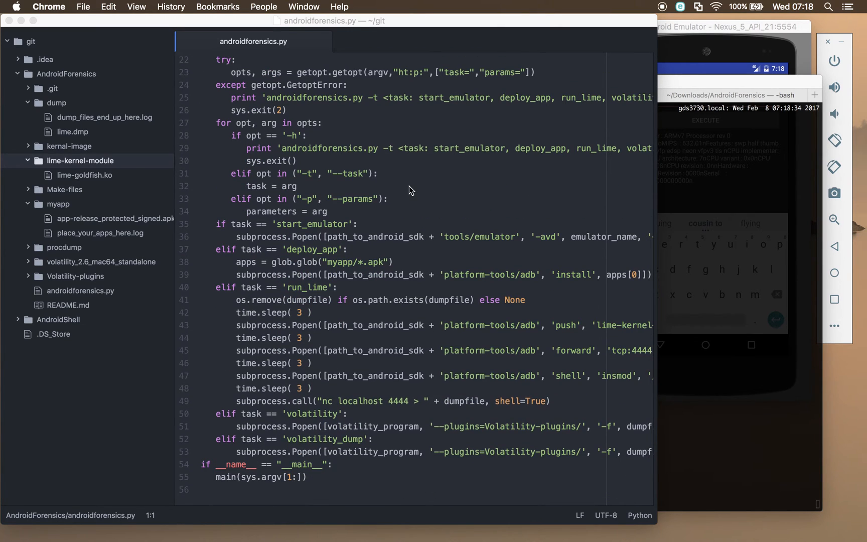
scroll("up", 3)
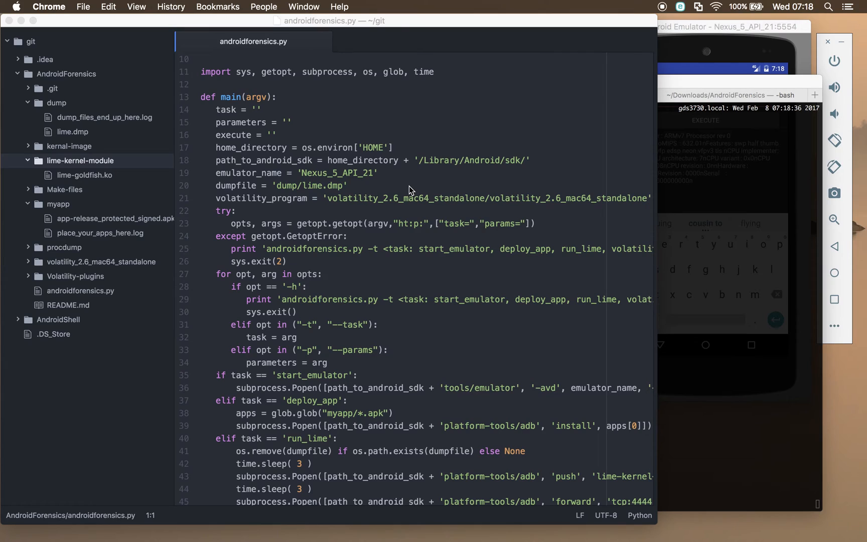
mouse_move(421, 166)
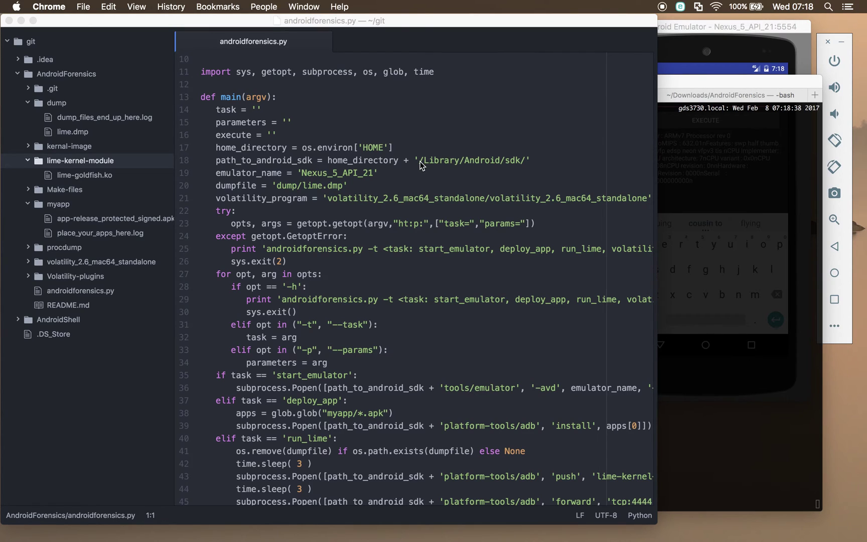
mouse_move(433, 161)
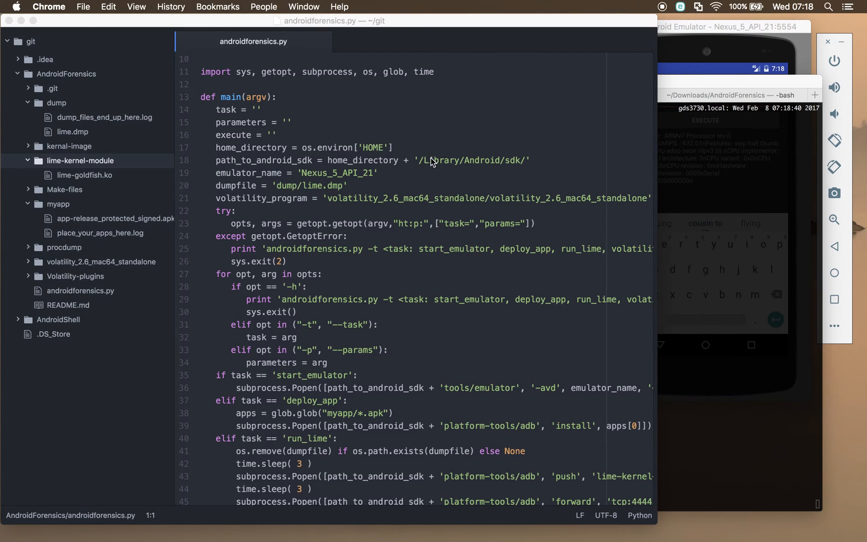
mouse_move(503, 165)
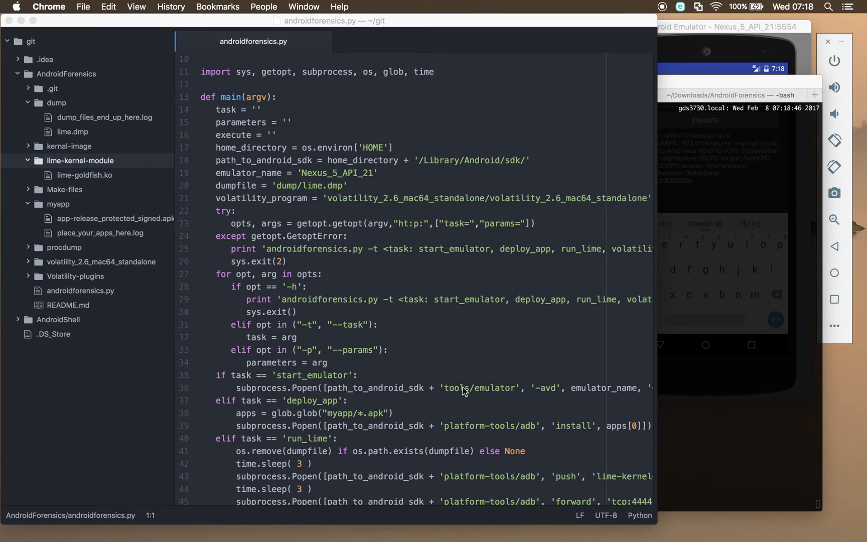
mouse_move(508, 426)
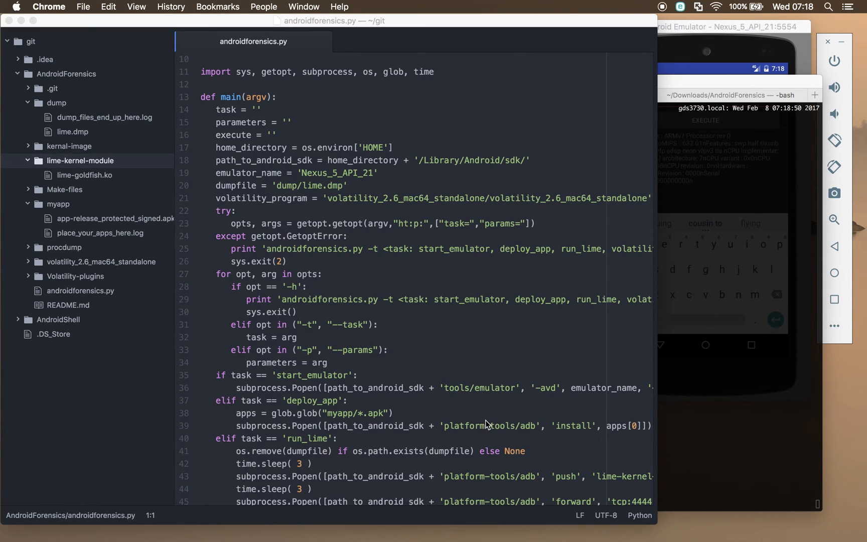
scroll("down", 3)
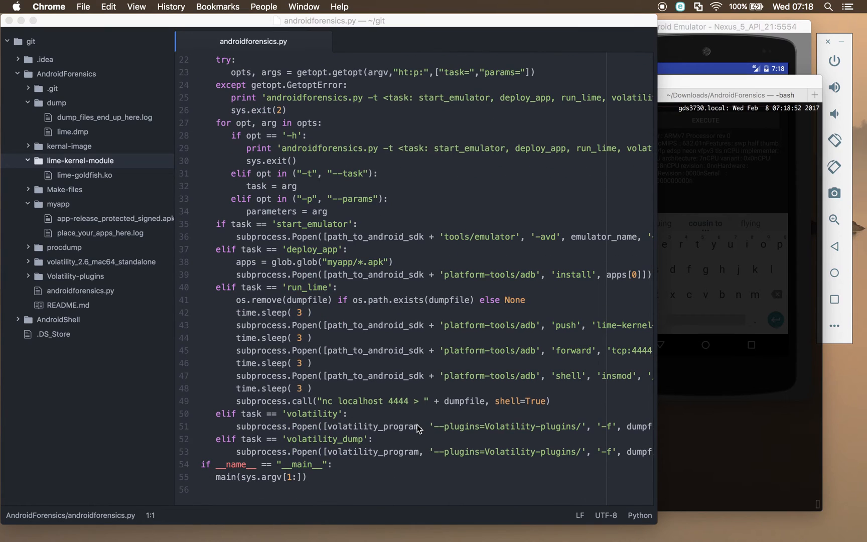
mouse_move(448, 436)
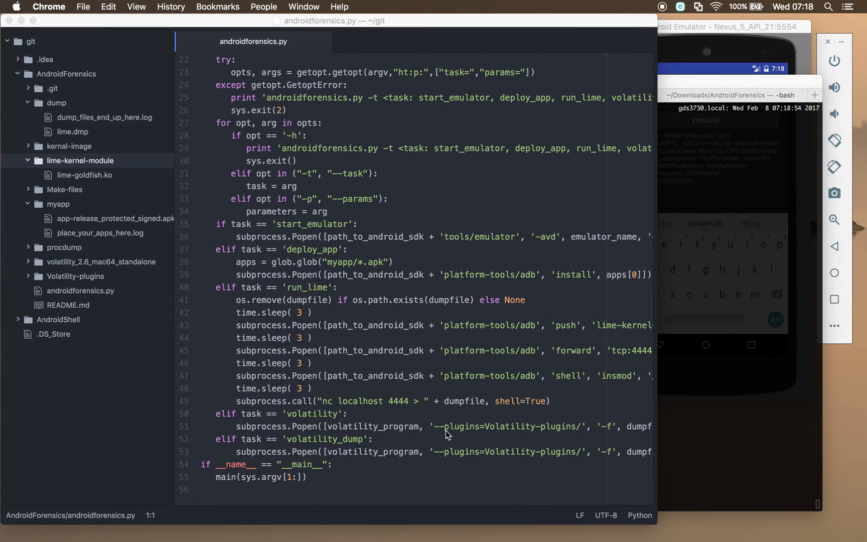
scroll("right", 3)
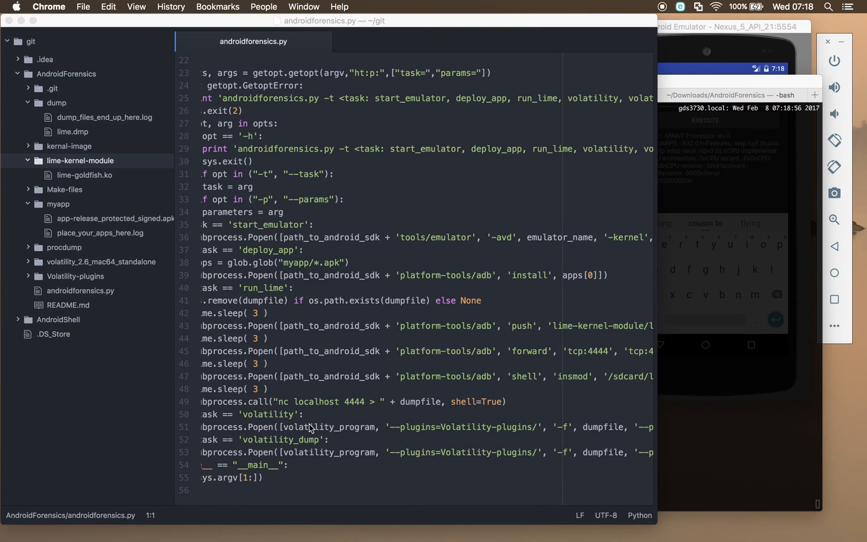
mouse_move(420, 433)
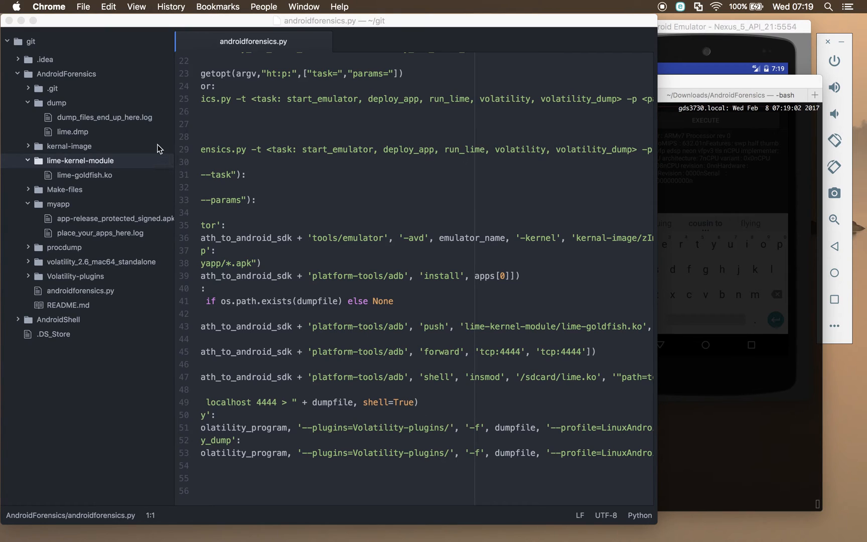
mouse_move(36, 115)
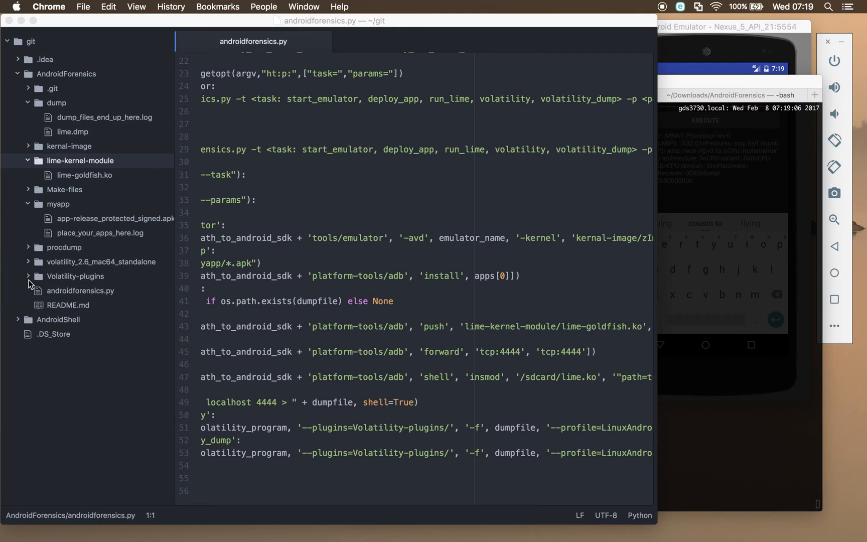
left_click(26, 276)
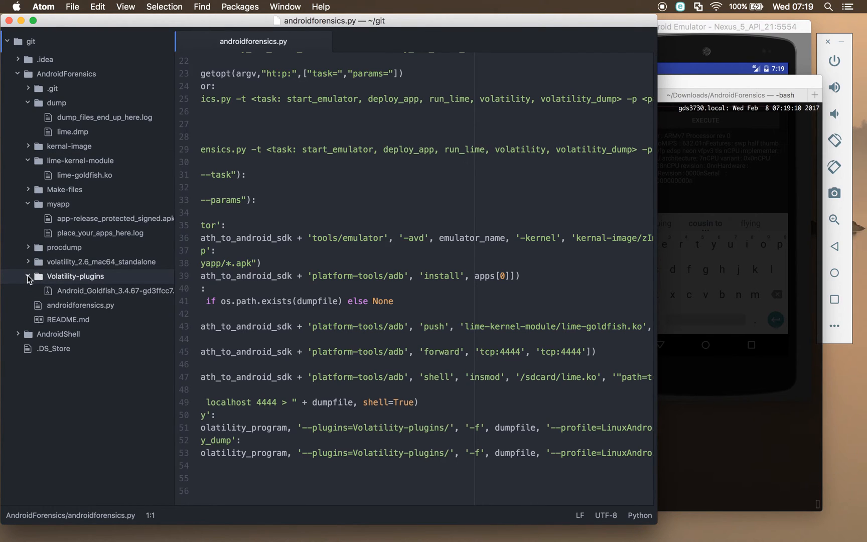
scroll("right", 3)
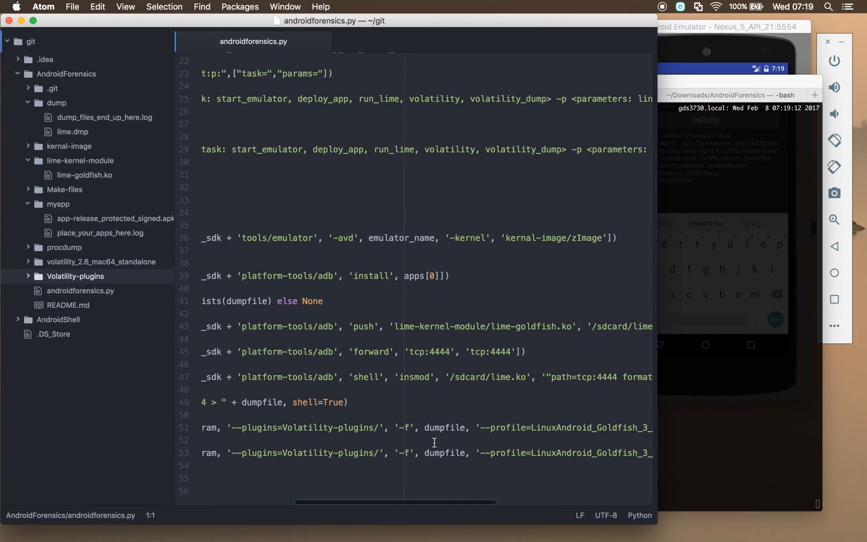
scroll("right", 3)
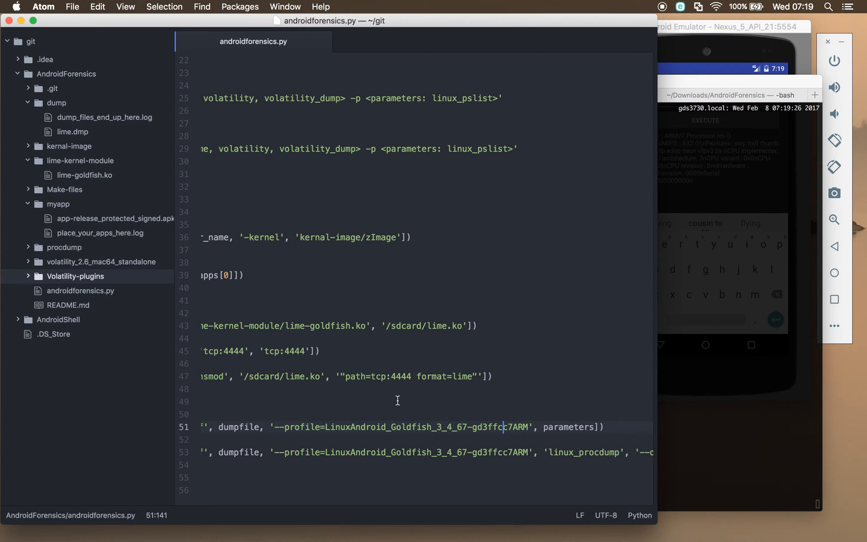
mouse_move(498, 430)
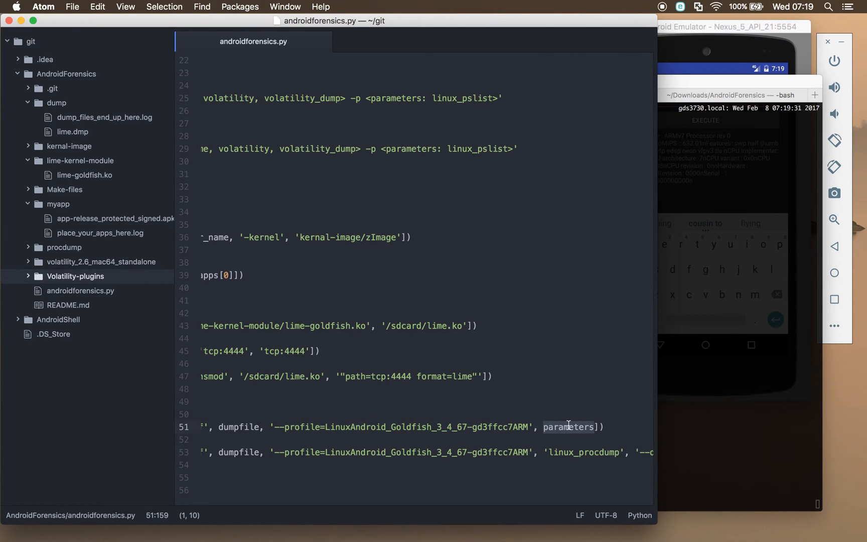
scroll("left", 3)
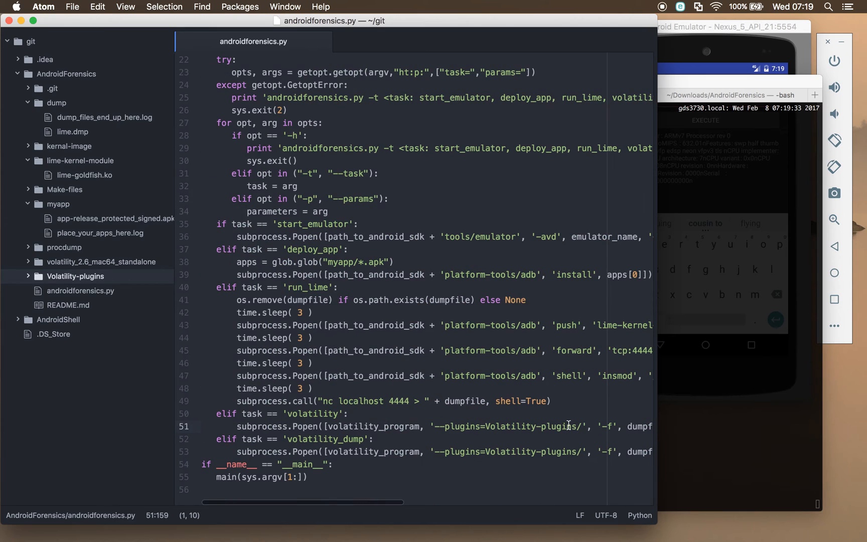
scroll("right", 3)
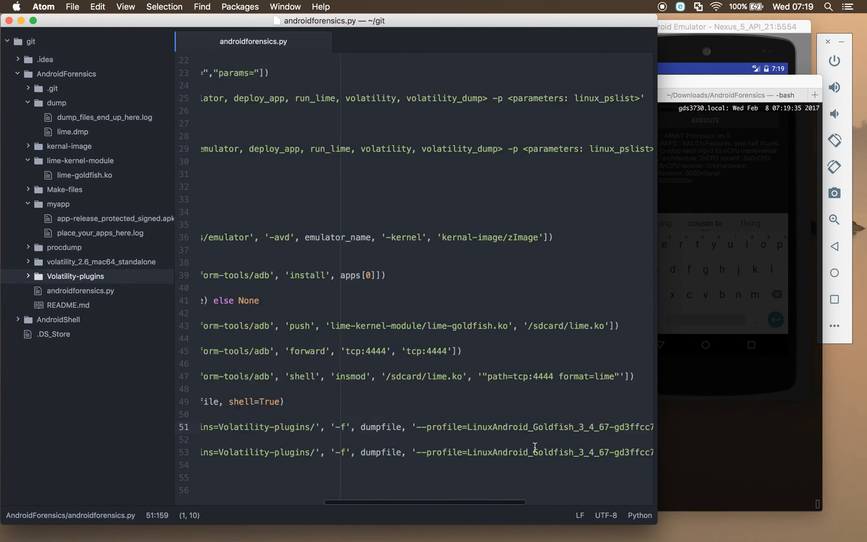
scroll("left", 3)
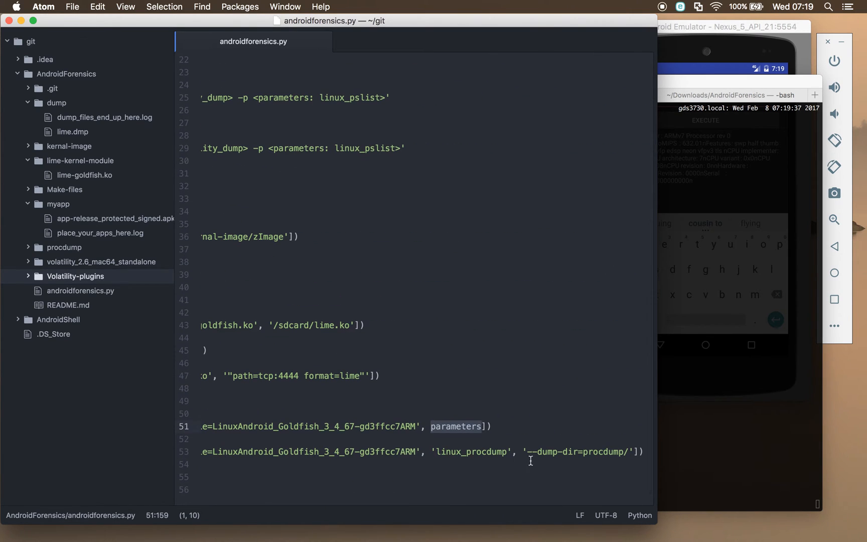
mouse_move(509, 454)
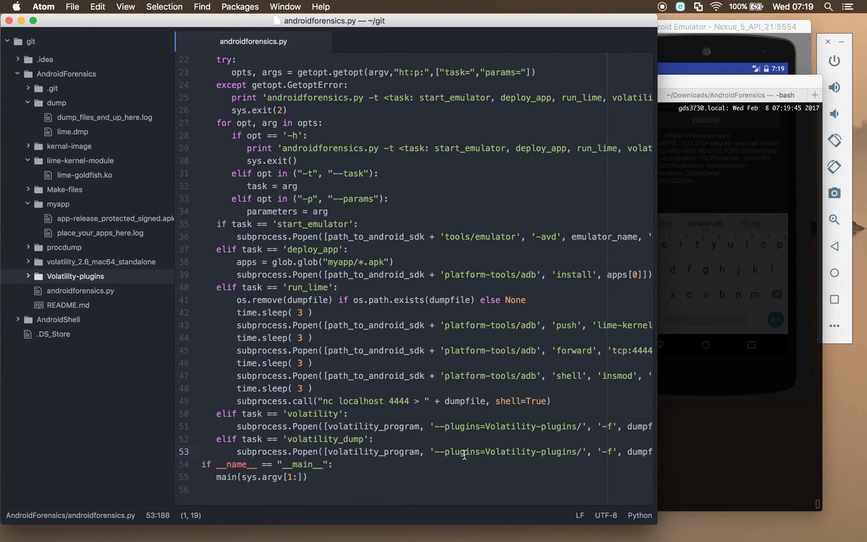
mouse_move(667, 370)
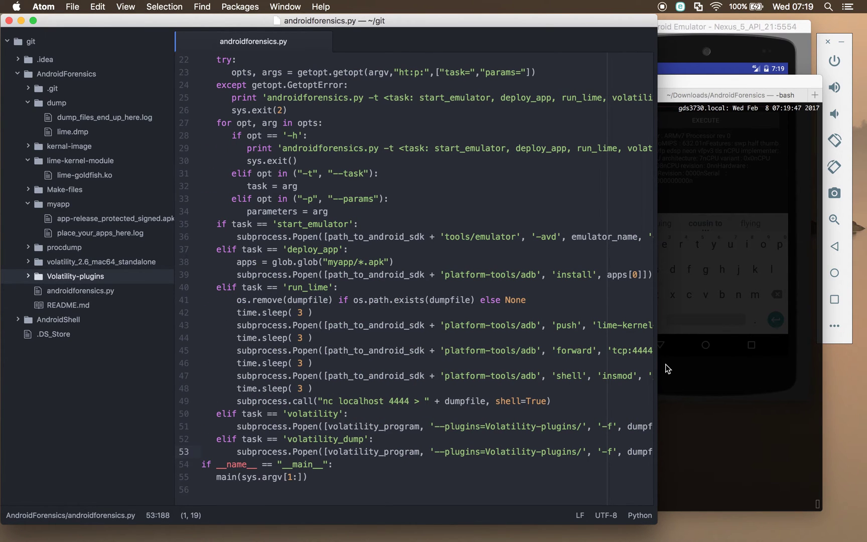
mouse_move(681, 346)
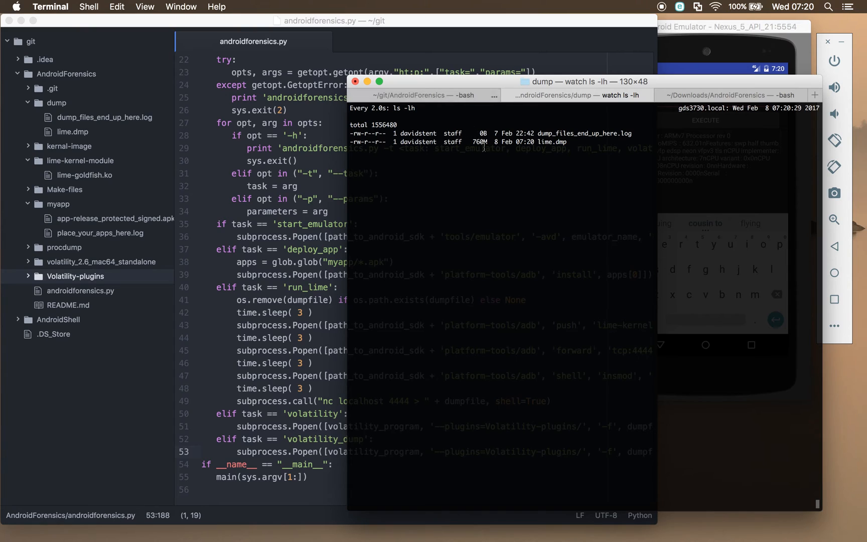
Return to the AndroidForensics shell and enter python androidforensics.py -t run_lime again.
left_click(421, 94)
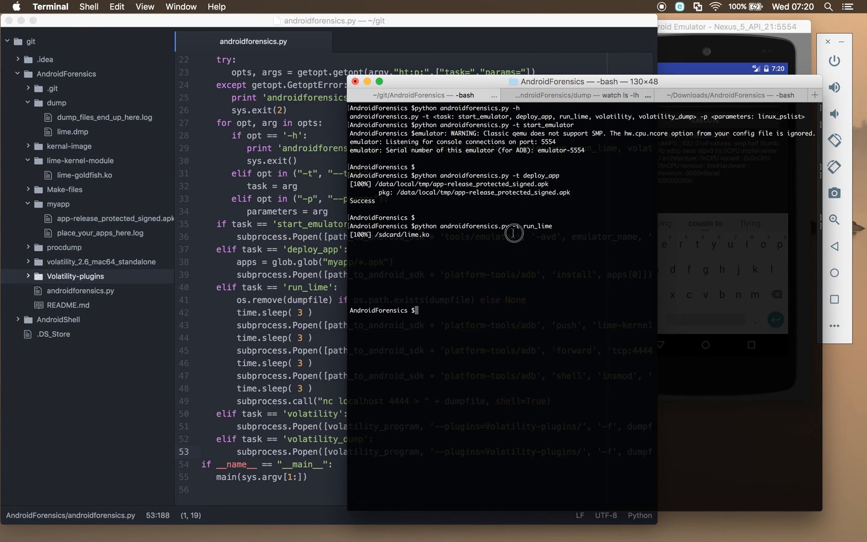
type("python androidforensics.py -t run_lime")
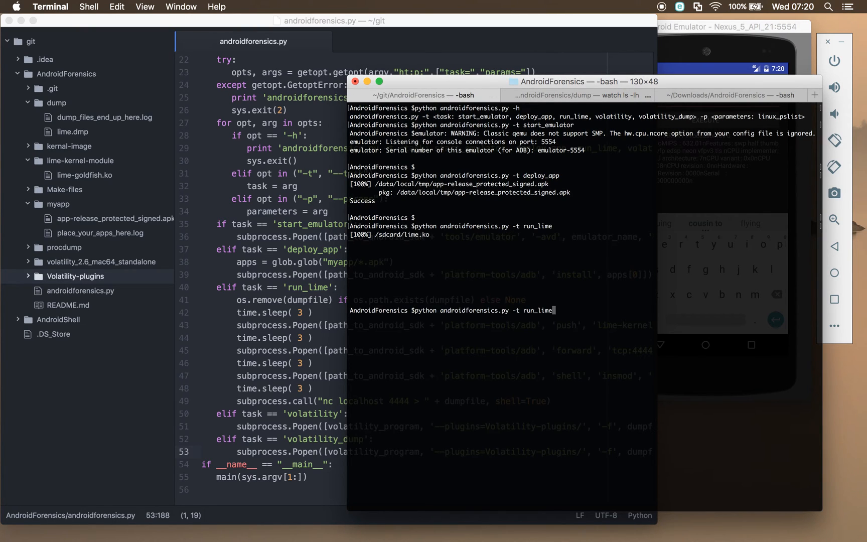
Run python androidforensics.py -t volatility -p -h and review the supported Linux plugins such as linux_pslist.
type("vo")
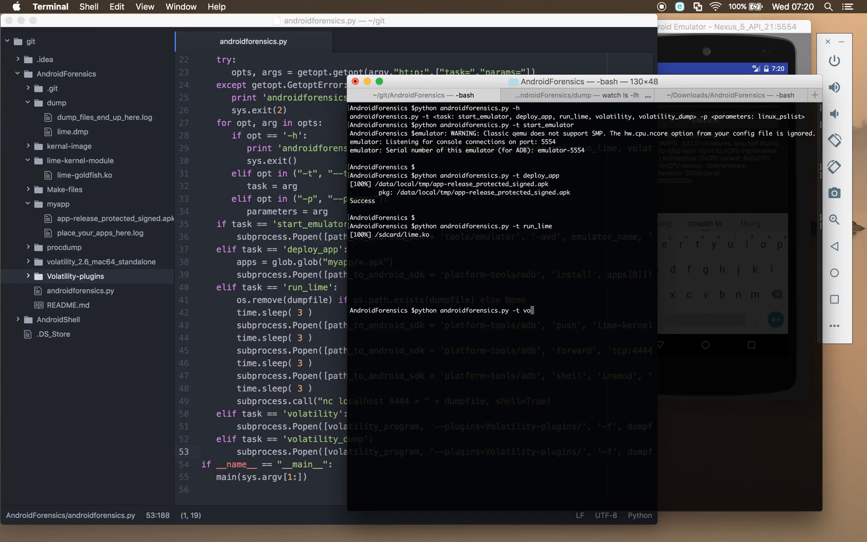
type("latility")
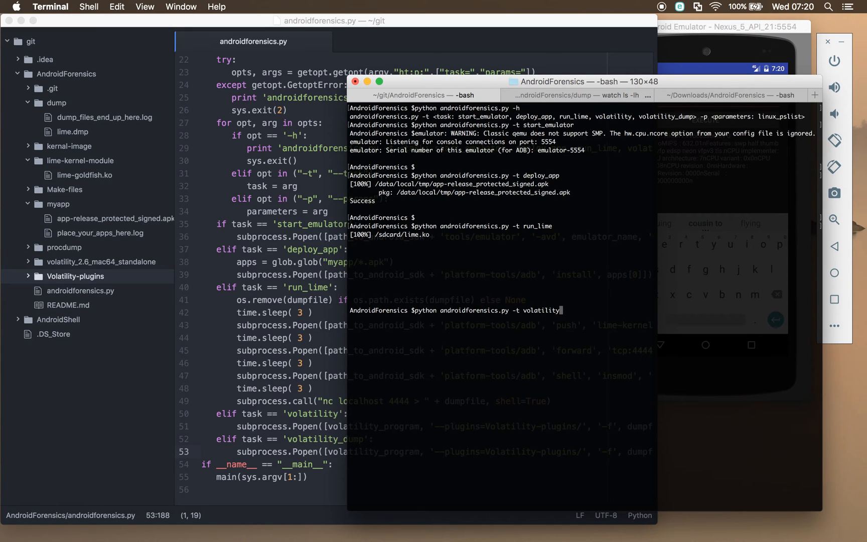
type("-p")
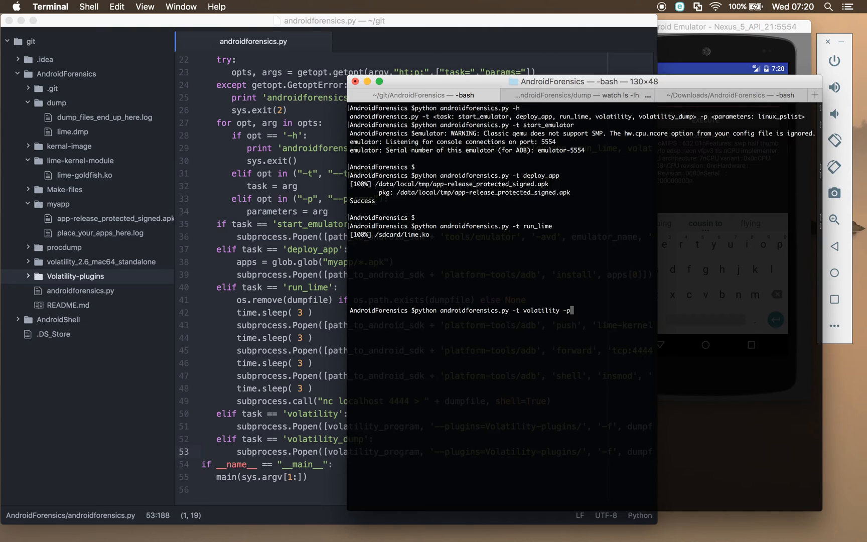
type("h")
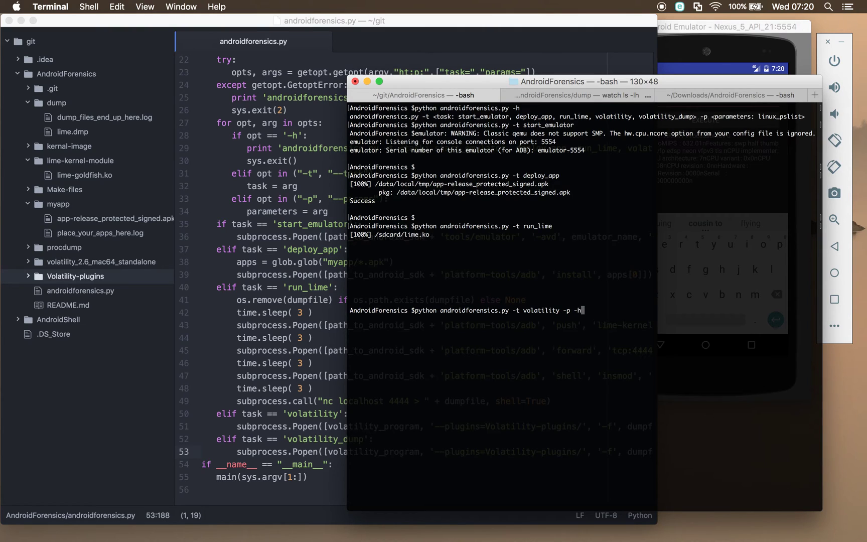
key("Return")
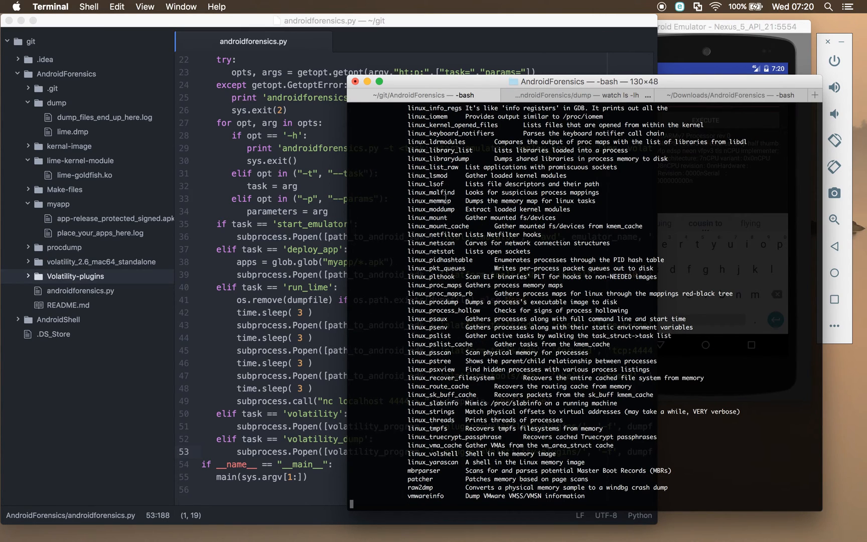
scroll("up", 3)
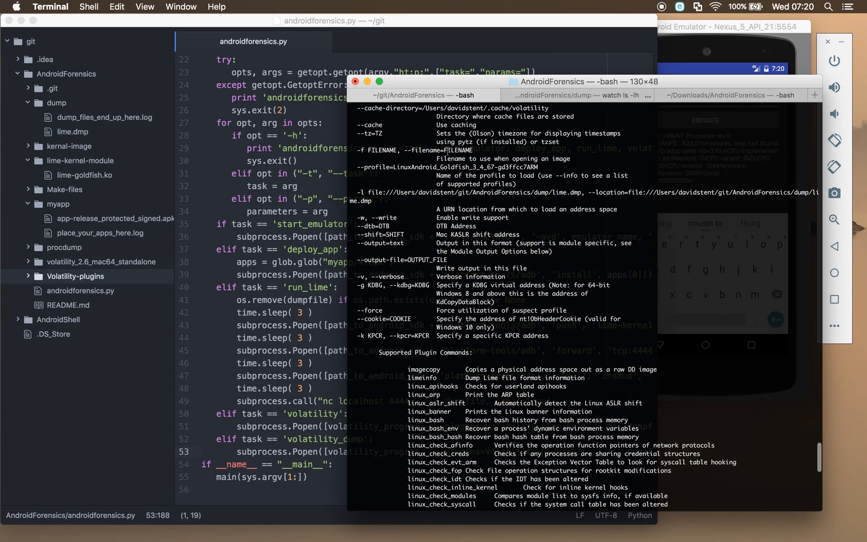
scroll("down", 3)
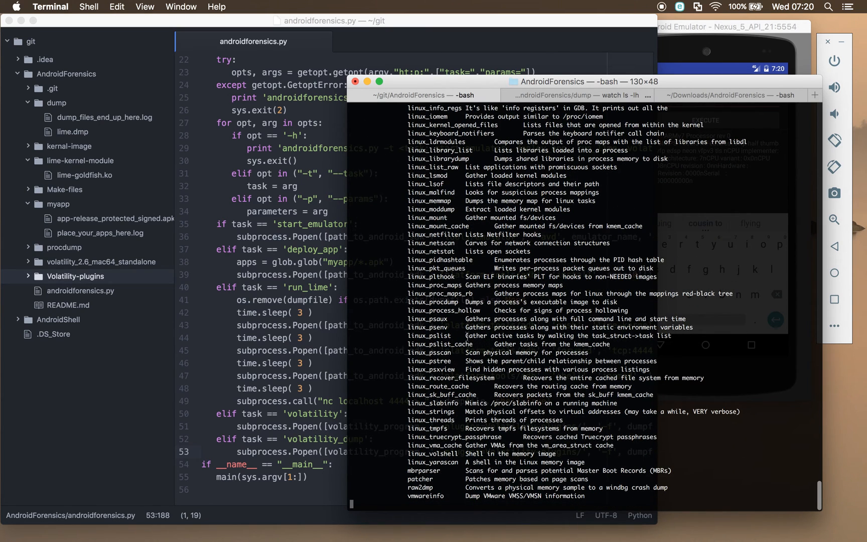
mouse_move(448, 432)
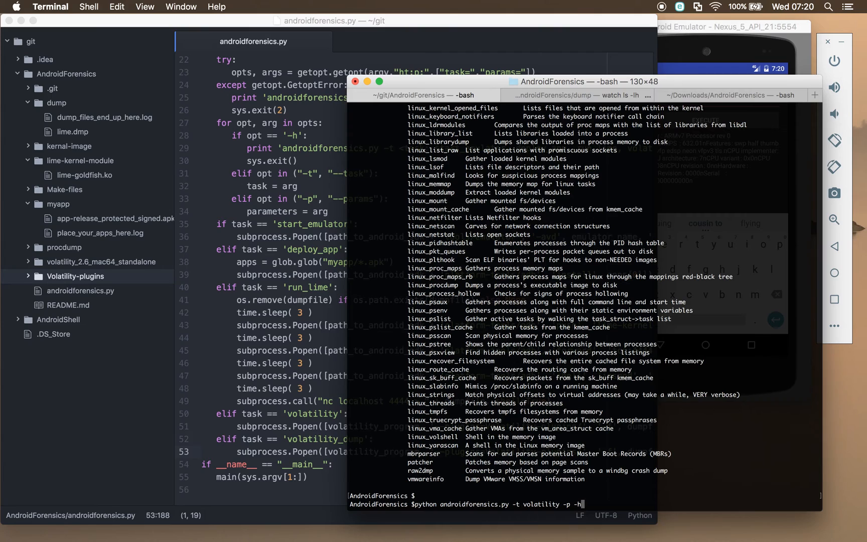
type("linux_")
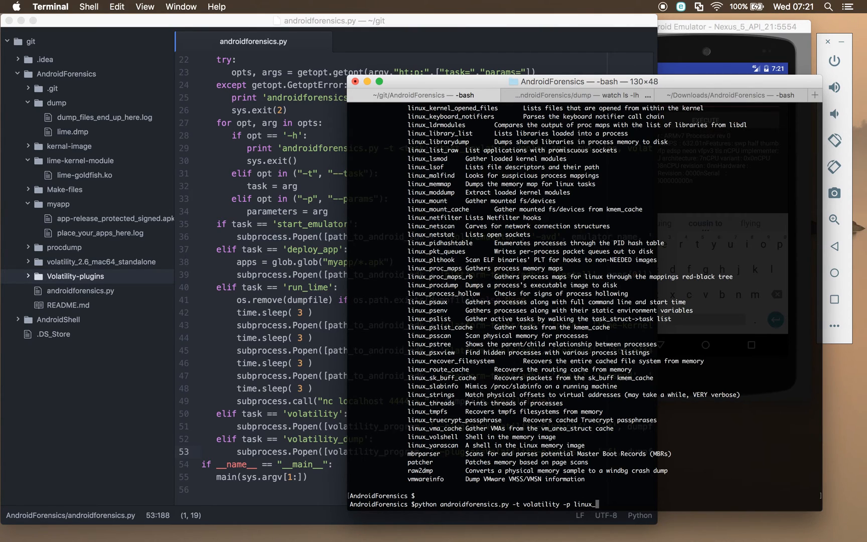
Run the volatility task with linux_pslist and scroll the emulator's process list, including two llandroidshell entries.
key("Return")
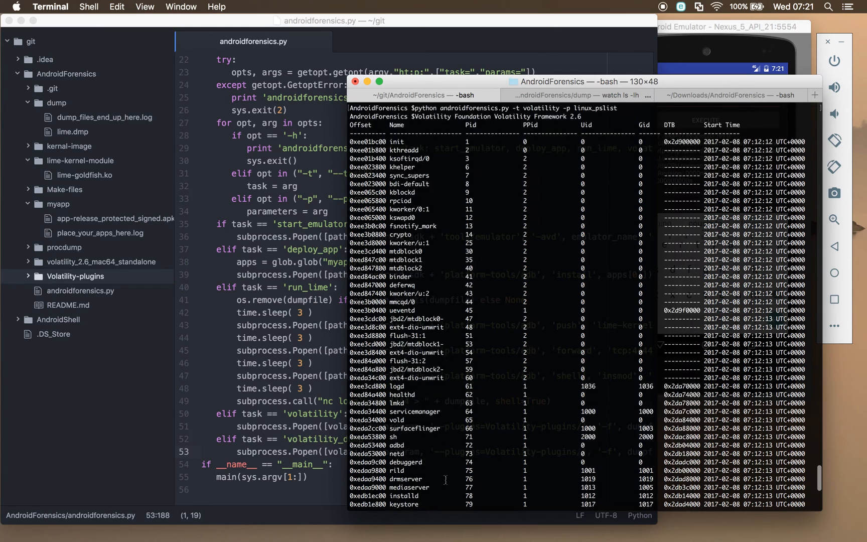
scroll("down", 3)
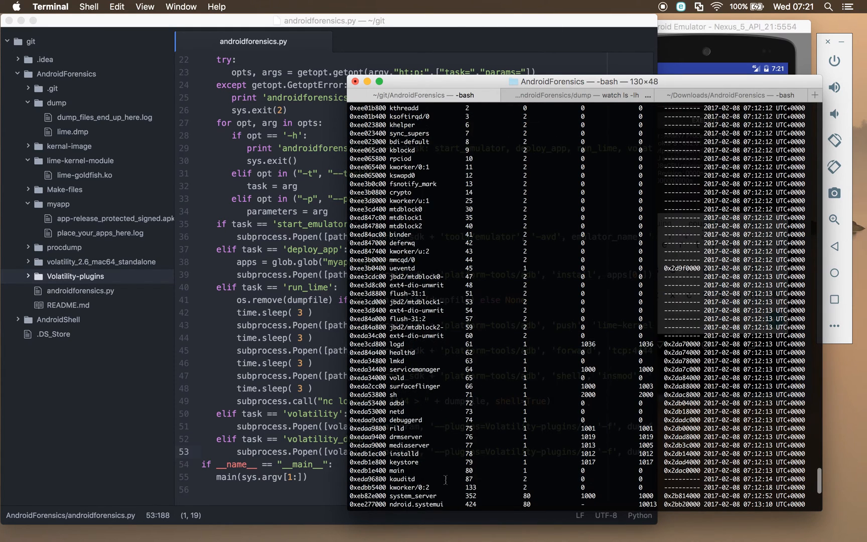
scroll("down", 3)
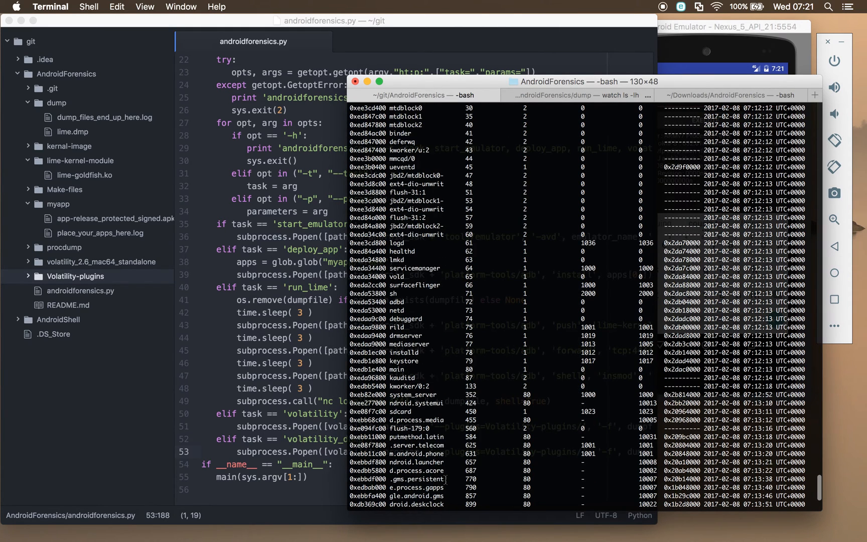
scroll("down", 3)
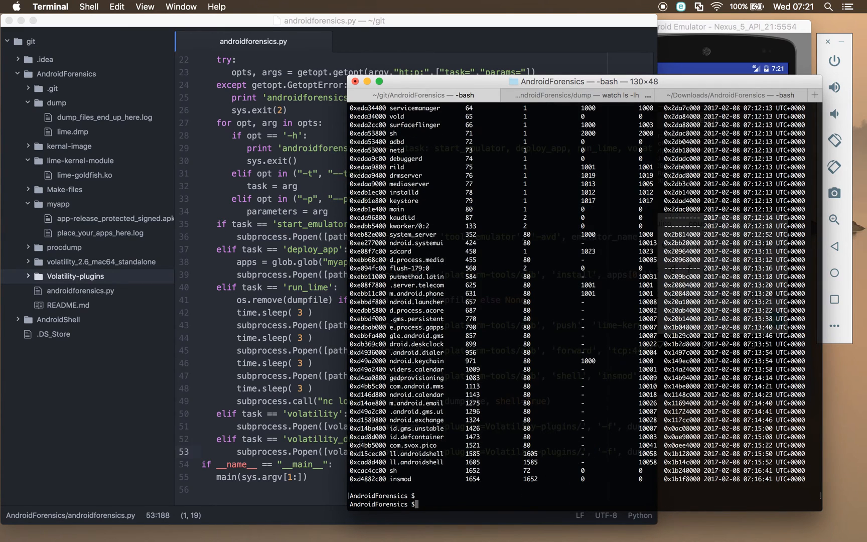
type("python androidforensics.py -t volatility -p linux")
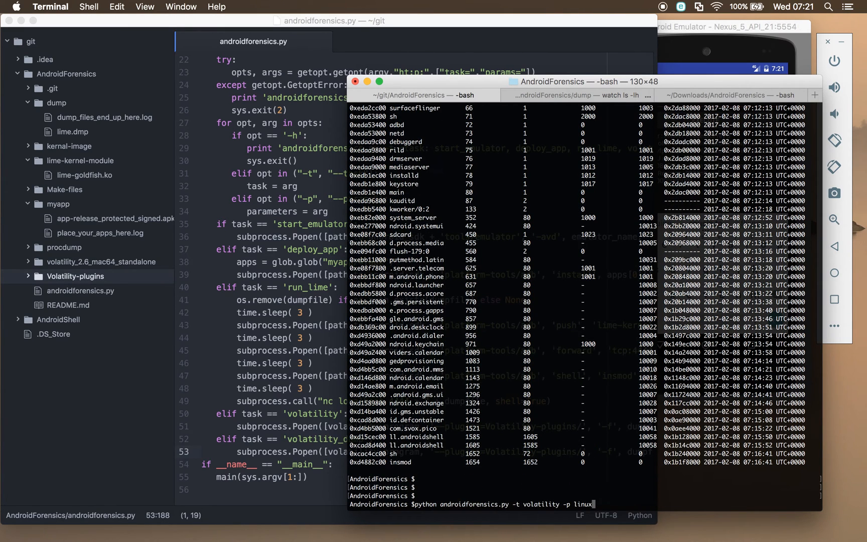
Run androidforensics.py with -t volatility_dump to write each process's memory into procdump.
key("backspace")
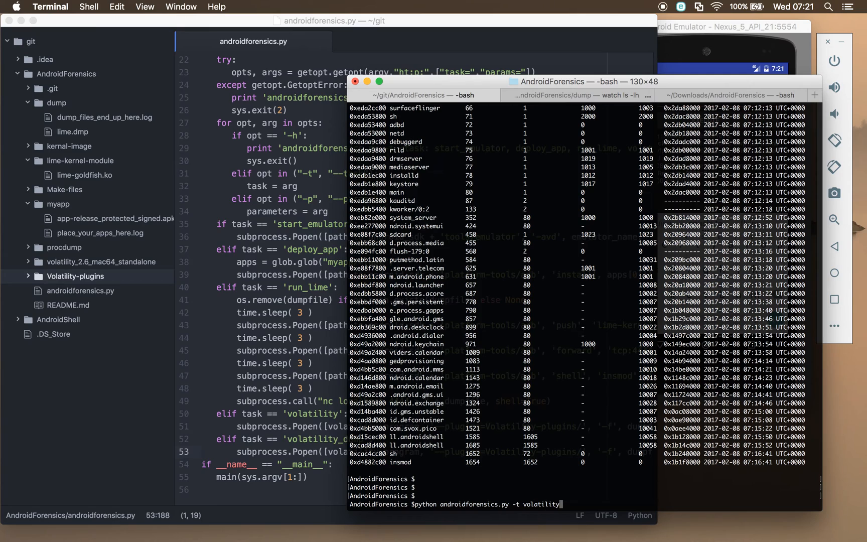
type("_dump")
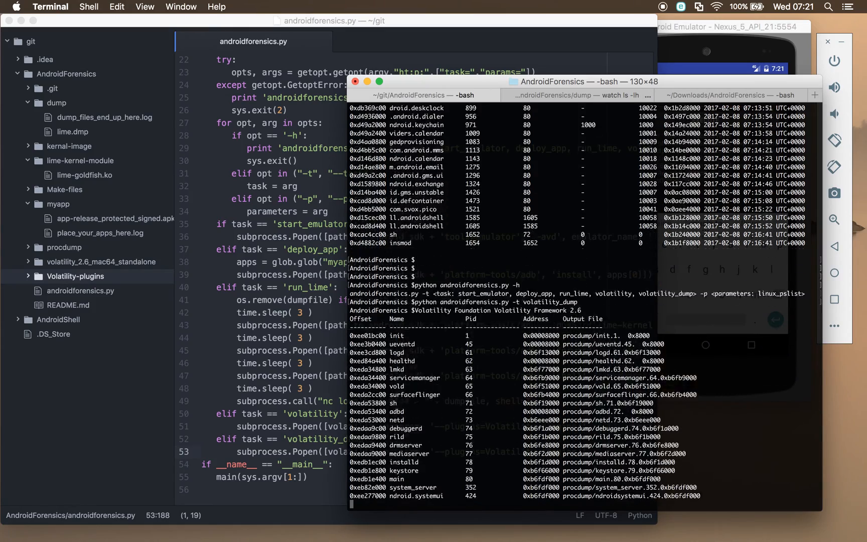
scroll("down", 3)
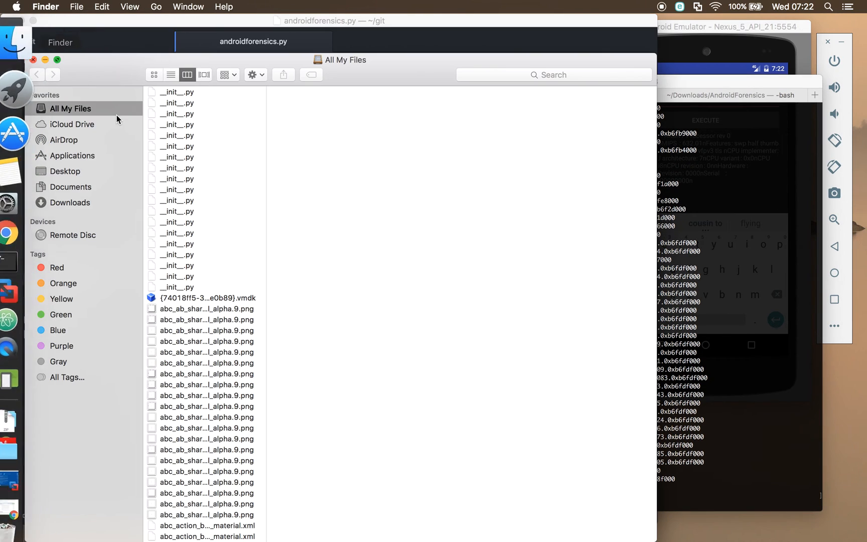
Browse Macintosh HD > Users > home > git > AndroidForensics > procdump to the dumped process files.
left_click(156, 7)
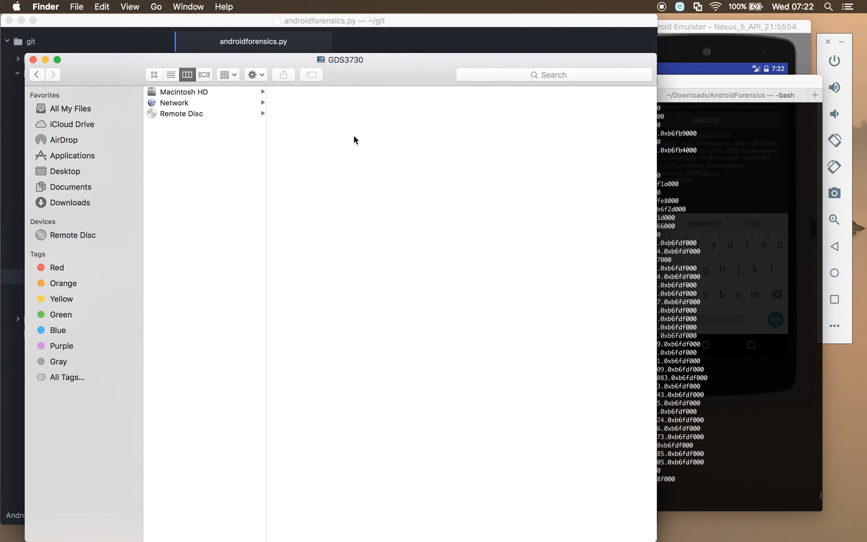
left_click(155, 6)
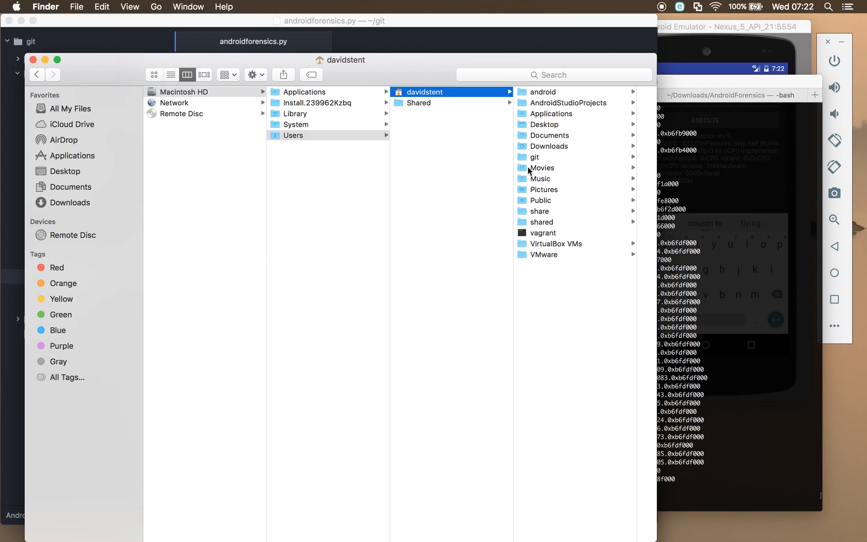
left_click(543, 91)
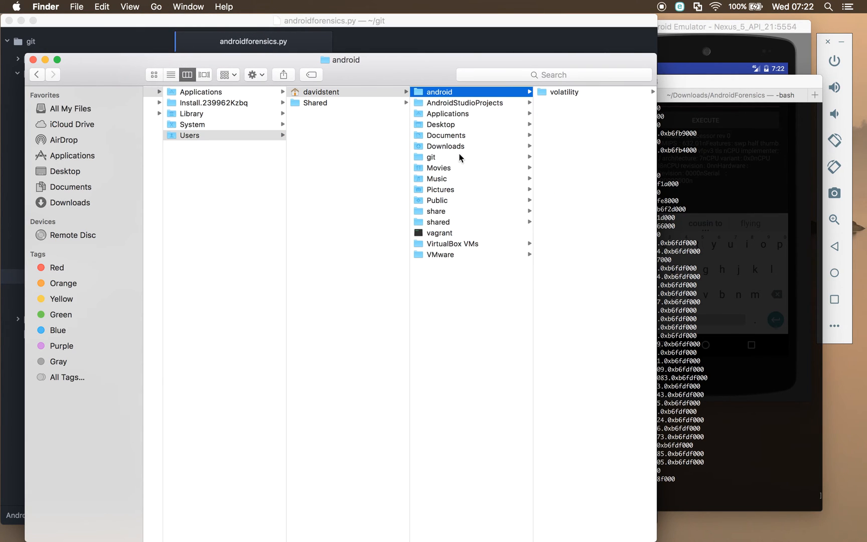
left_click(433, 156)
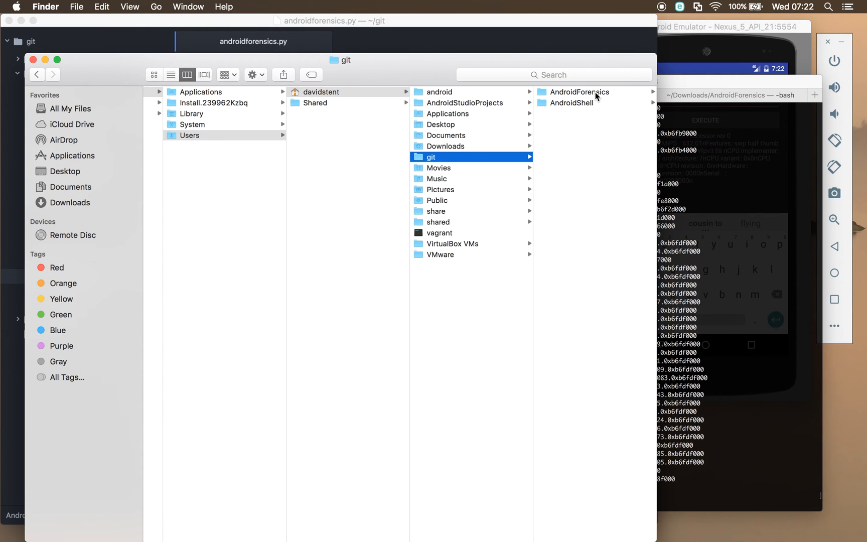
left_click(582, 91)
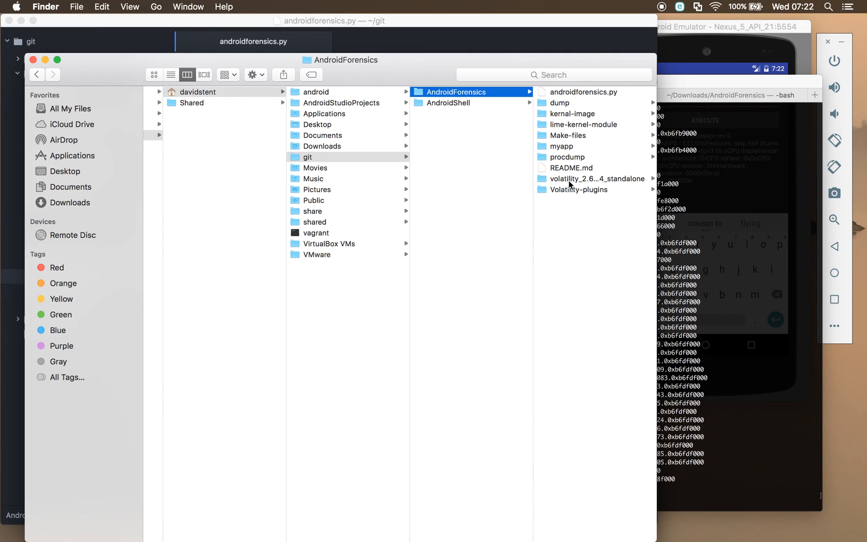
mouse_move(562, 105)
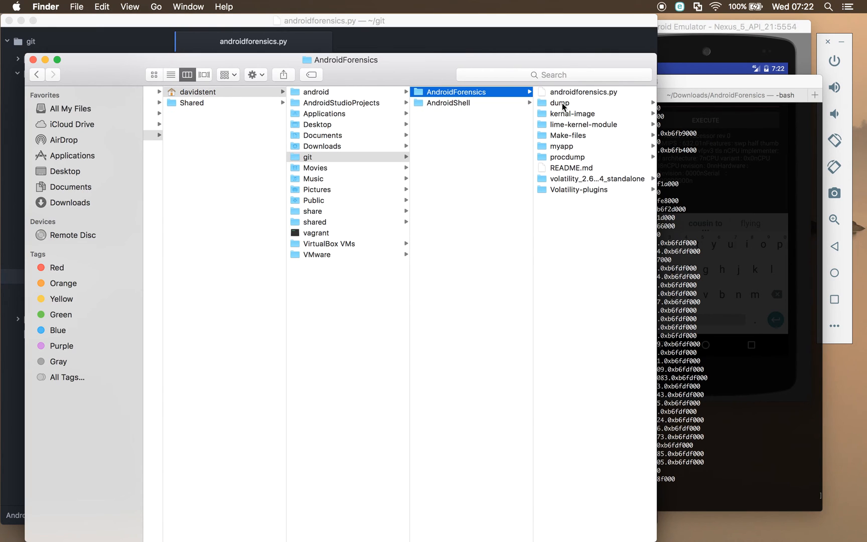
left_click(566, 157)
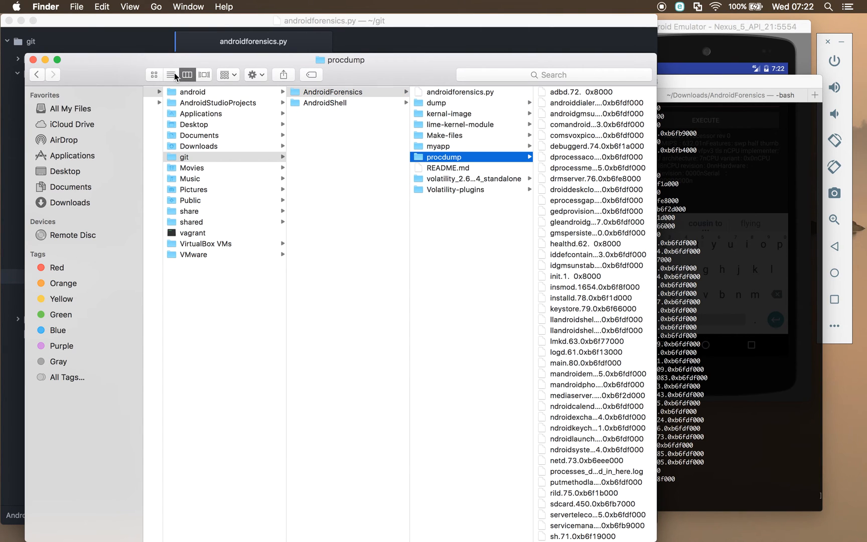
View procdump as a list with sizes and select the 16 KB llandroidshell.1585 dump over the zero-byte 1605 one.
left_click(171, 74)
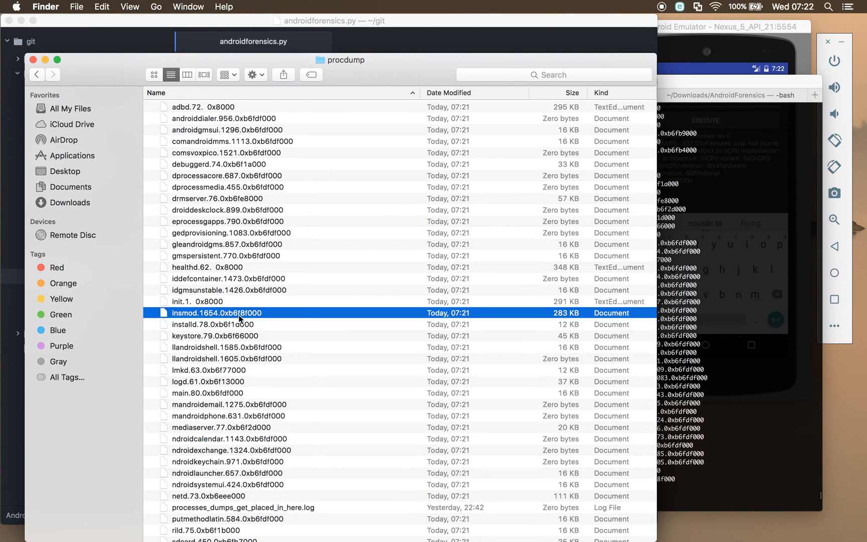
scroll("down", 3)
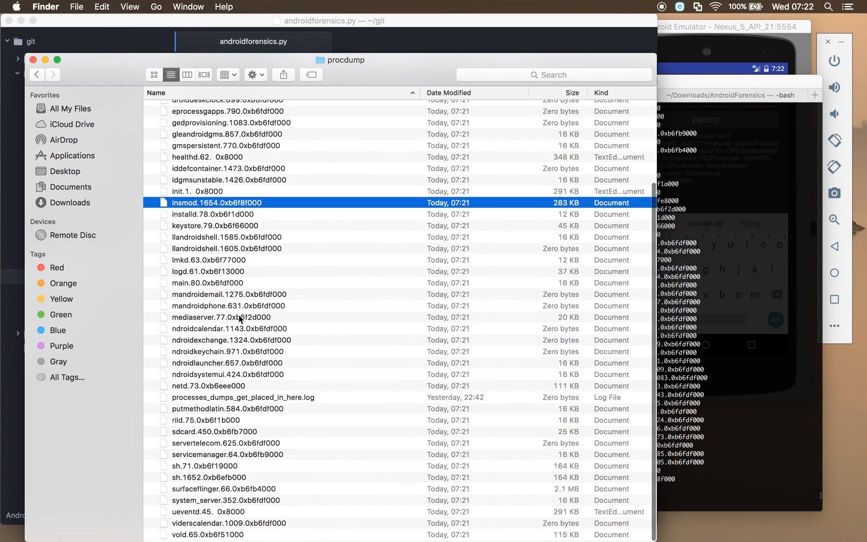
scroll("up", 3)
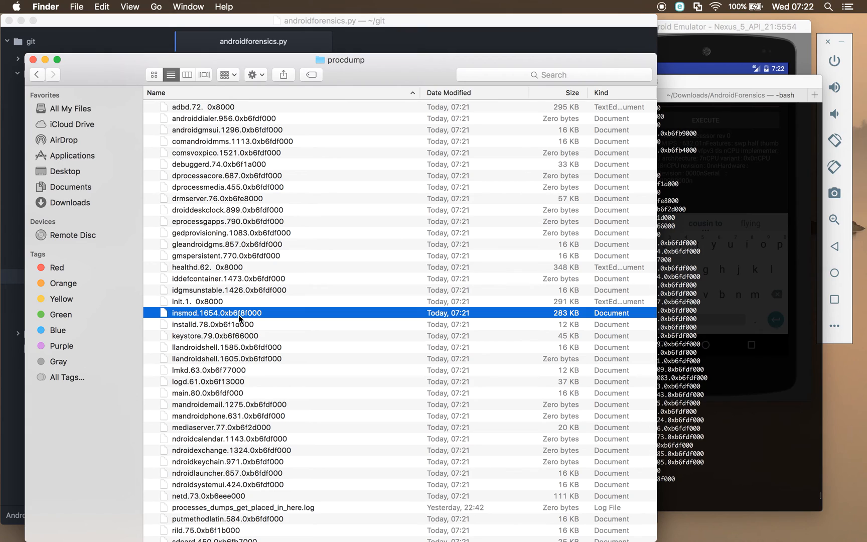
left_click(227, 346)
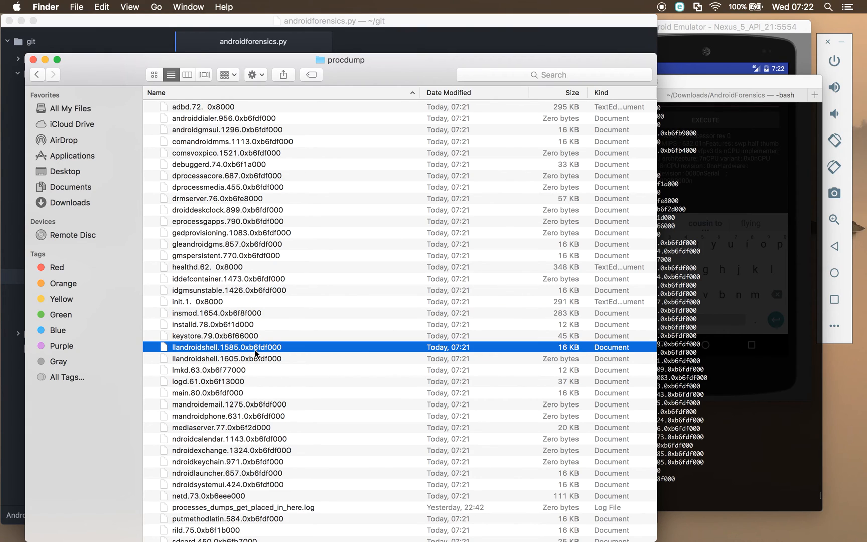
left_click(227, 358)
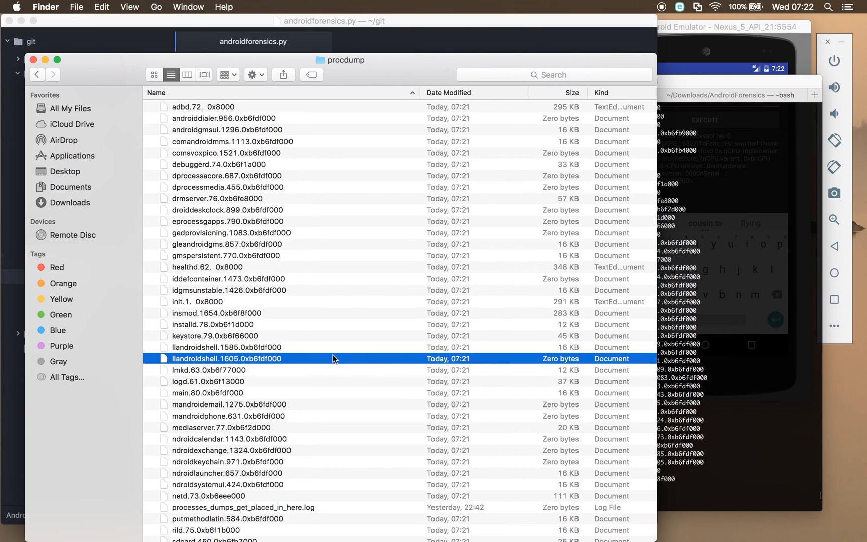
left_click(226, 346)
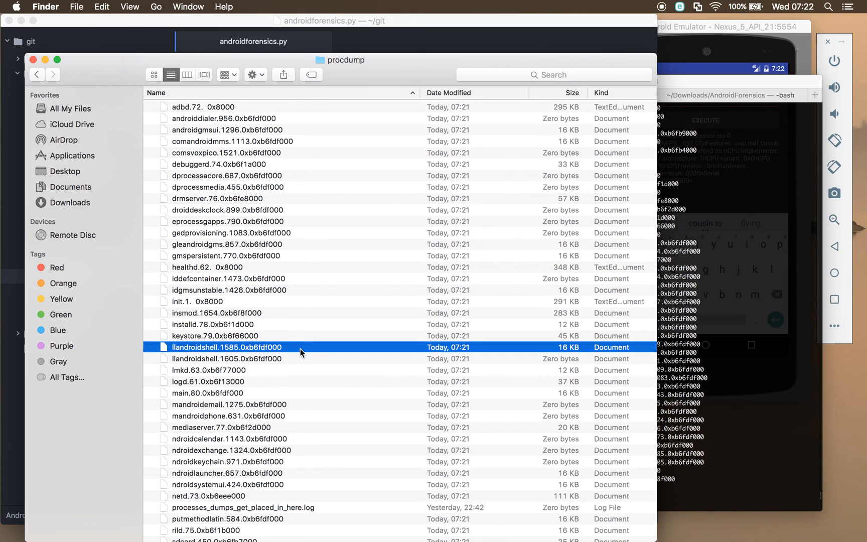
scroll("down", 3)
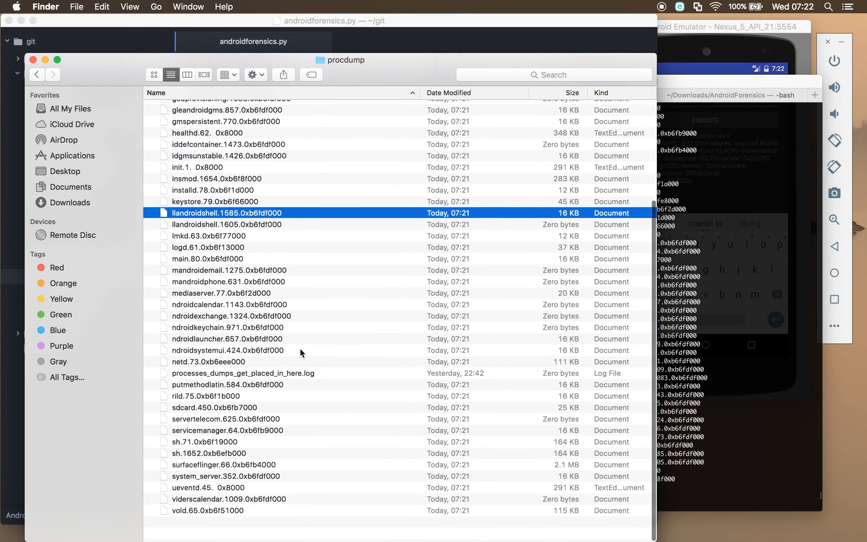
scroll("up", 3)
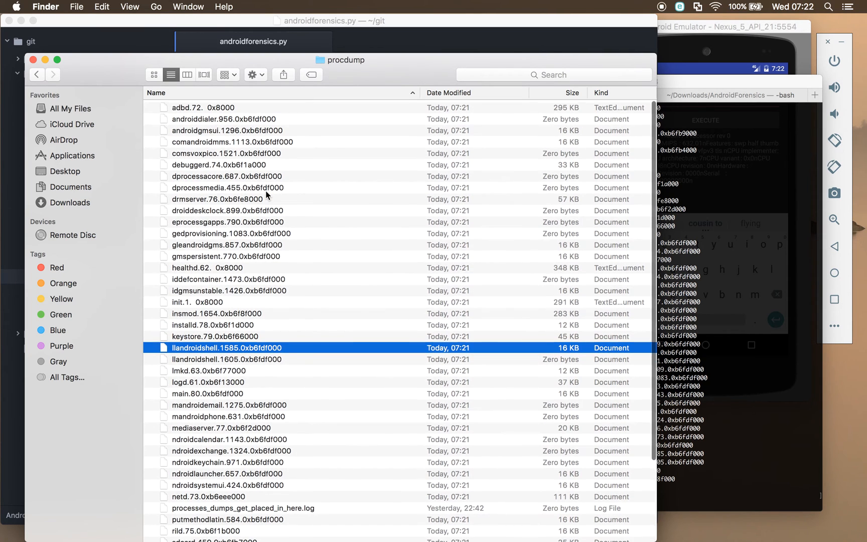
scroll("down", 3)
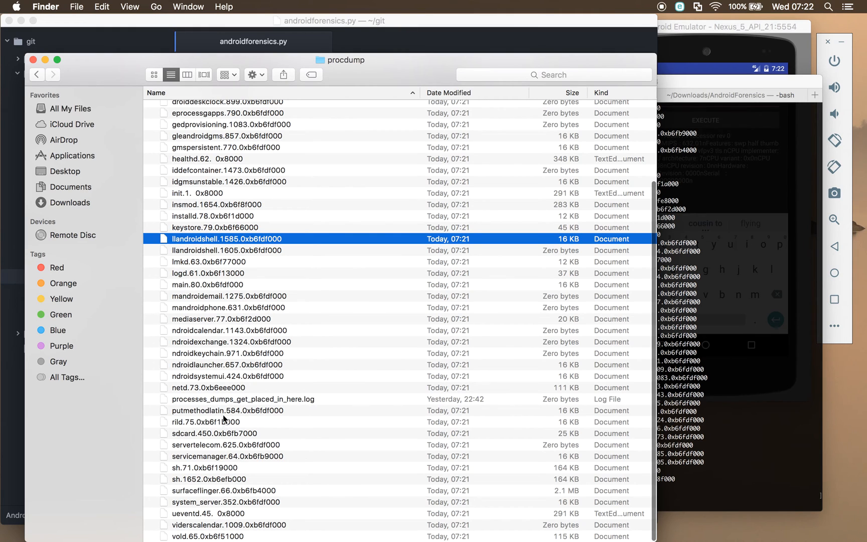
scroll("up", 3)
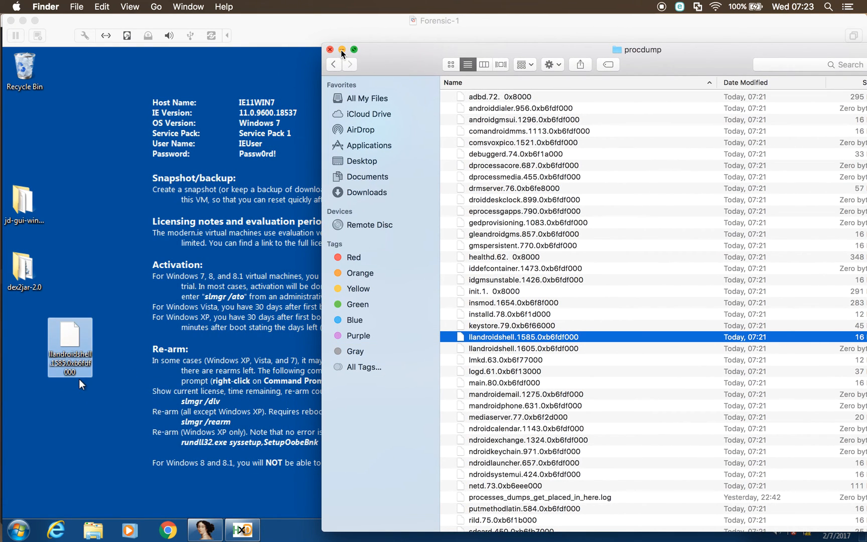
Load llandroidshell.1585.0xb6fdf000 from the Windows VM desktop into HxD.
left_click(344, 50)
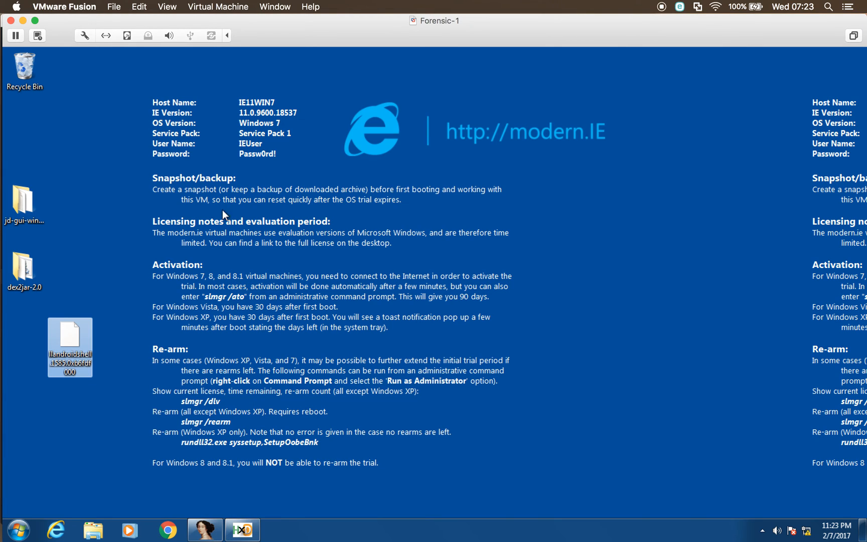
left_click(242, 530)
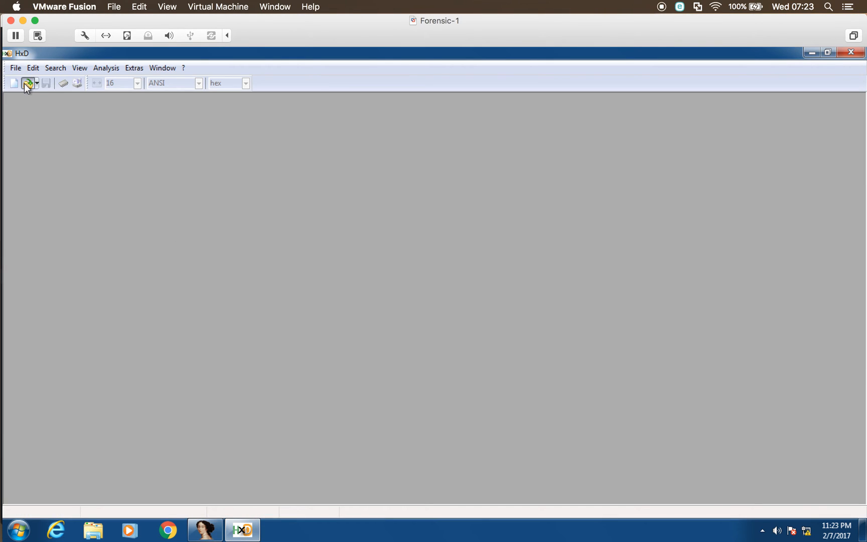
left_click(28, 83)
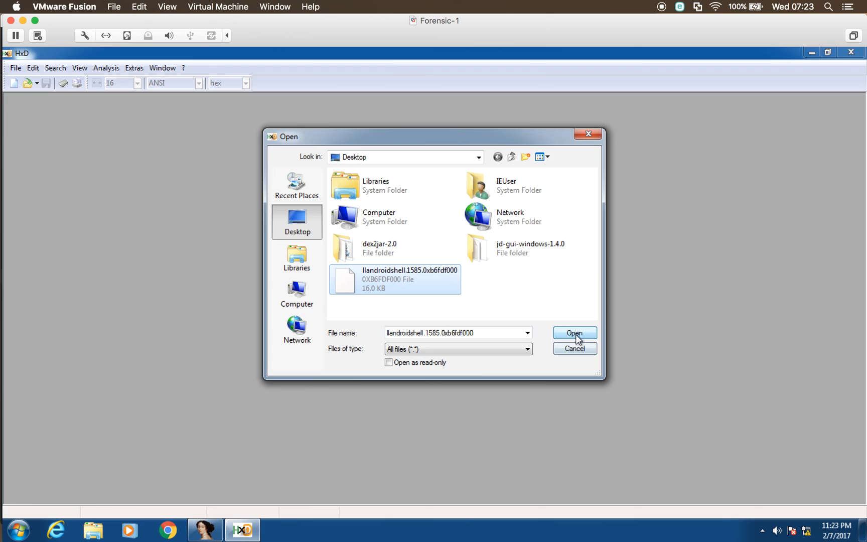
left_click(574, 332)
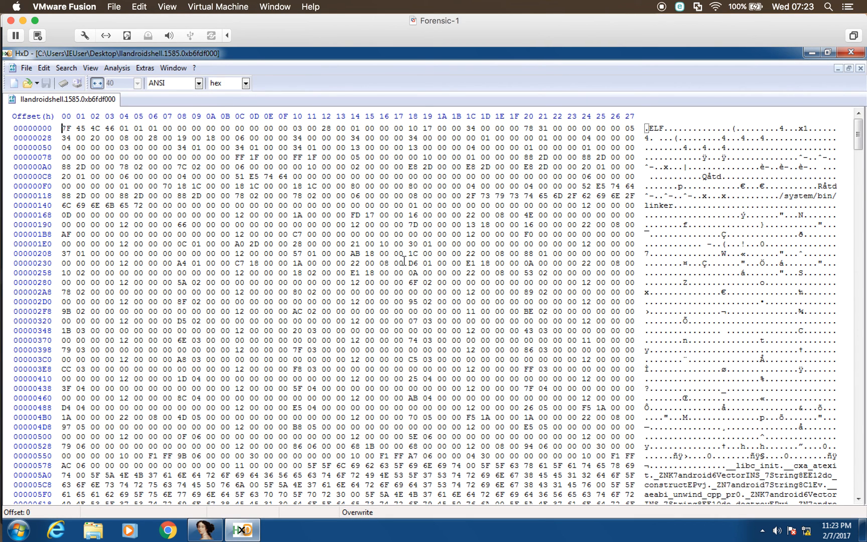
Scroll the hex dump from its ELF header down through the embedded Android and zygote strings.
scroll("down", 3)
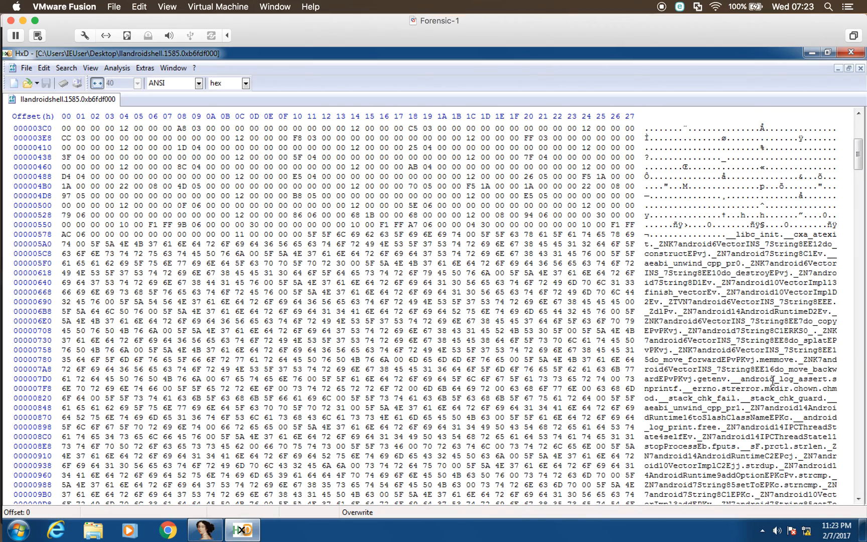
scroll("down", 3)
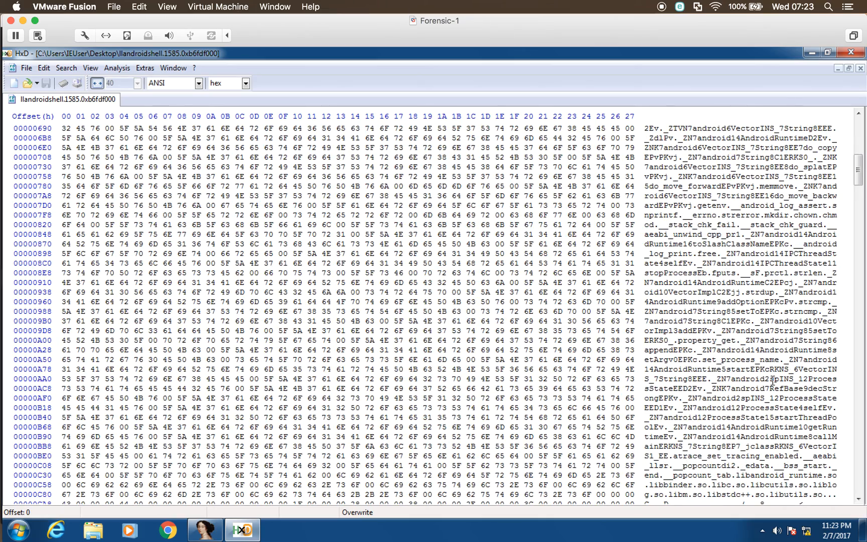
scroll("down", 3)
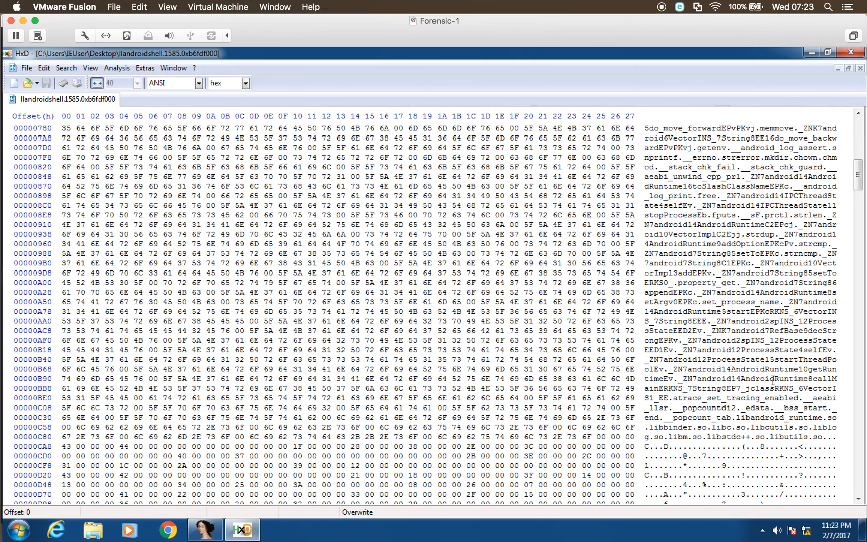
scroll("down", 3)
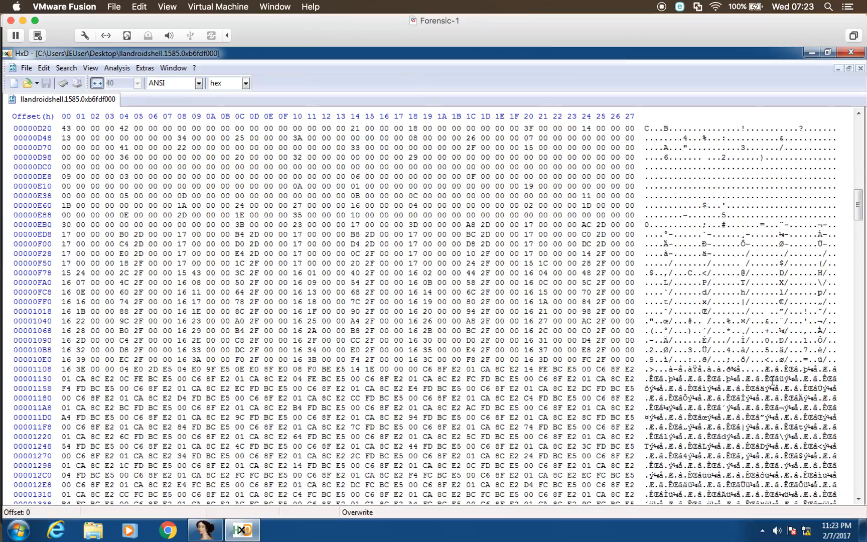
scroll("down", 3)
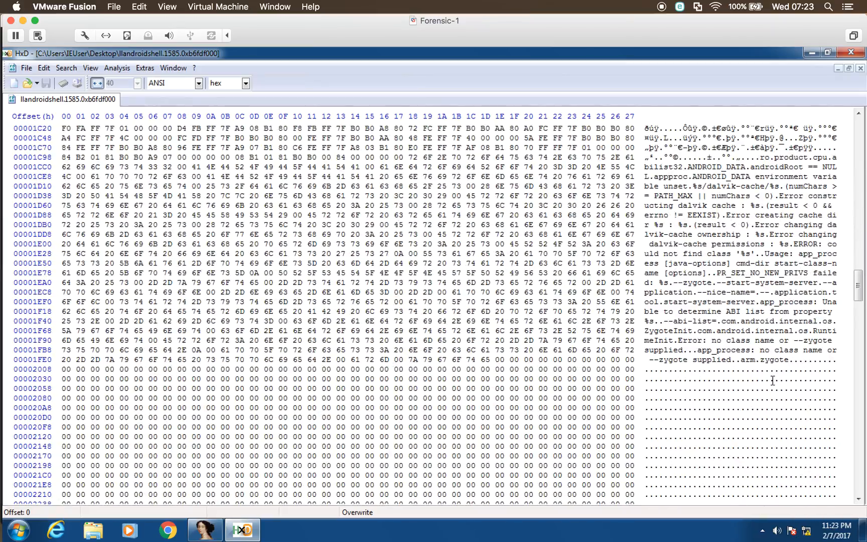
scroll("down", 3)
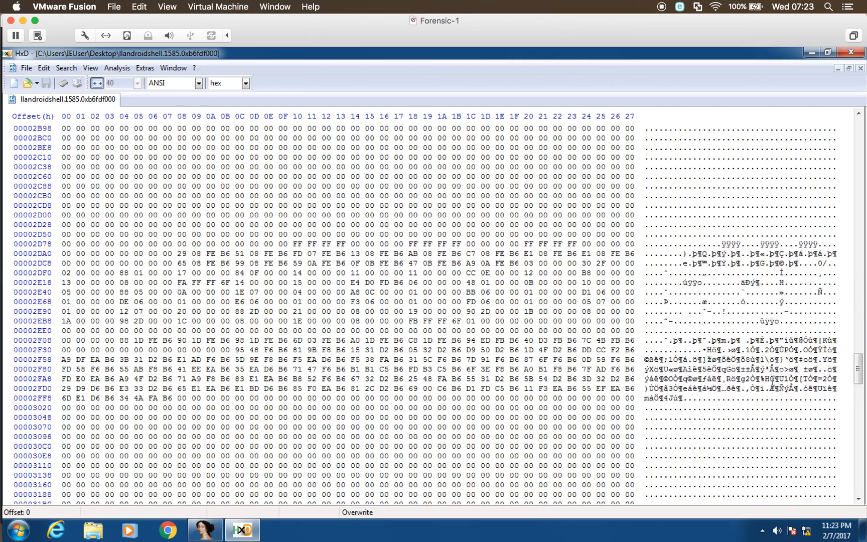
scroll("down", 3)
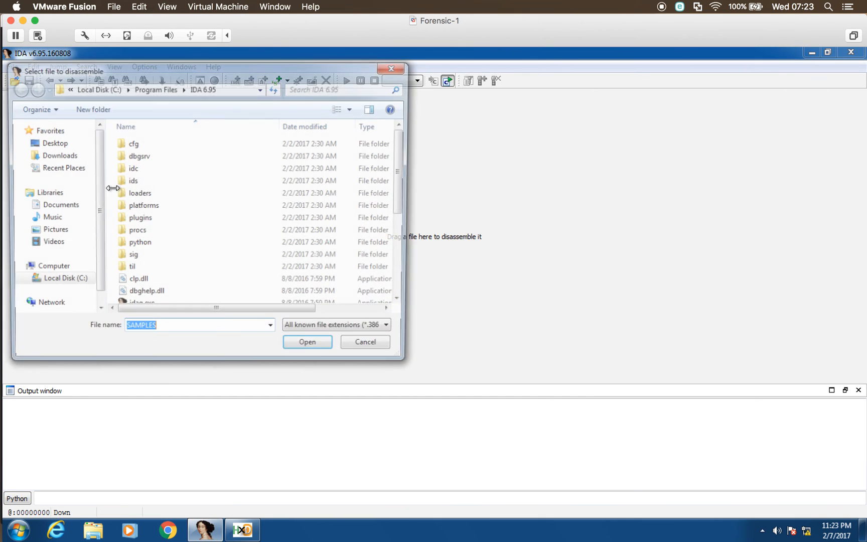
Point IDA's file chooser at the Desktop with the All Files filter to reach the dump.
left_click(50, 123)
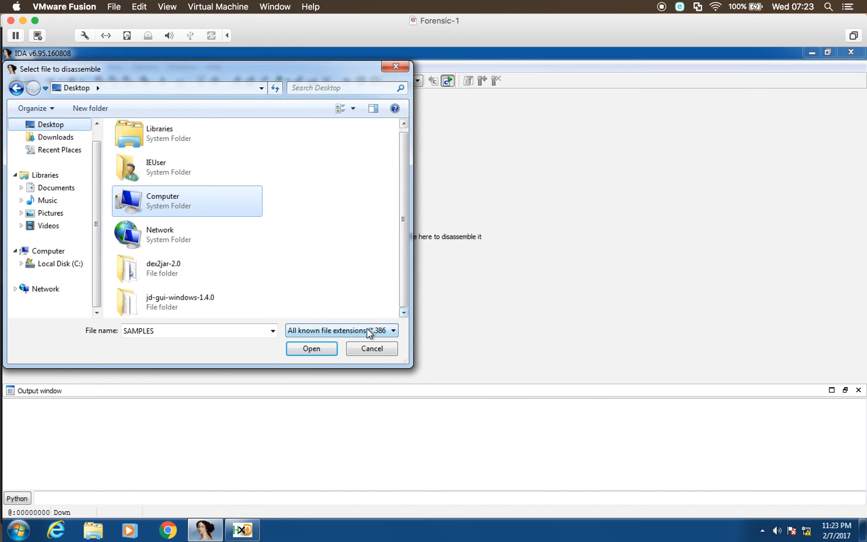
left_click(342, 330)
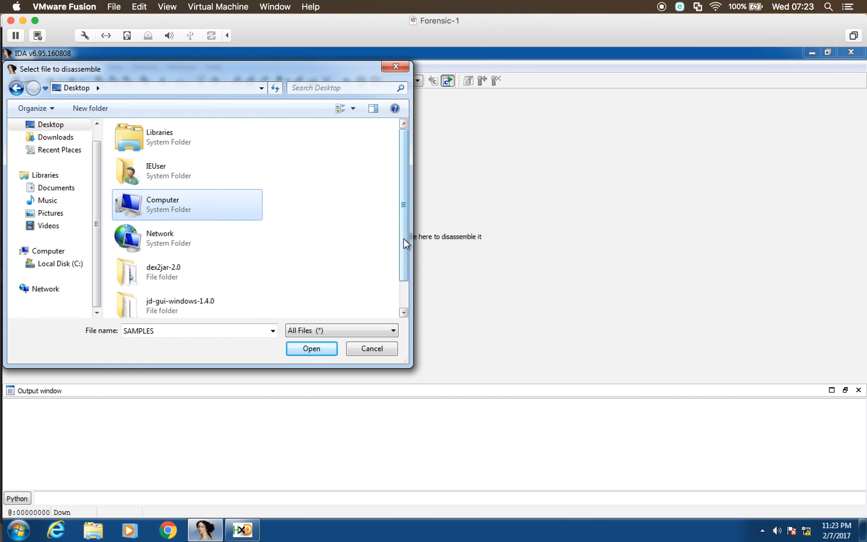
left_click(311, 349)
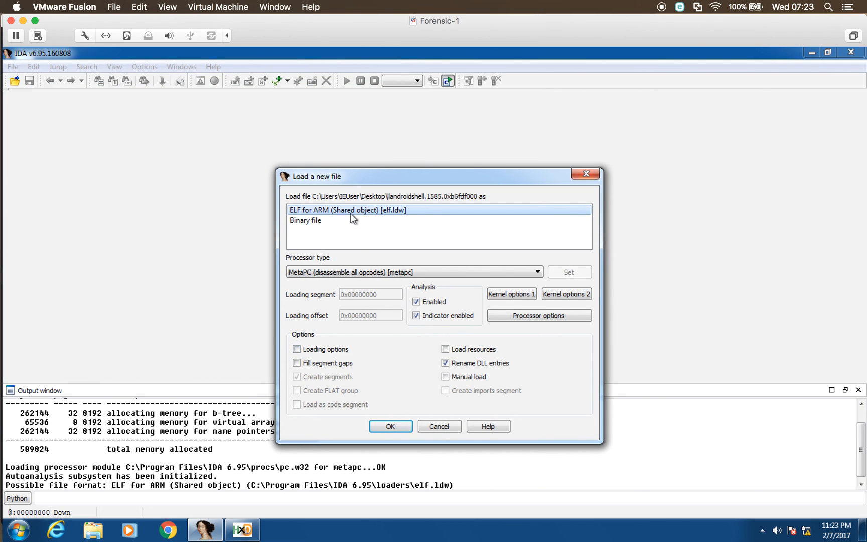
mouse_move(352, 218)
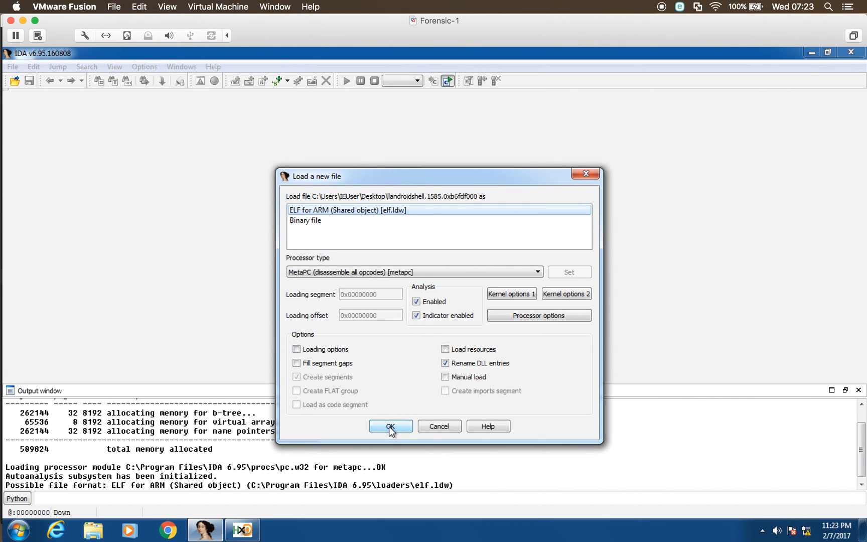
Load the dump as an ARM ELF shared object, accepting the bad-structure, program-sections and ARM/THUMB prompts.
left_click(390, 426)
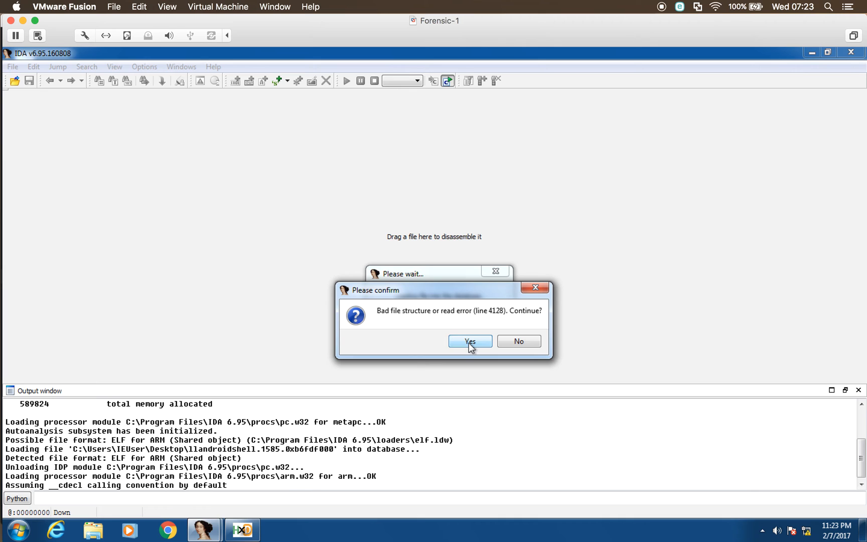
left_click(470, 341)
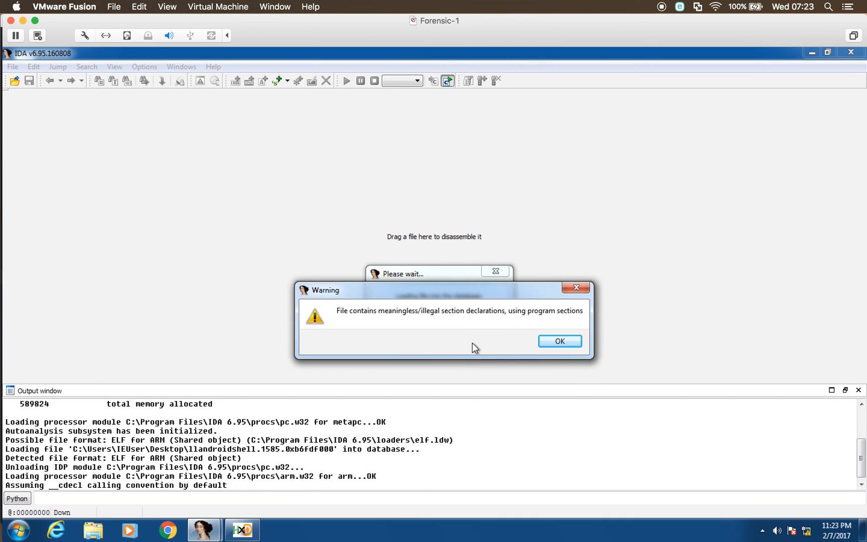
left_click(560, 340)
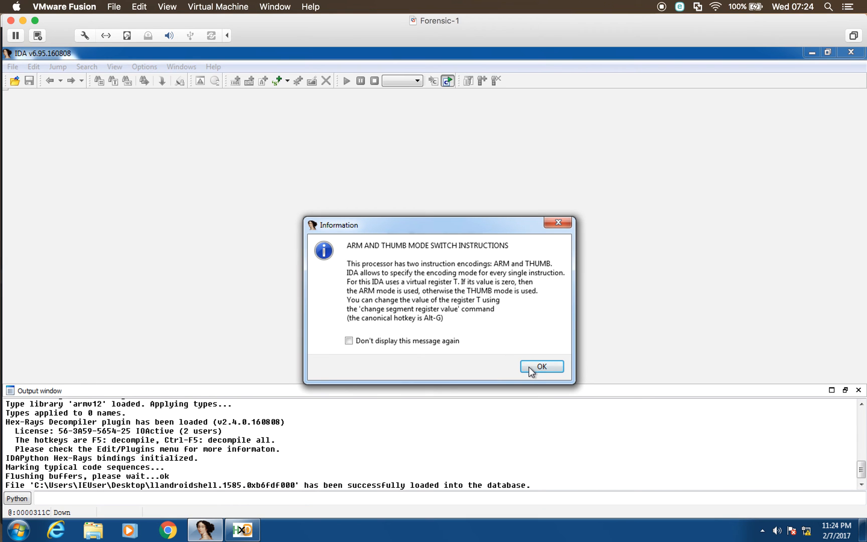
left_click(541, 366)
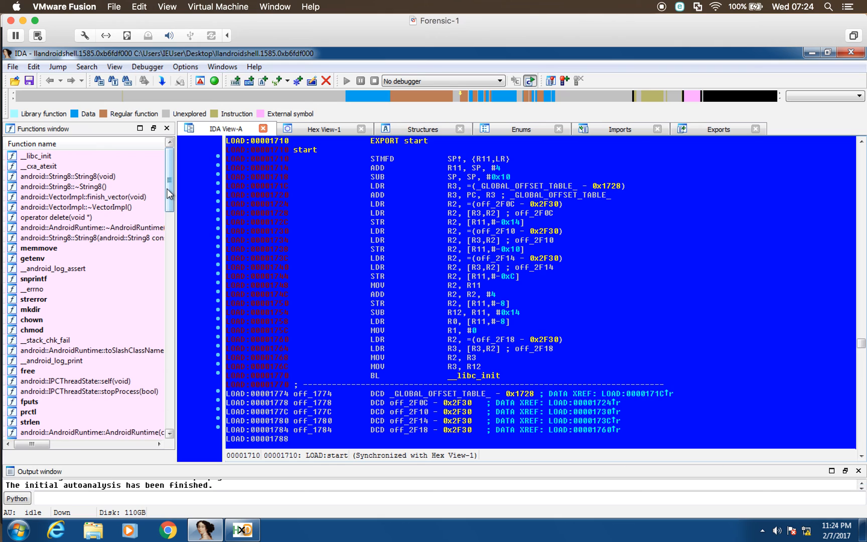
Check start's raw bytes in Hex View-1, then scroll the disassembly down to sub_18EC's dalvik-cache snprintf/mkdir code.
left_click(323, 128)
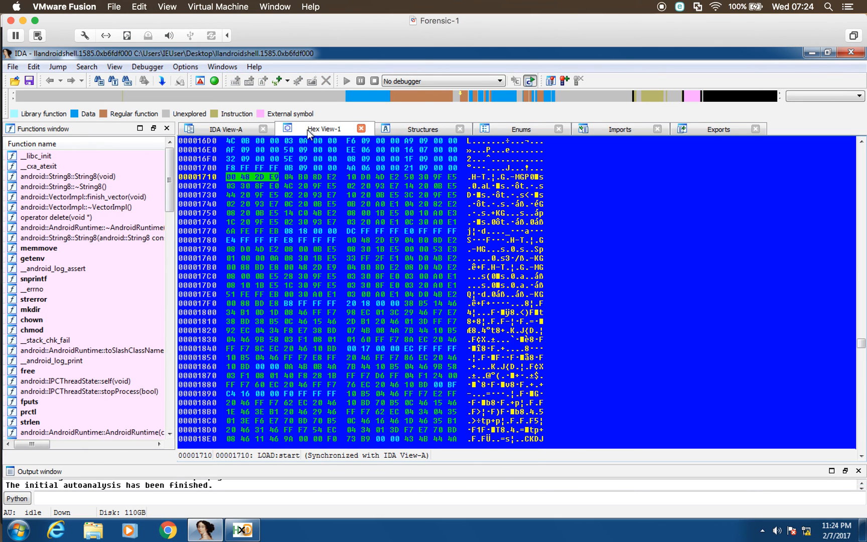
mouse_move(359, 279)
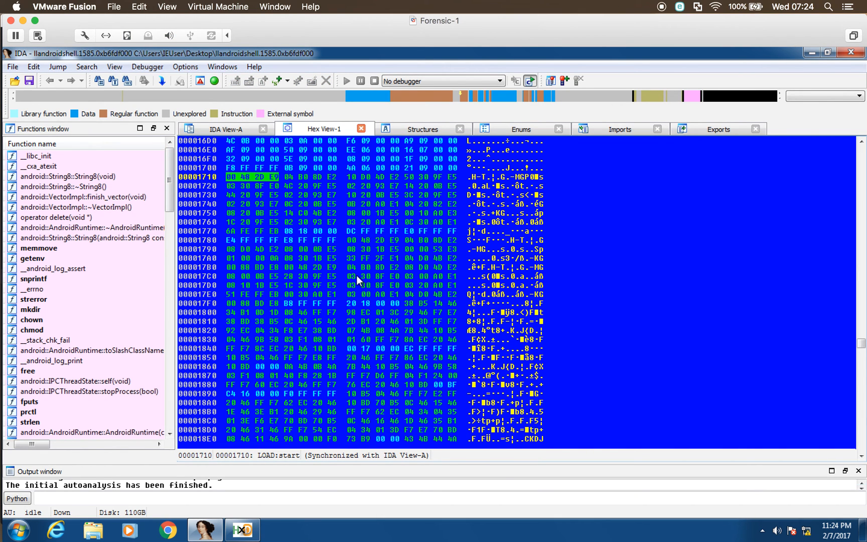
mouse_move(226, 129)
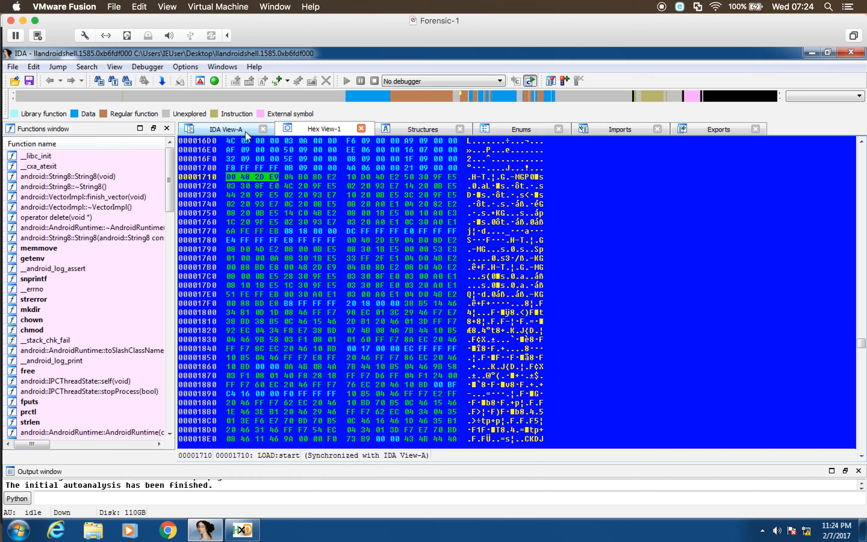
left_click(226, 129)
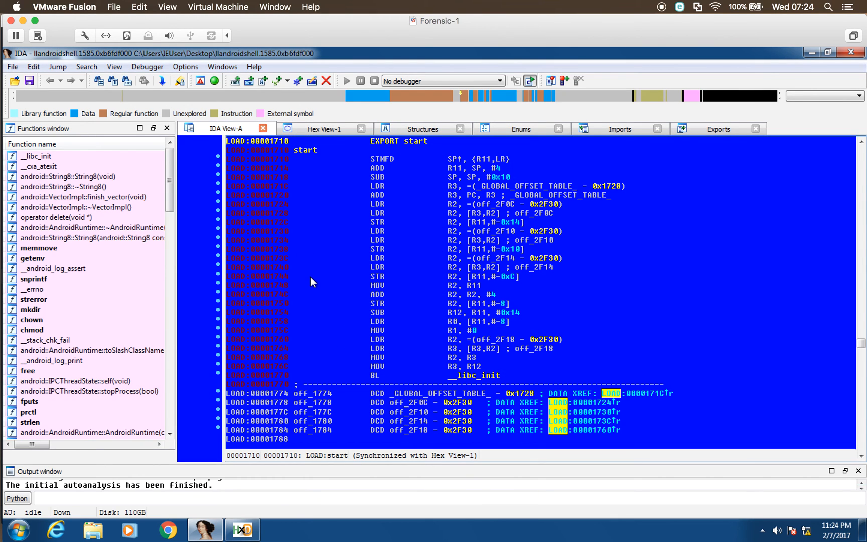
mouse_move(366, 351)
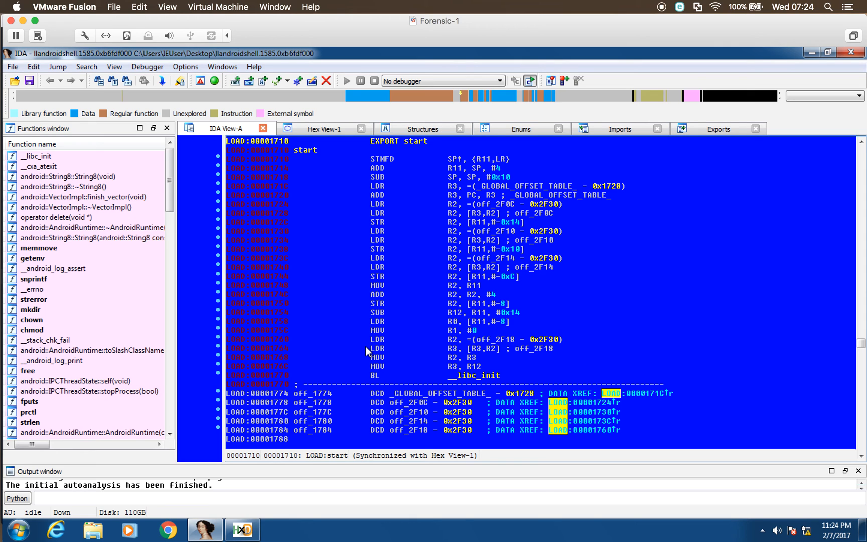
scroll("down", 3)
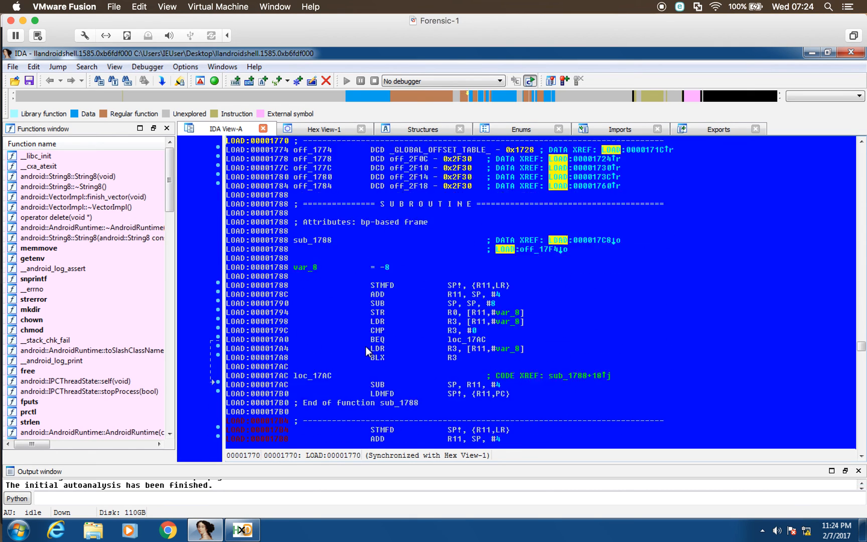
scroll("down", 3)
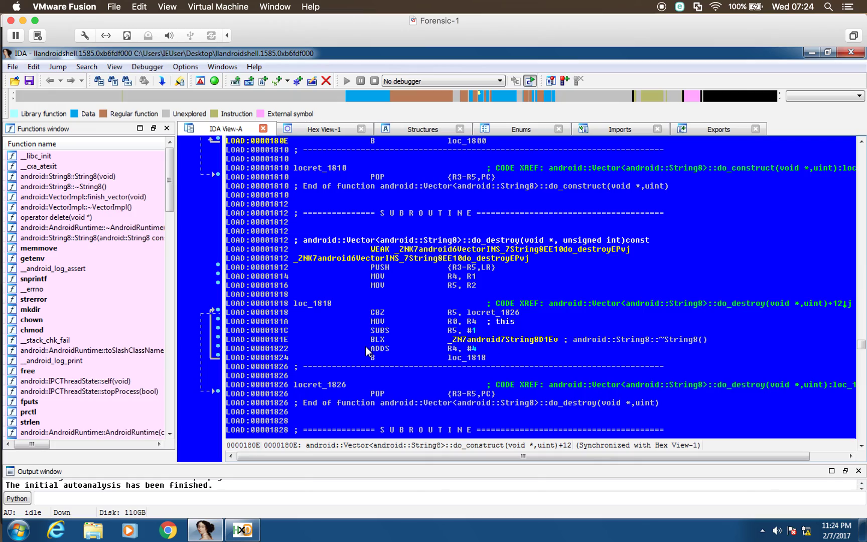
scroll("down", 3)
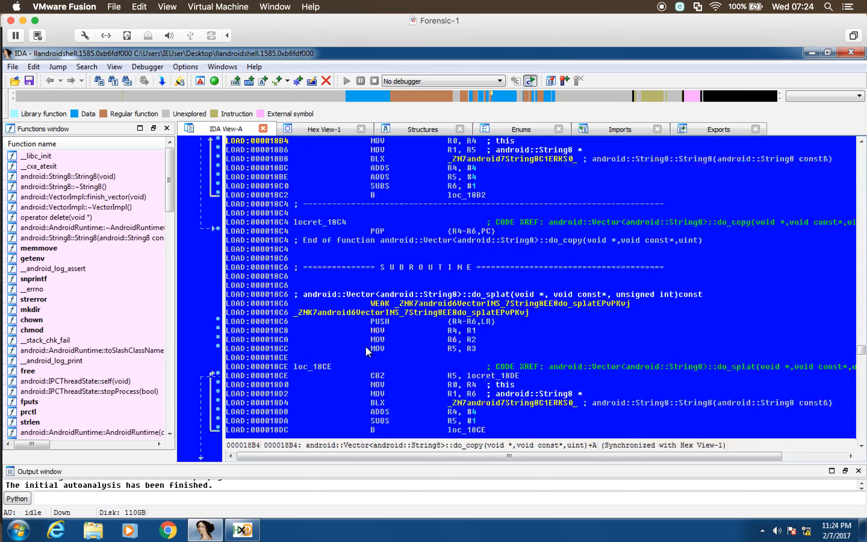
scroll("down", 3)
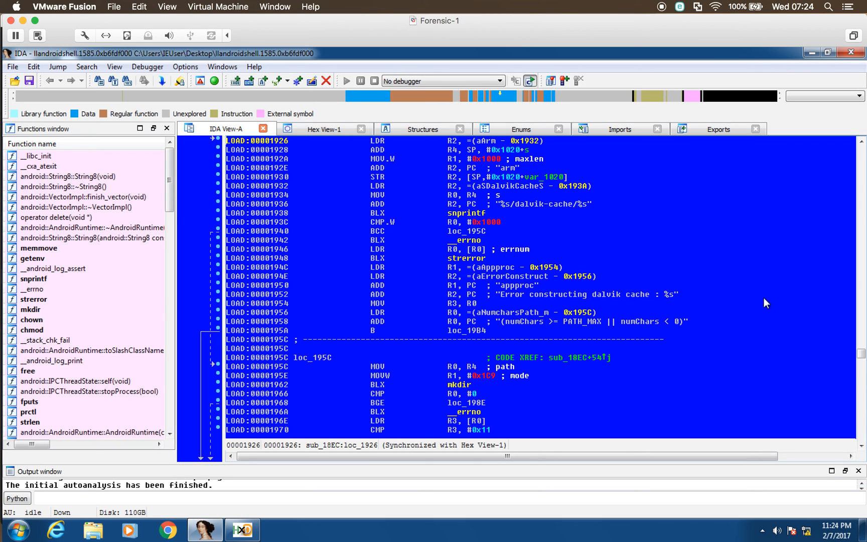
left_click(115, 66)
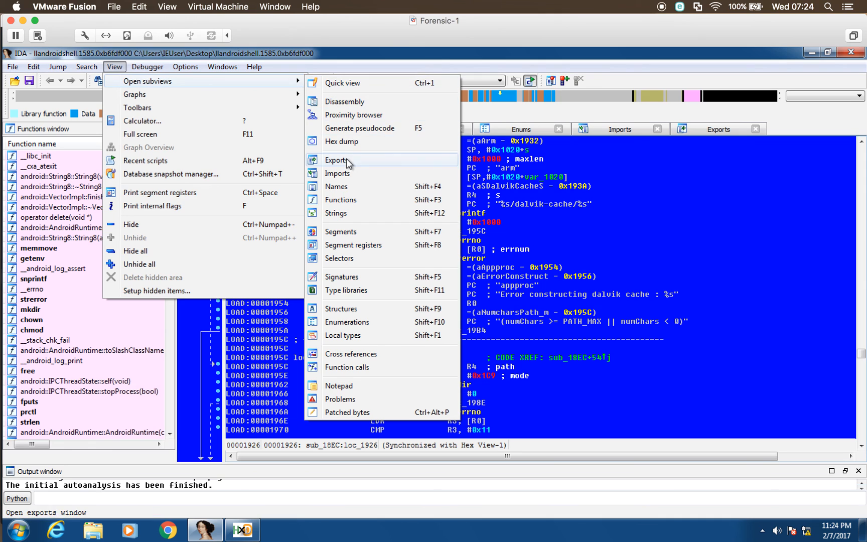
mouse_move(335, 213)
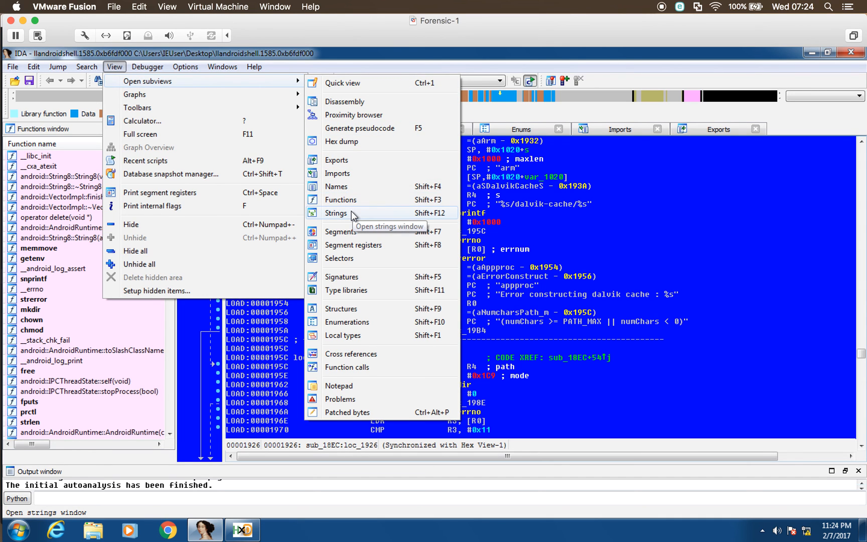
left_click(335, 213)
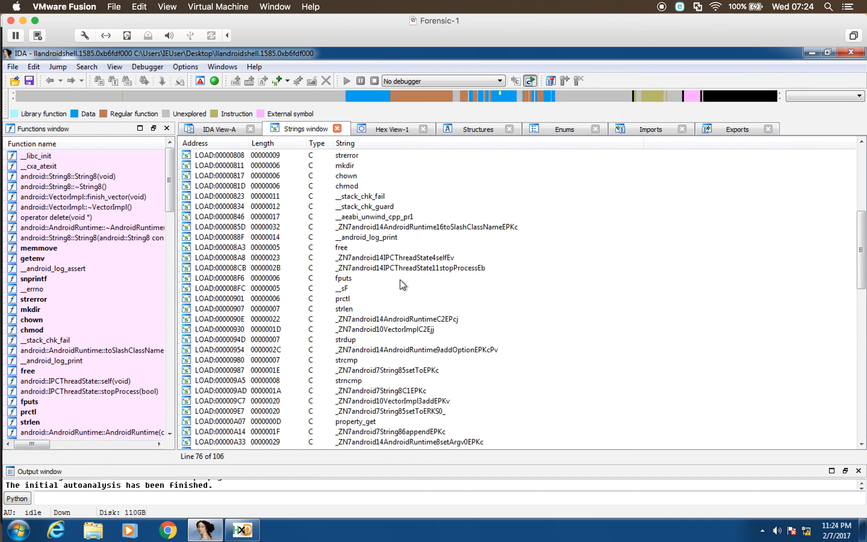
scroll("up", 3)
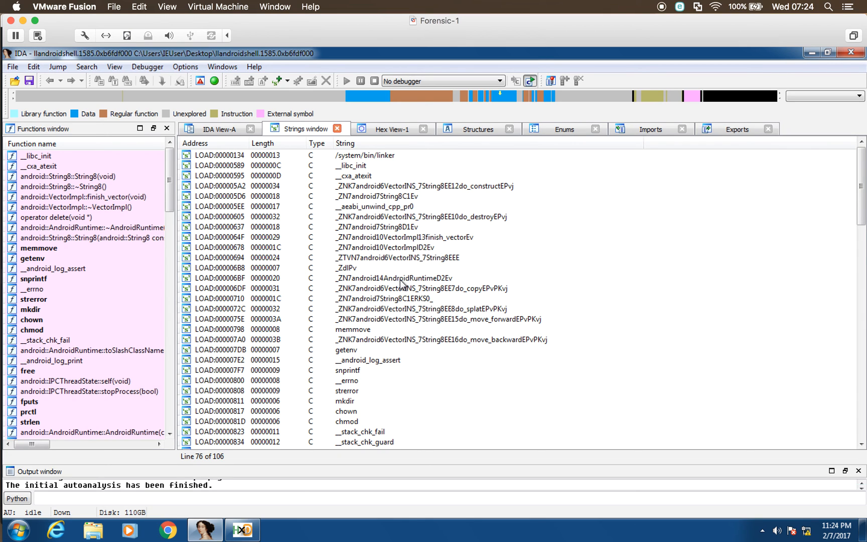
scroll("down", 3)
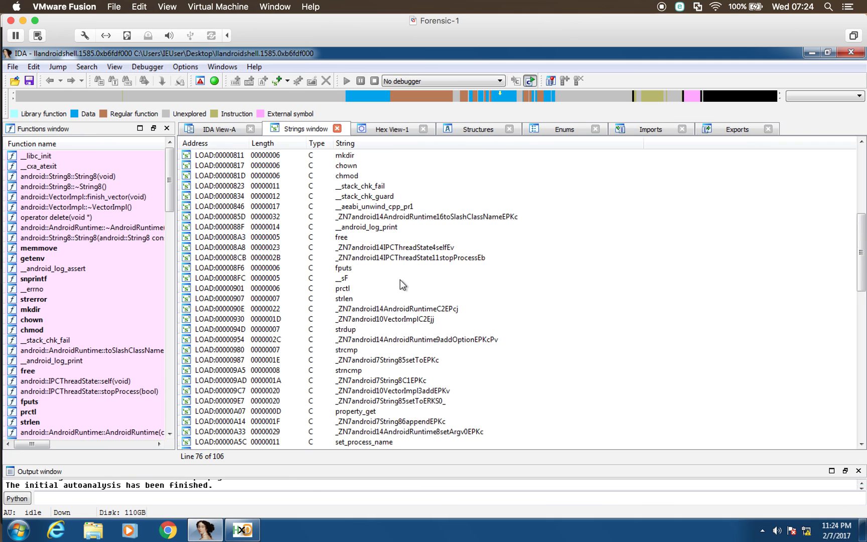
scroll("down", 3)
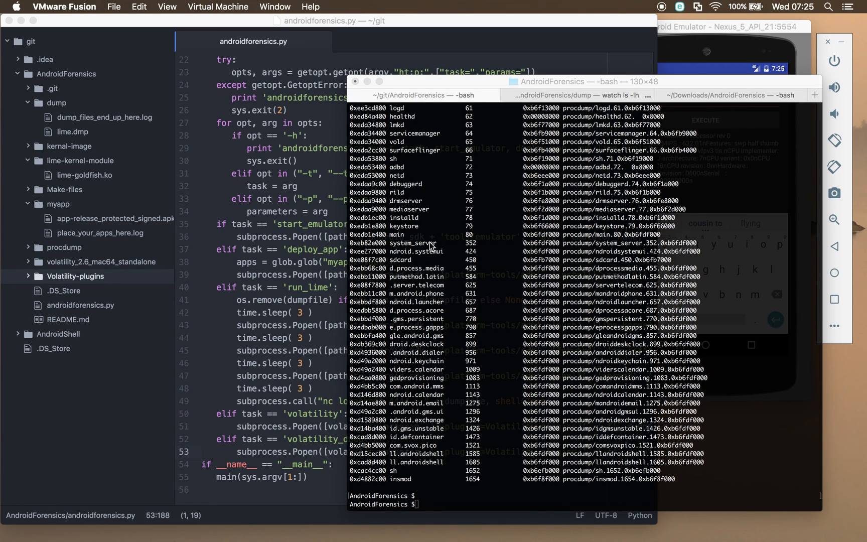
mouse_move(257, 295)
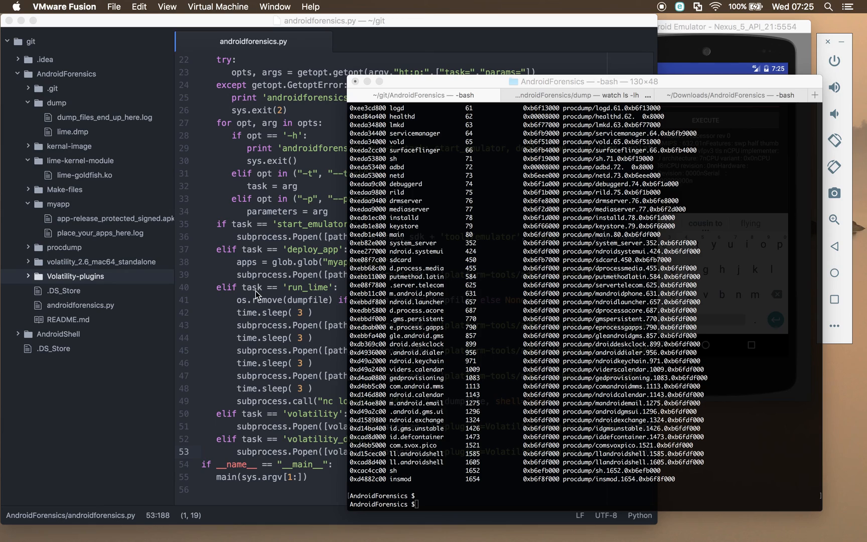
mouse_move(267, 337)
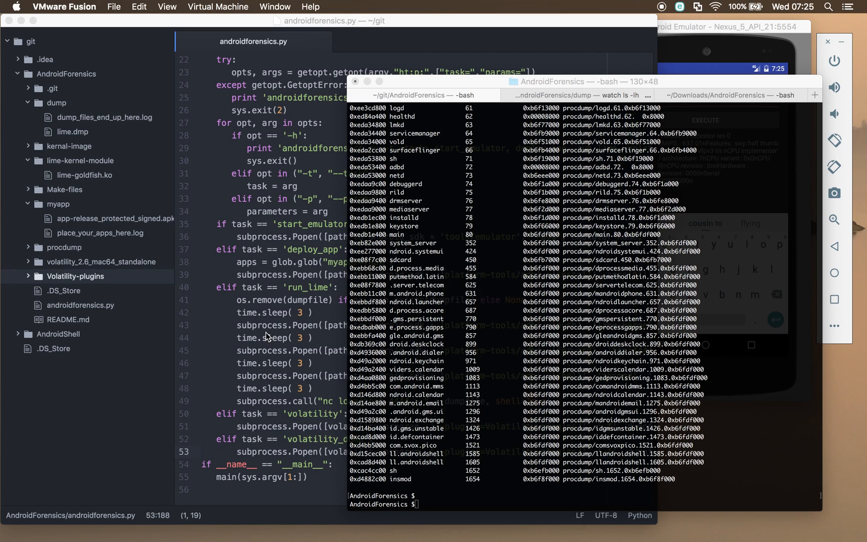
mouse_move(664, 66)
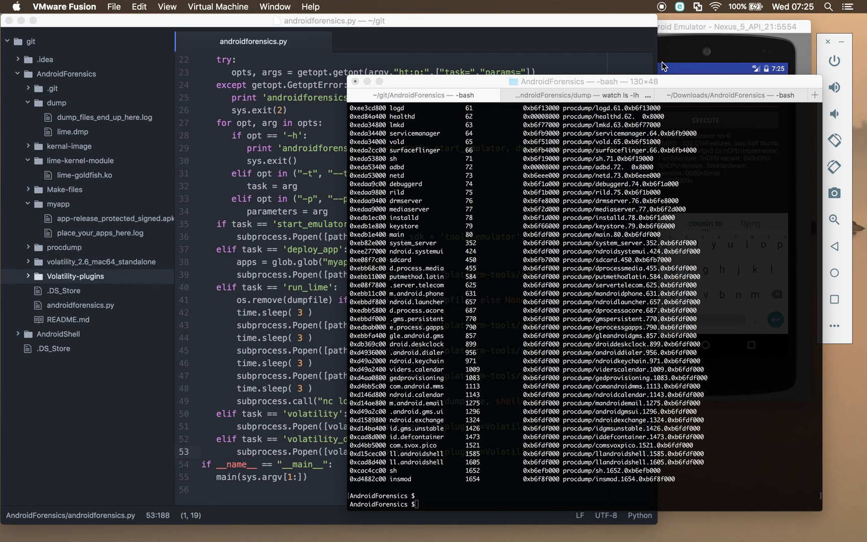
mouse_move(692, 30)
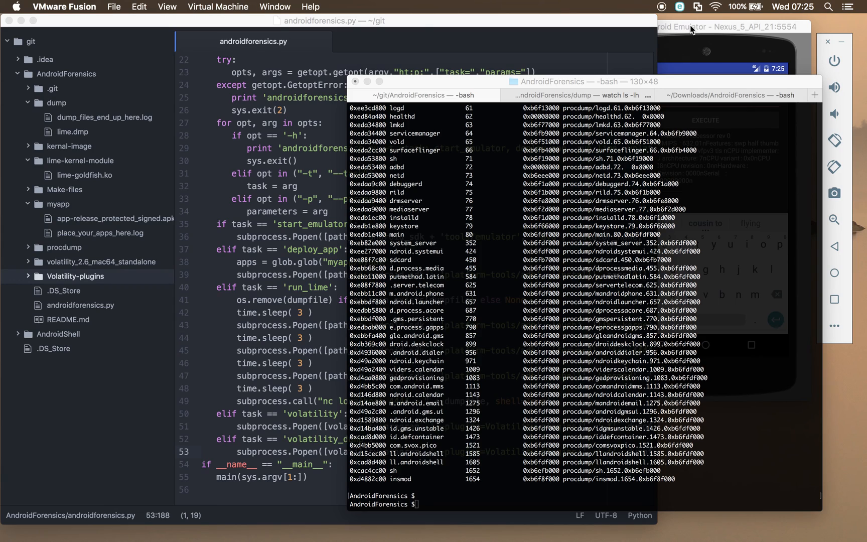
mouse_move(395, 187)
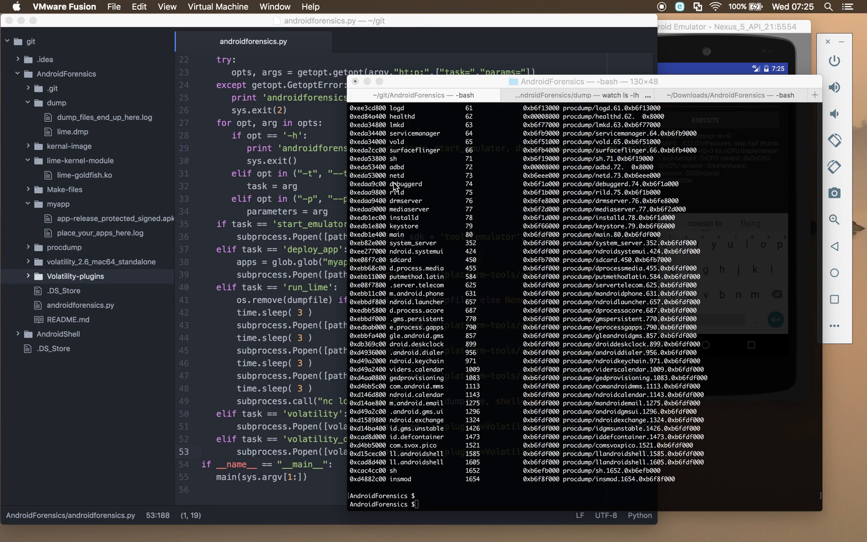
mouse_move(419, 186)
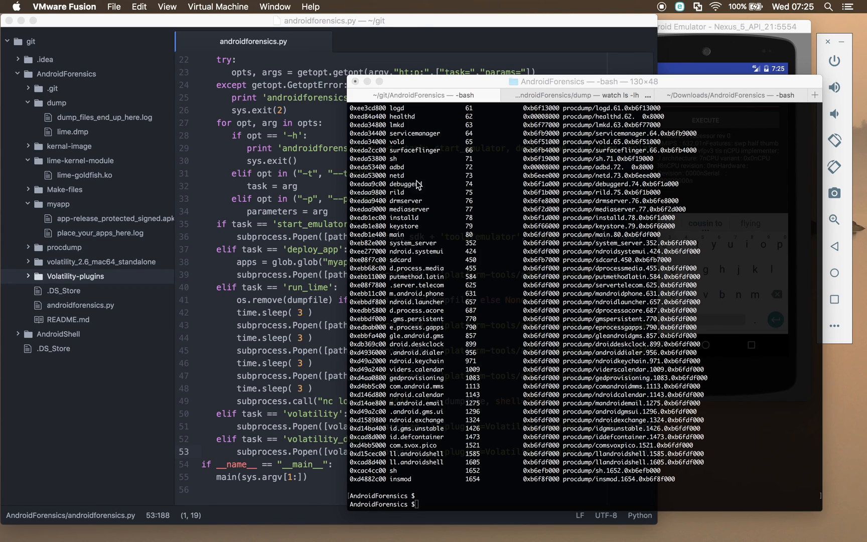
mouse_move(337, 227)
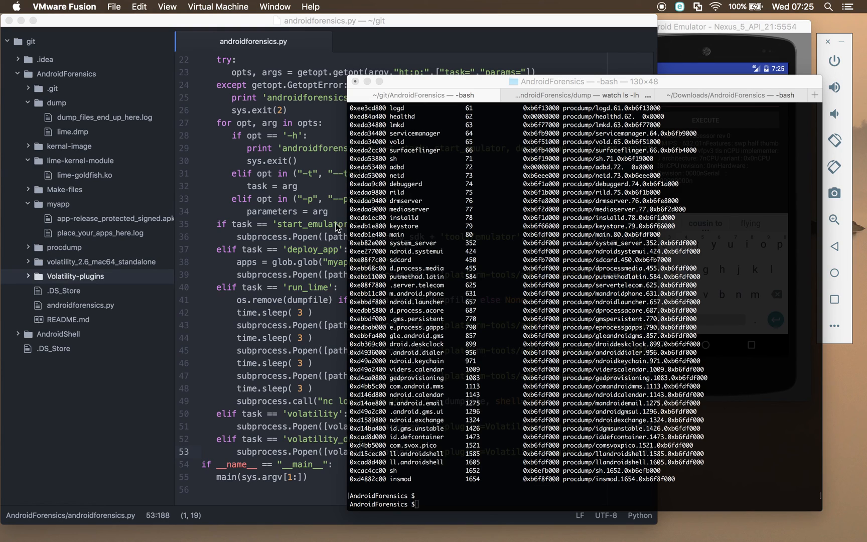
mouse_move(696, 20)
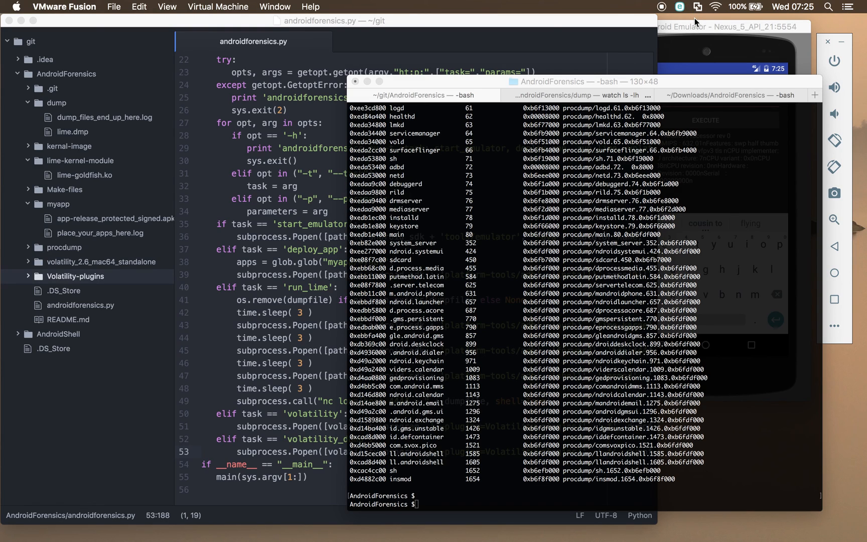
mouse_move(492, 213)
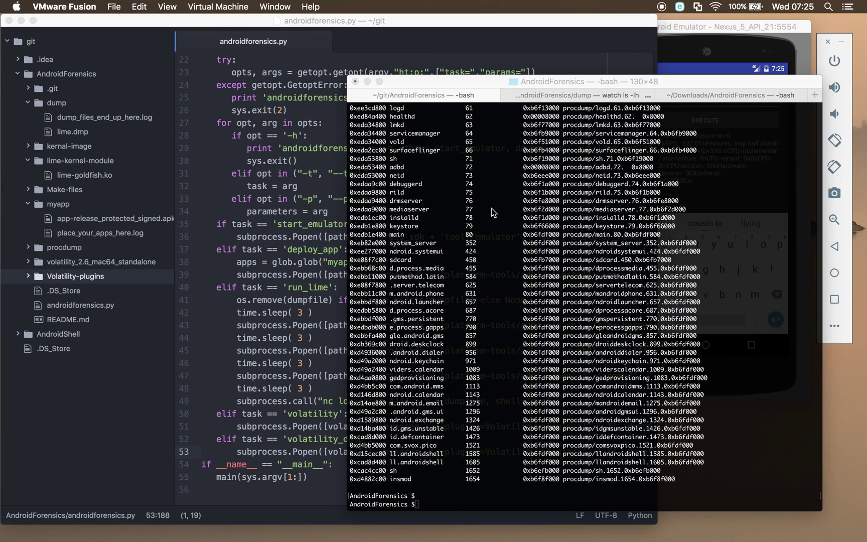
mouse_move(433, 281)
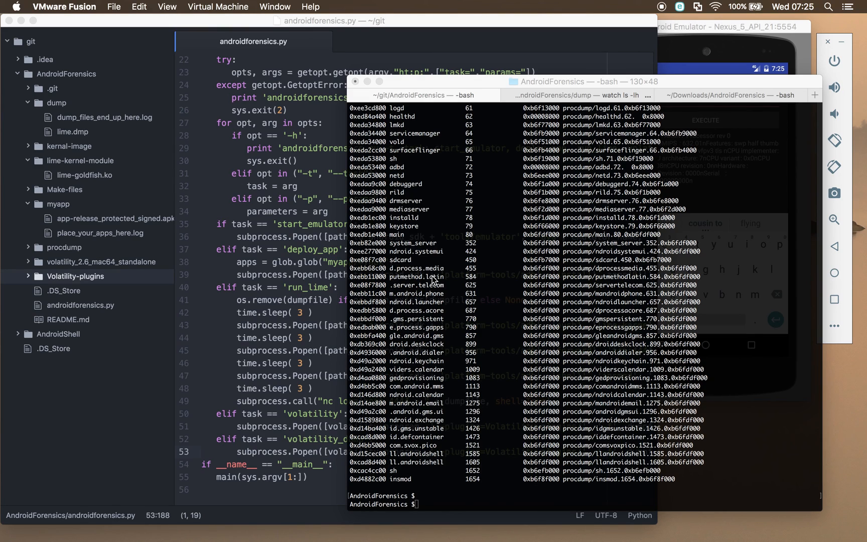
mouse_move(716, 29)
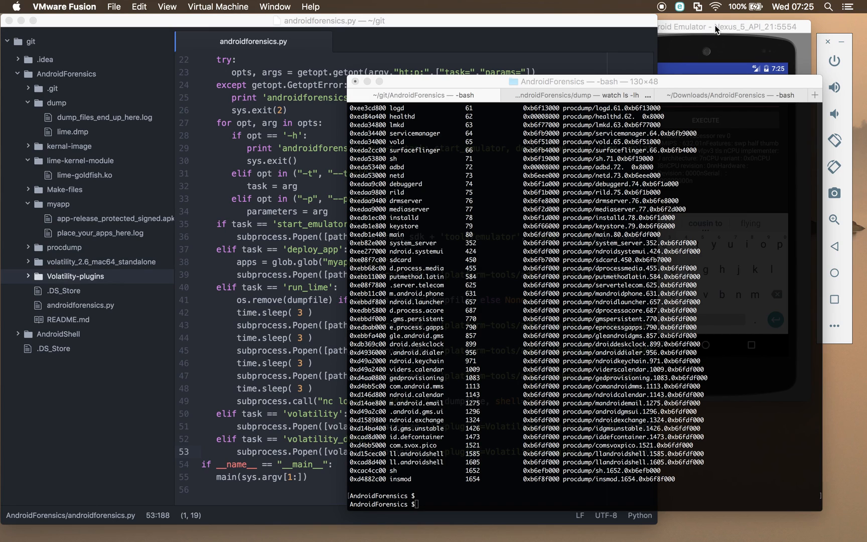
mouse_move(493, 372)
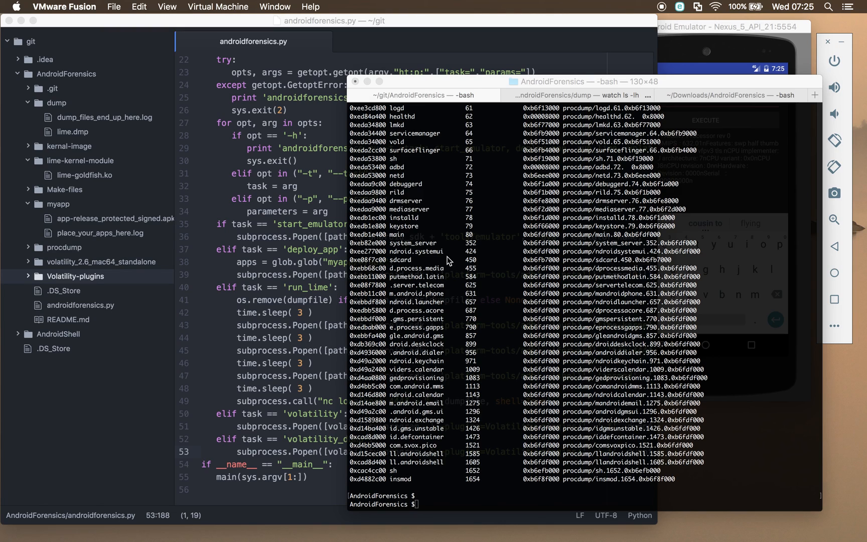
mouse_move(572, 204)
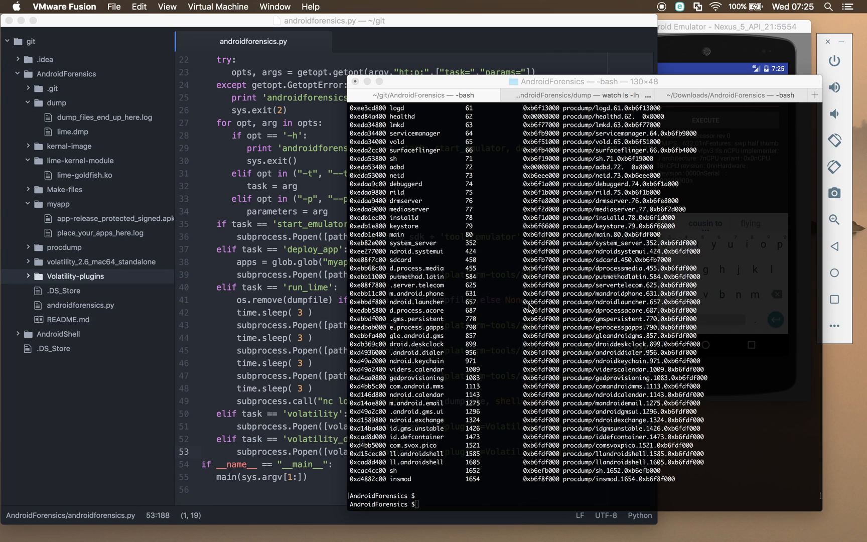
mouse_move(496, 313)
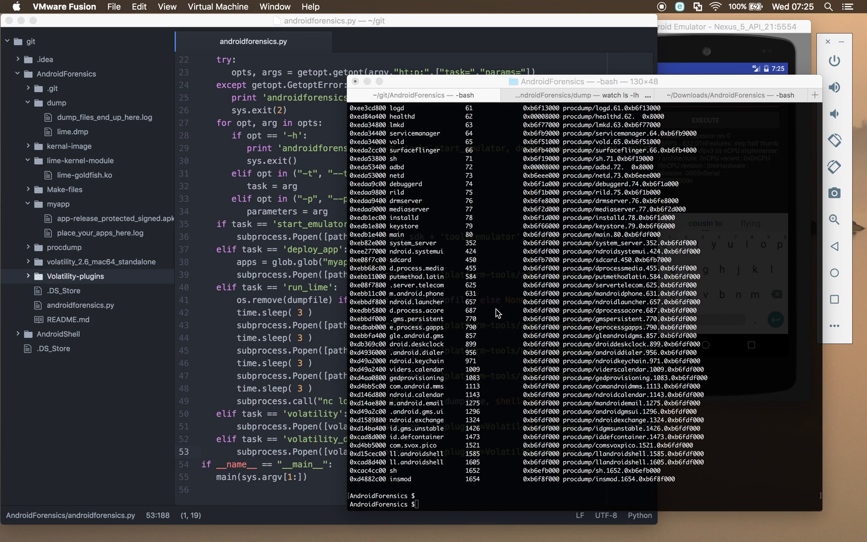
mouse_move(513, 312)
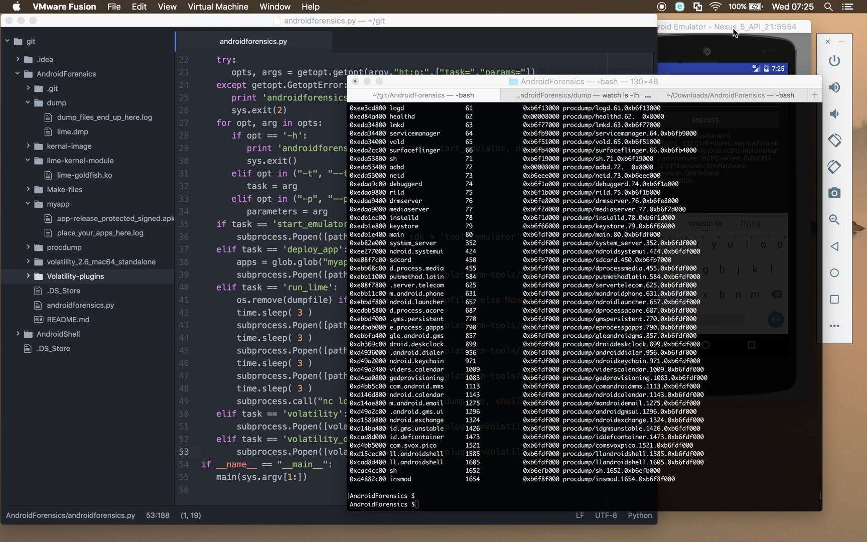
mouse_move(603, 248)
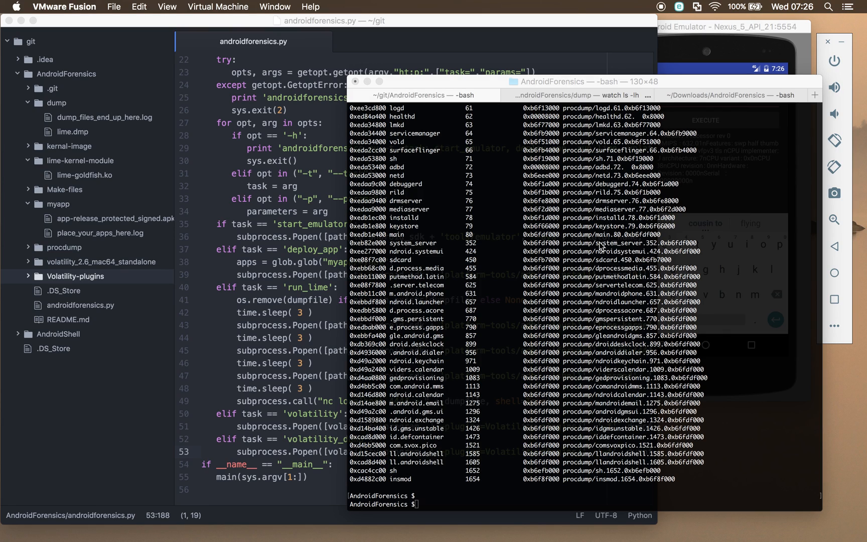
mouse_move(610, 46)
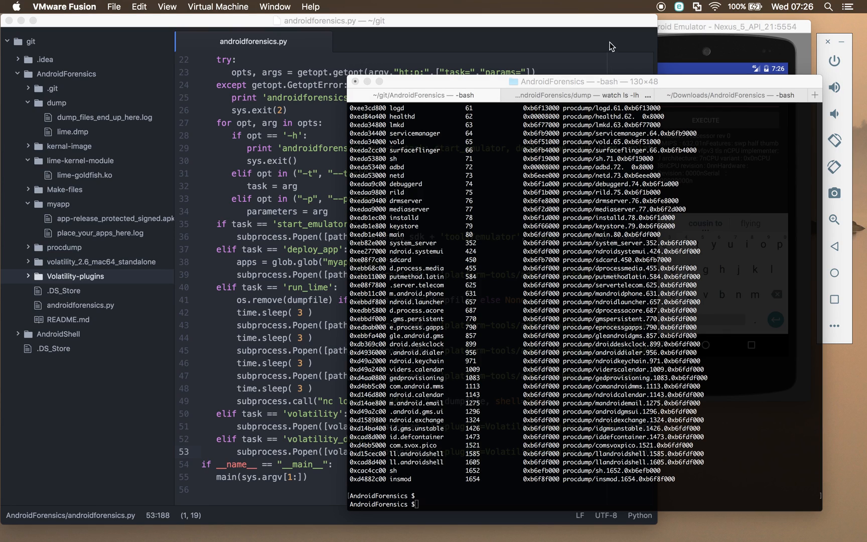
mouse_move(654, 10)
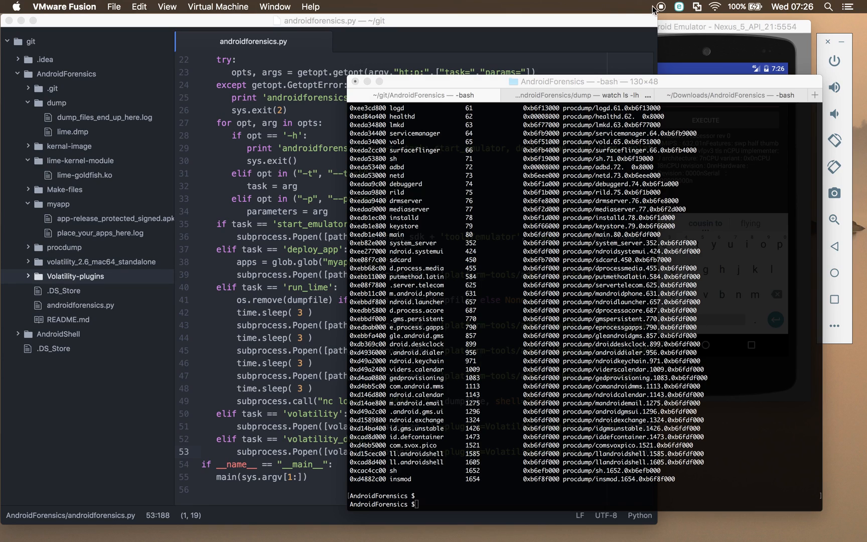